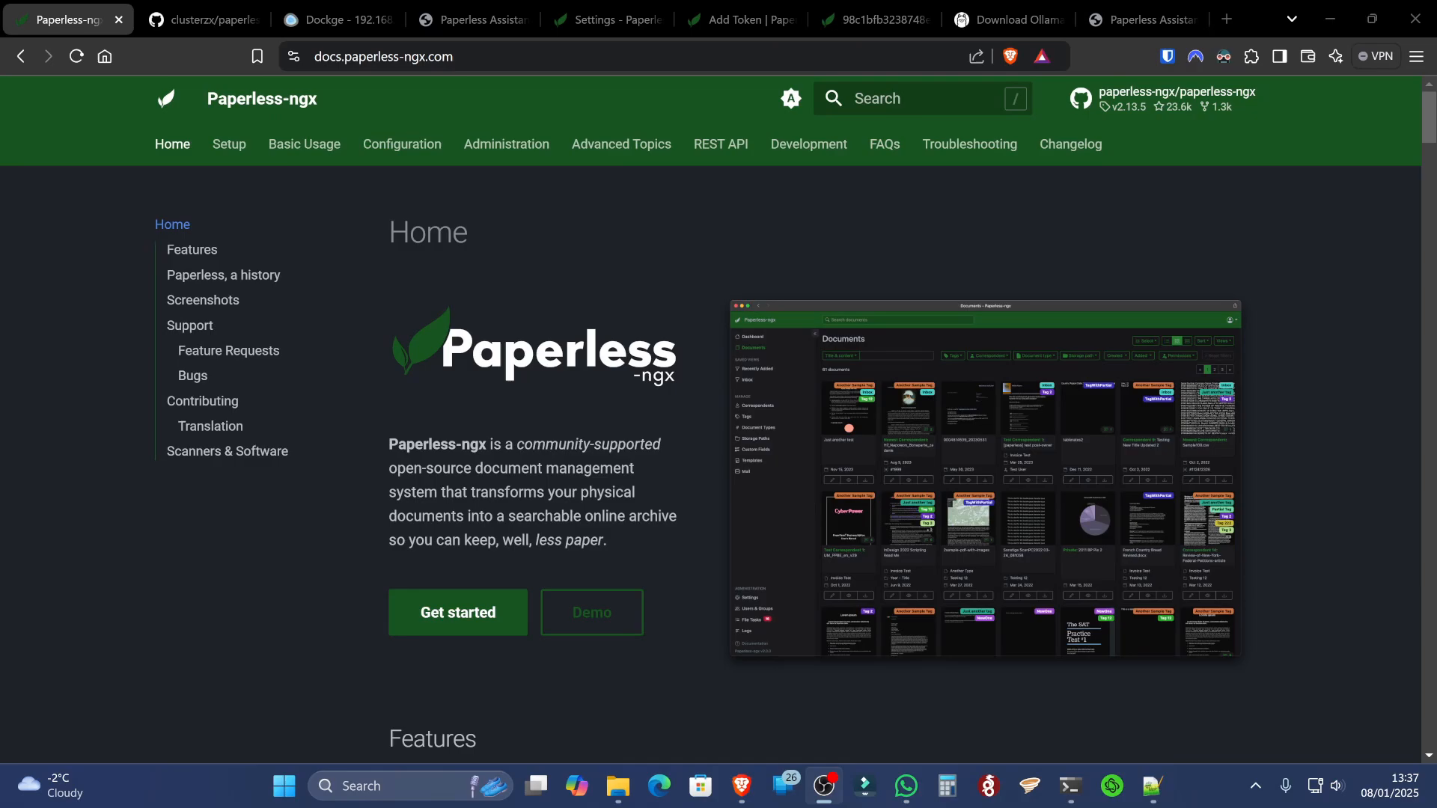
Switch to the Dockge tab showing the inactive paperlessngxwithai stack and its compose file
left_click(211, 20)
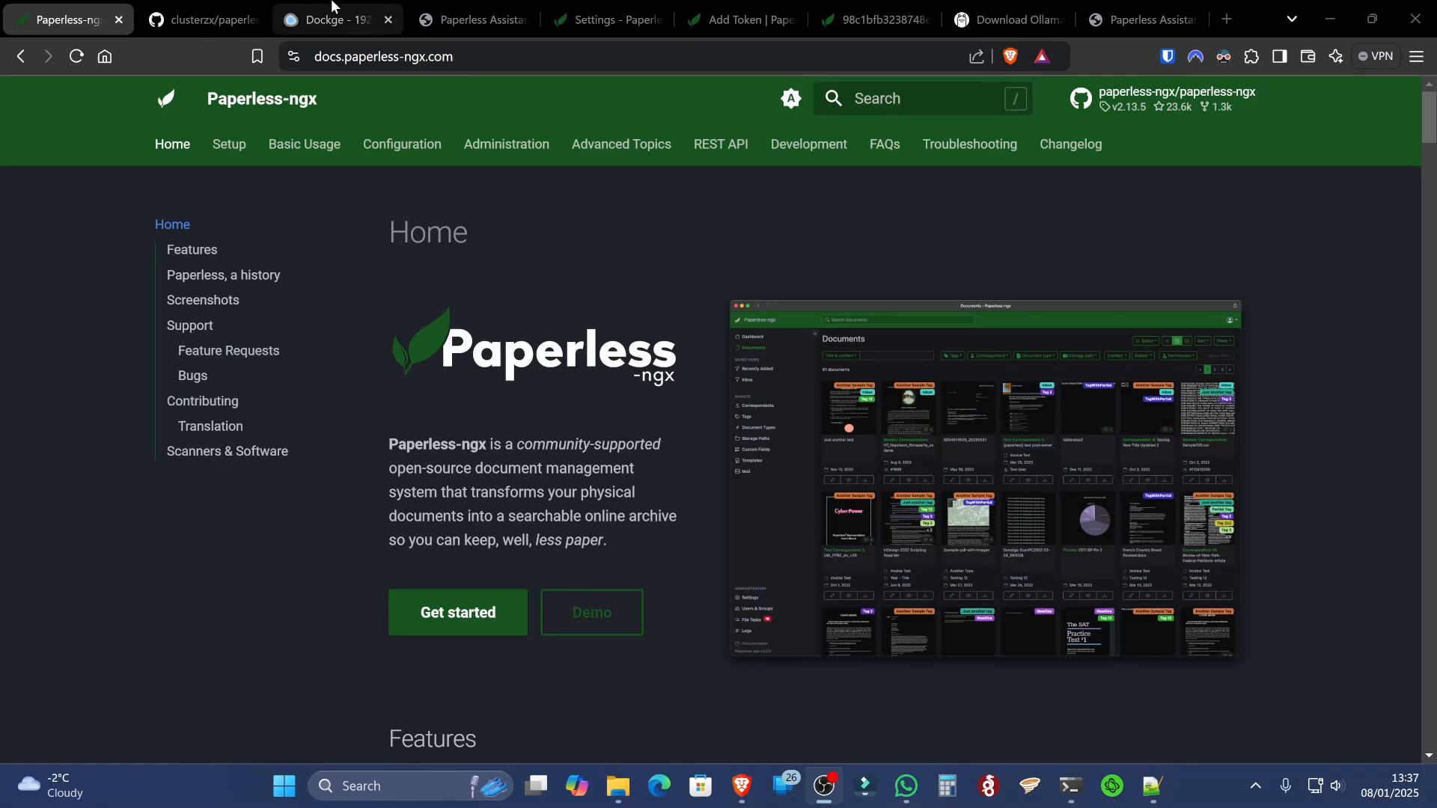
left_click(330, 19)
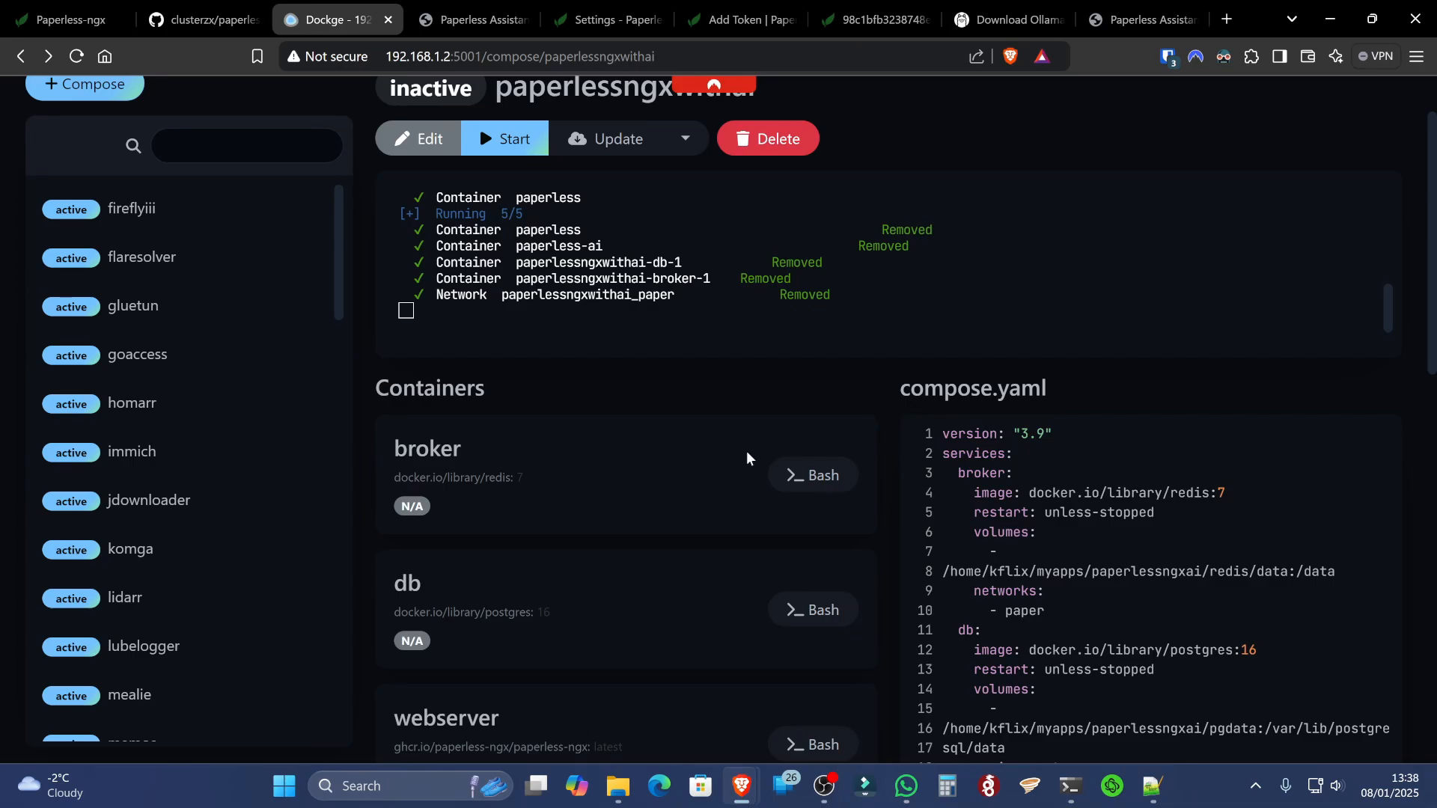
mouse_move(1047, 733)
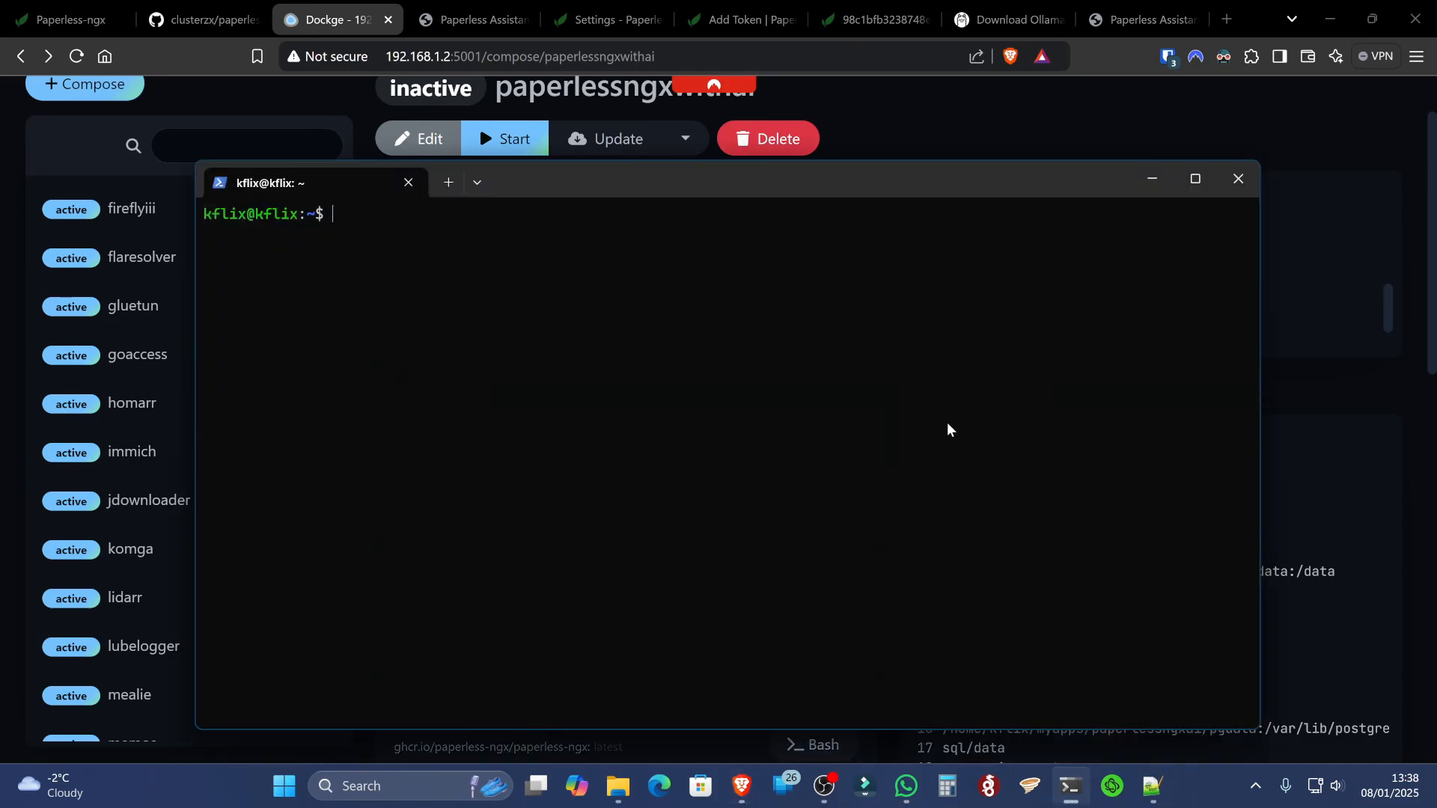
type("sudo")
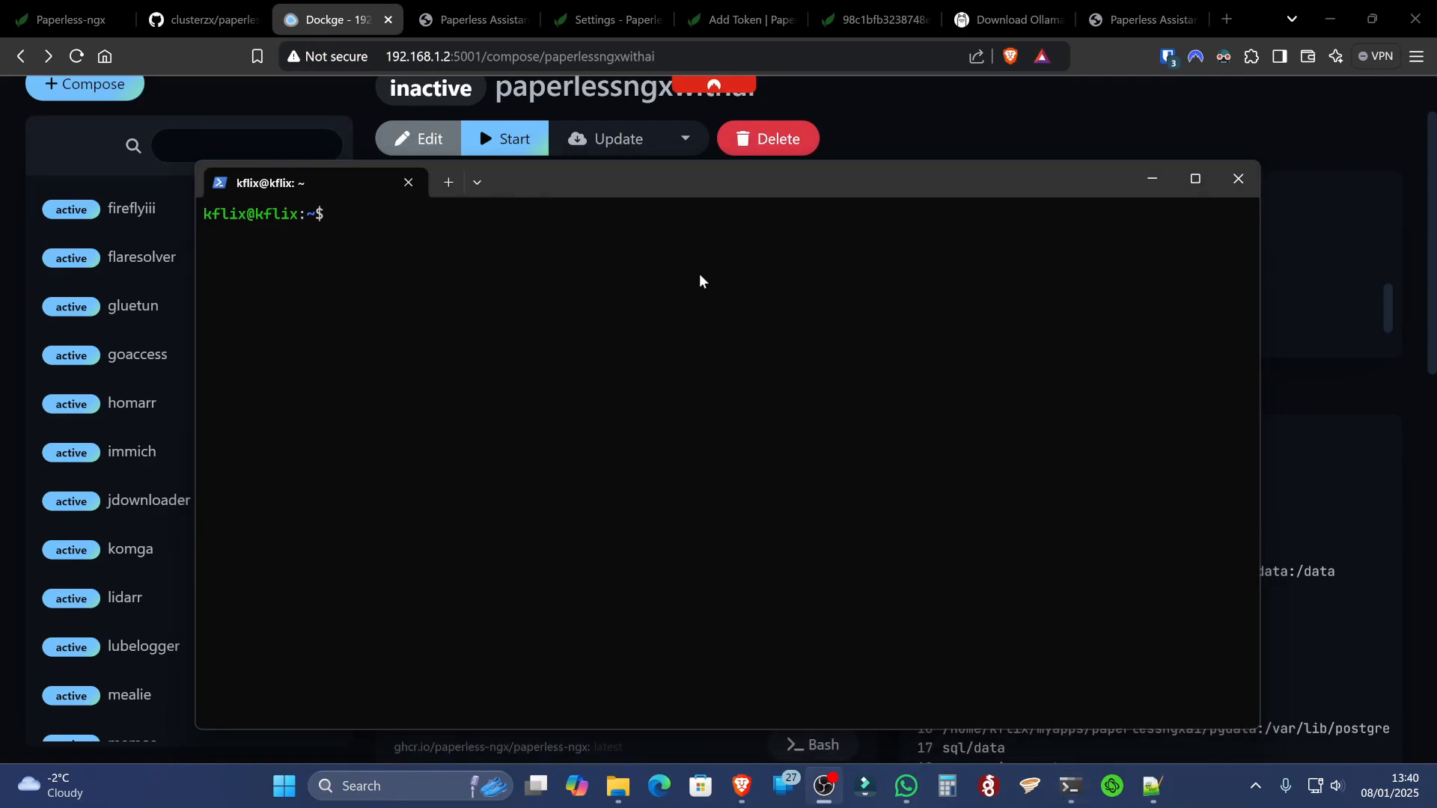
mouse_move(791, 499)
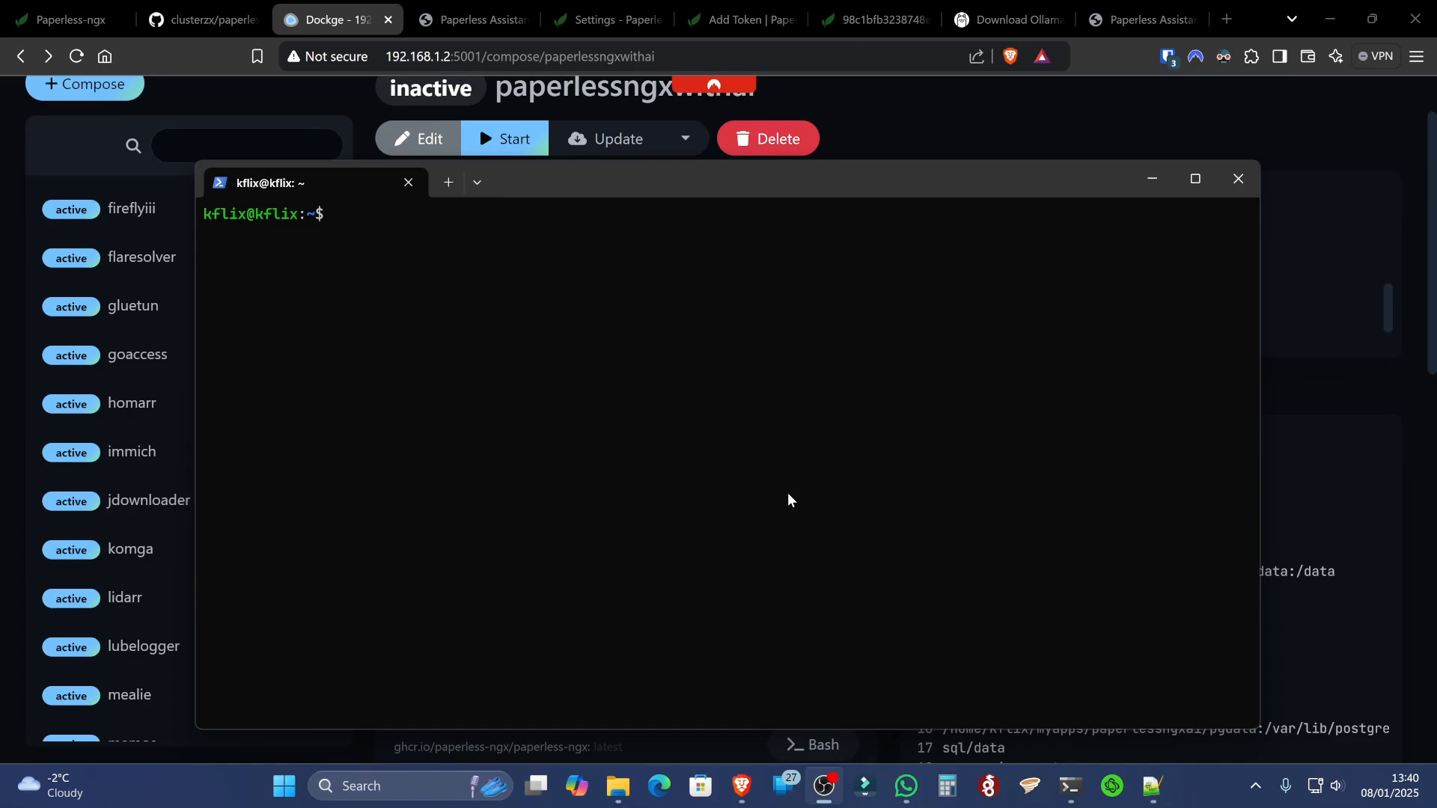
mouse_move(693, 441)
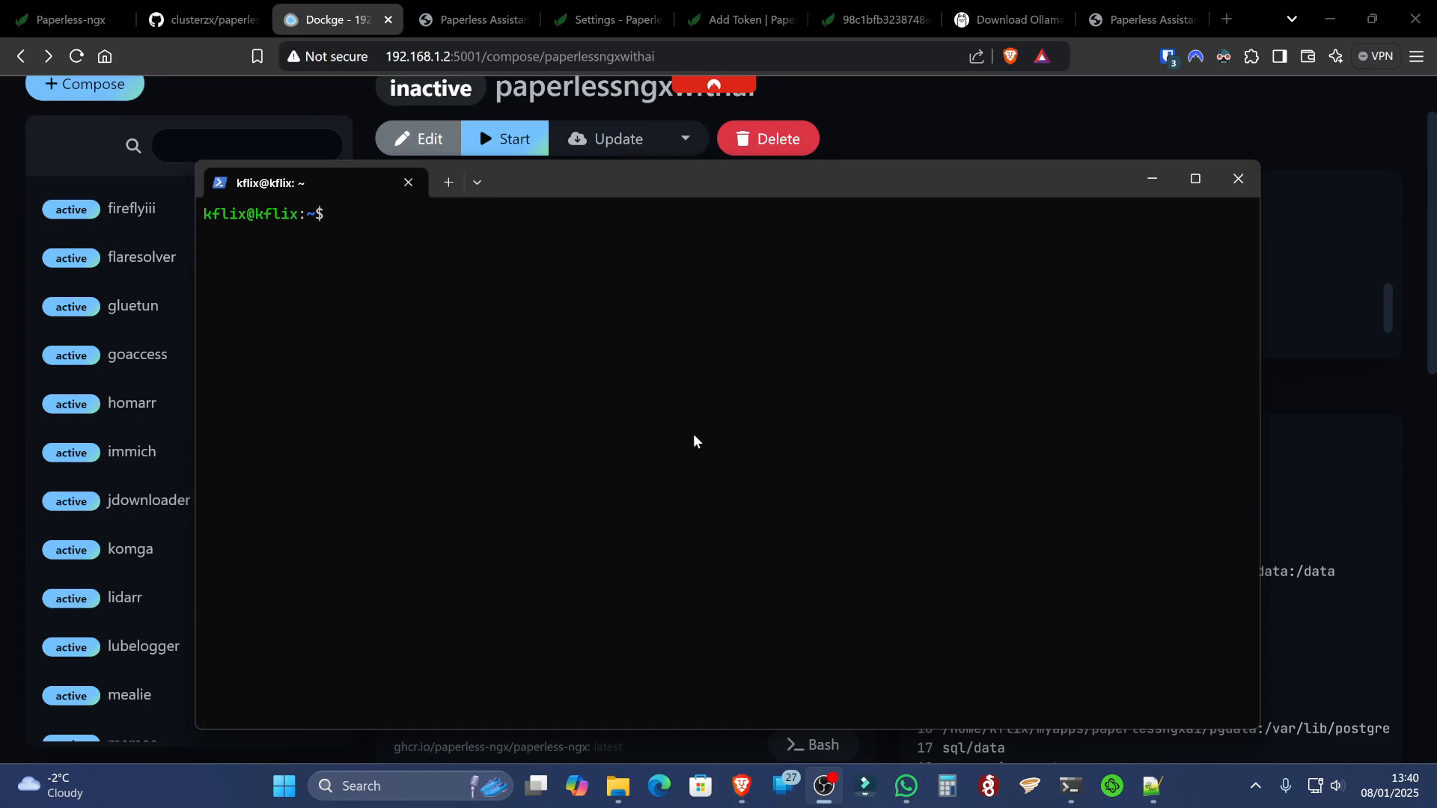
mouse_move(628, 499)
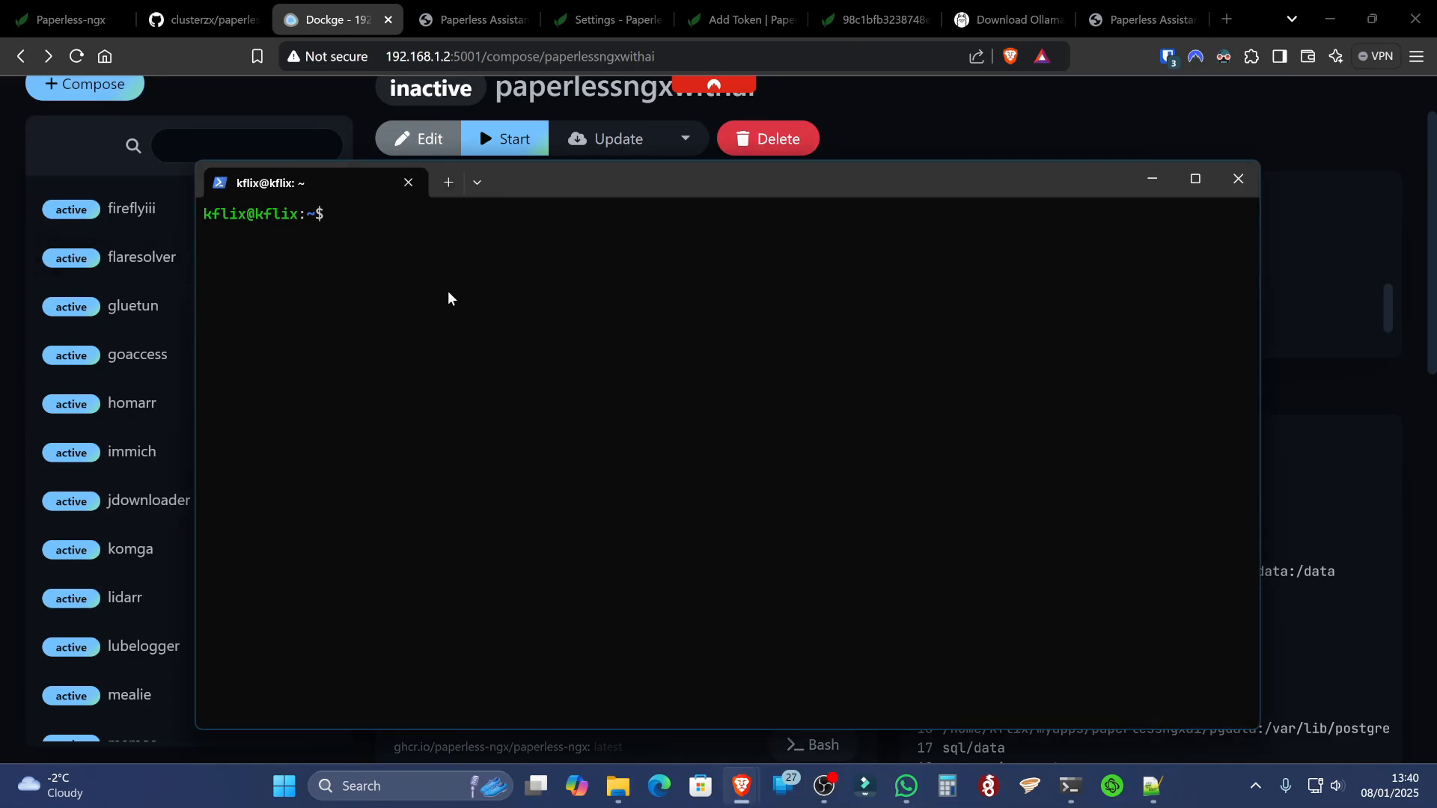
type("curl -fsSL https://ollama.com/install.sh | sh")
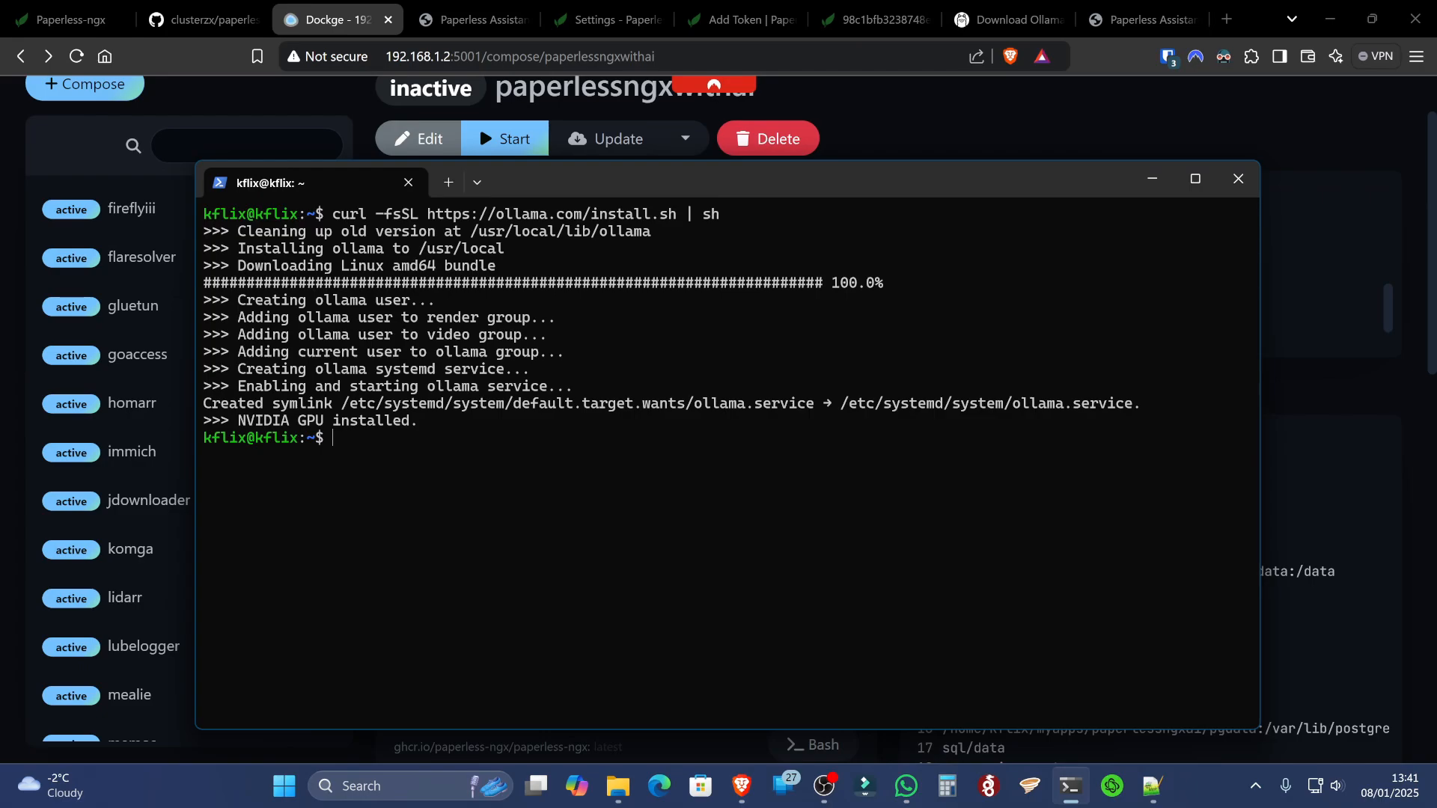
Run the llama2 model in Ollama and prompt it to create a story
type("ollama run llama2")
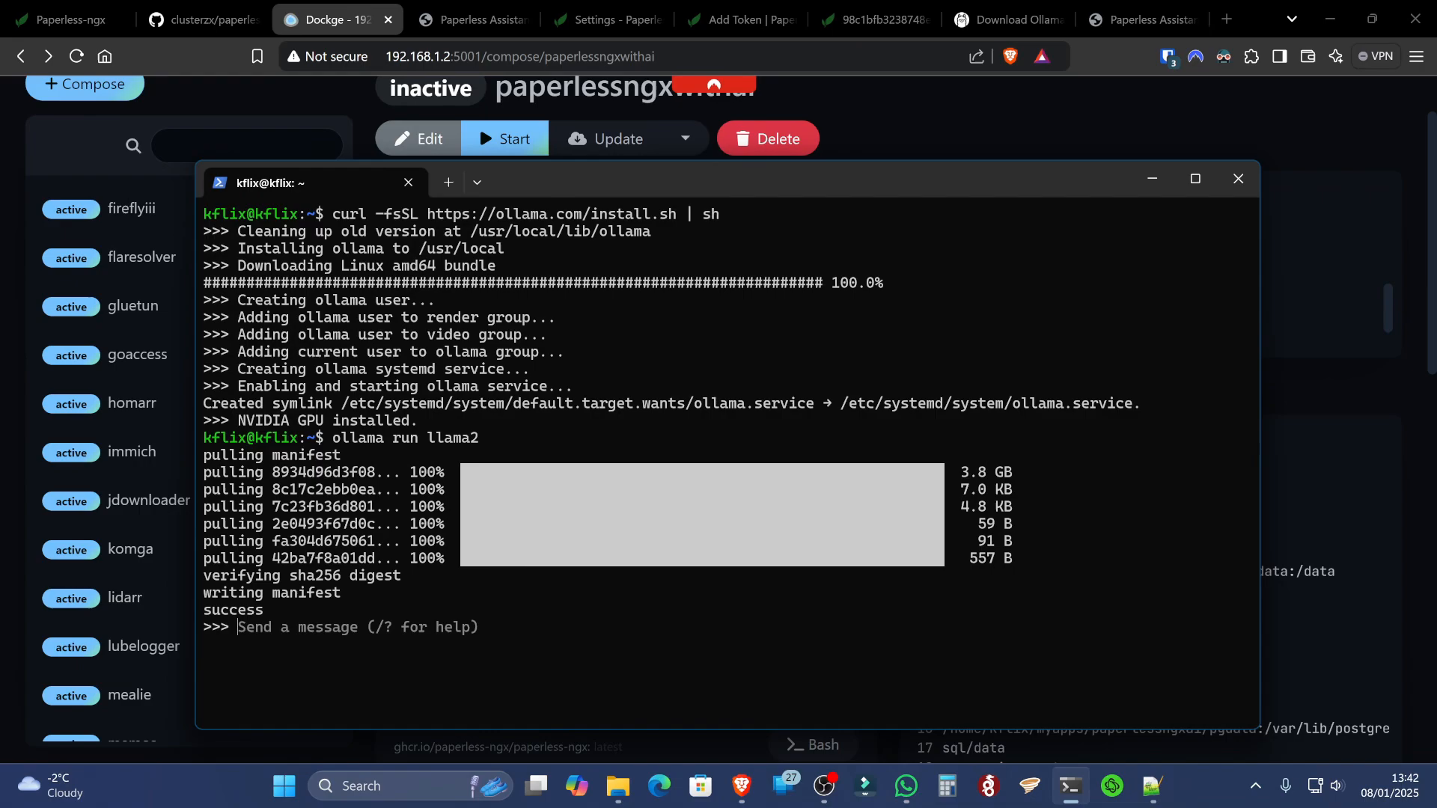
type("create a")
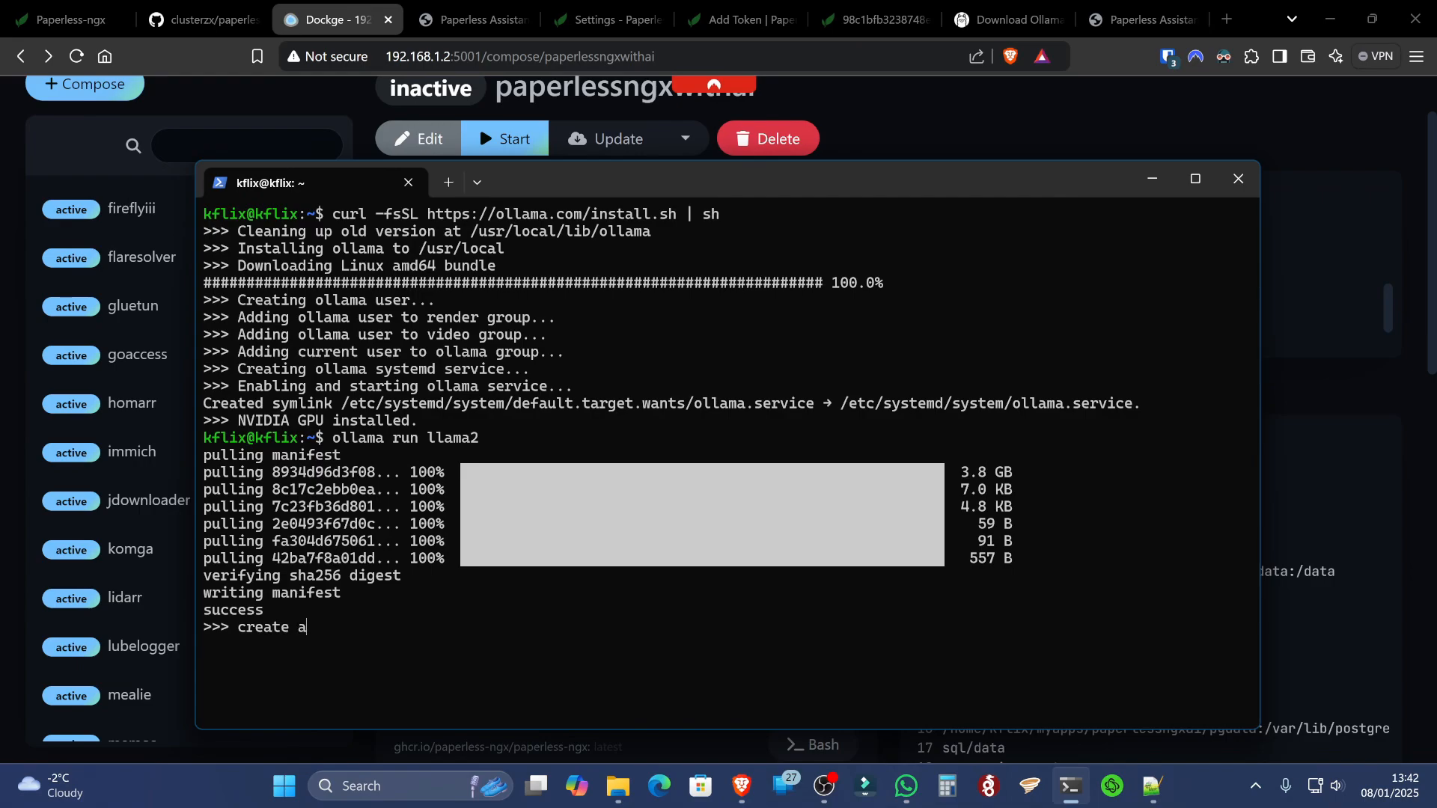
type("story of the moo")
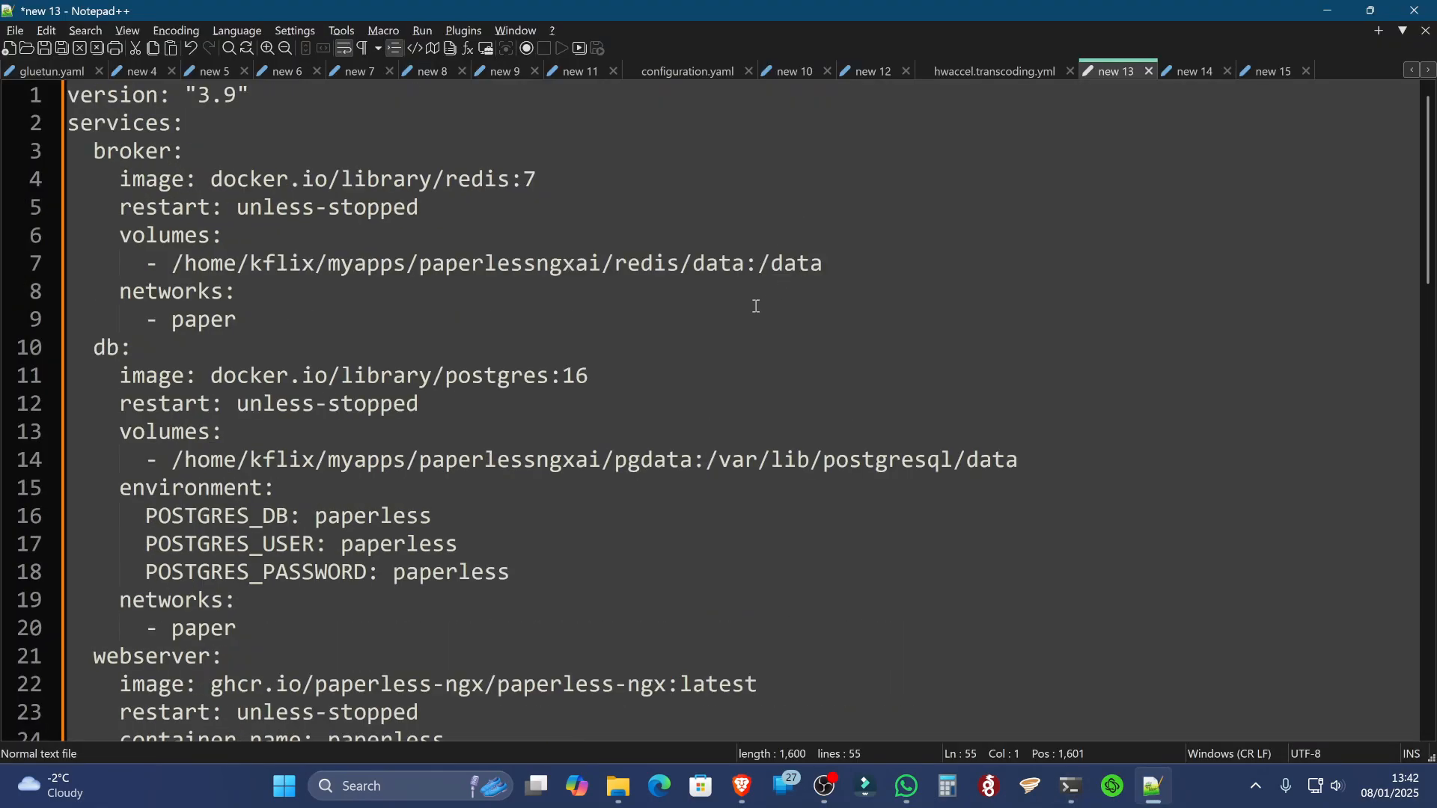
mouse_move(691, 289)
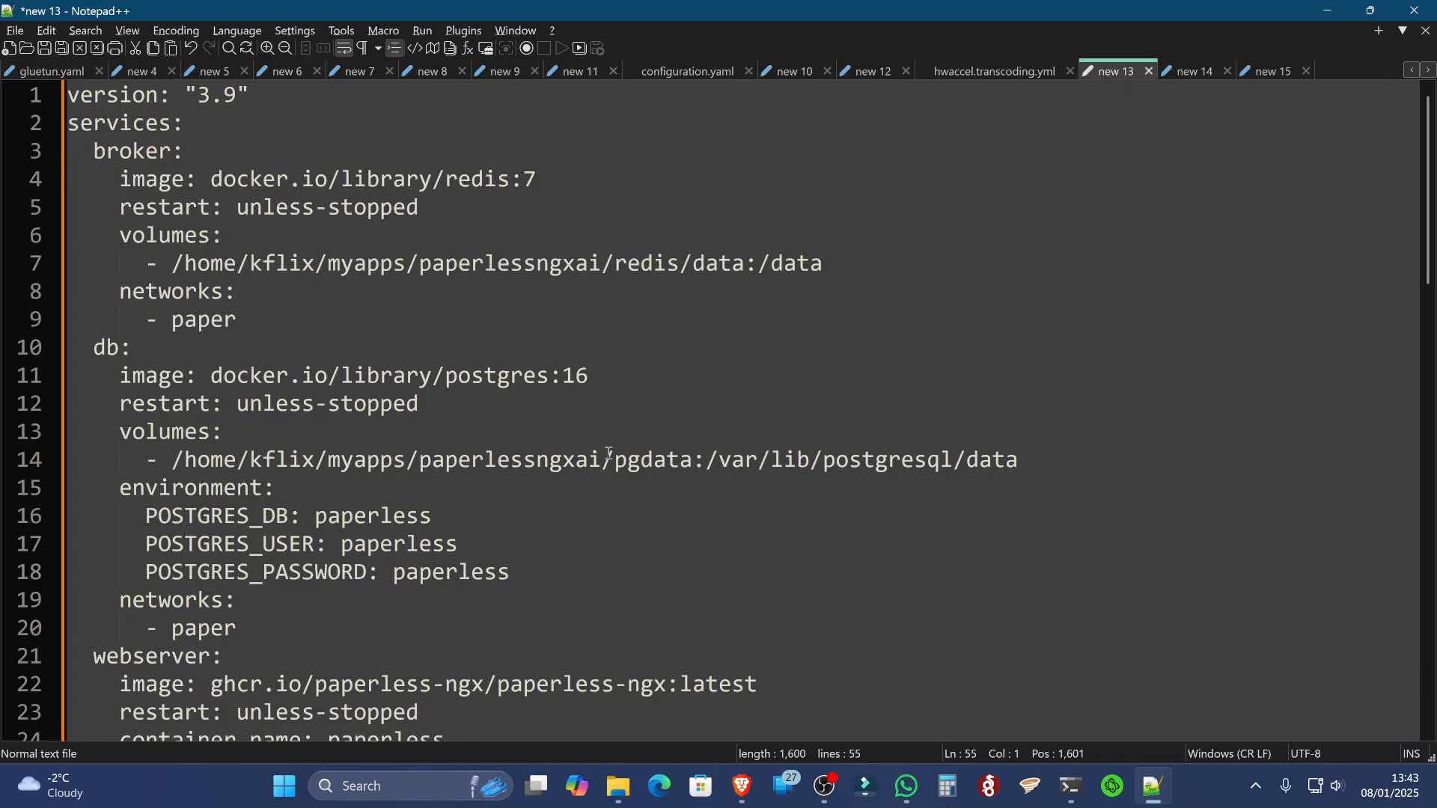
mouse_move(252, 408)
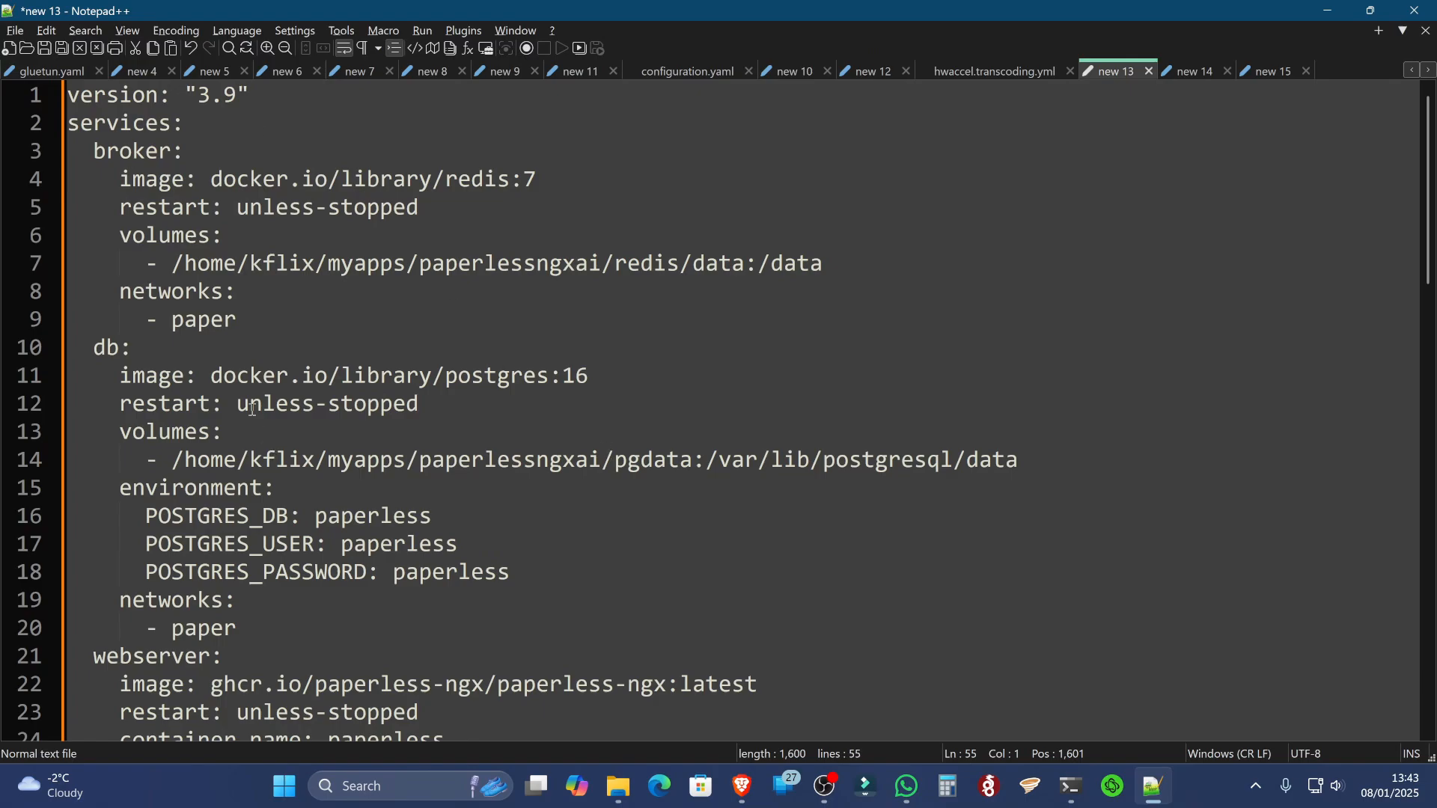
mouse_move(373, 301)
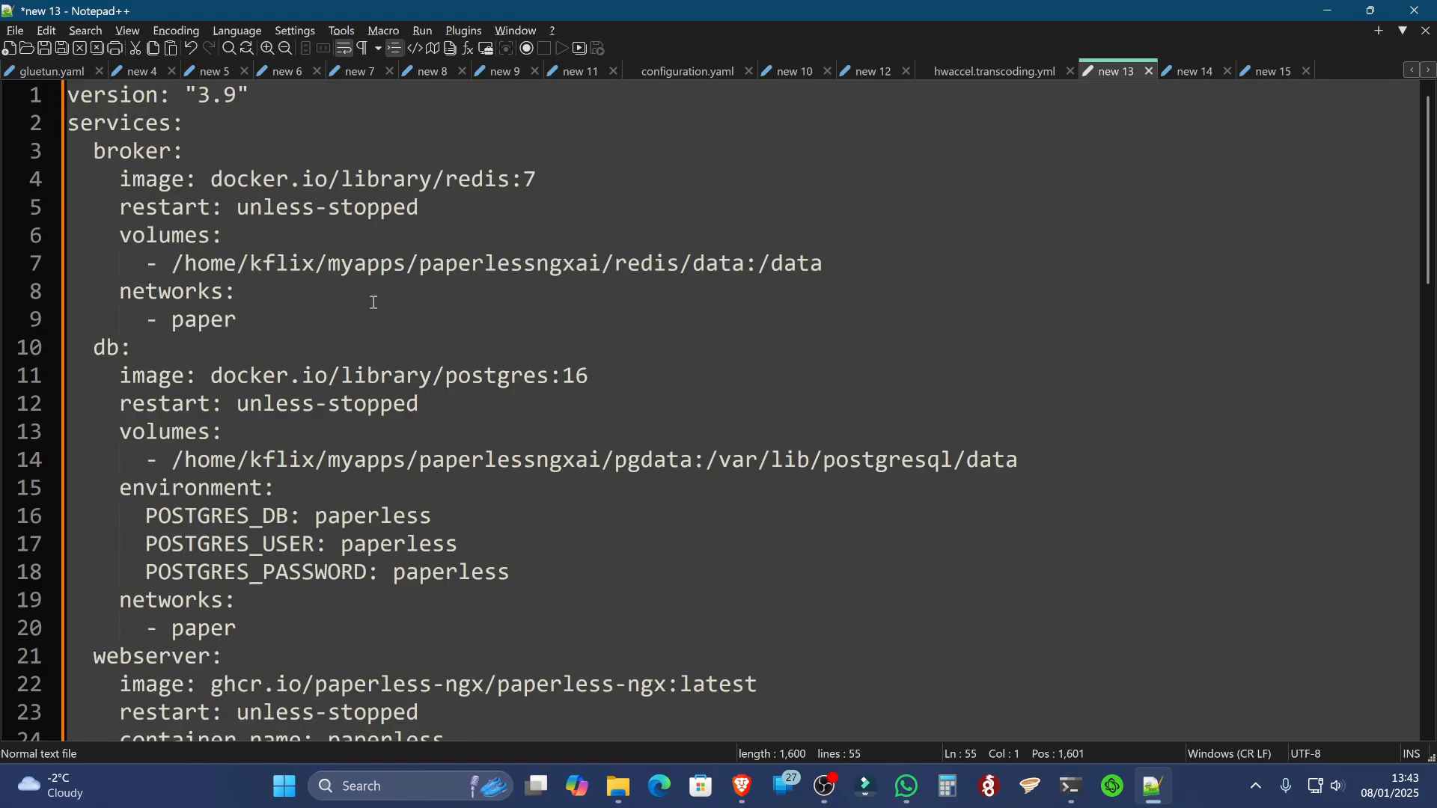
mouse_move(164, 258)
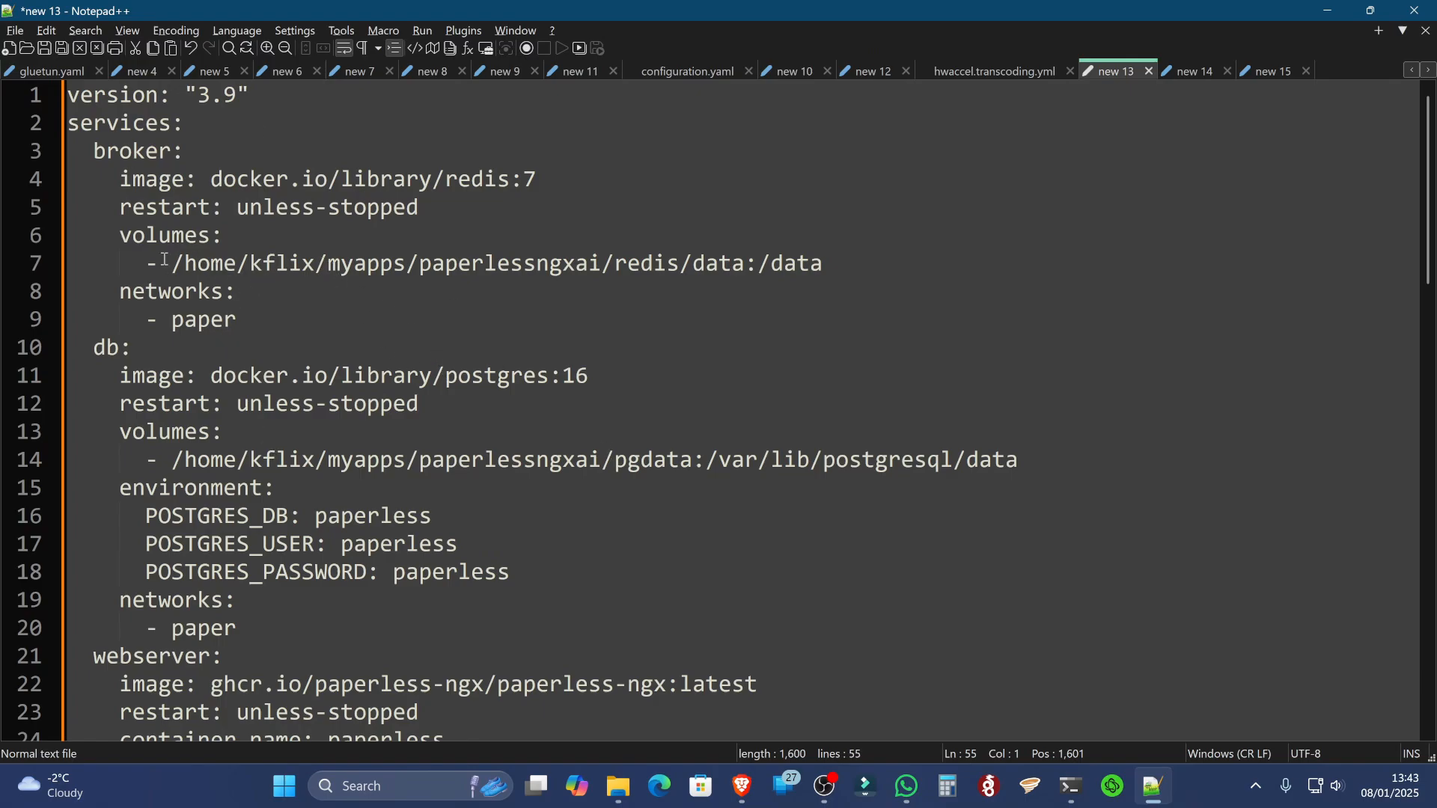
left_click_drag(170, 262, 719, 262)
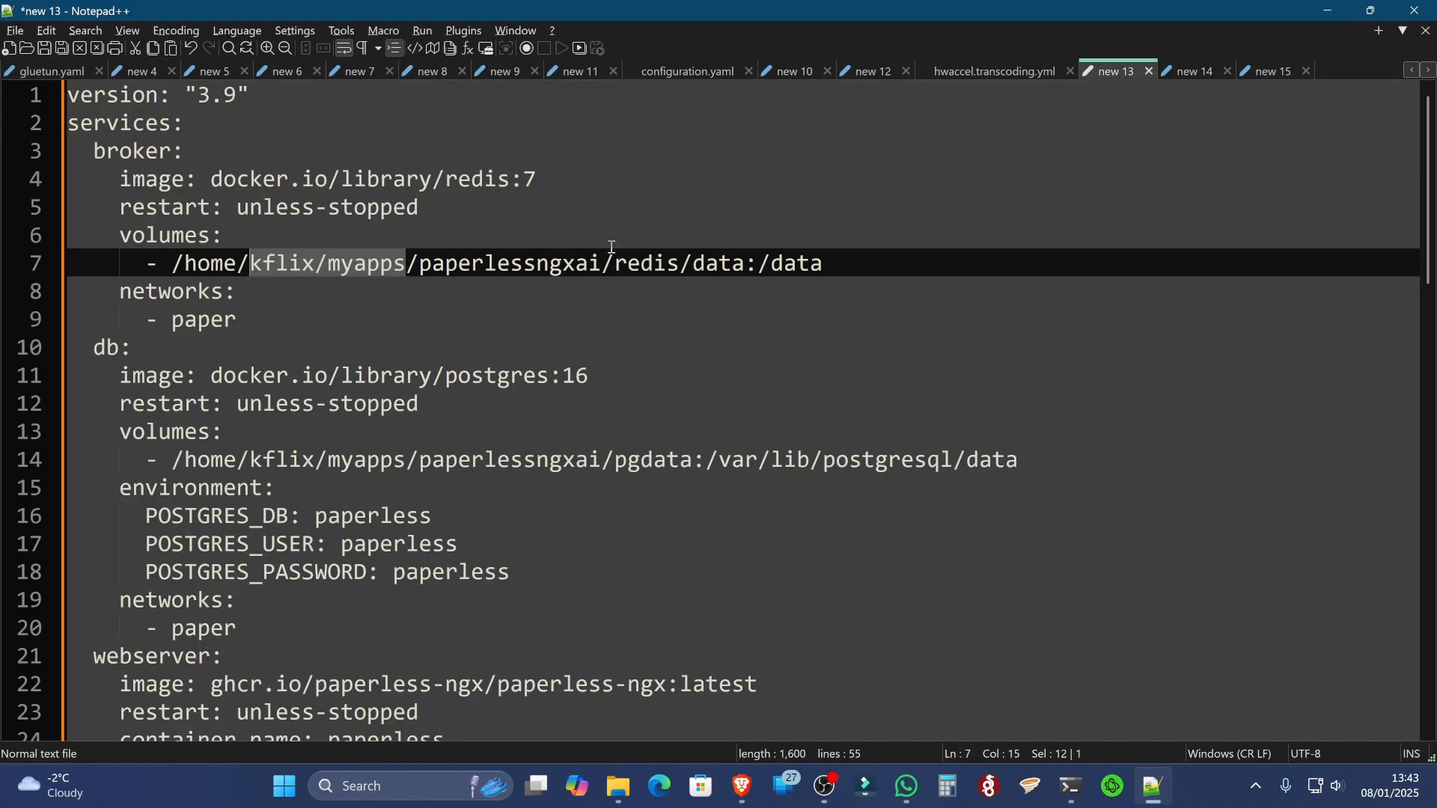
scroll("down", 3)
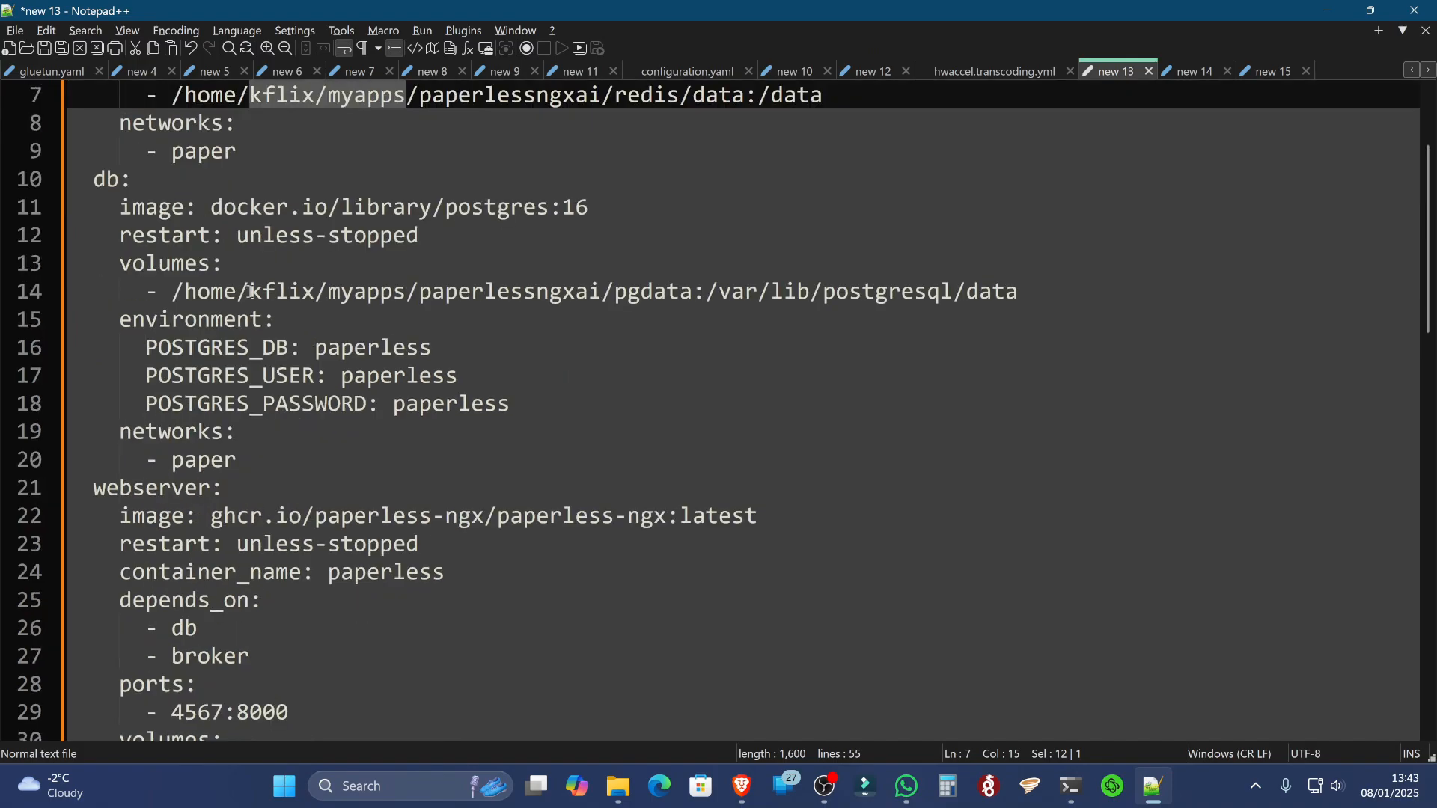
scroll("down", 3)
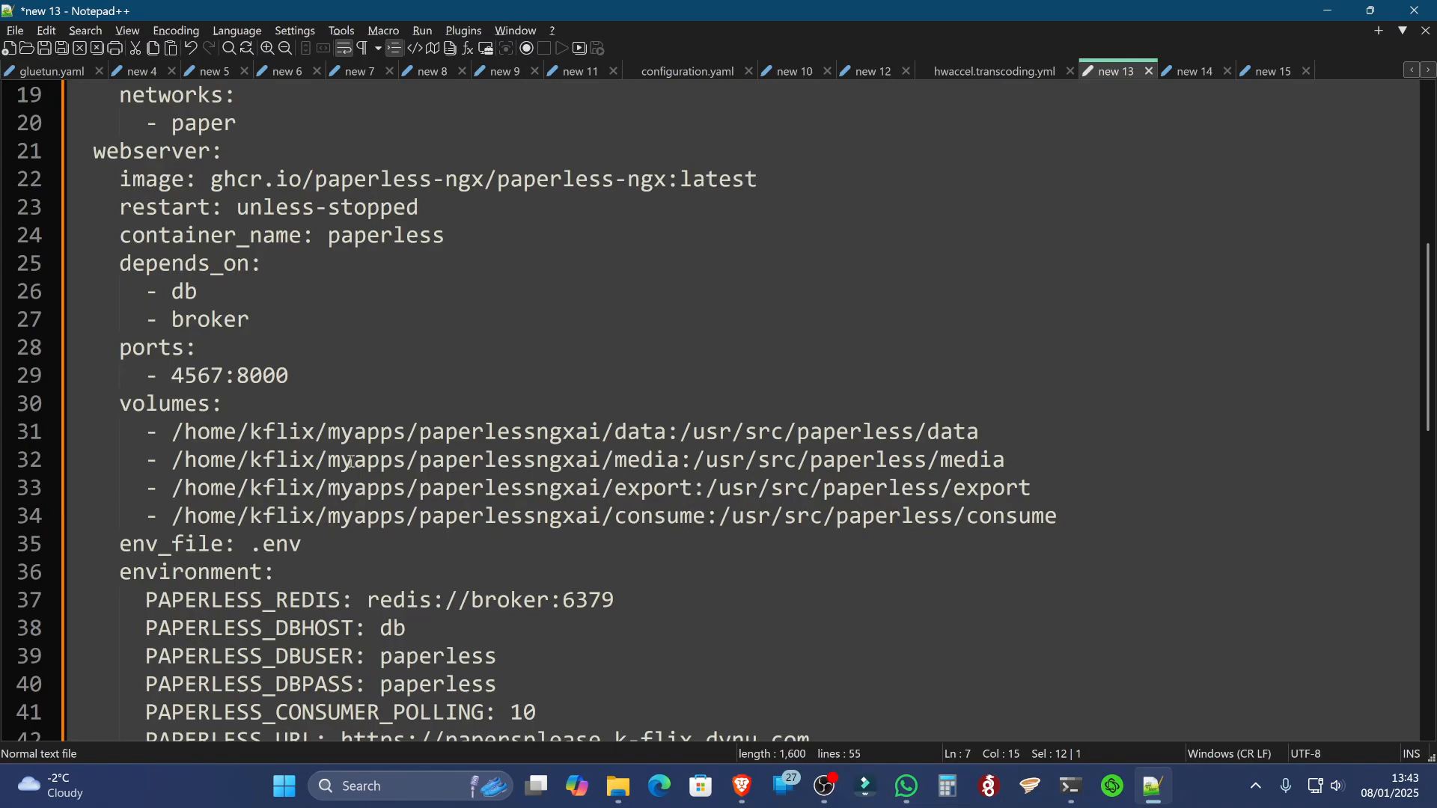
scroll("down", 3)
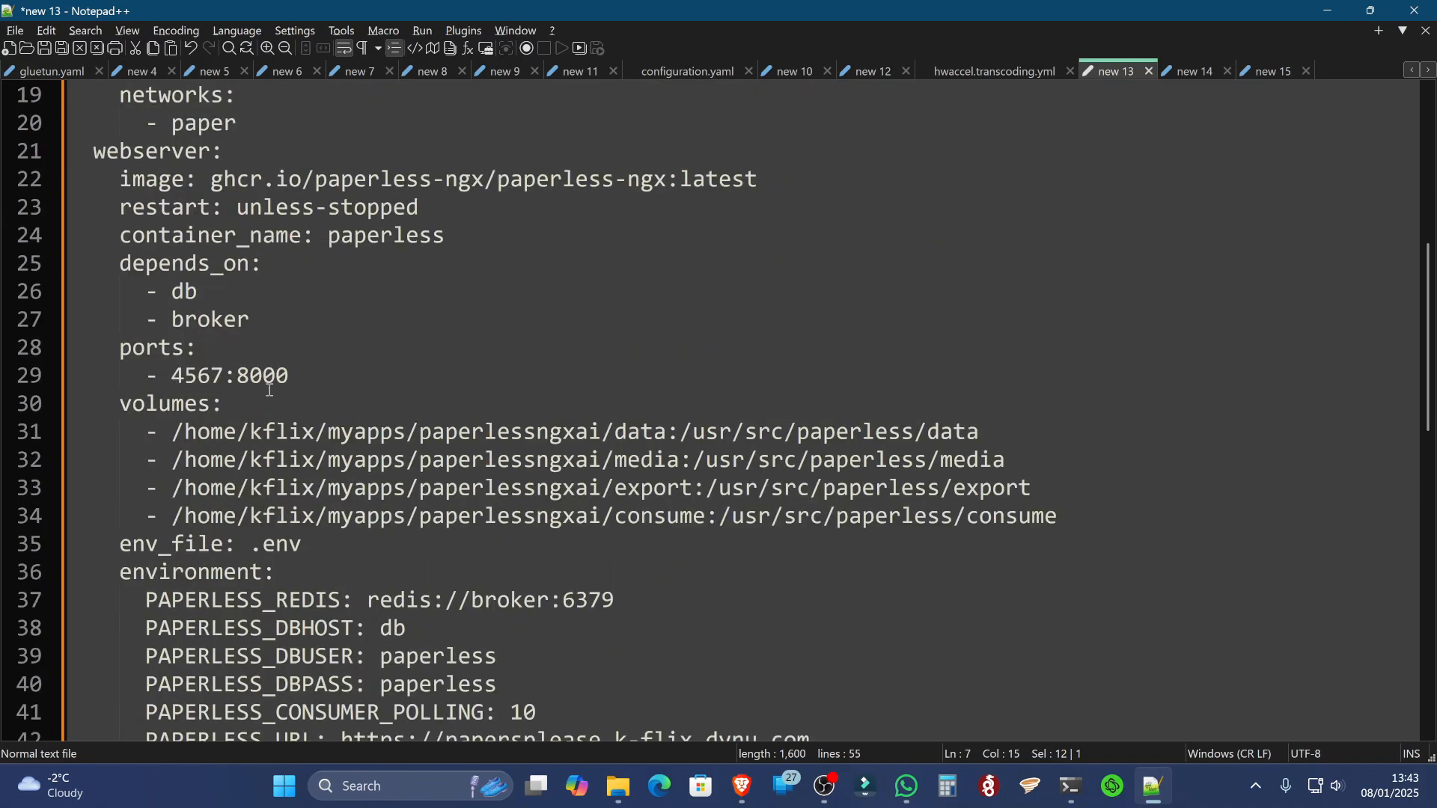
mouse_move(237, 375)
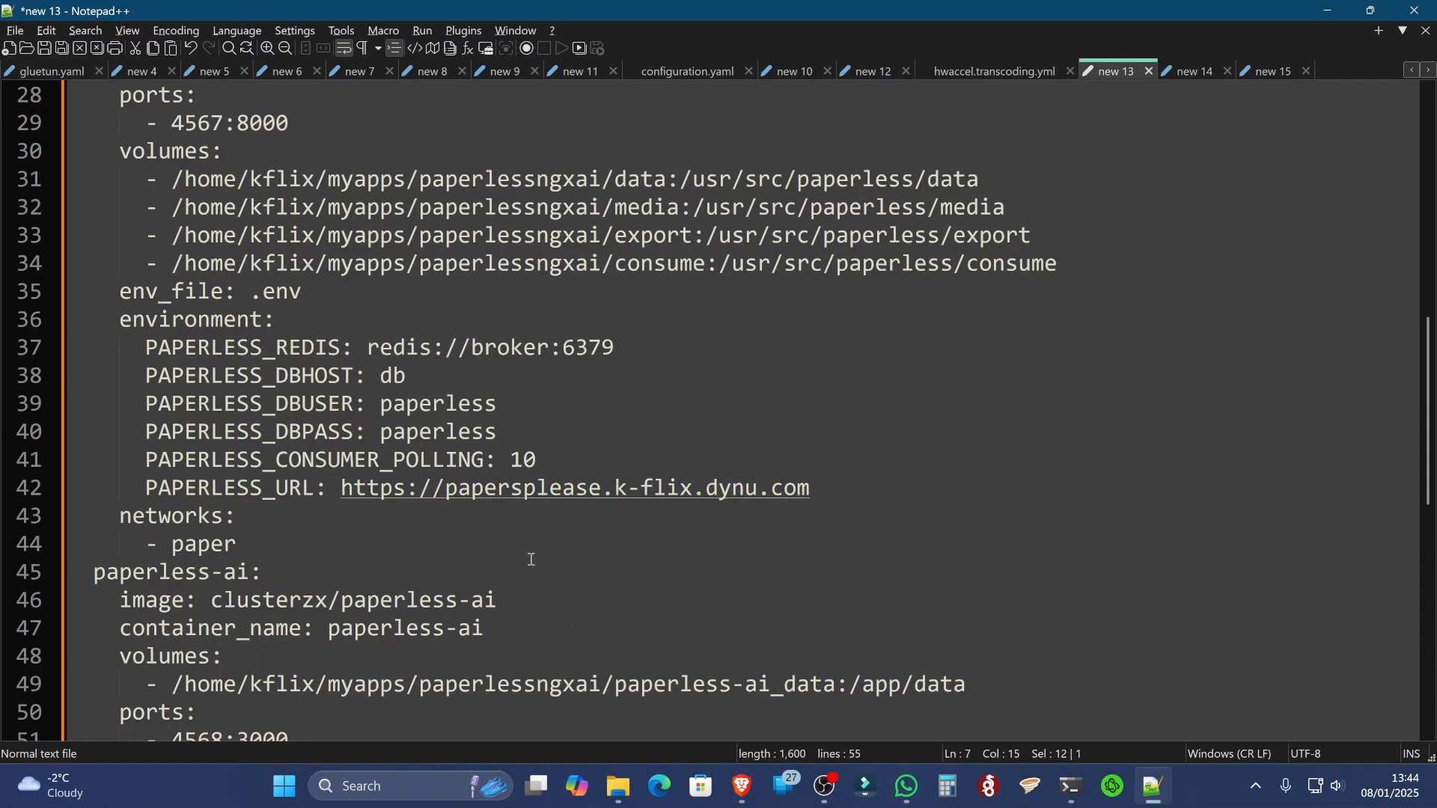
Comment out paperless-ai's ports lines in the draft, leaving network_mode: host
scroll("down", 3)
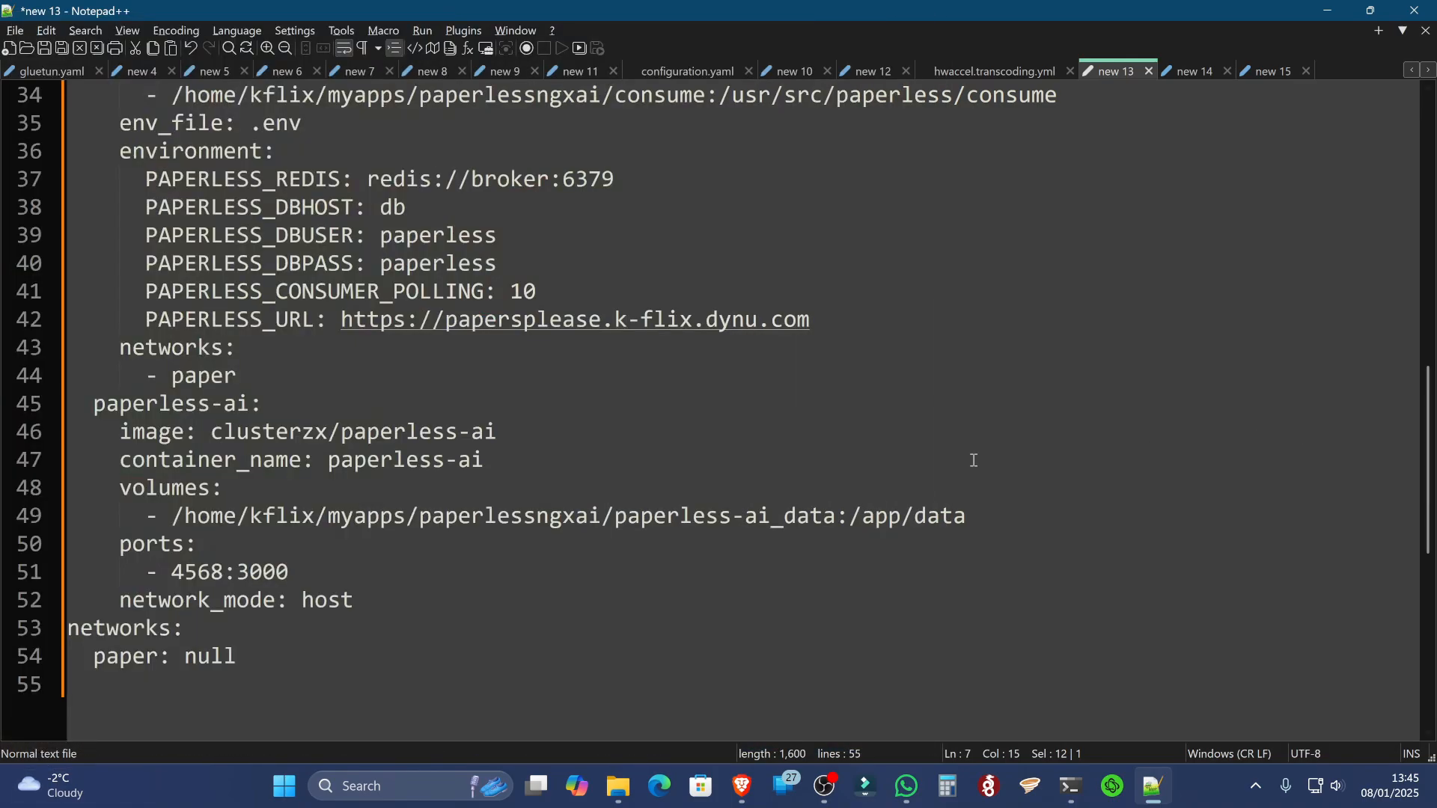
mouse_move(291, 582)
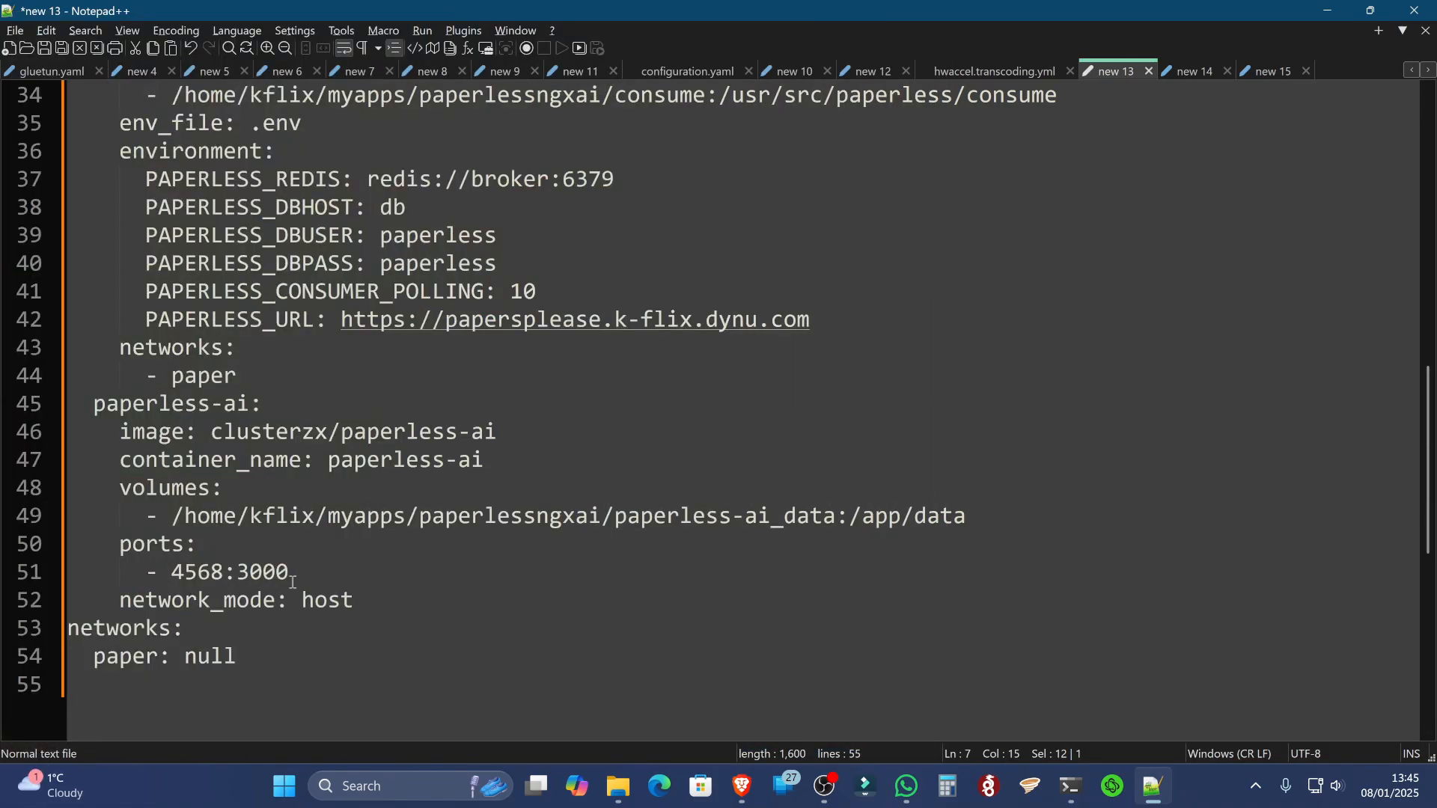
left_click(155, 543)
type("#")
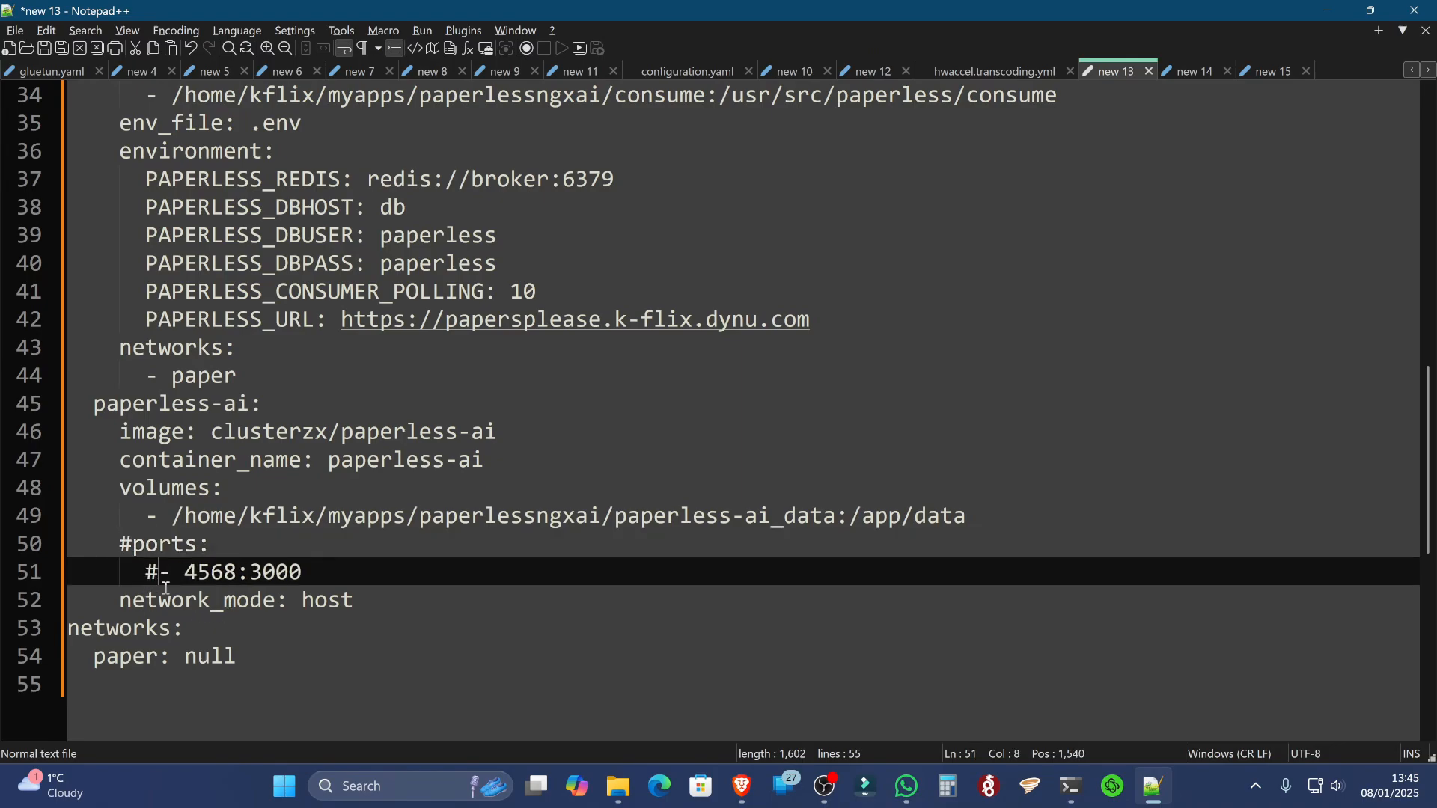
mouse_move(252, 571)
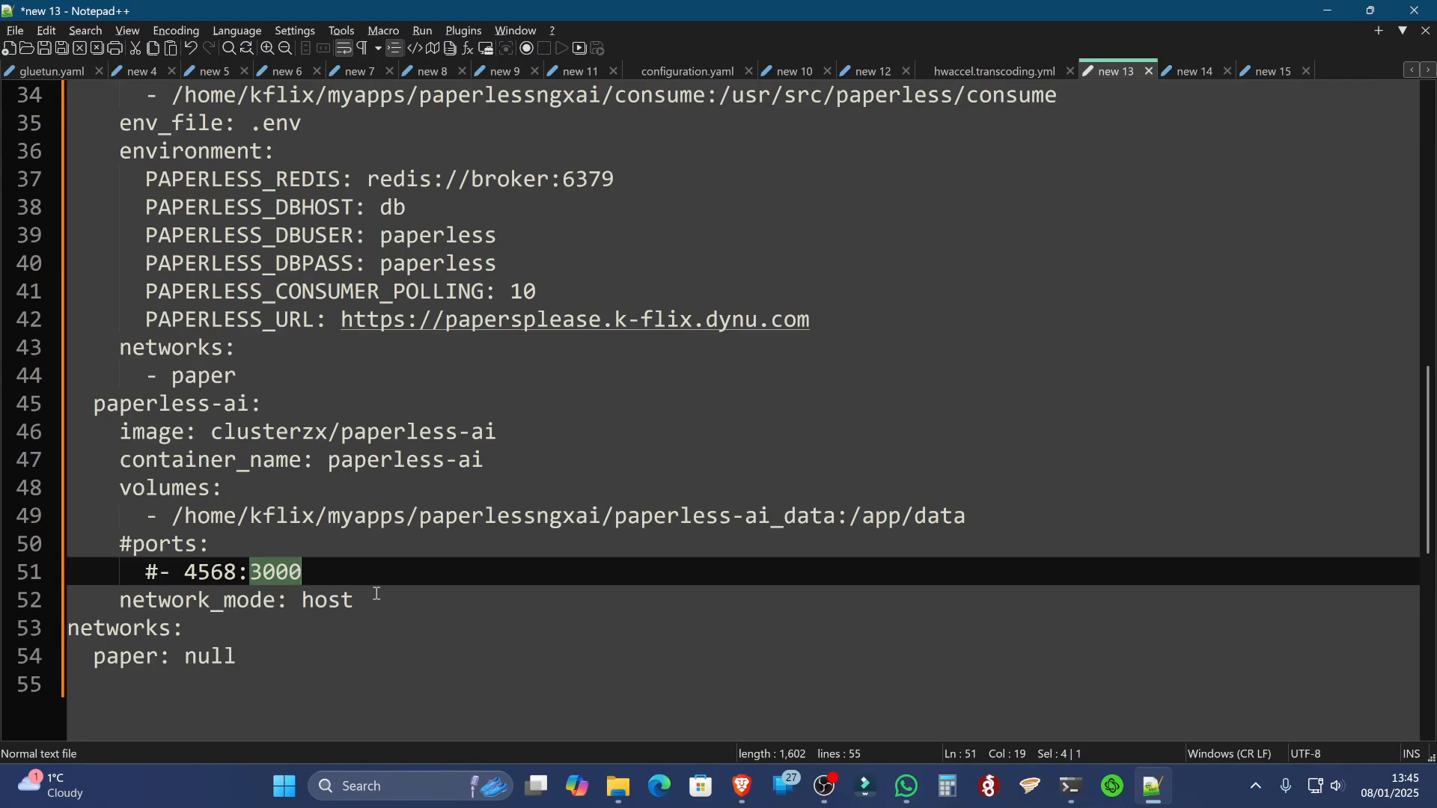
mouse_move(101, 417)
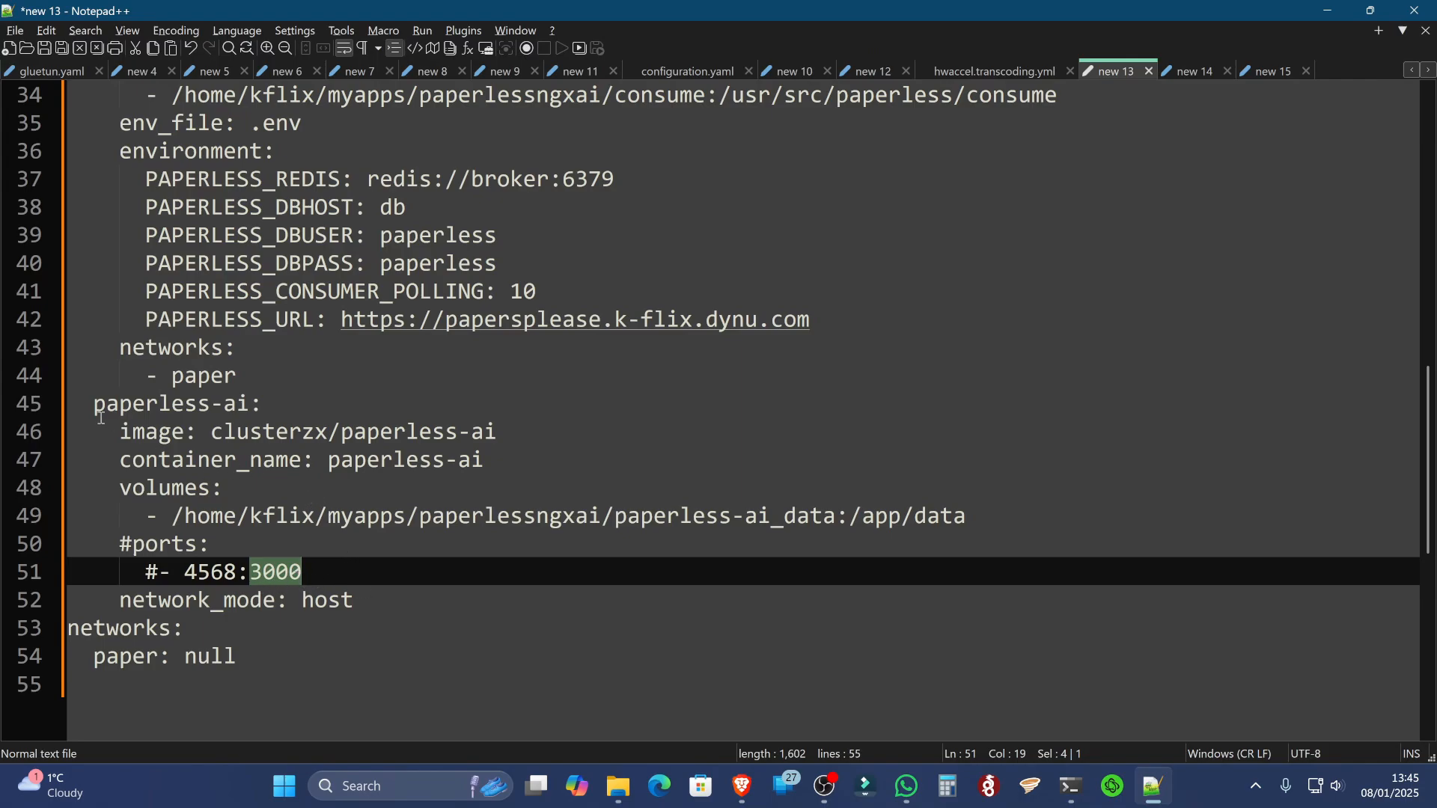
mouse_move(408, 581)
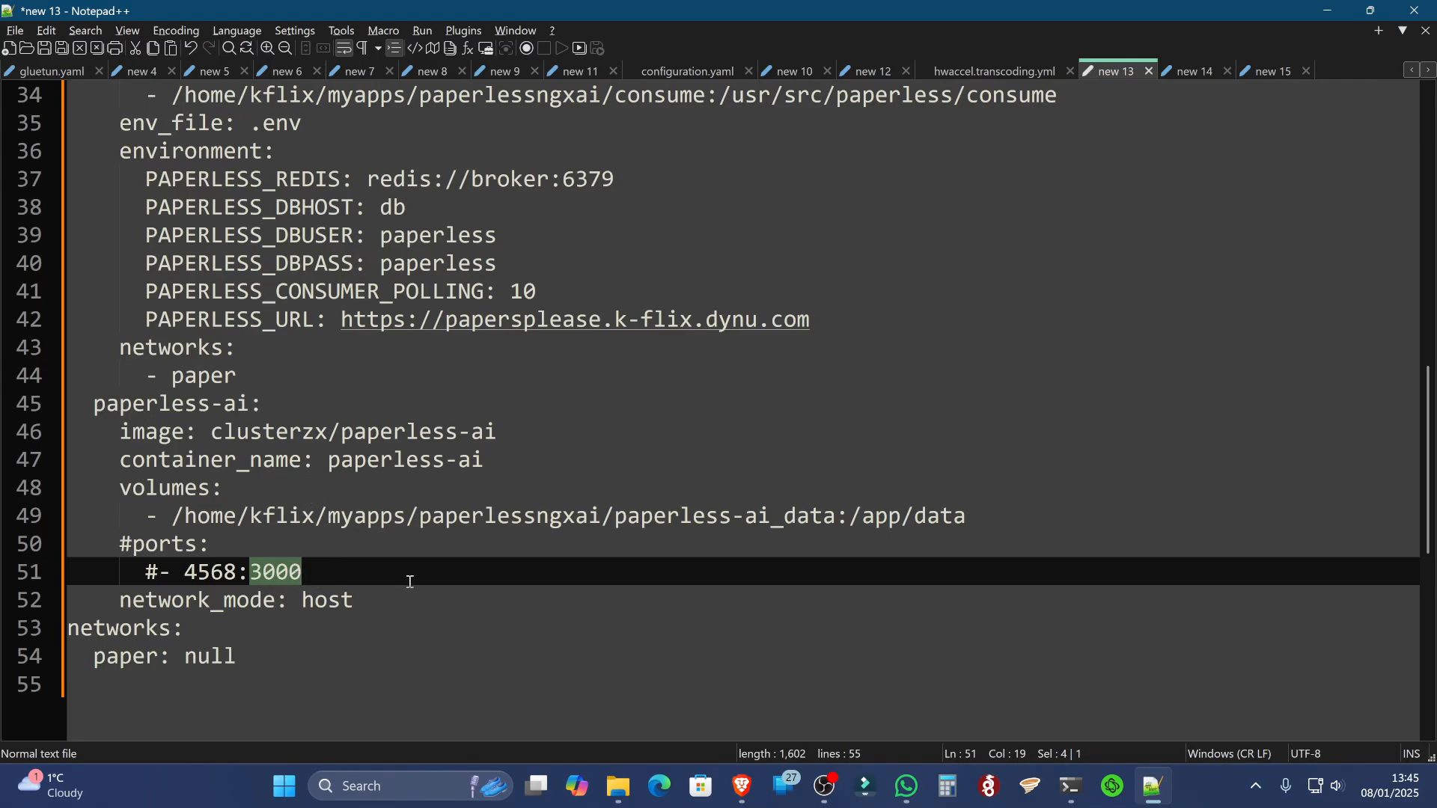
mouse_move(346, 607)
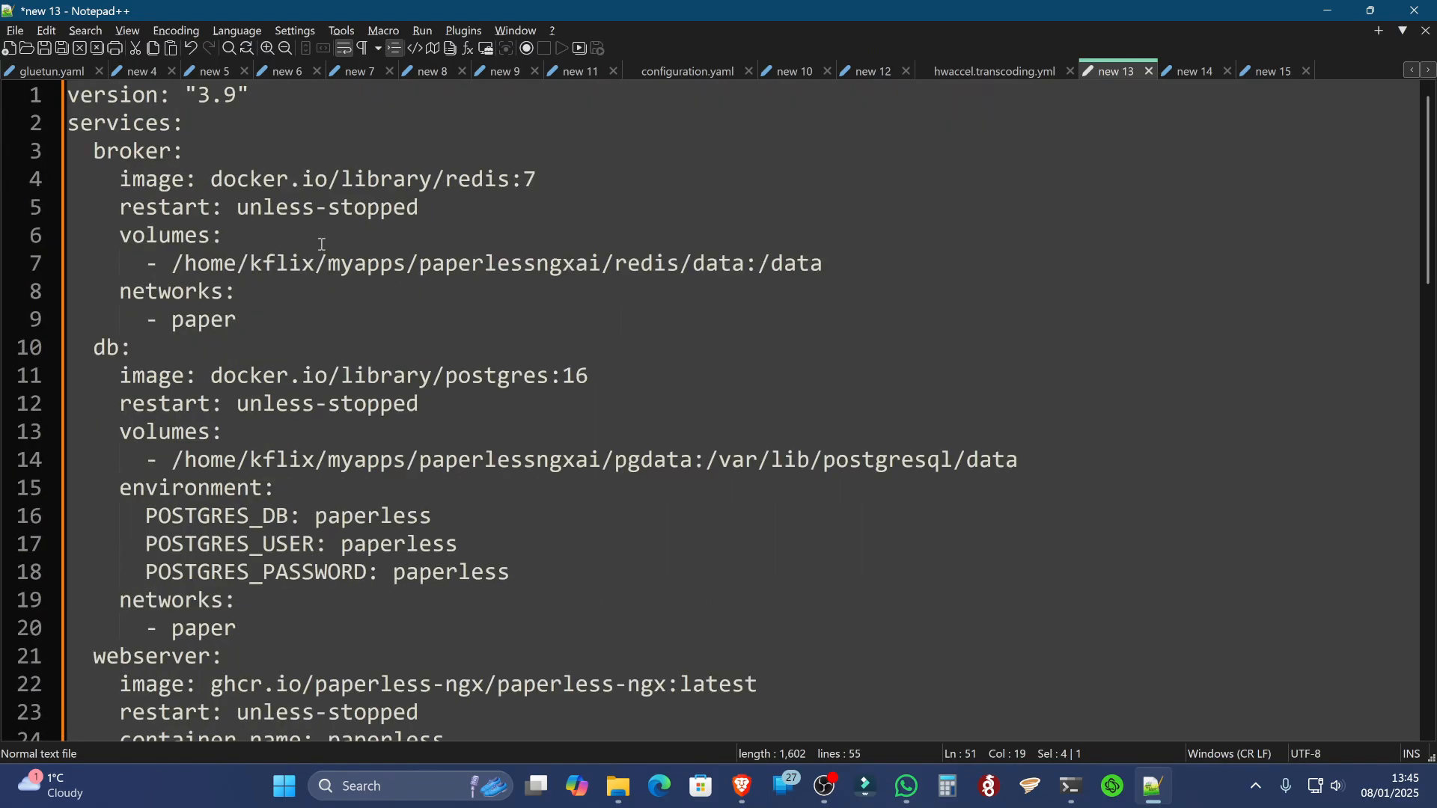
Copy the whole compose draft and paste it over compose.yaml in Dockge's stack editor
key("ctrl+a")
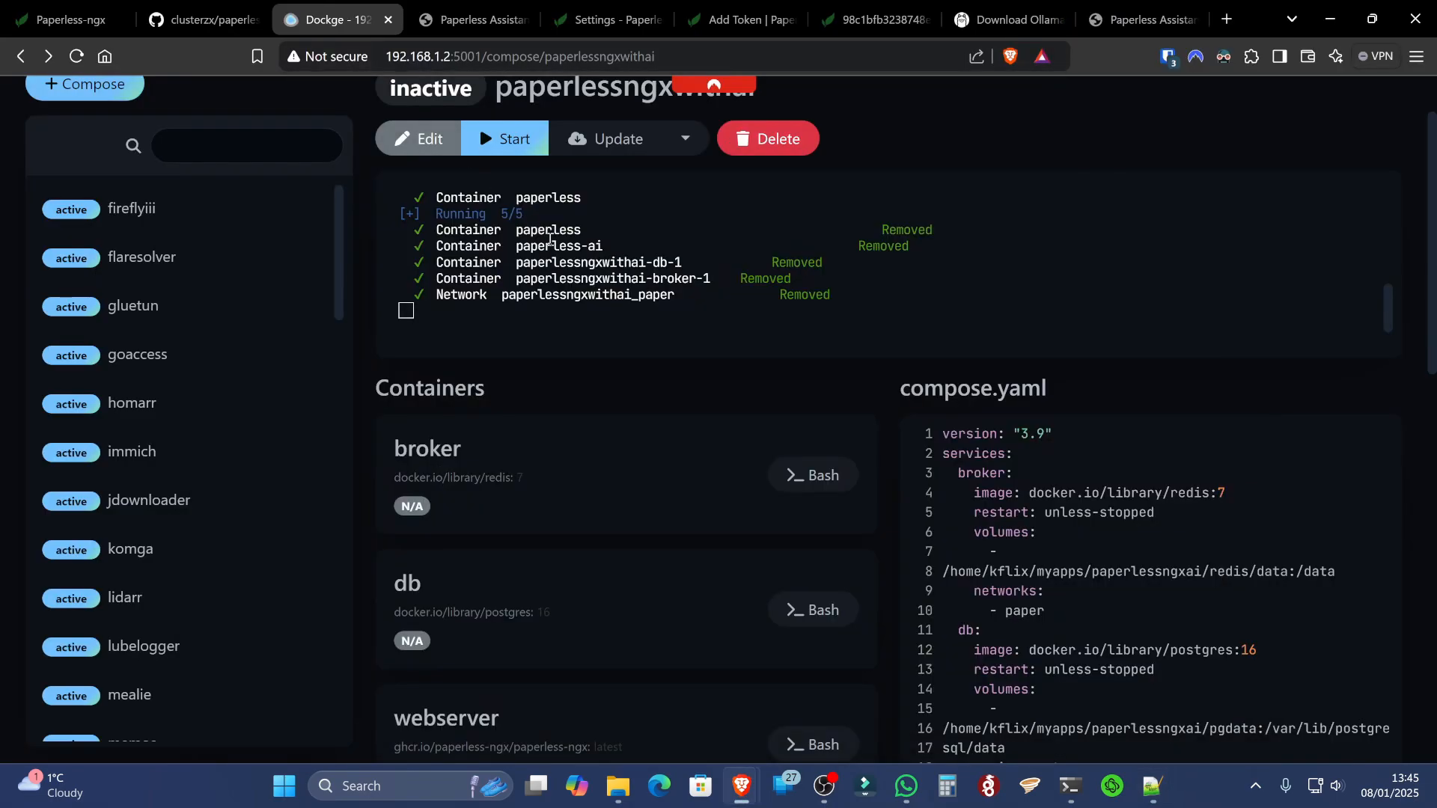
left_click(418, 138)
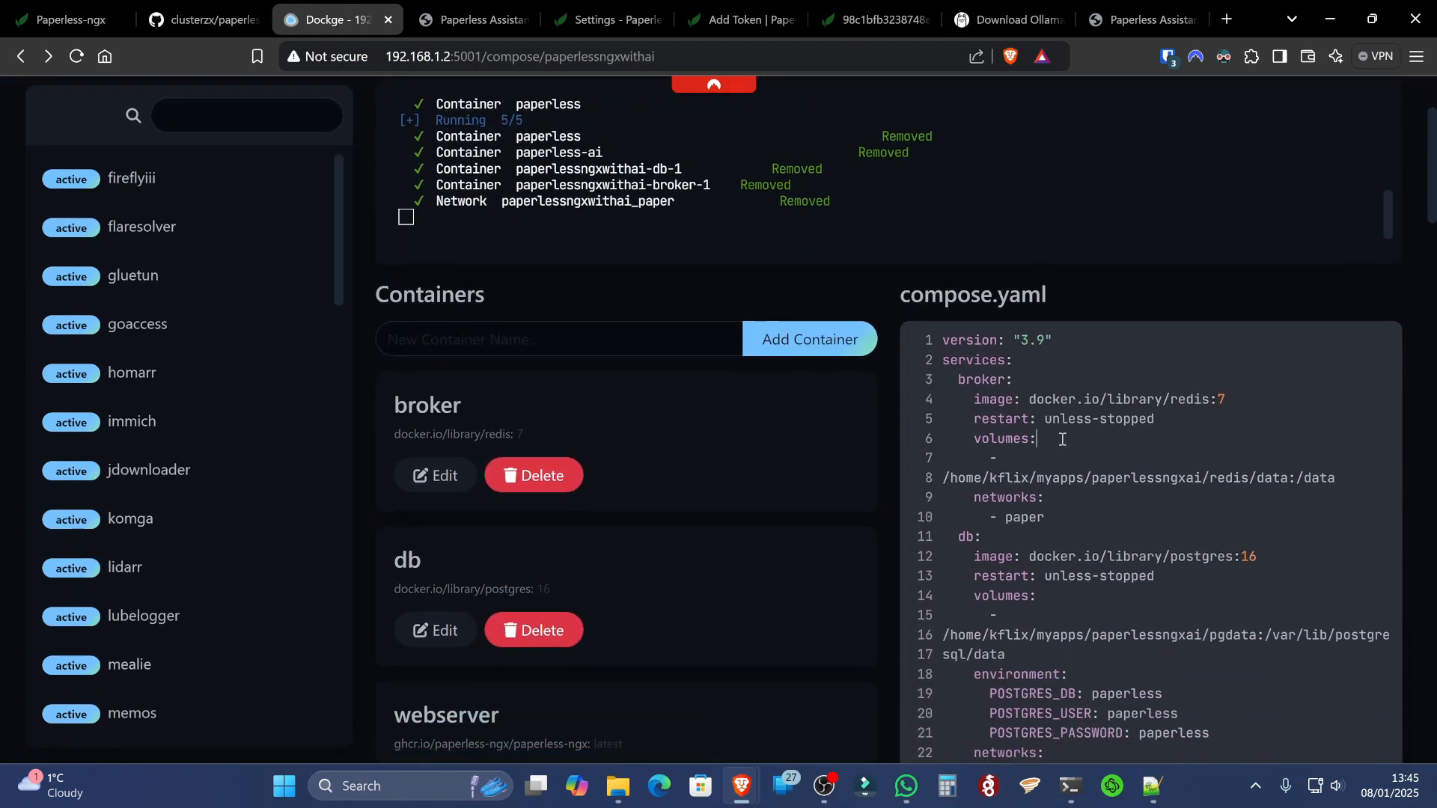
key("ctrl+a")
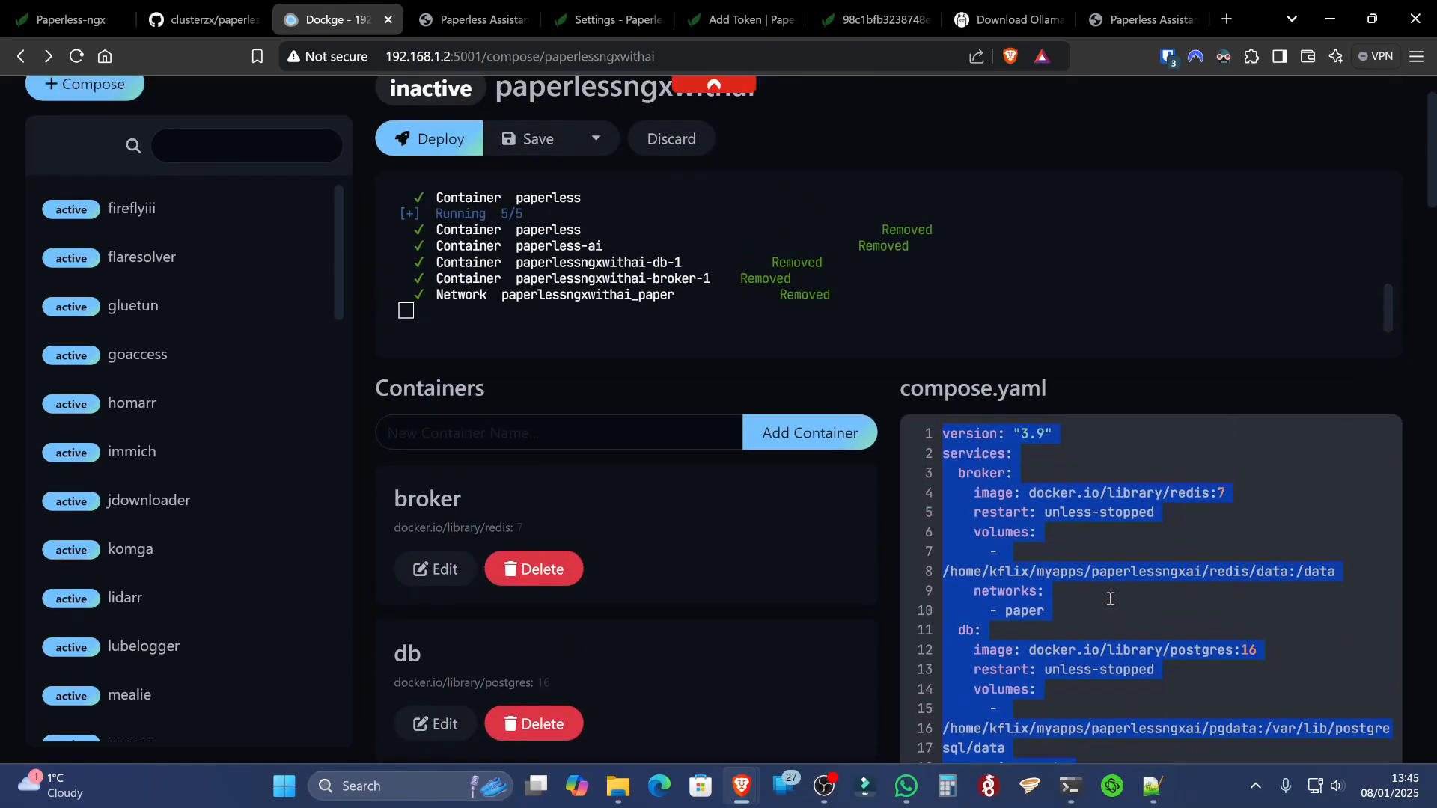
scroll("down", 3)
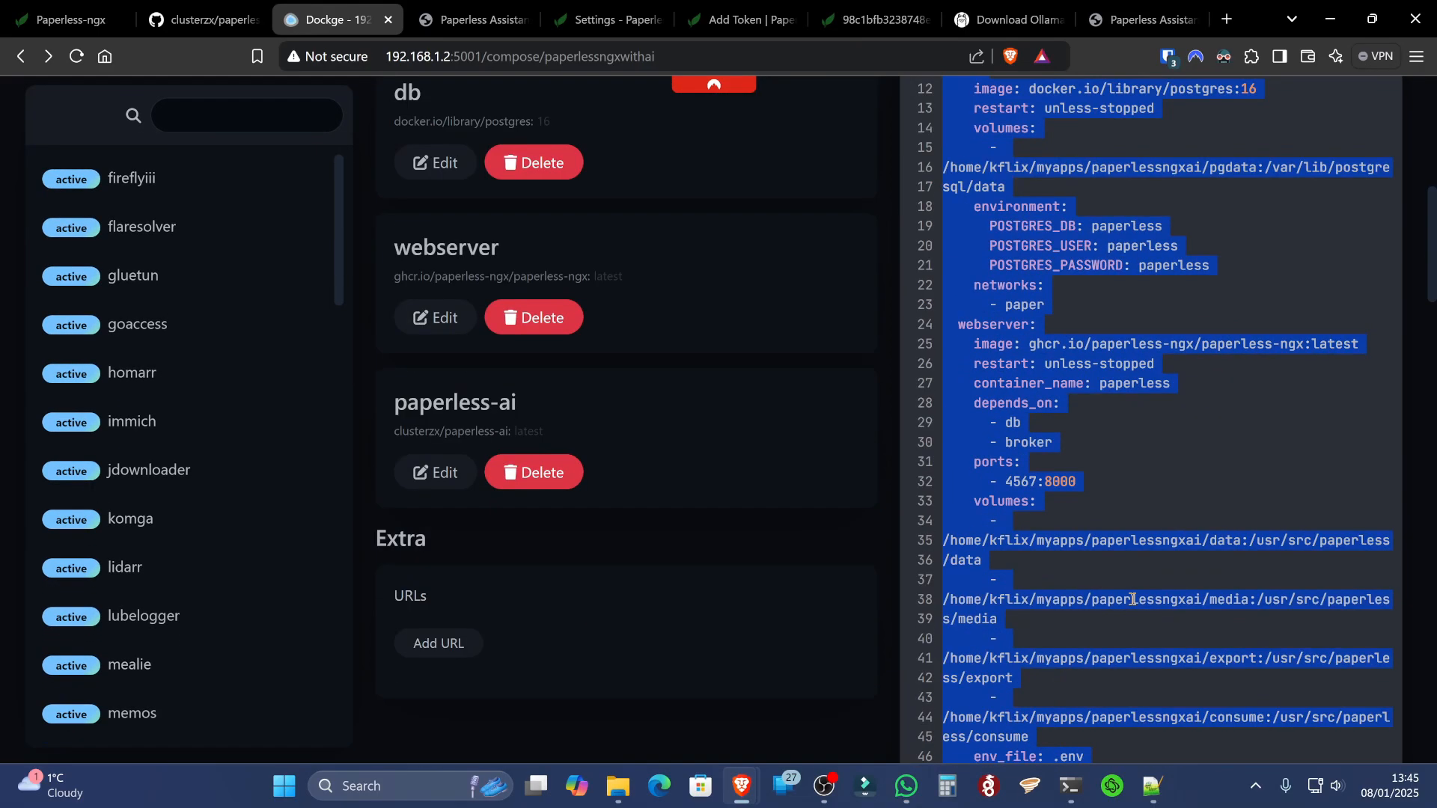
scroll("down", 3)
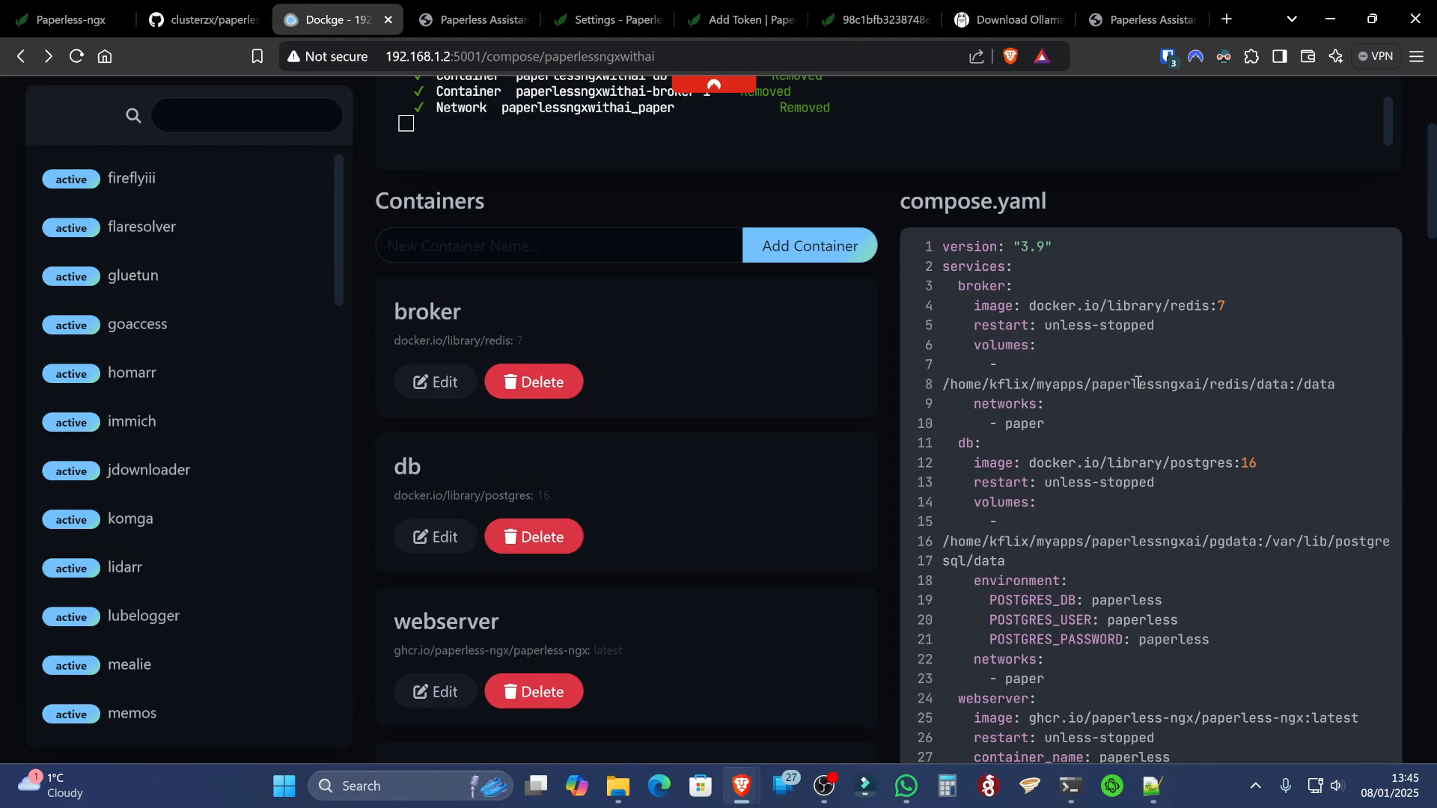
scroll("down", 3)
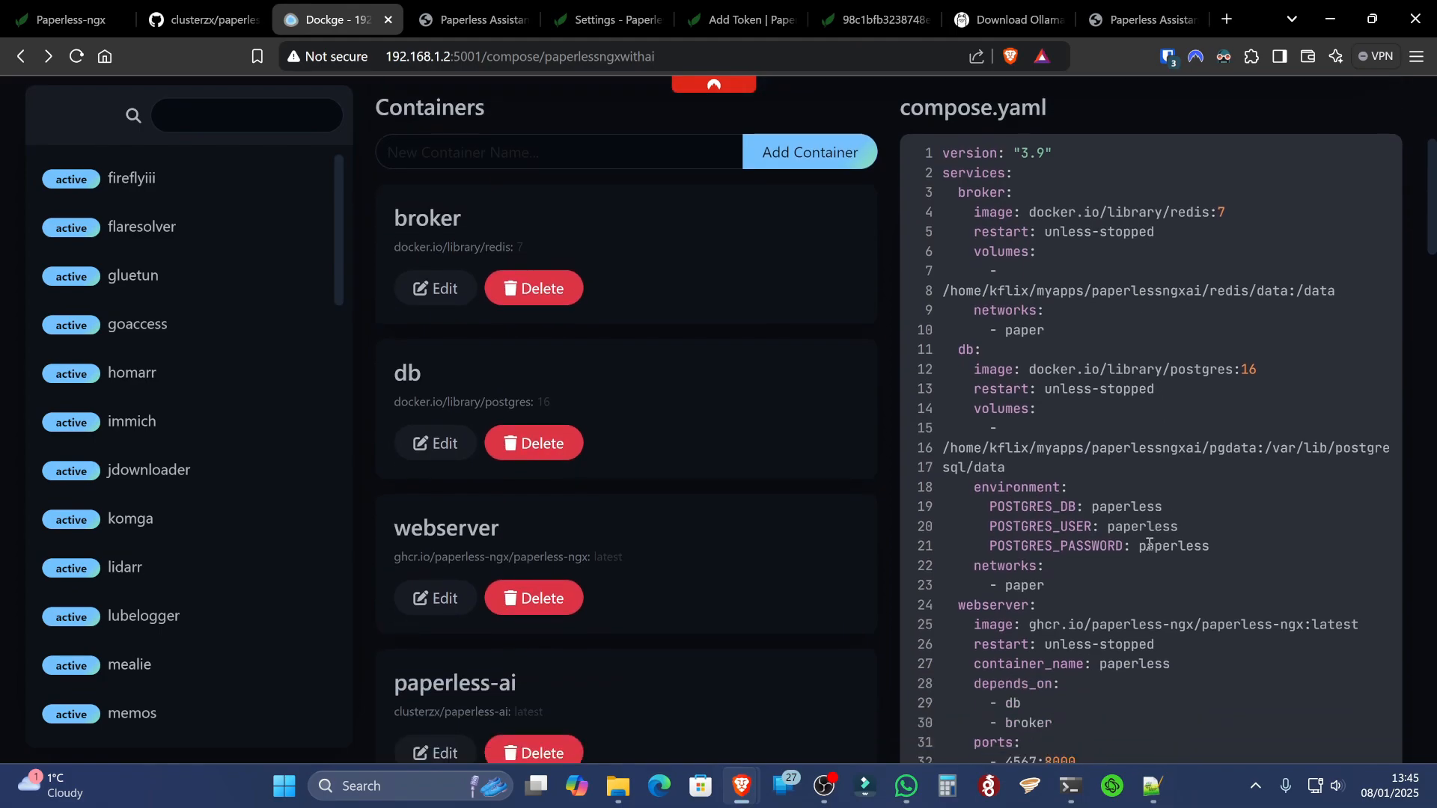
scroll("down", 3)
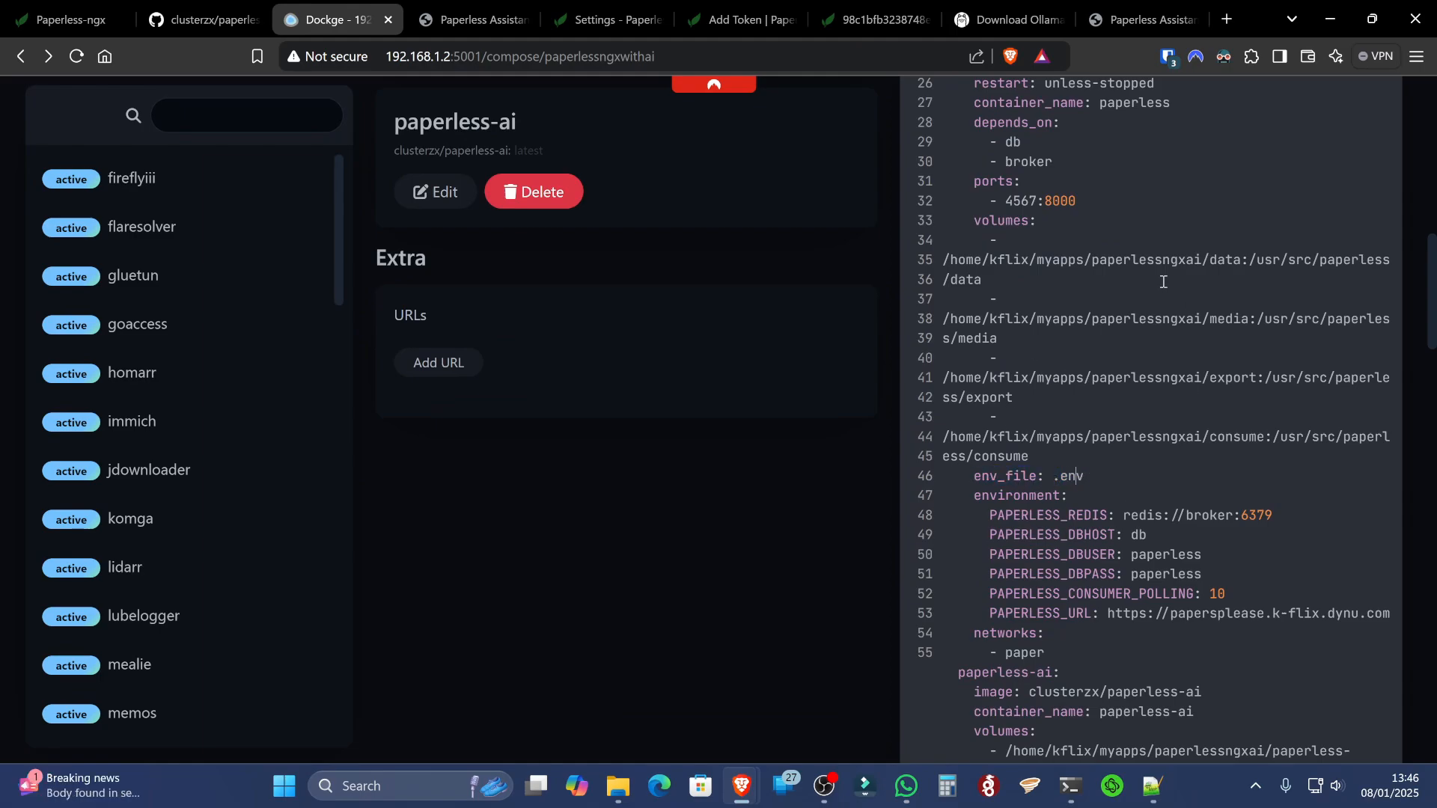
scroll("down", 3)
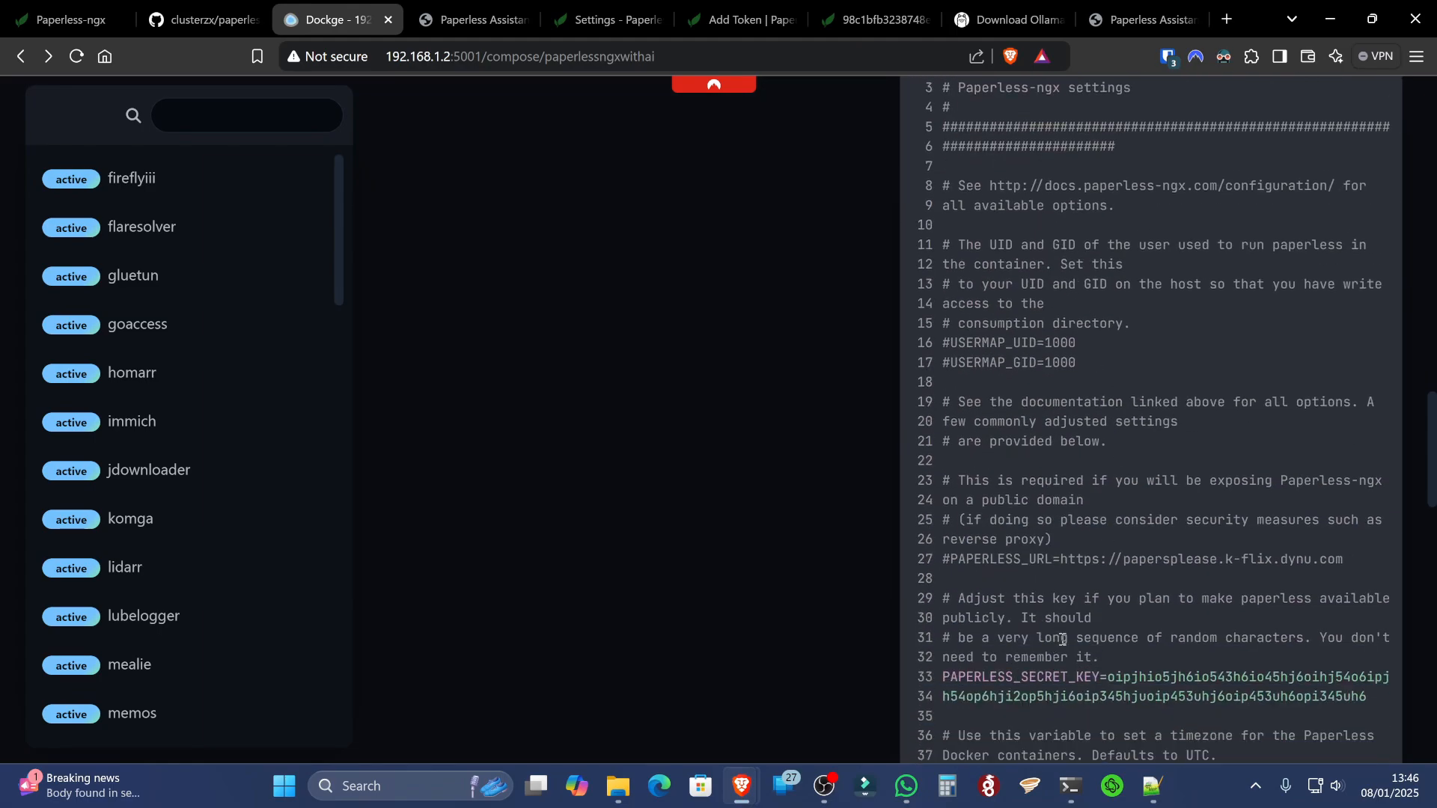
scroll("down", 3)
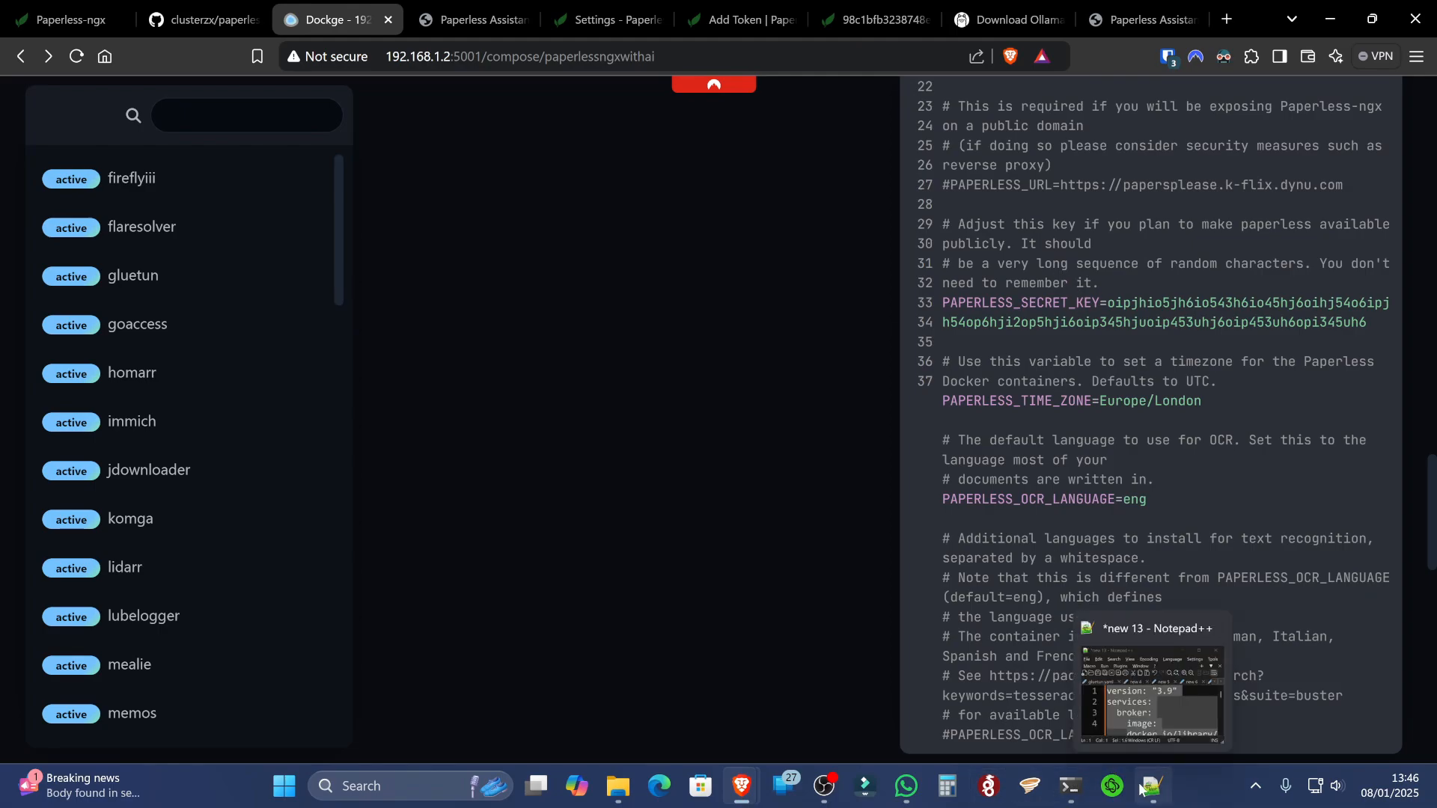
Review the .env draft's secret key and Europe/London time zone, then copy it all
left_click(1148, 785)
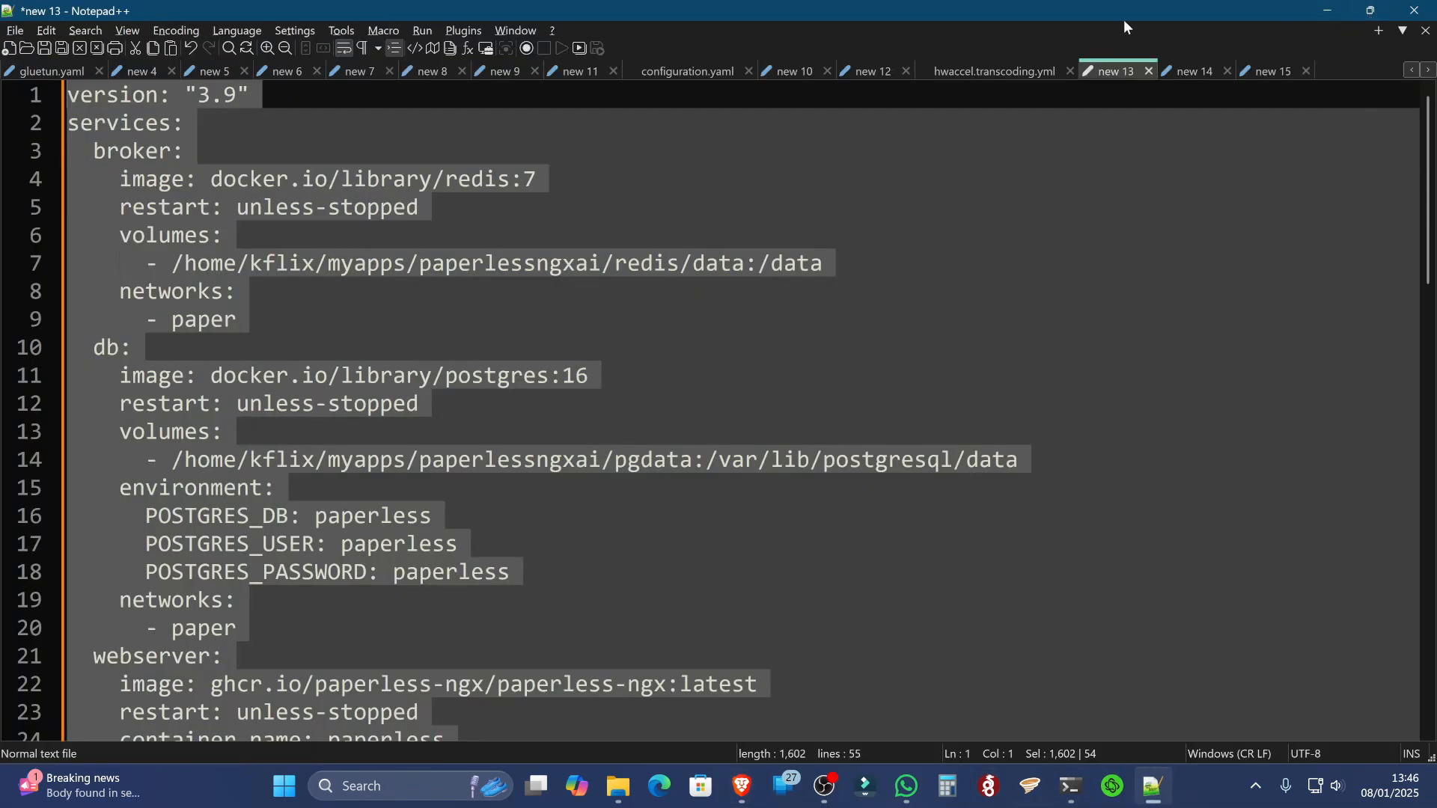
left_click(1193, 71)
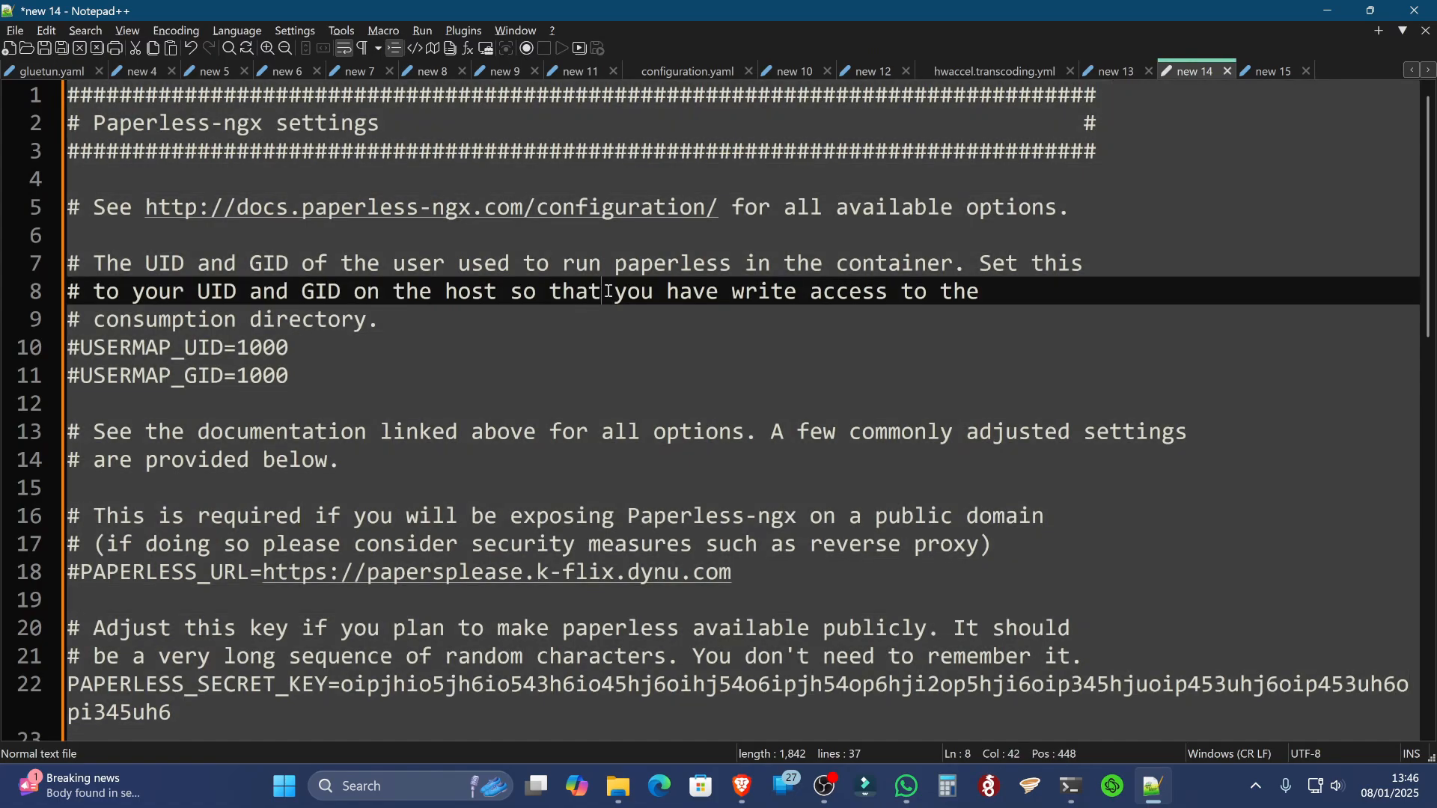
left_click(87, 347)
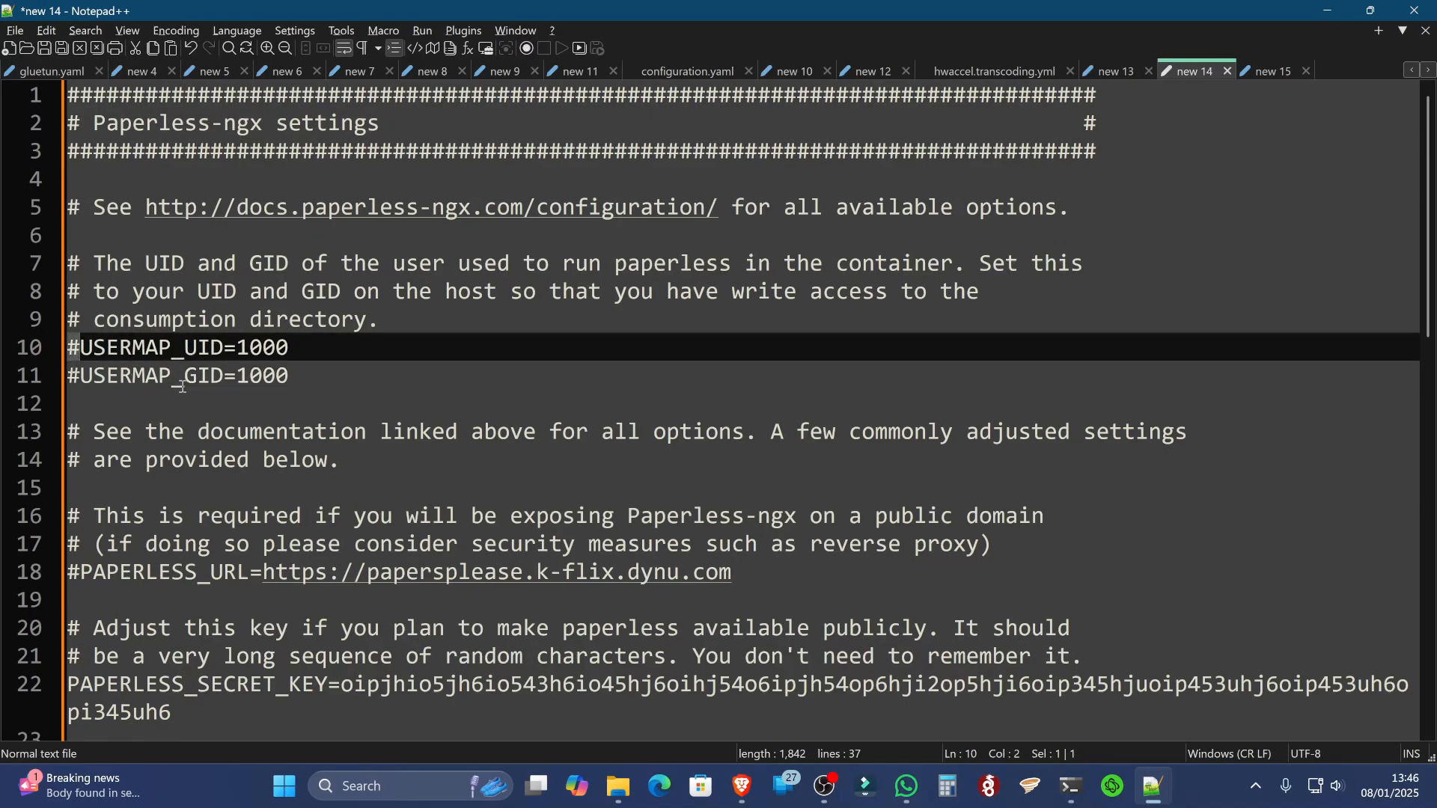
scroll("down", 3)
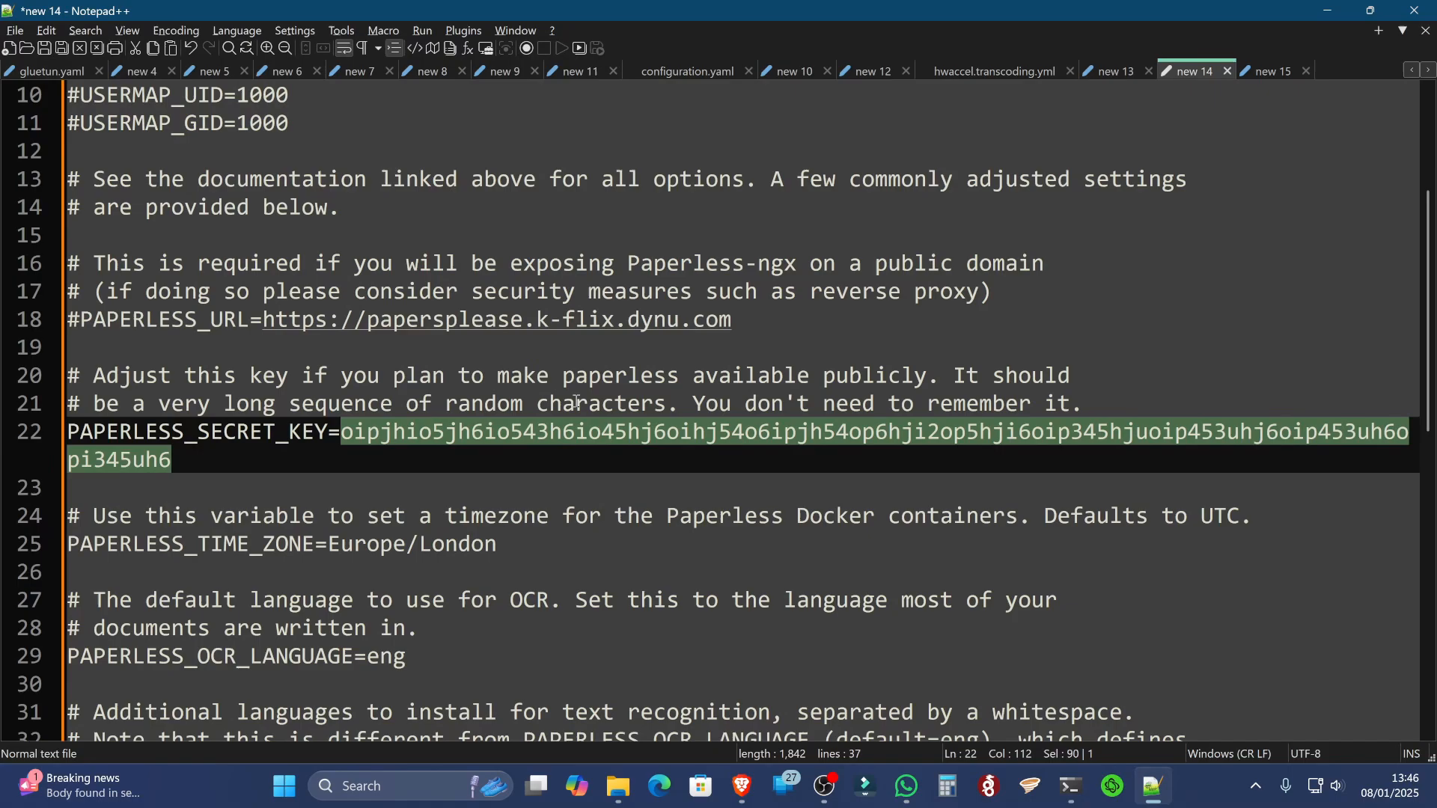
scroll("down", 3)
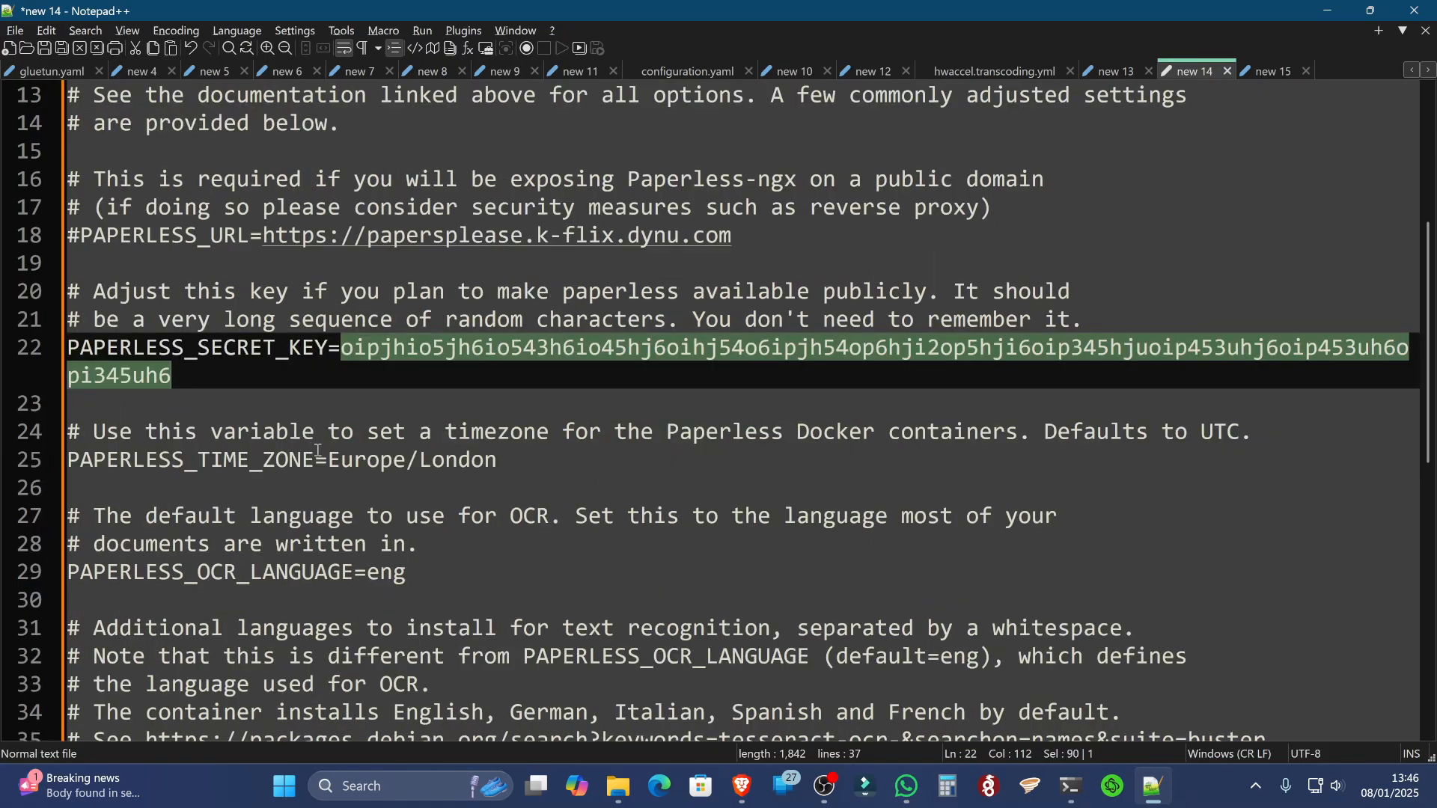
left_click(69, 347)
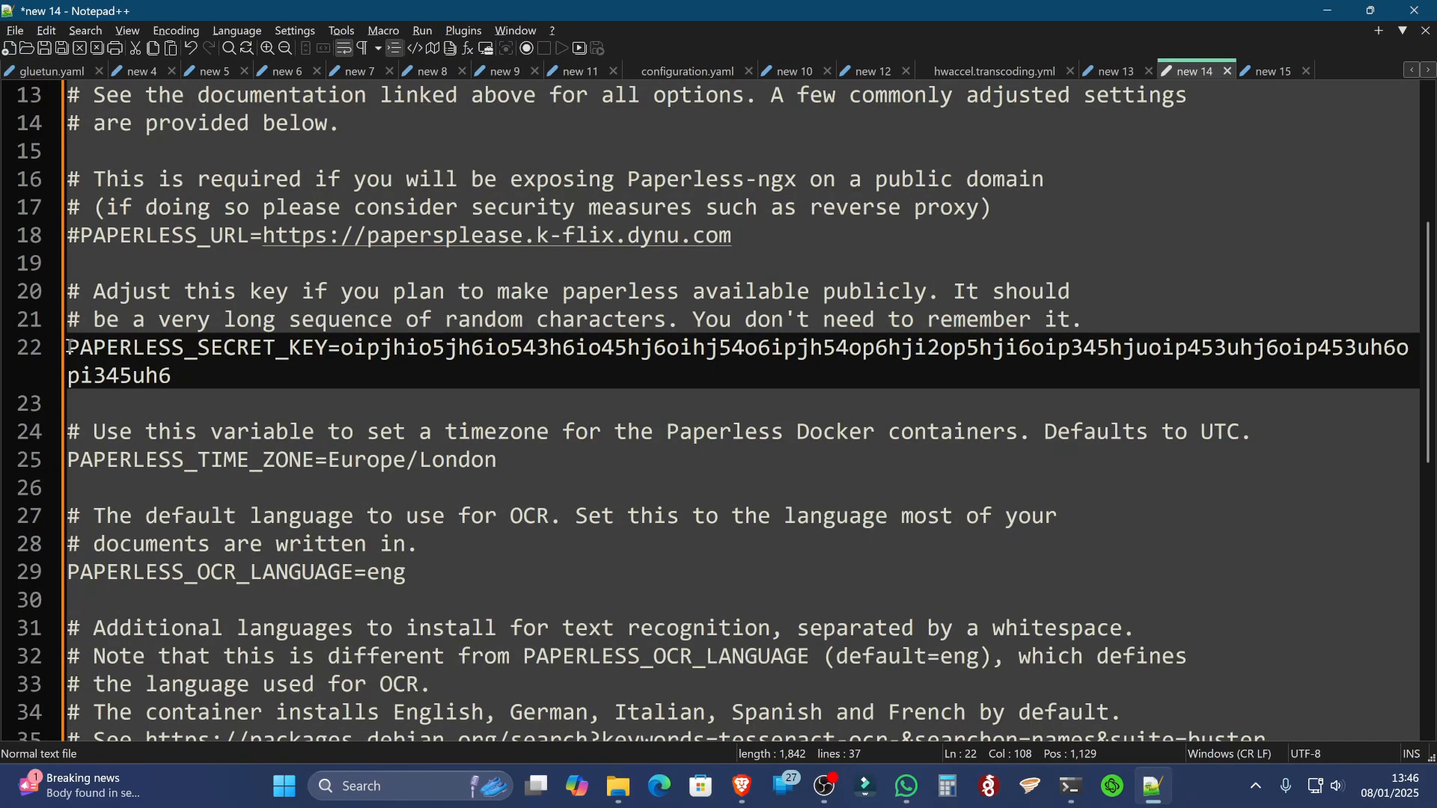
left_click(279, 459)
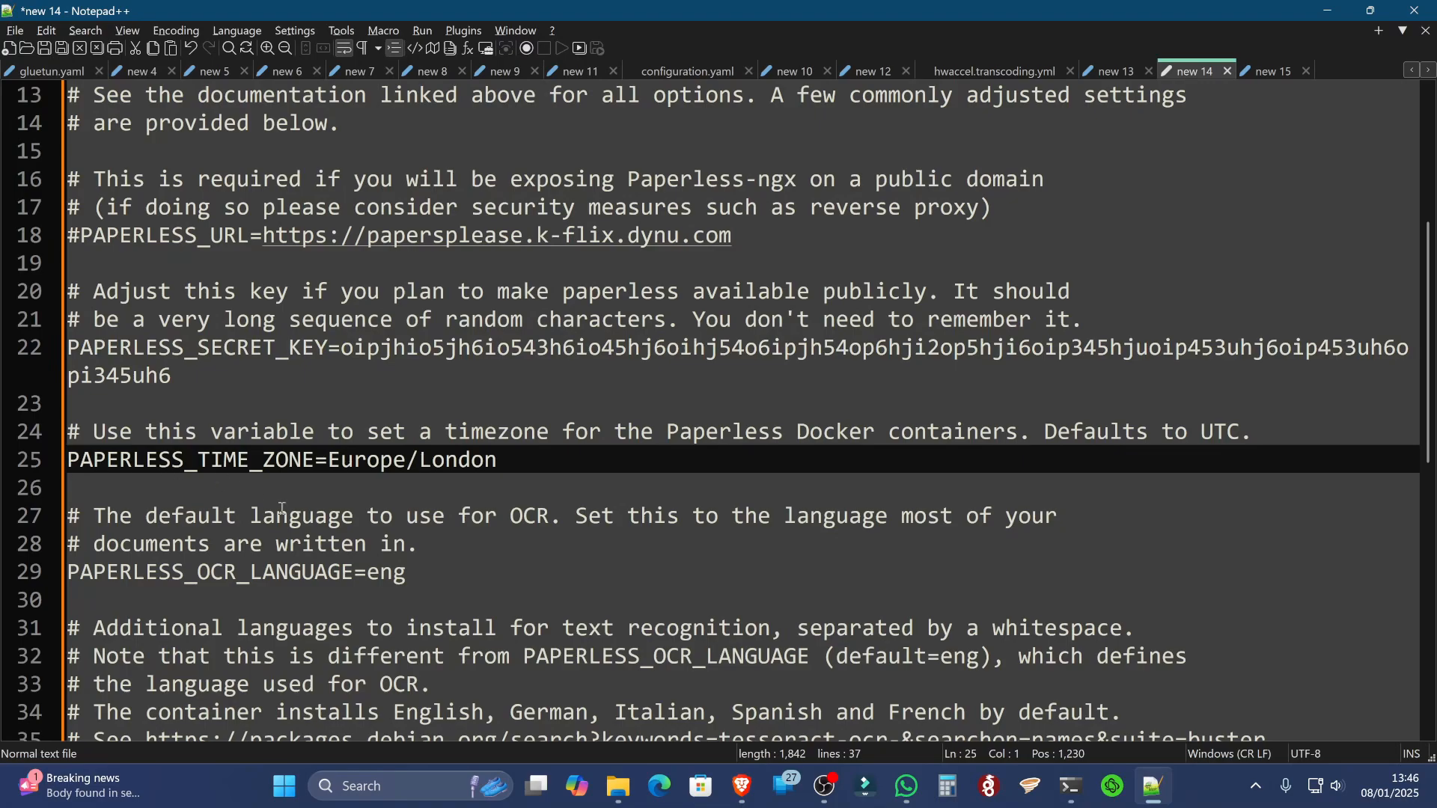
scroll("down", 3)
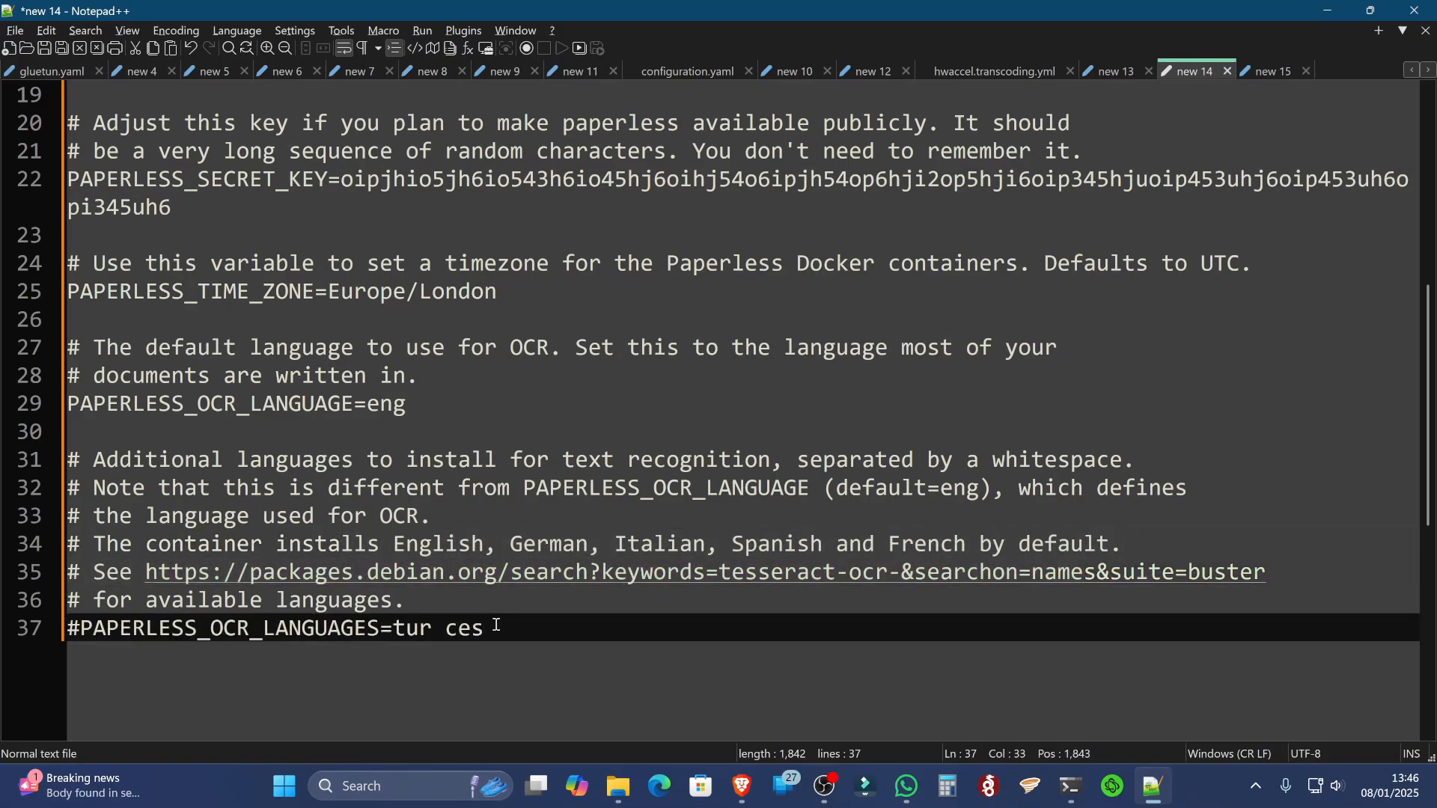
left_click(73, 628)
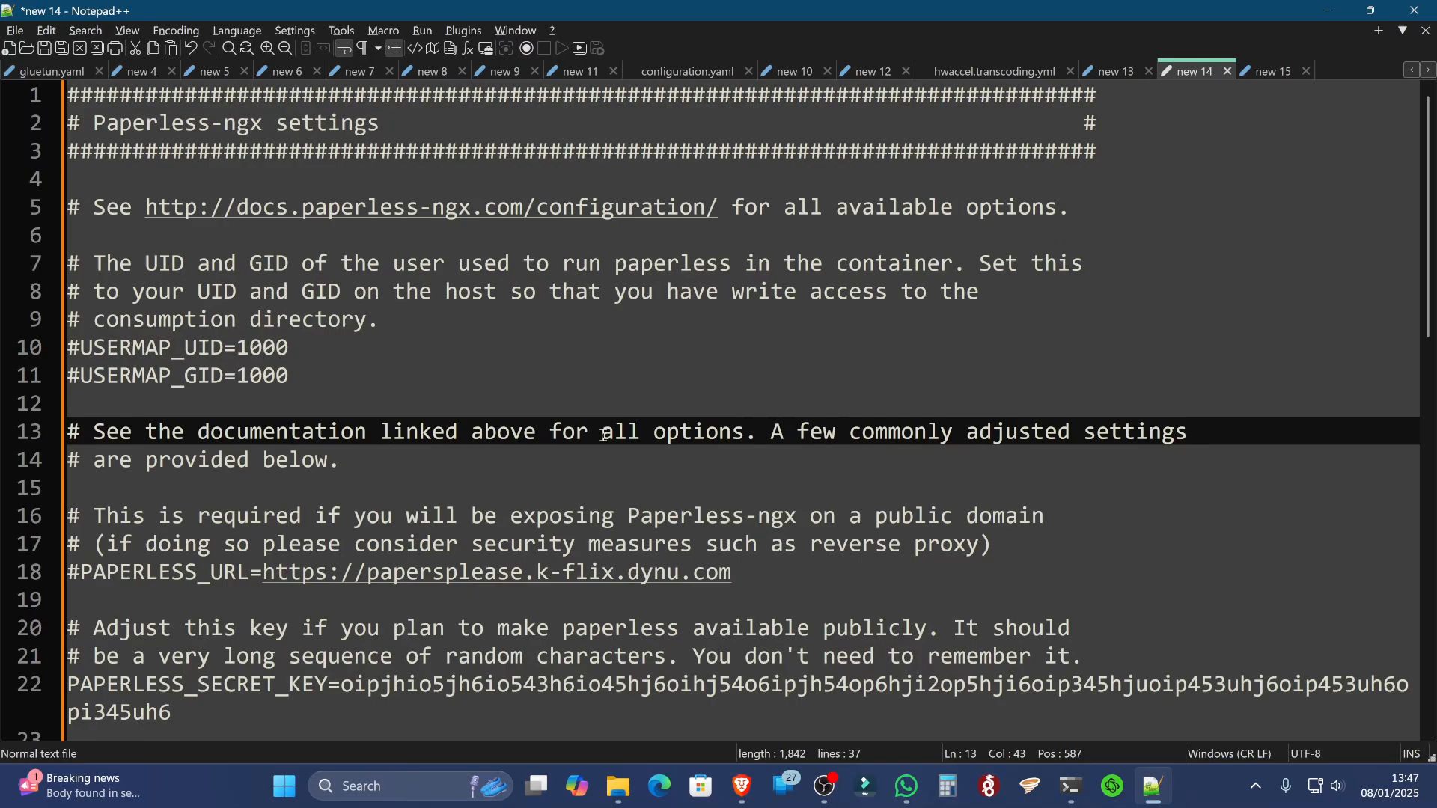
key("ctrl+a")
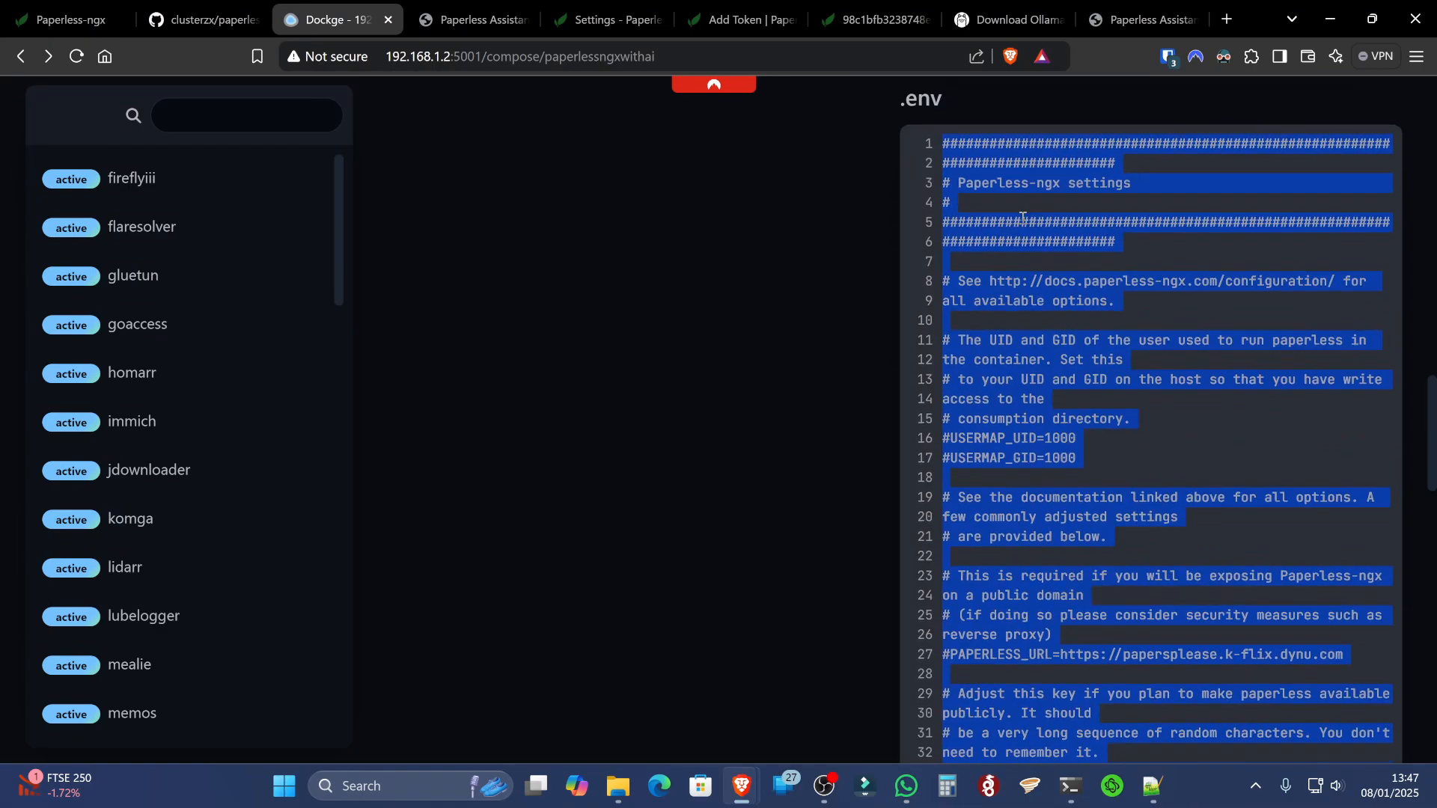
Deploy the updated stack and open a bash shell in the webserver container
scroll("down", 3)
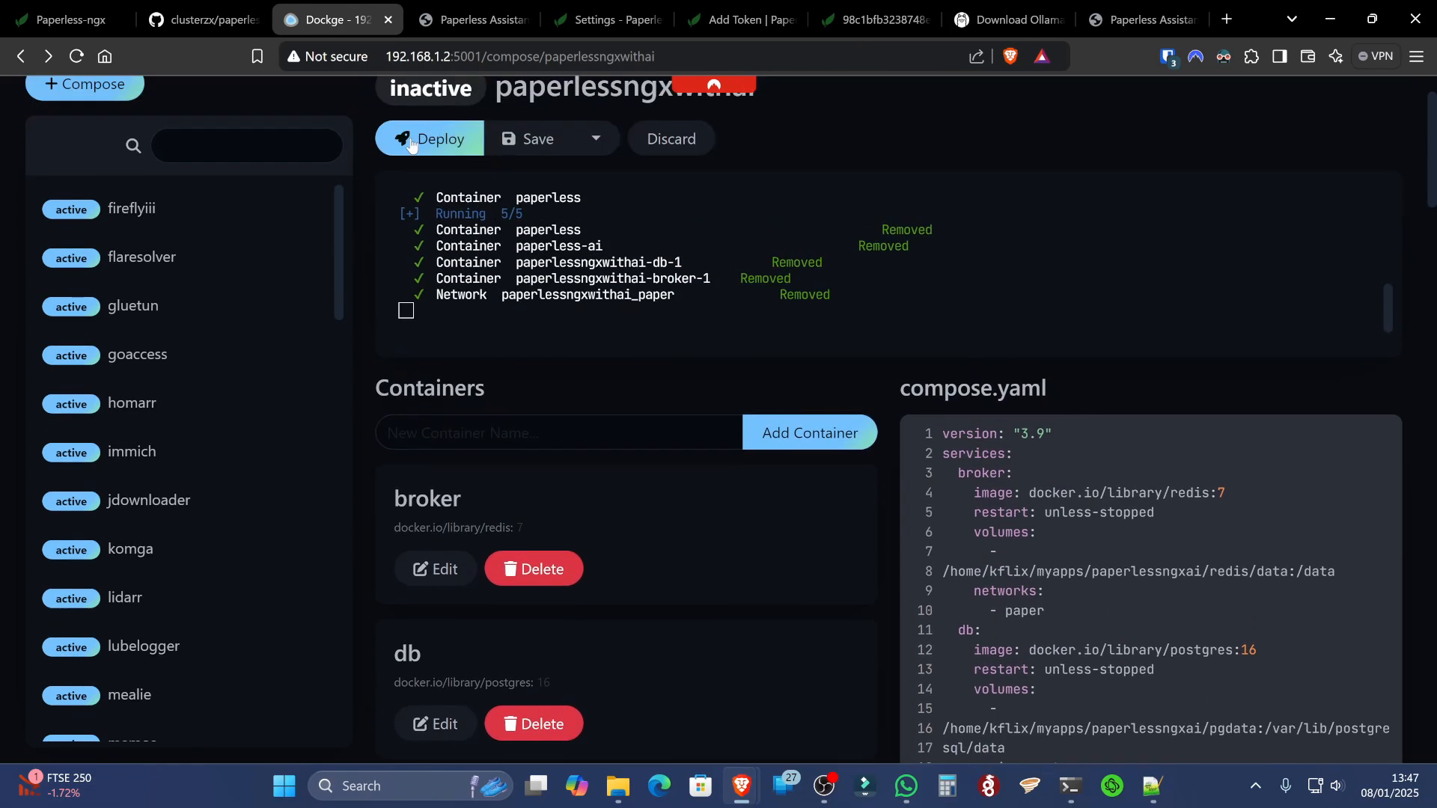
left_click(428, 139)
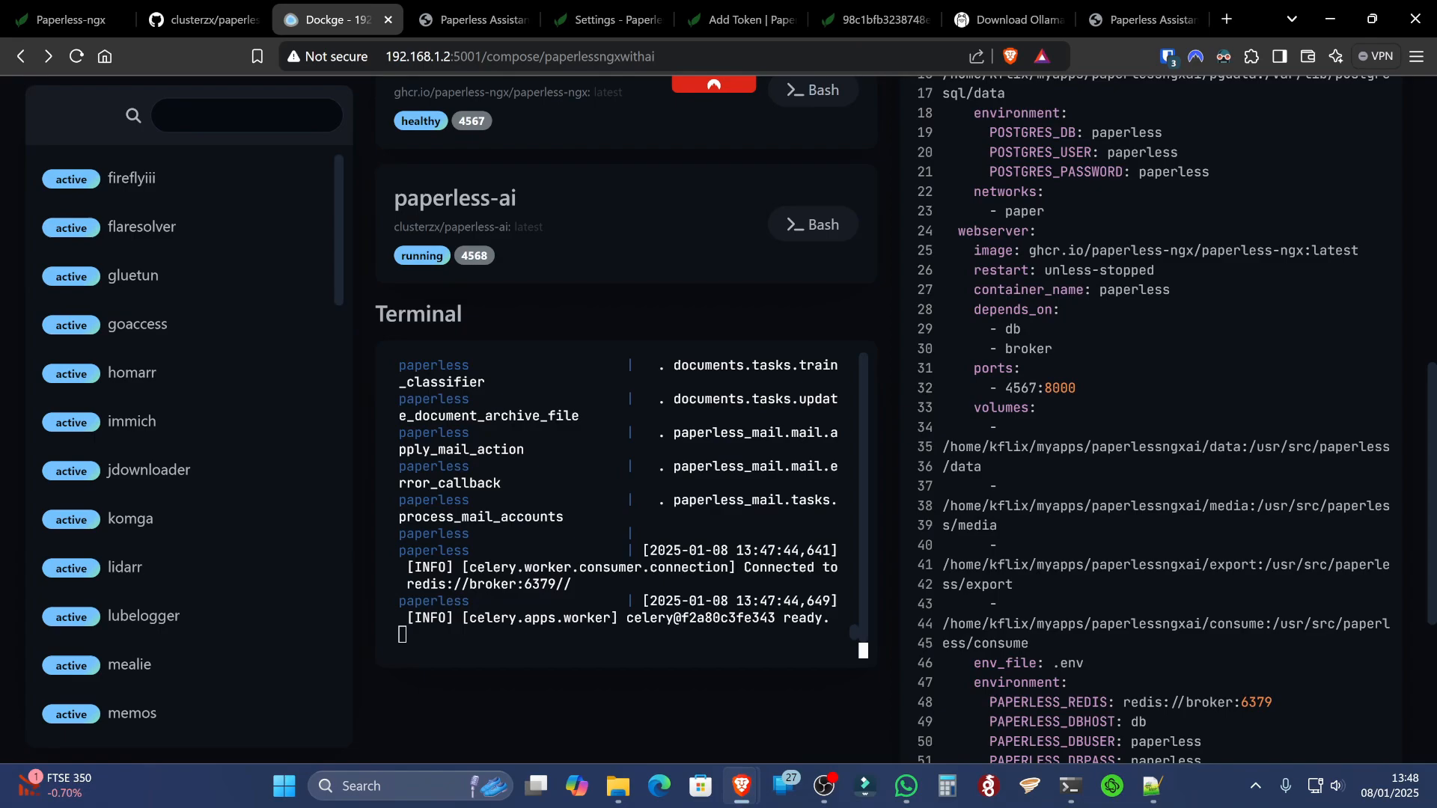
mouse_move(922, 532)
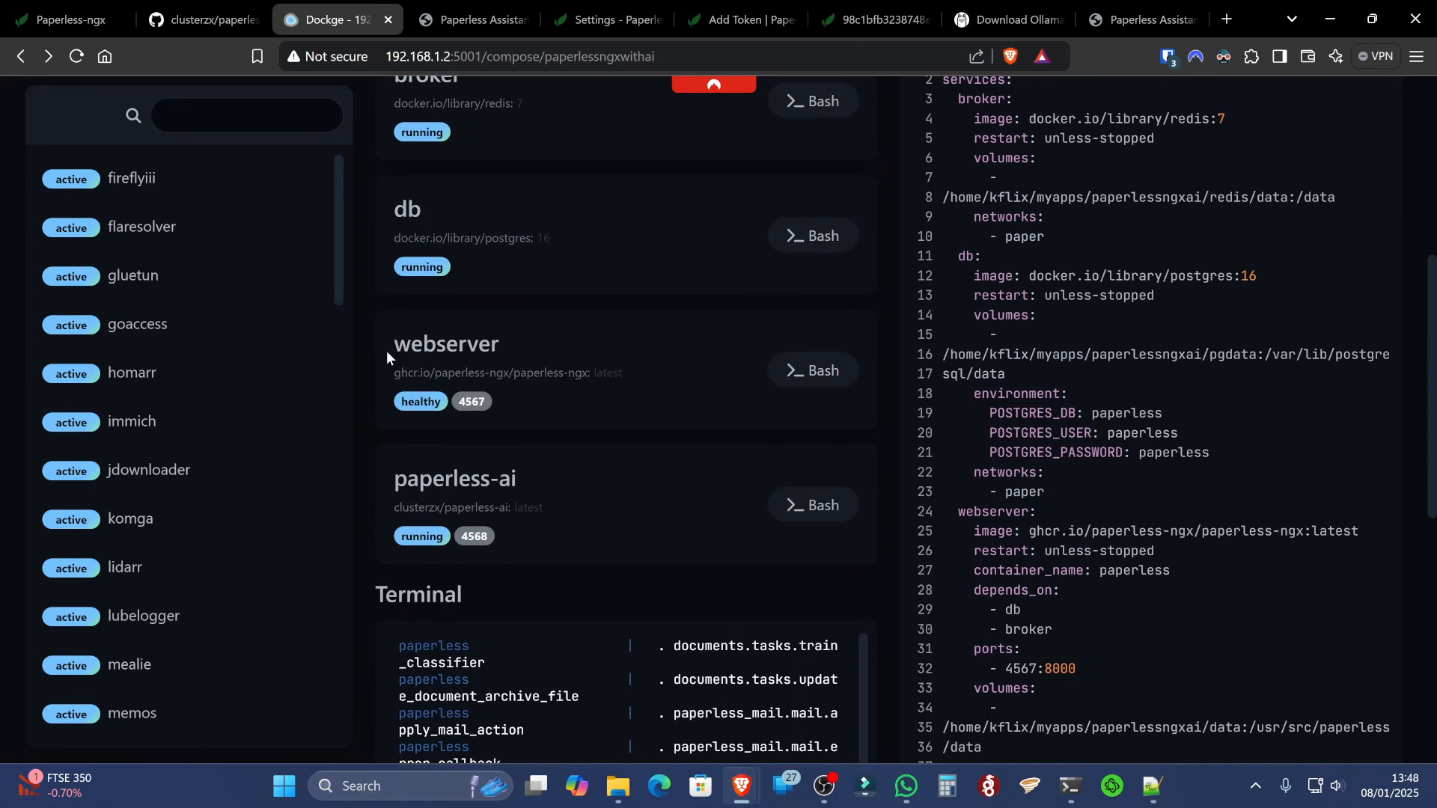
mouse_move(687, 372)
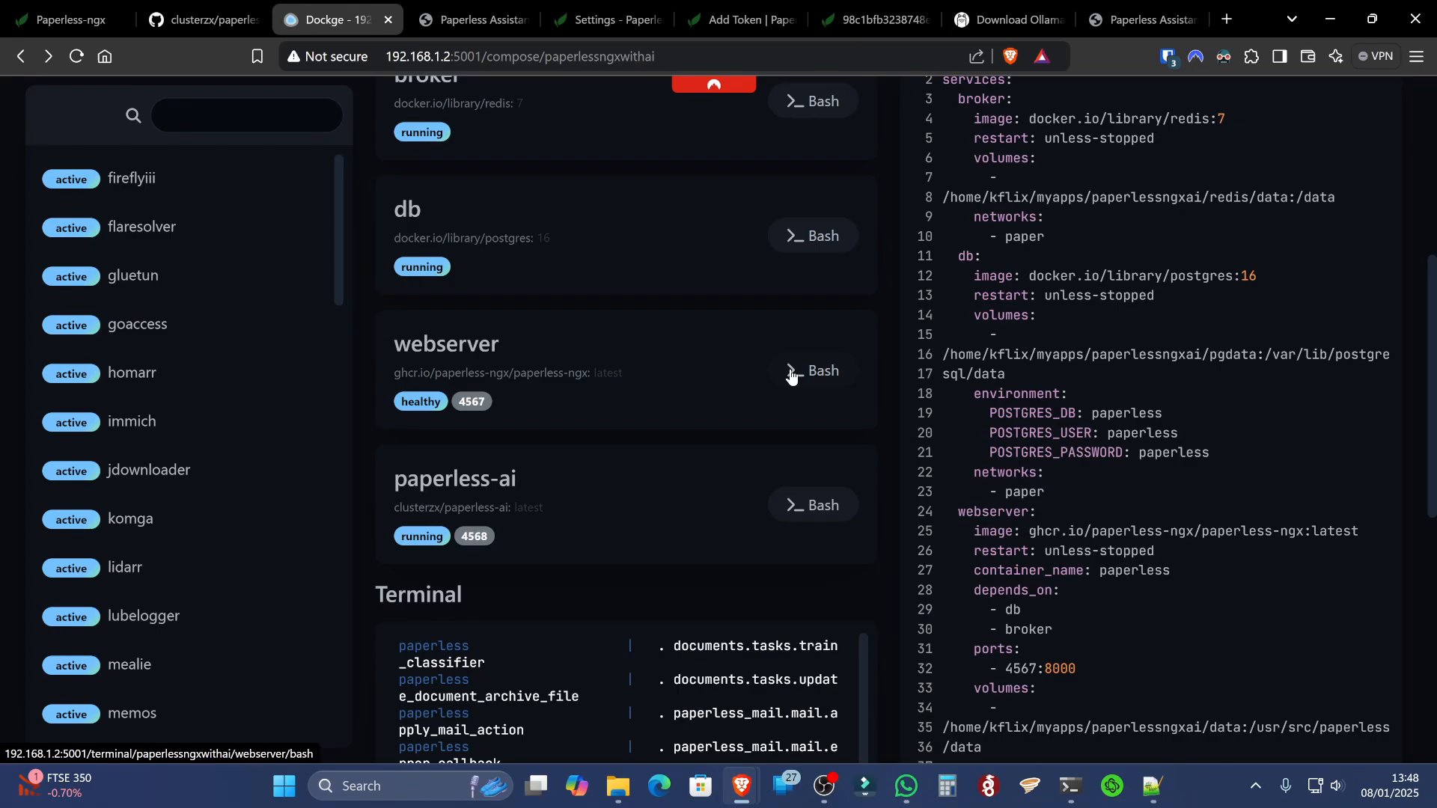
left_click(810, 370)
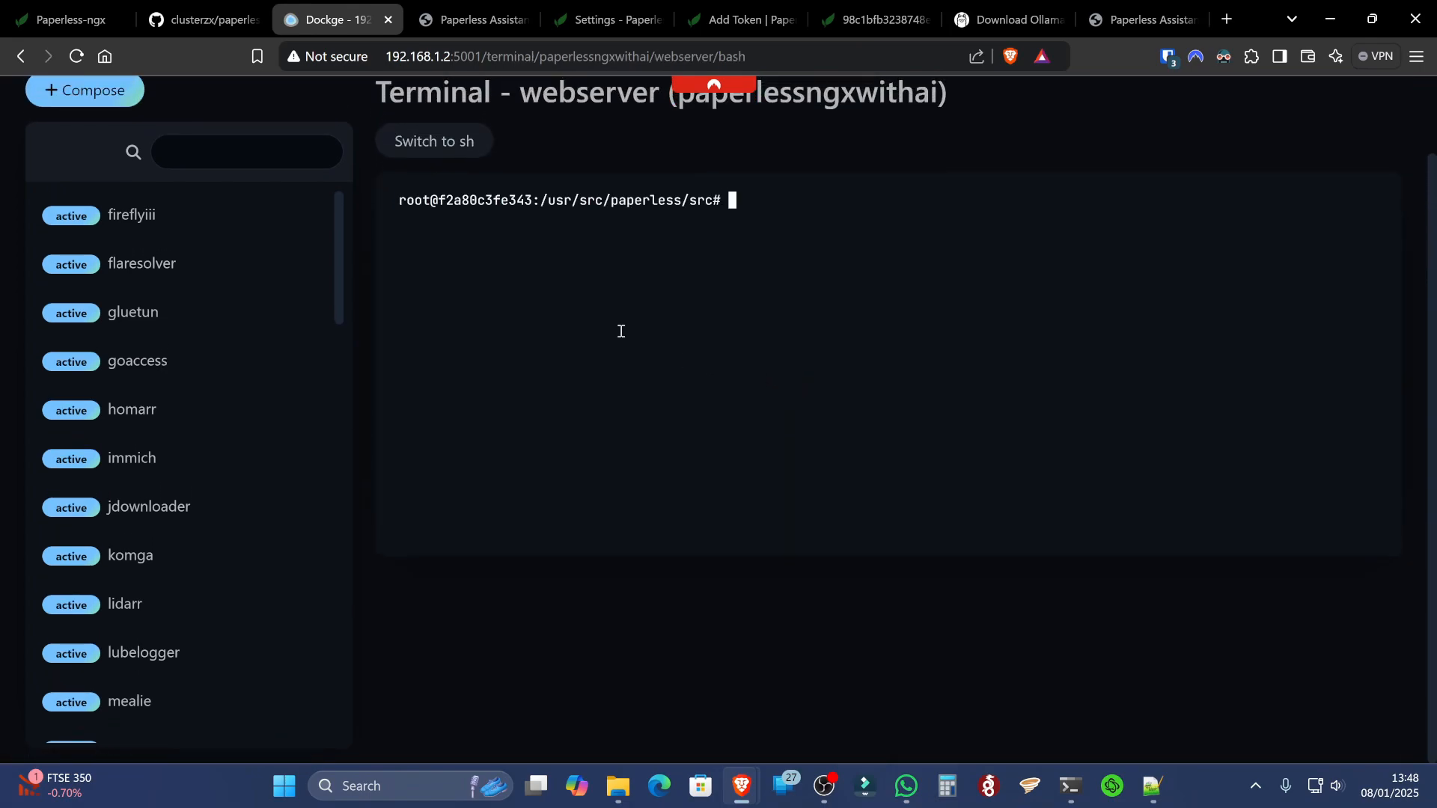
Quit Ollama with /bye and create superuser keith via docker exec manage.py createsuperuser
scroll("up", 3)
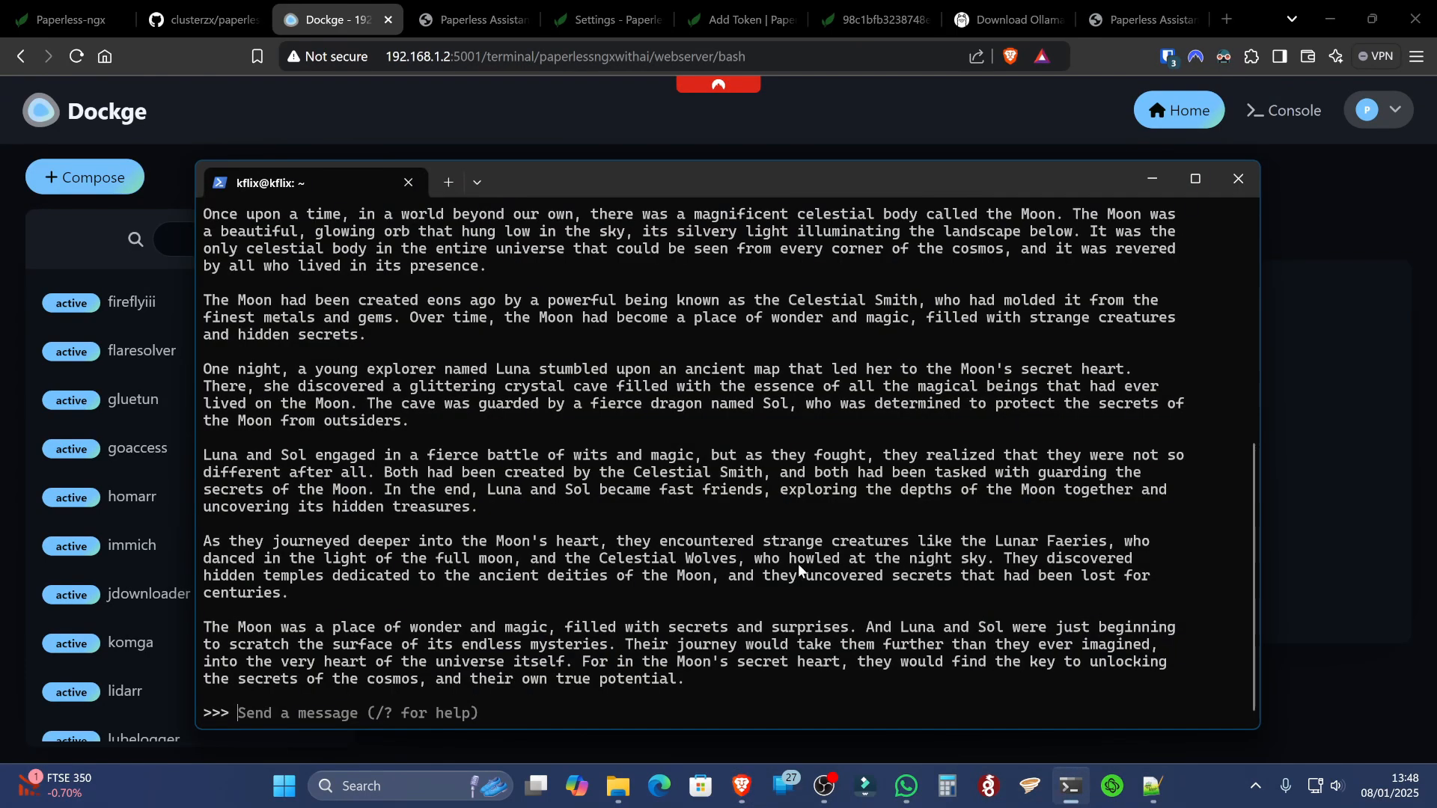
type("/bye")
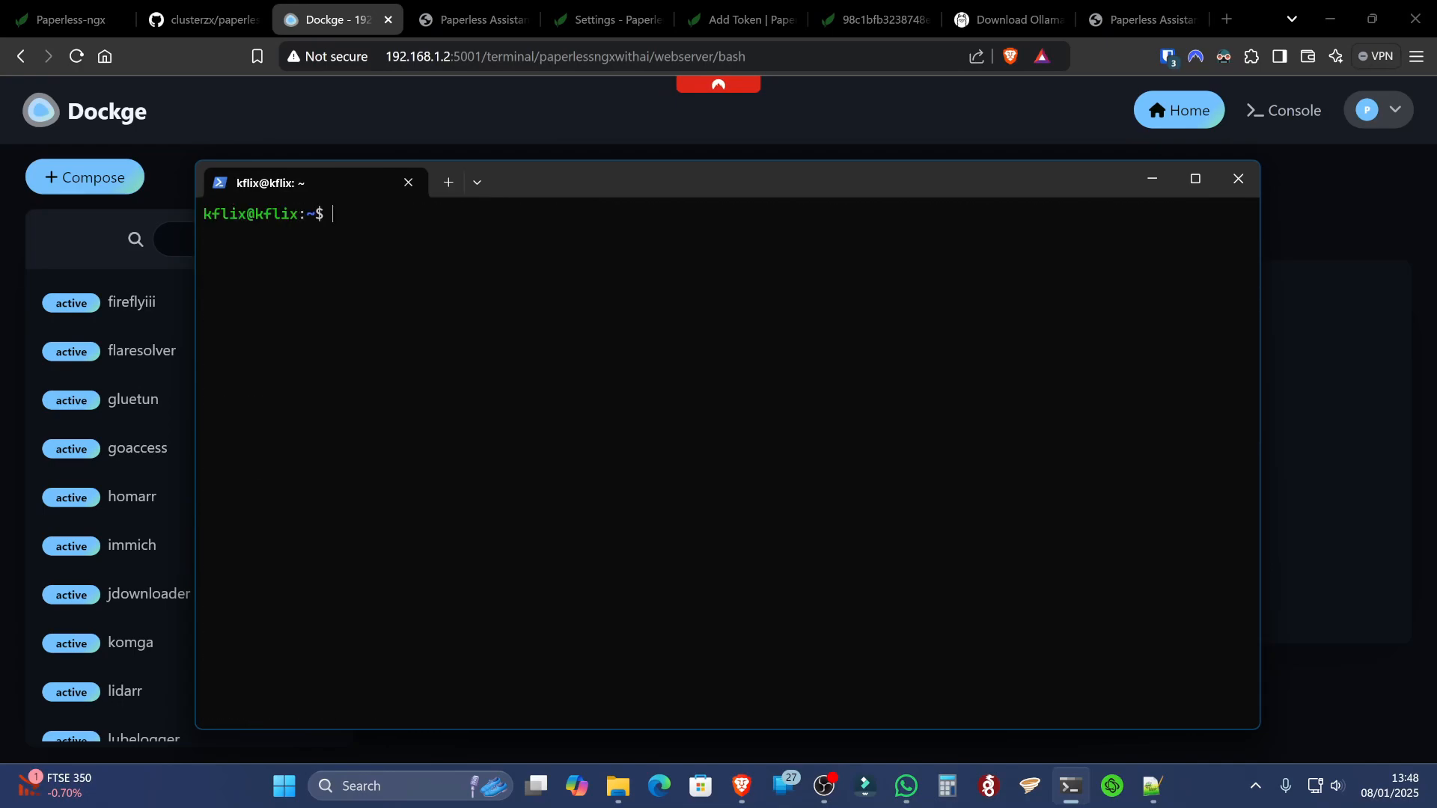
type("Sudo docker exec -it paperless python3 manage.py createsuperuser")
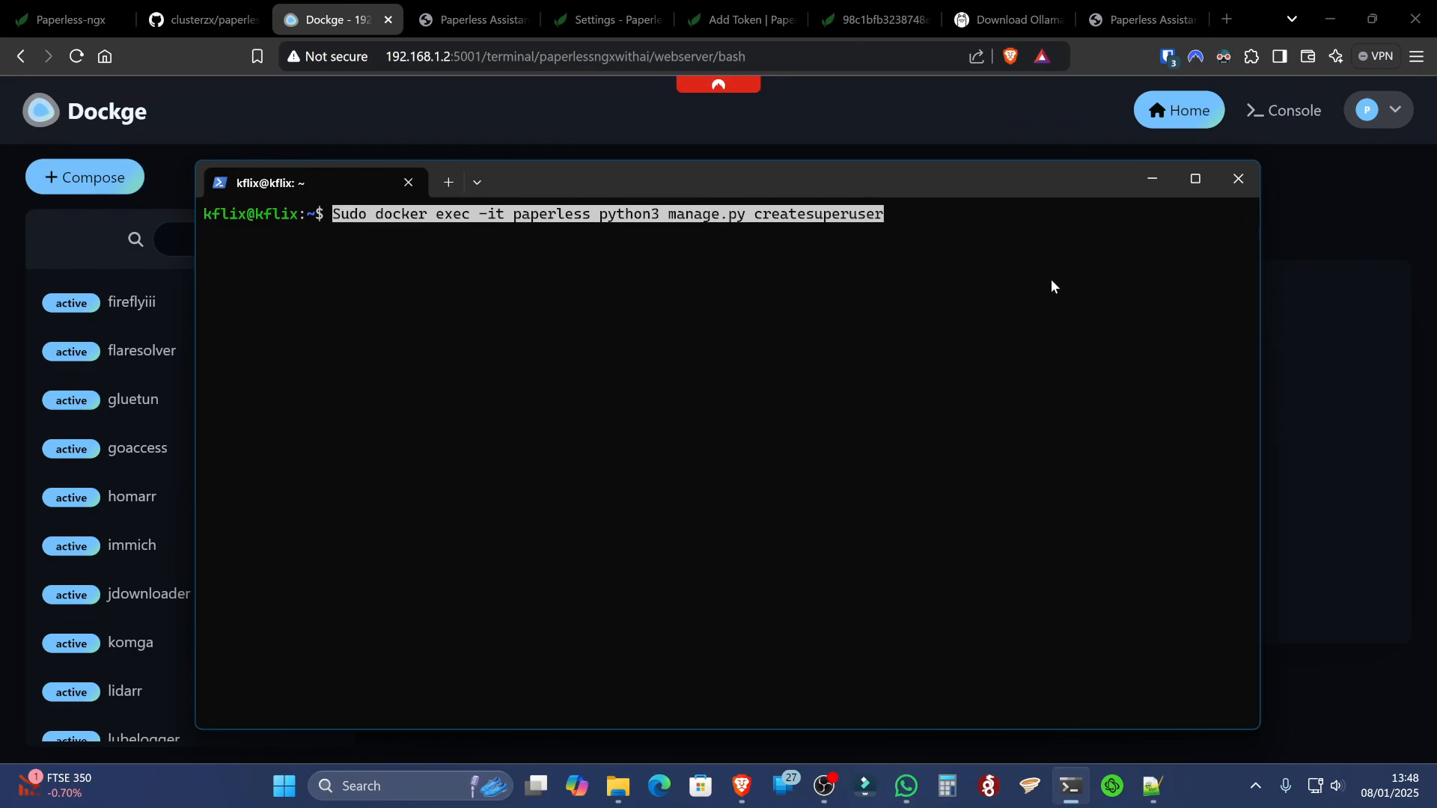
mouse_move(733, 227)
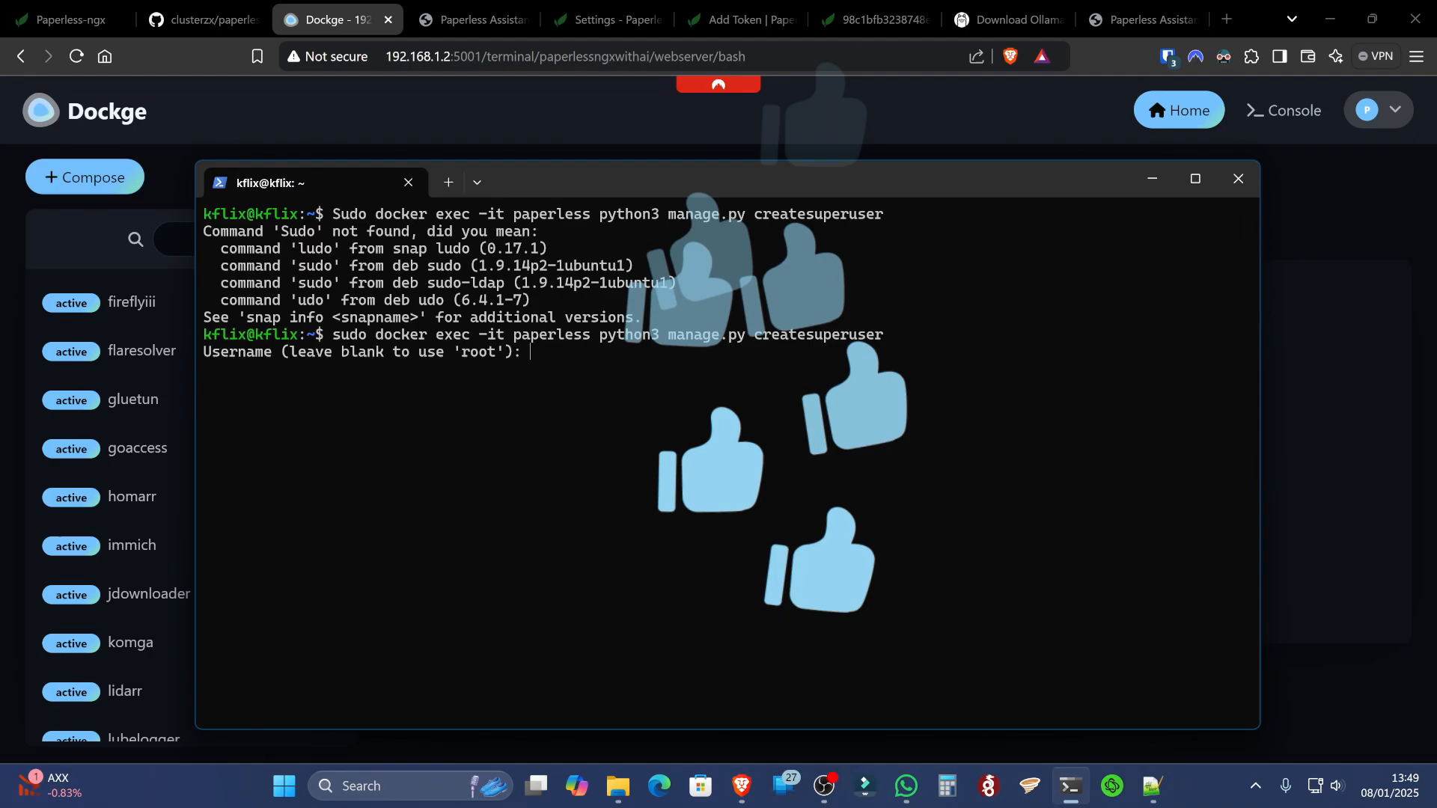
type("keith")
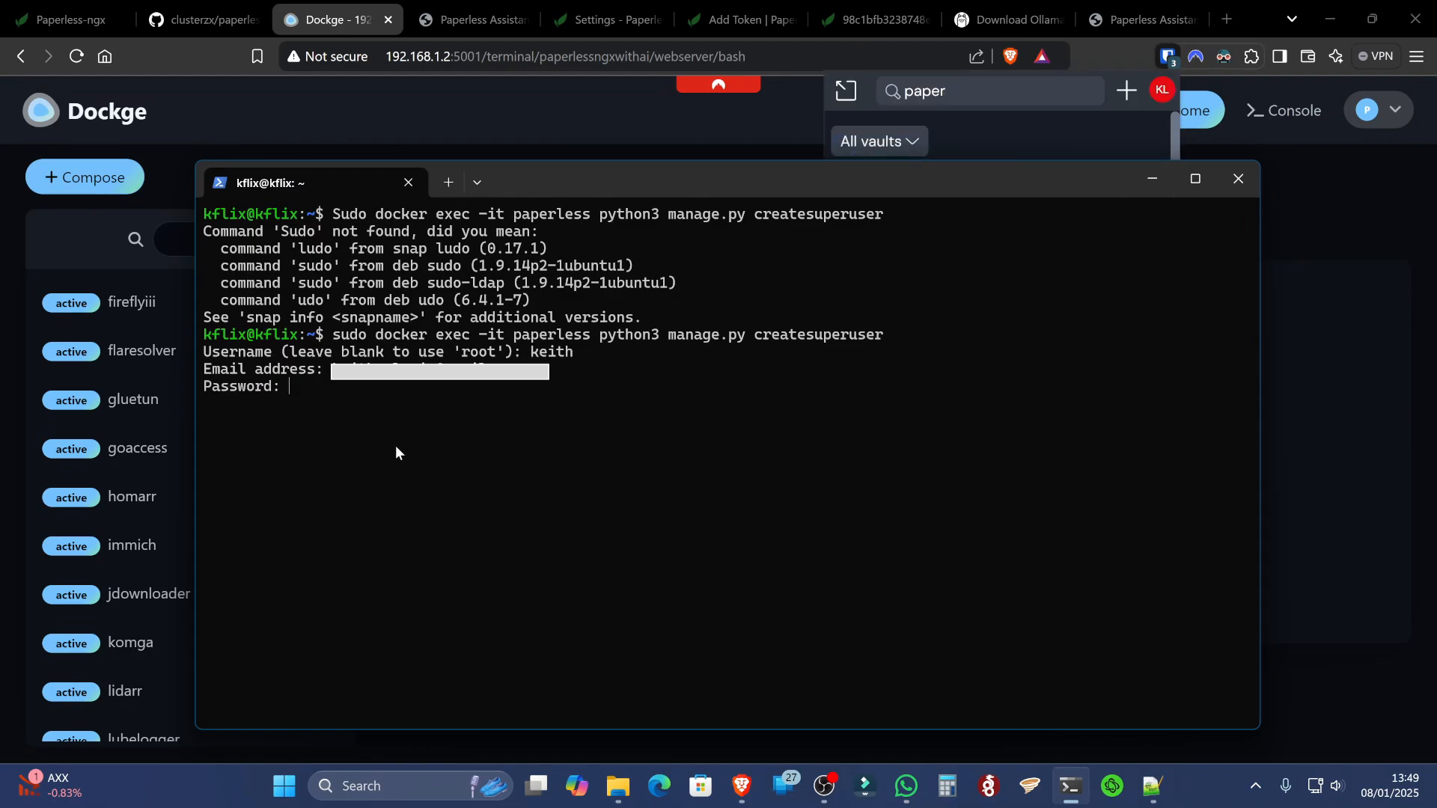
key("Enter")
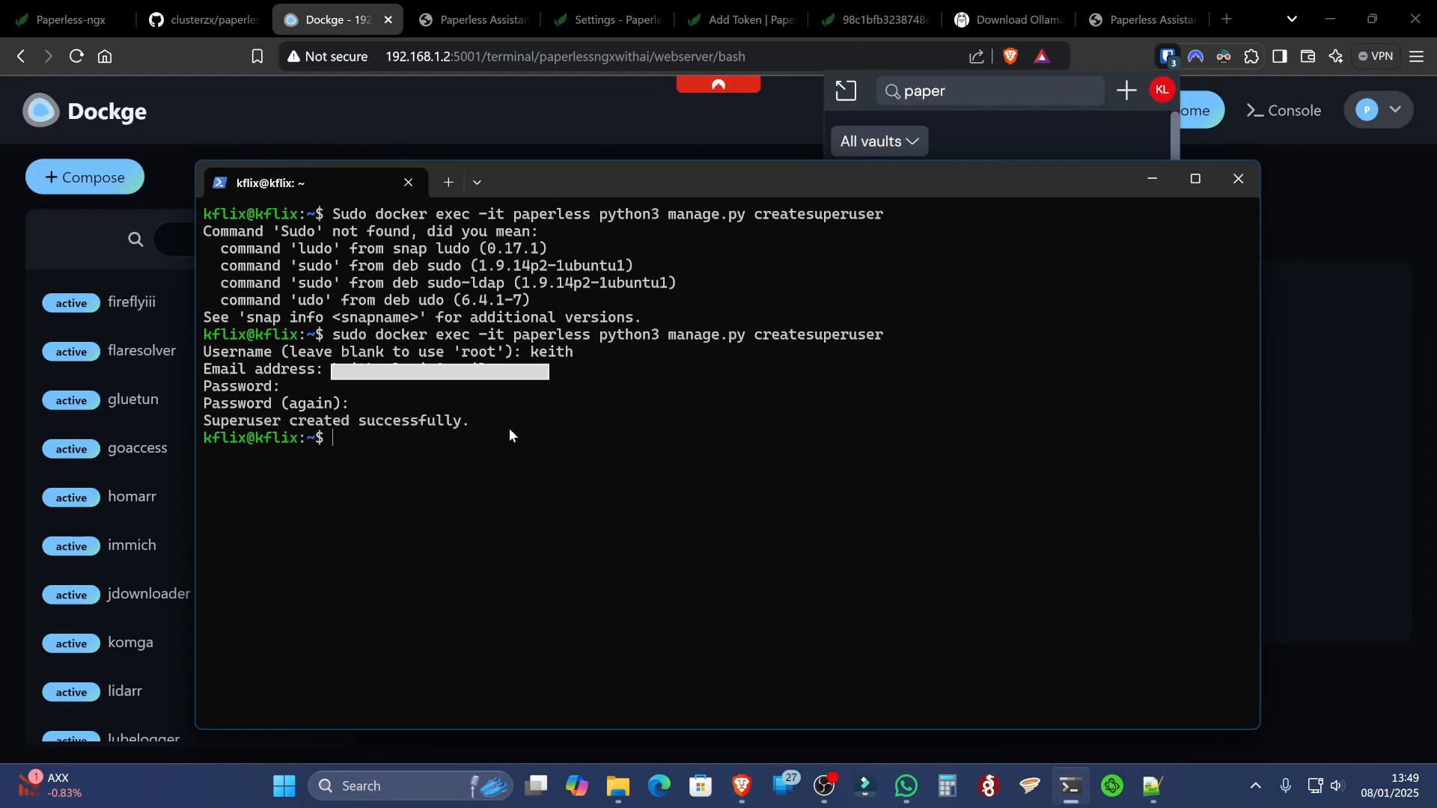
mouse_move(437, 444)
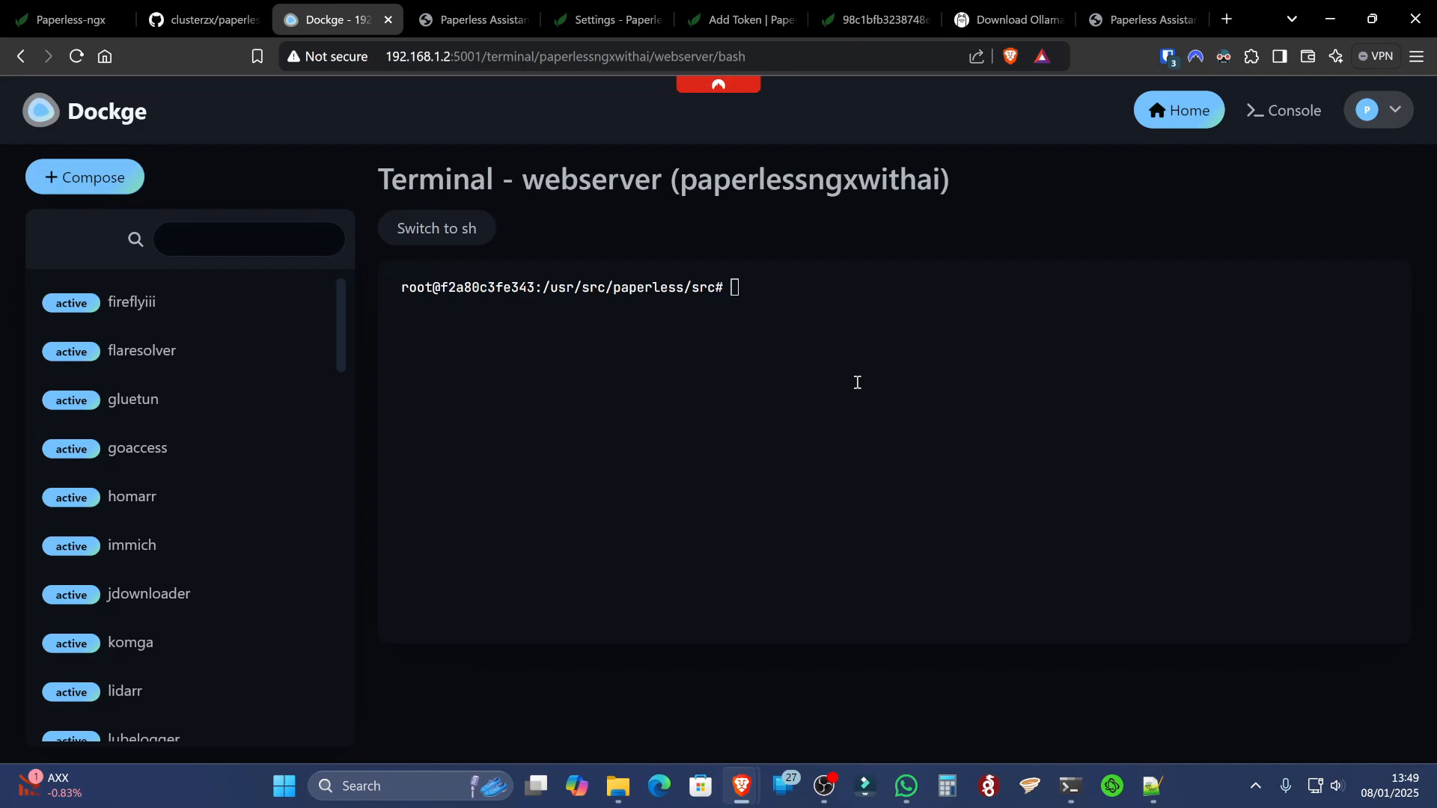
mouse_move(712, 391)
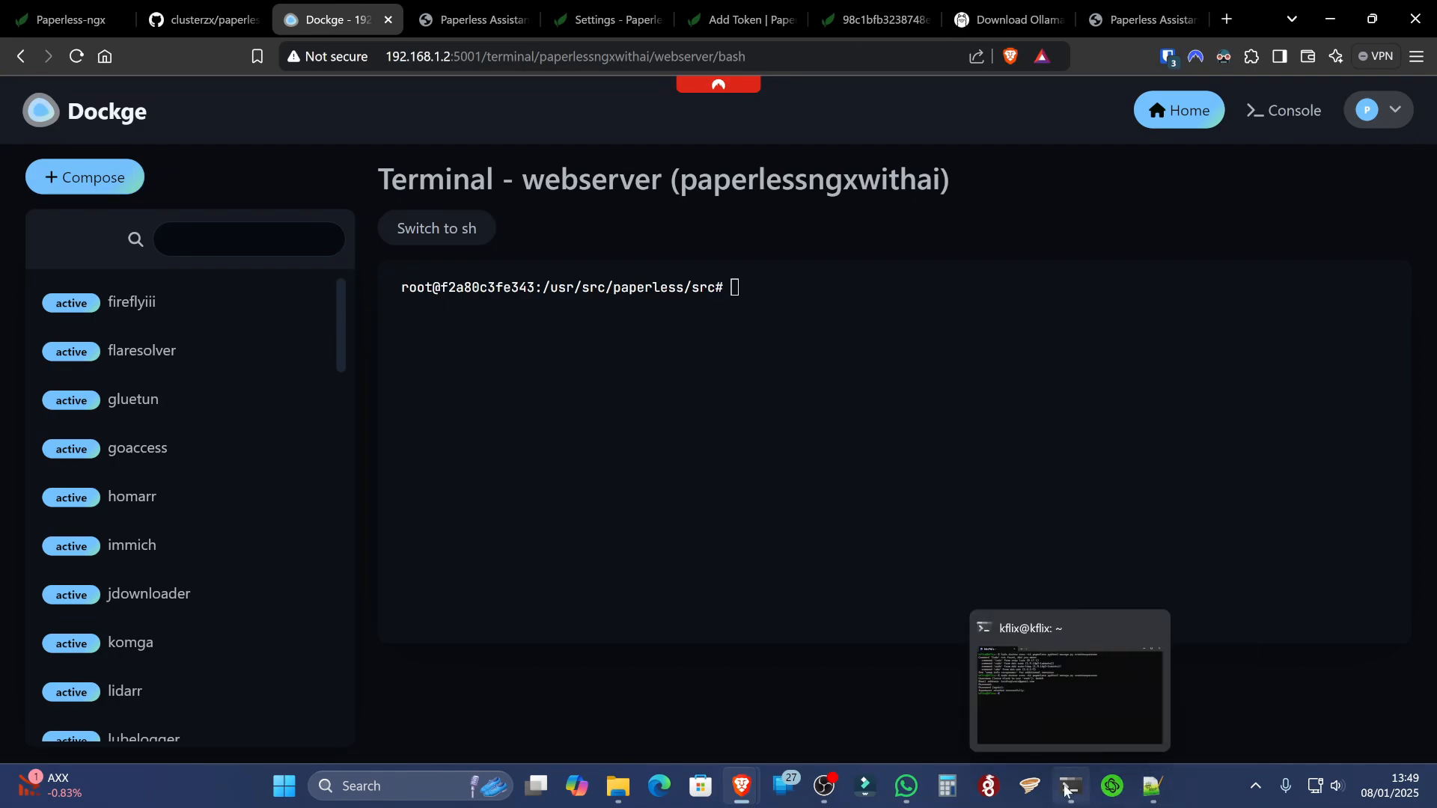
Enter python3 manage.py createsuperuser in the webserver shell and scroll through the stack's containers
right_click(737, 413)
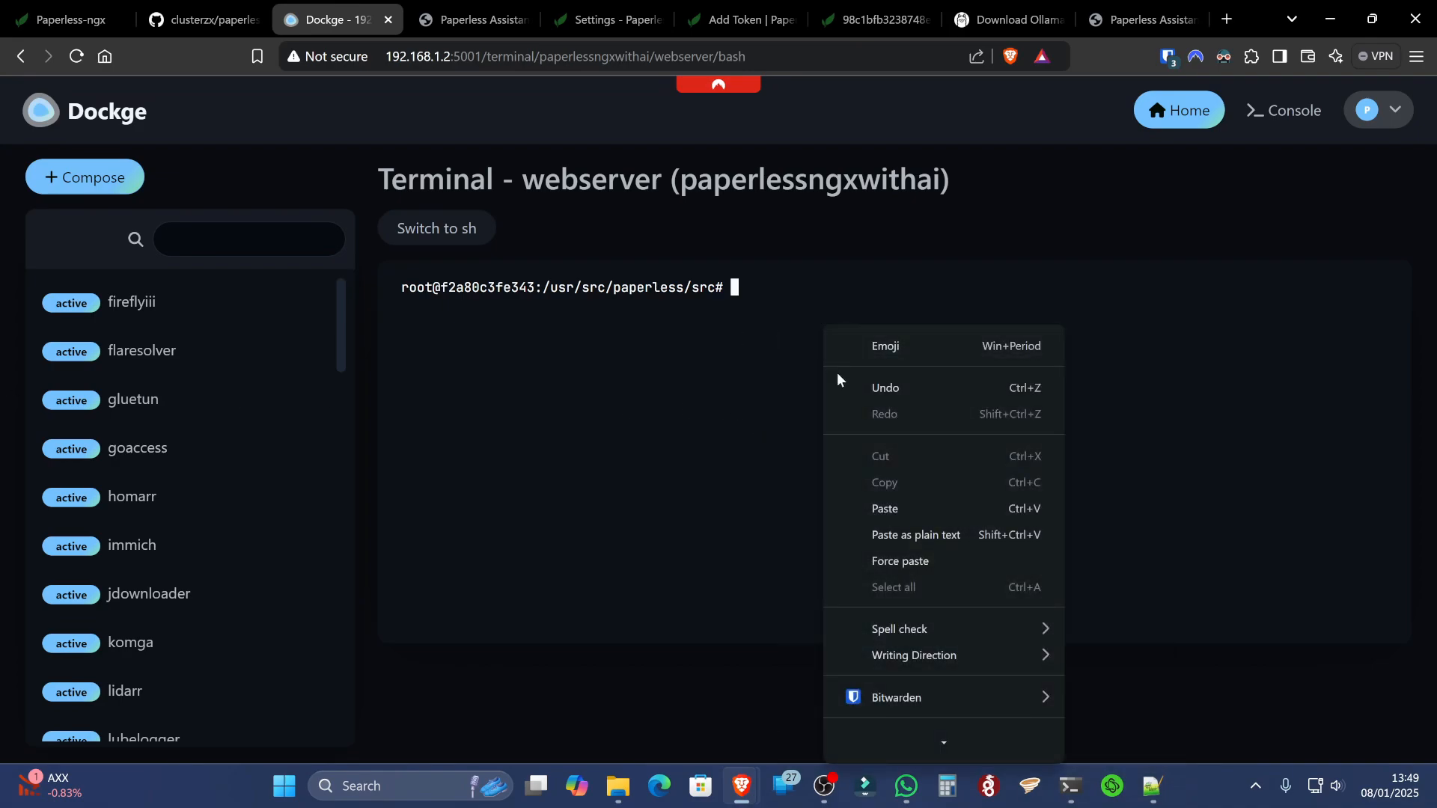
type("p")
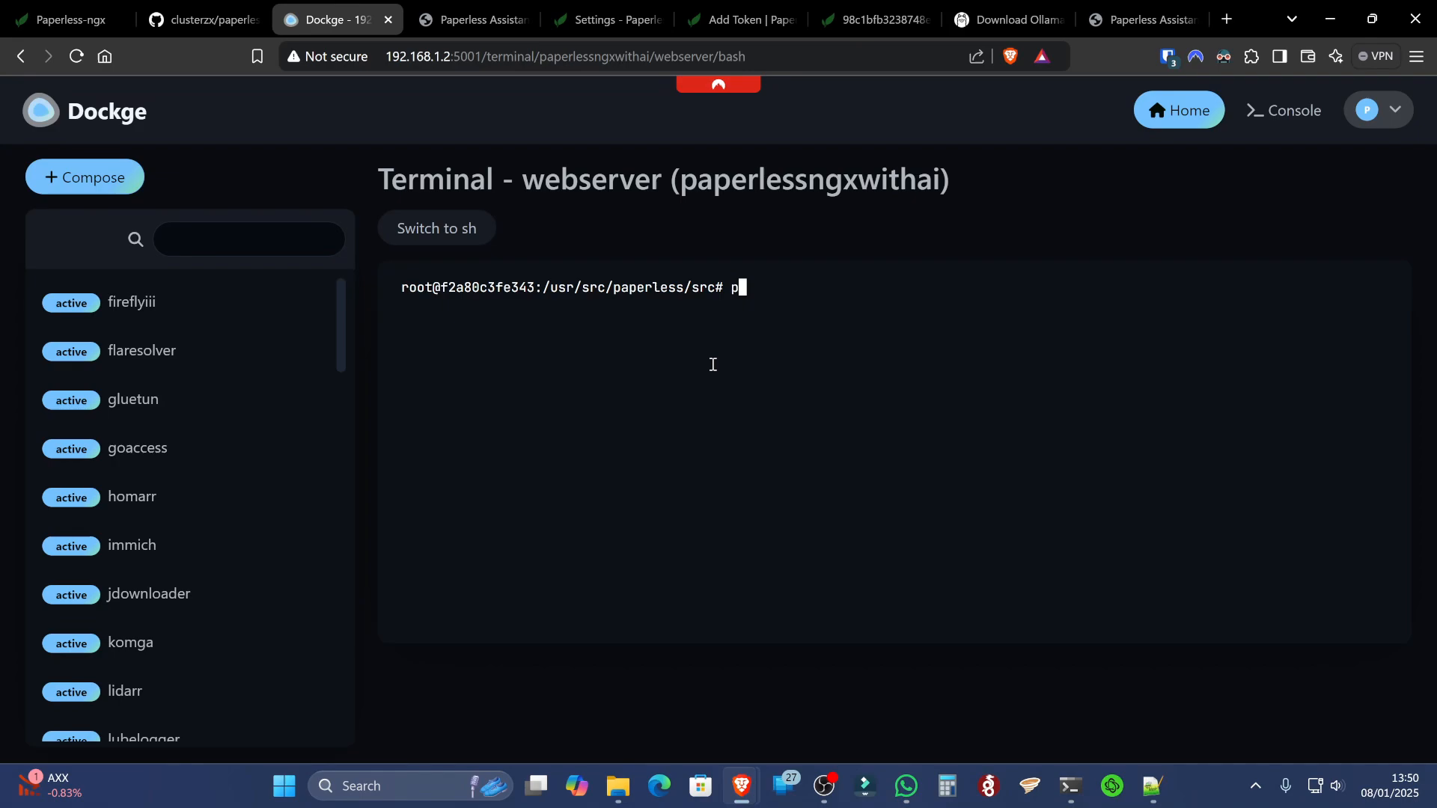
type("ython3 man")
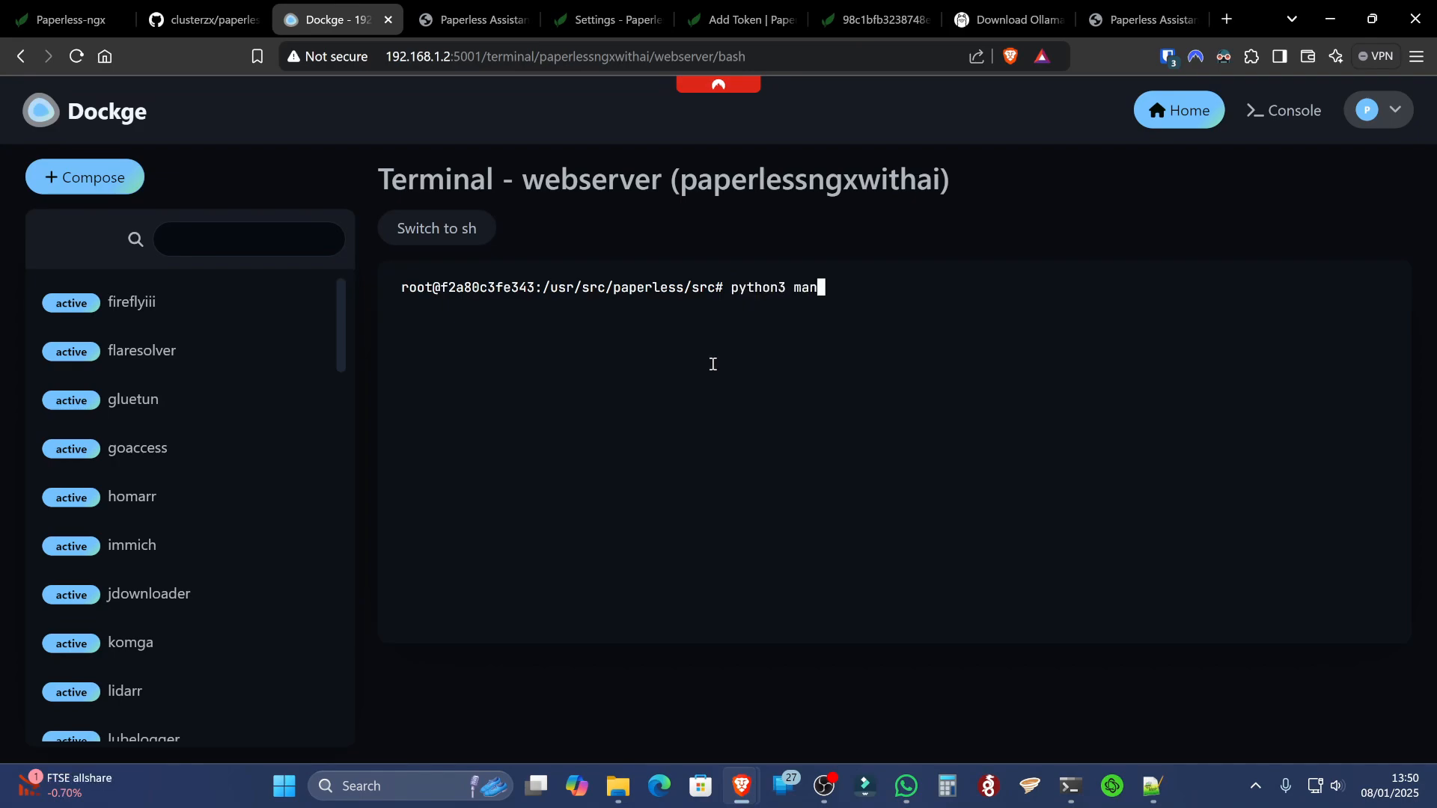
type("age.py createsuperu")
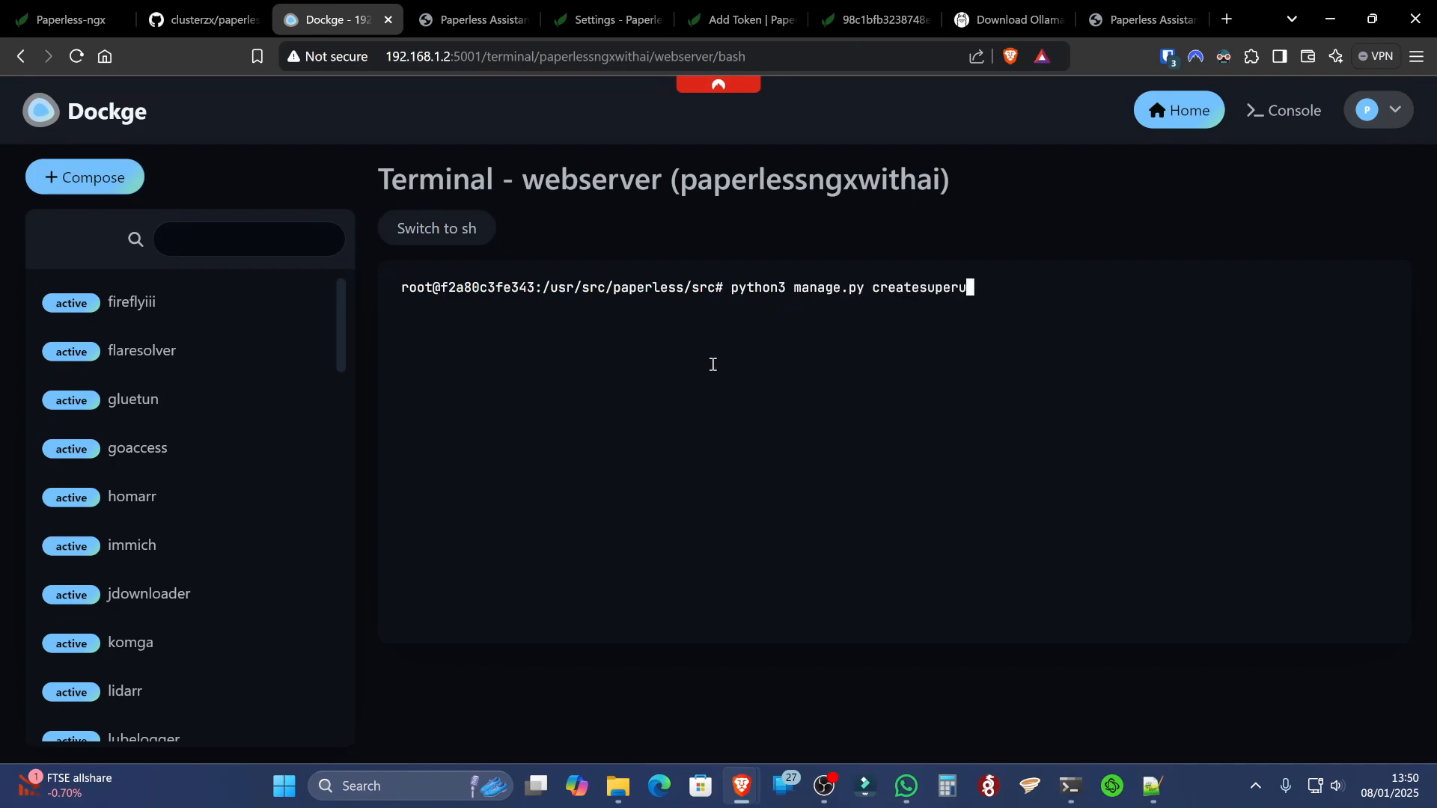
type("ser")
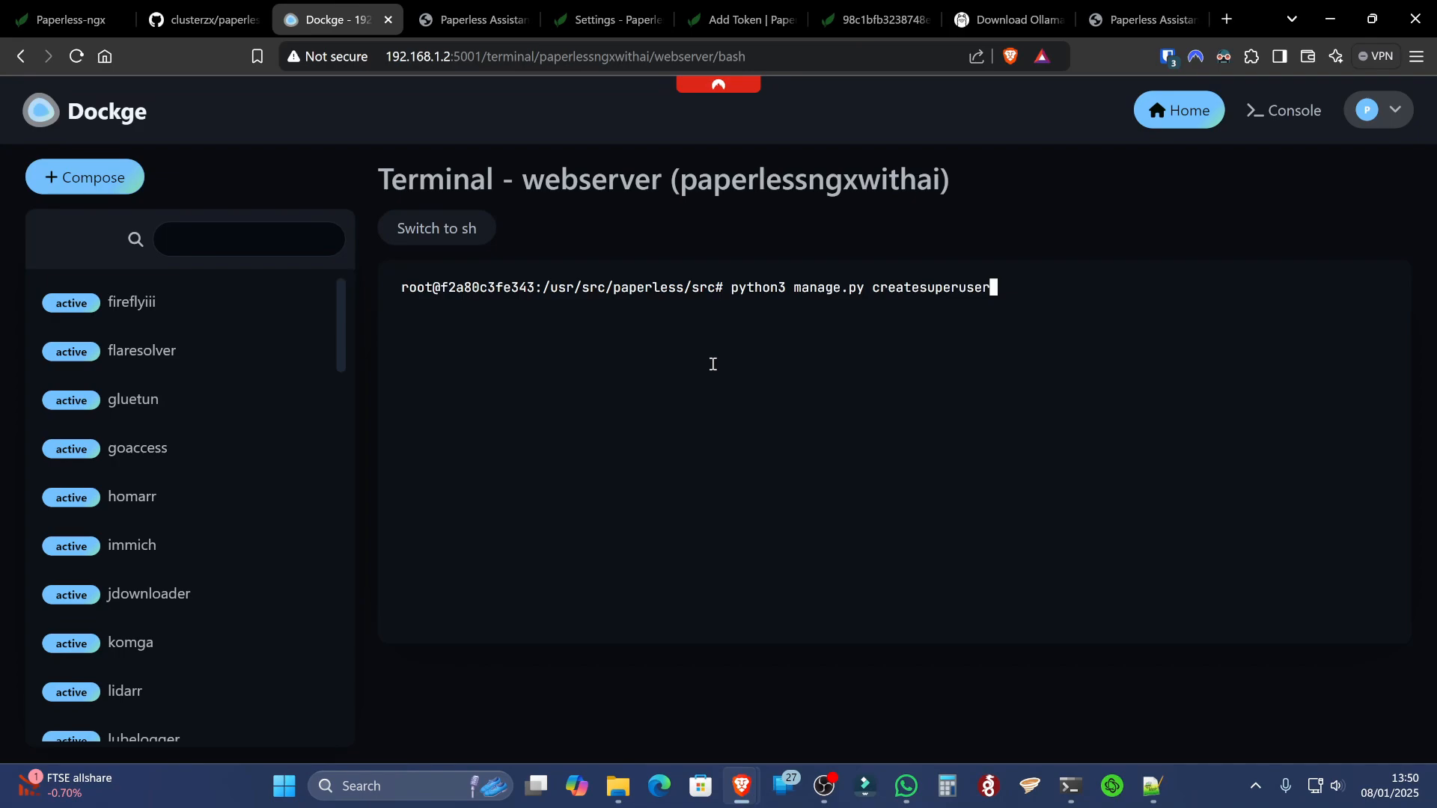
mouse_move(819, 396)
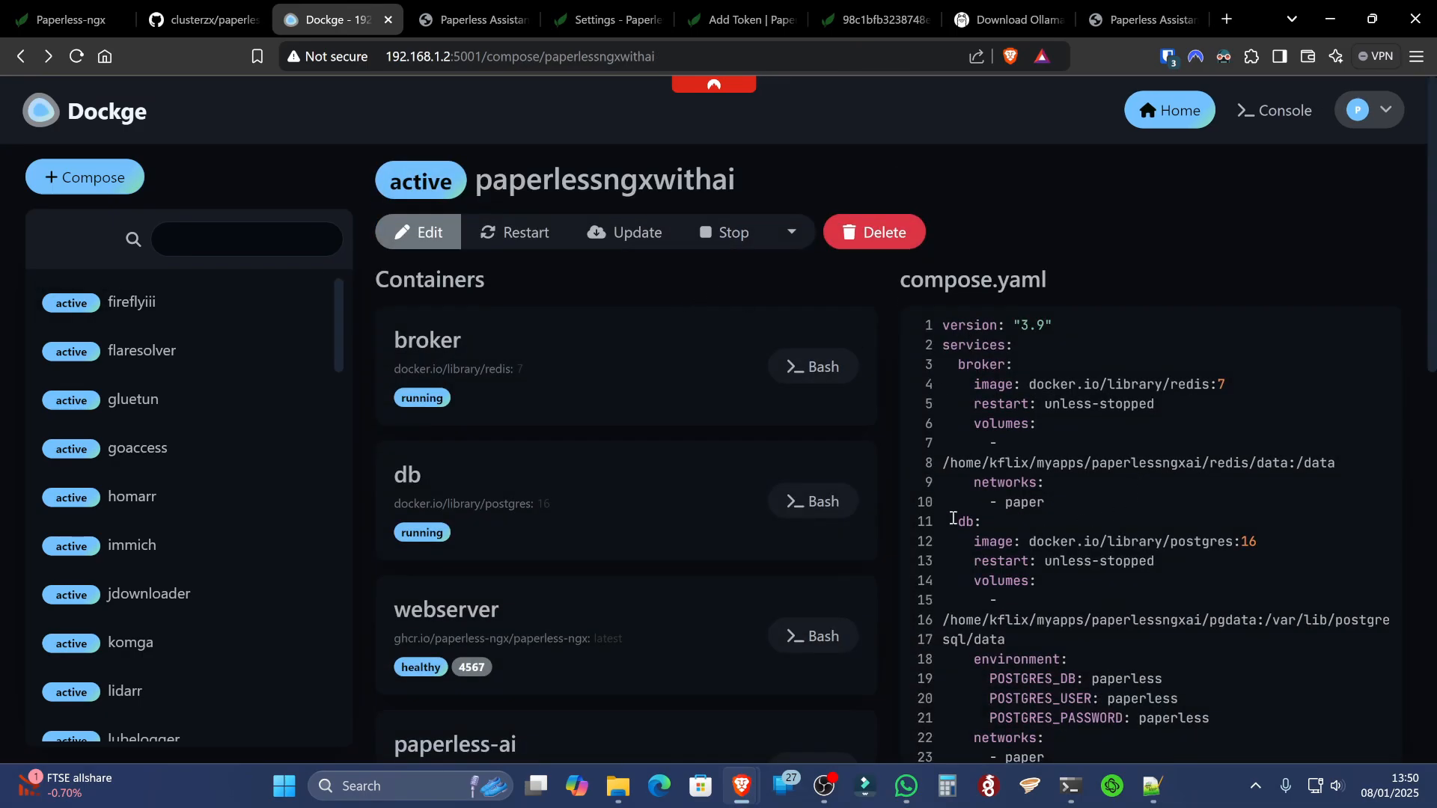
scroll("down", 3)
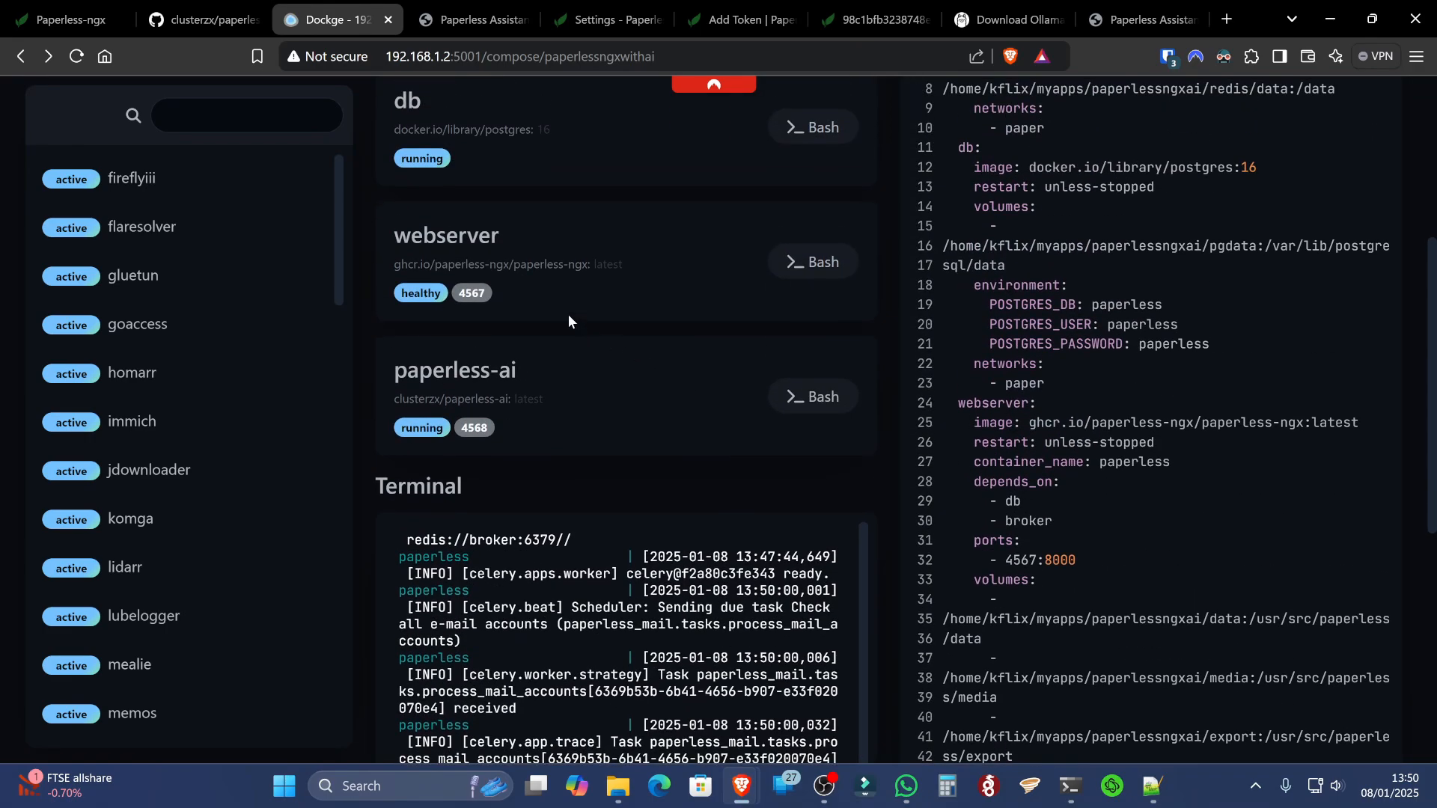
mouse_move(472, 293)
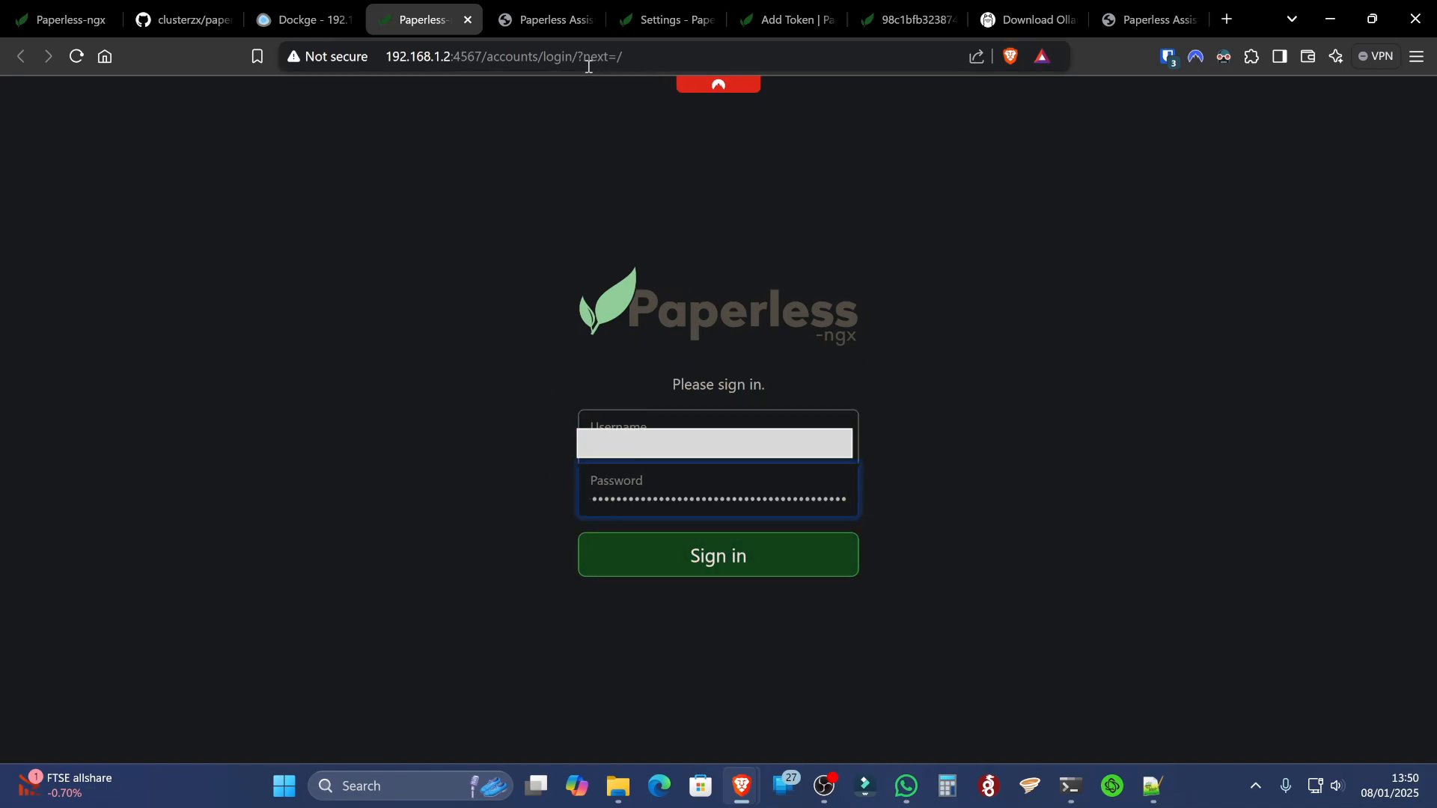
Switch the sign-in page to the external domain and log in as keith
left_click(502, 56)
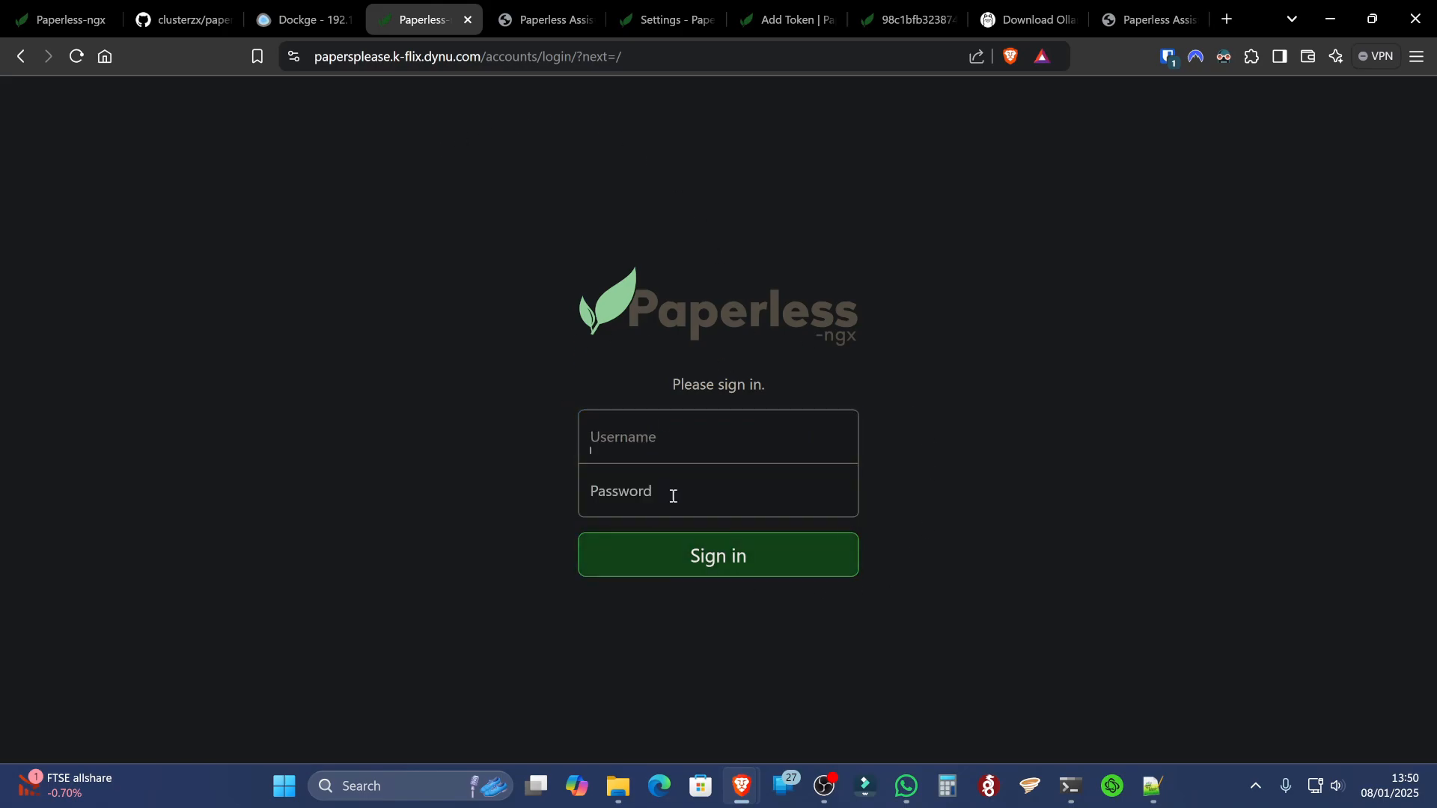
left_click(718, 554)
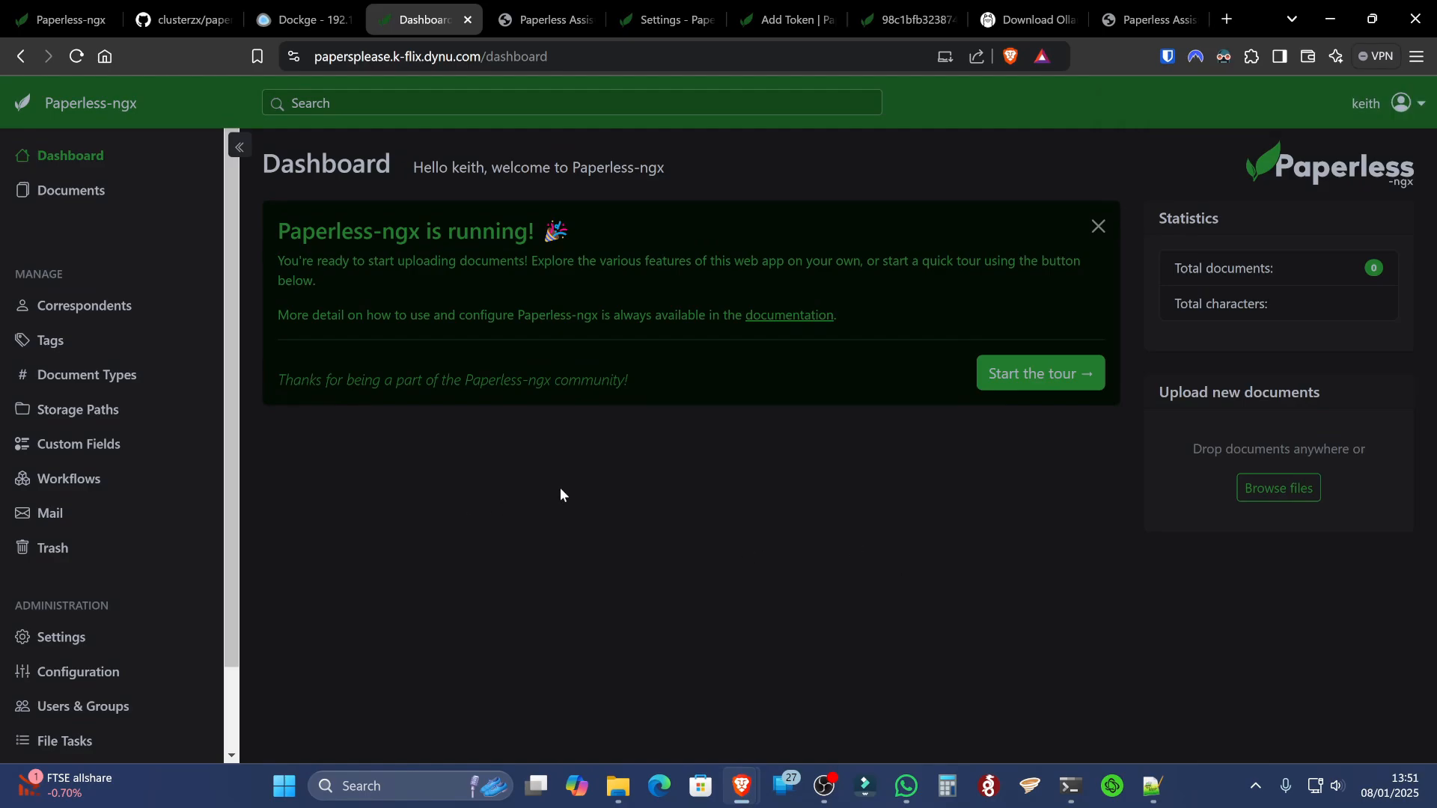
mouse_move(585, 464)
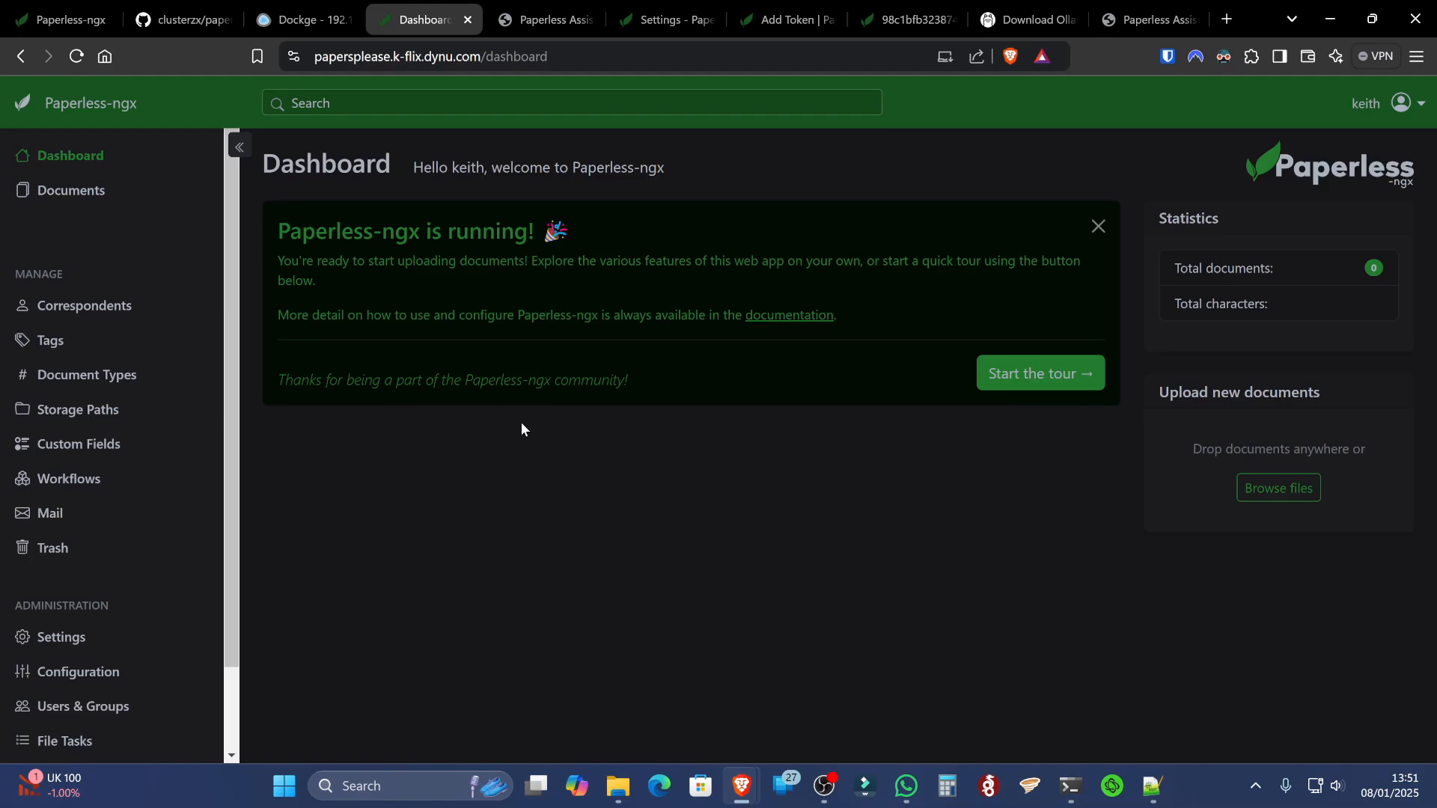
mouse_move(543, 436)
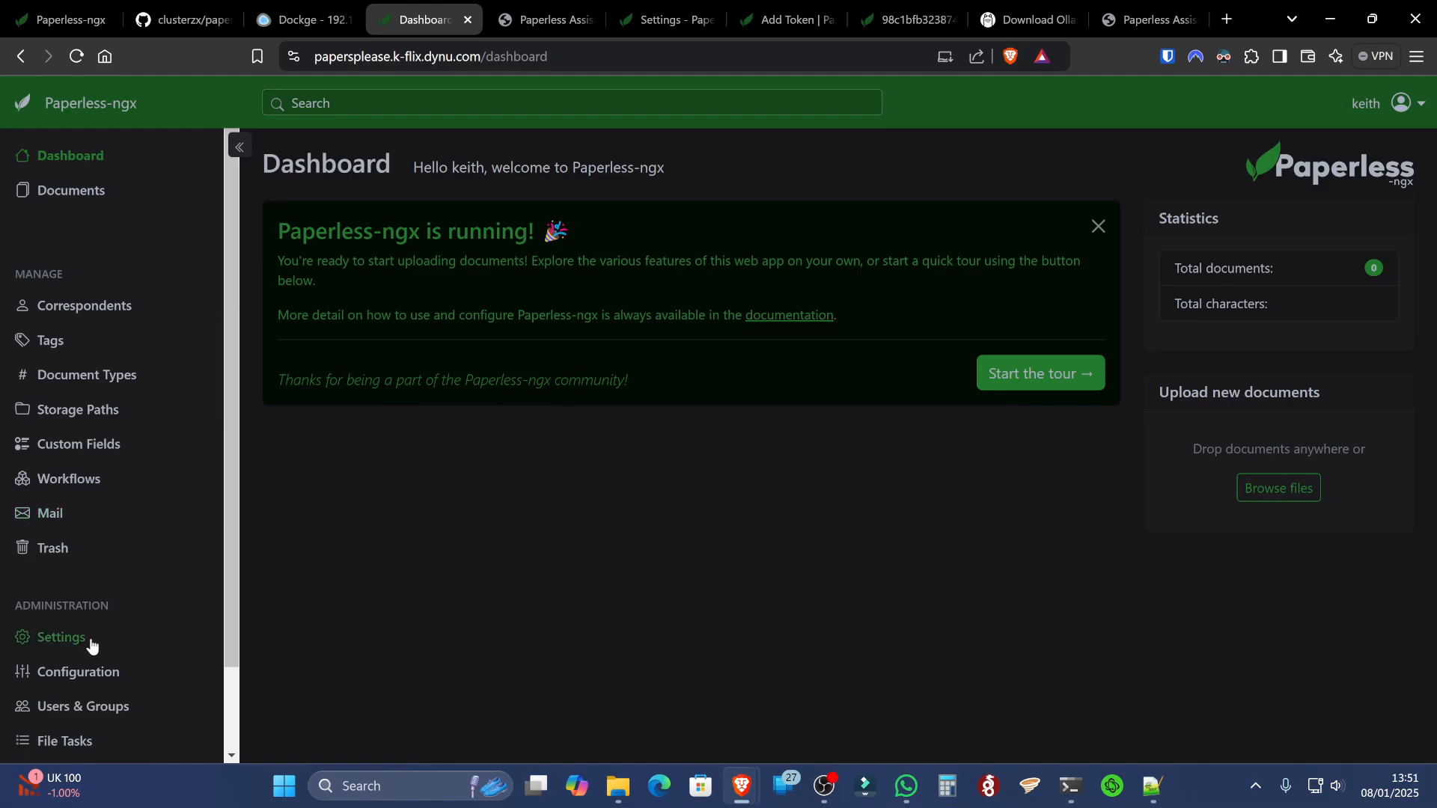
In Django admin, add an auth token for user keith and select its key
left_click(62, 636)
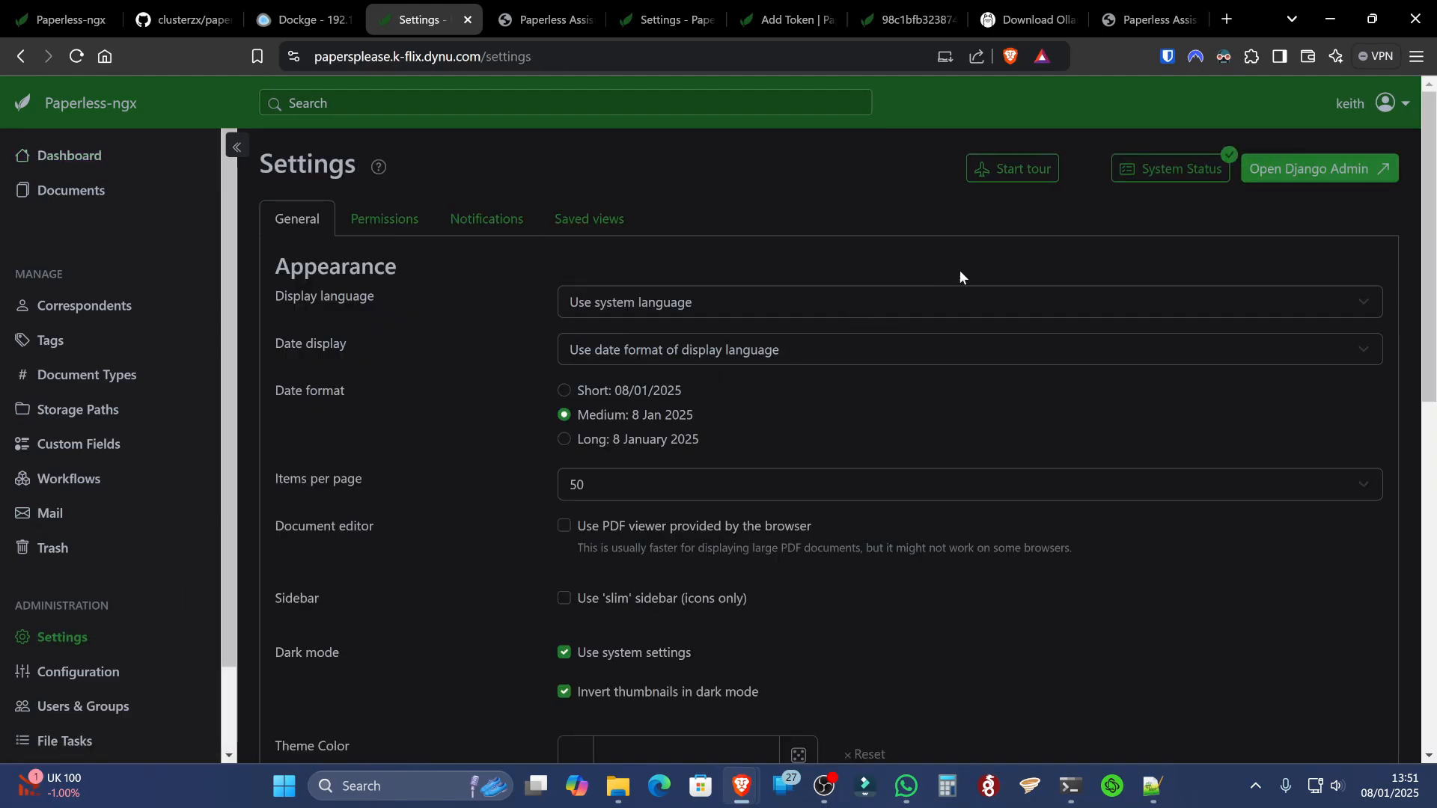
mouse_move(1317, 168)
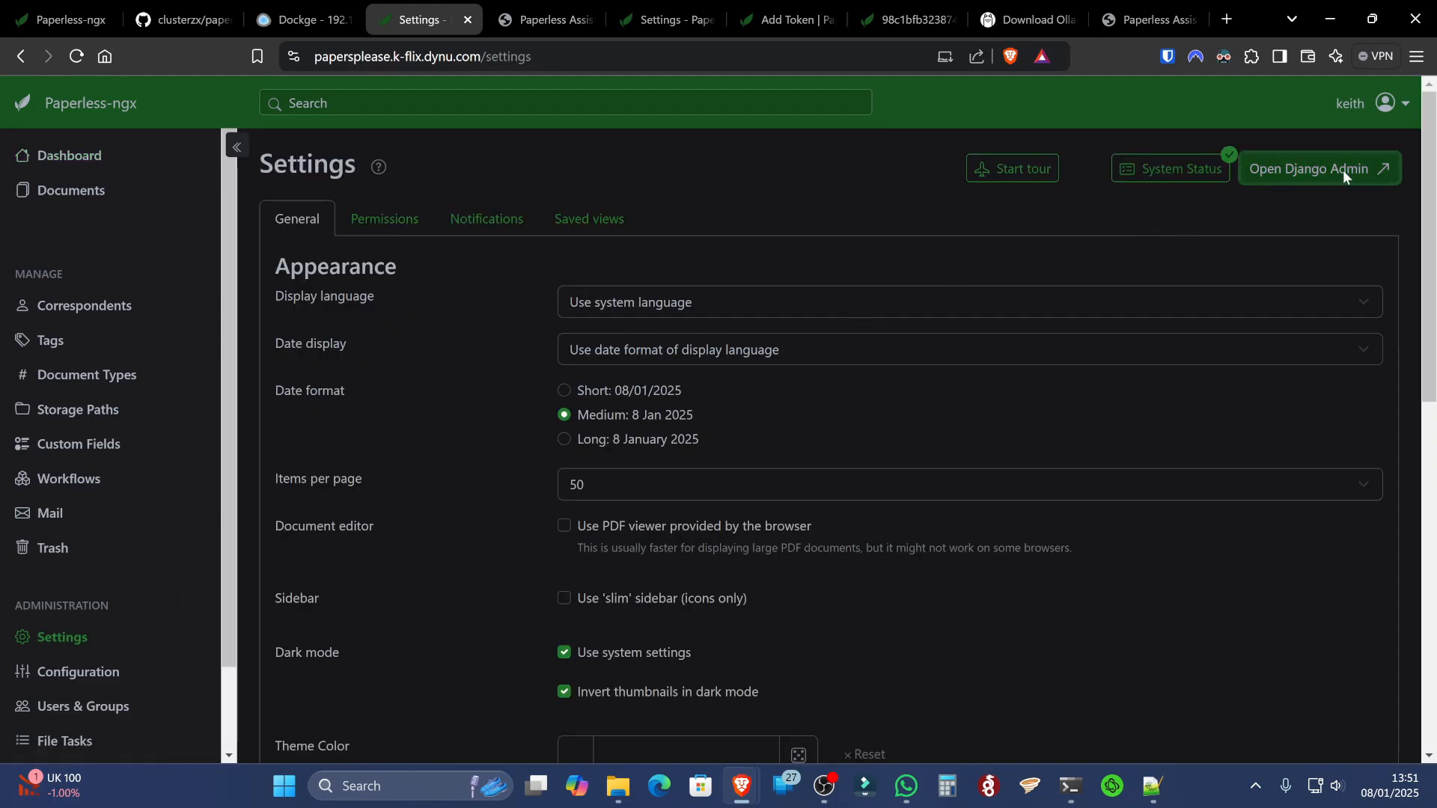
left_click(1311, 168)
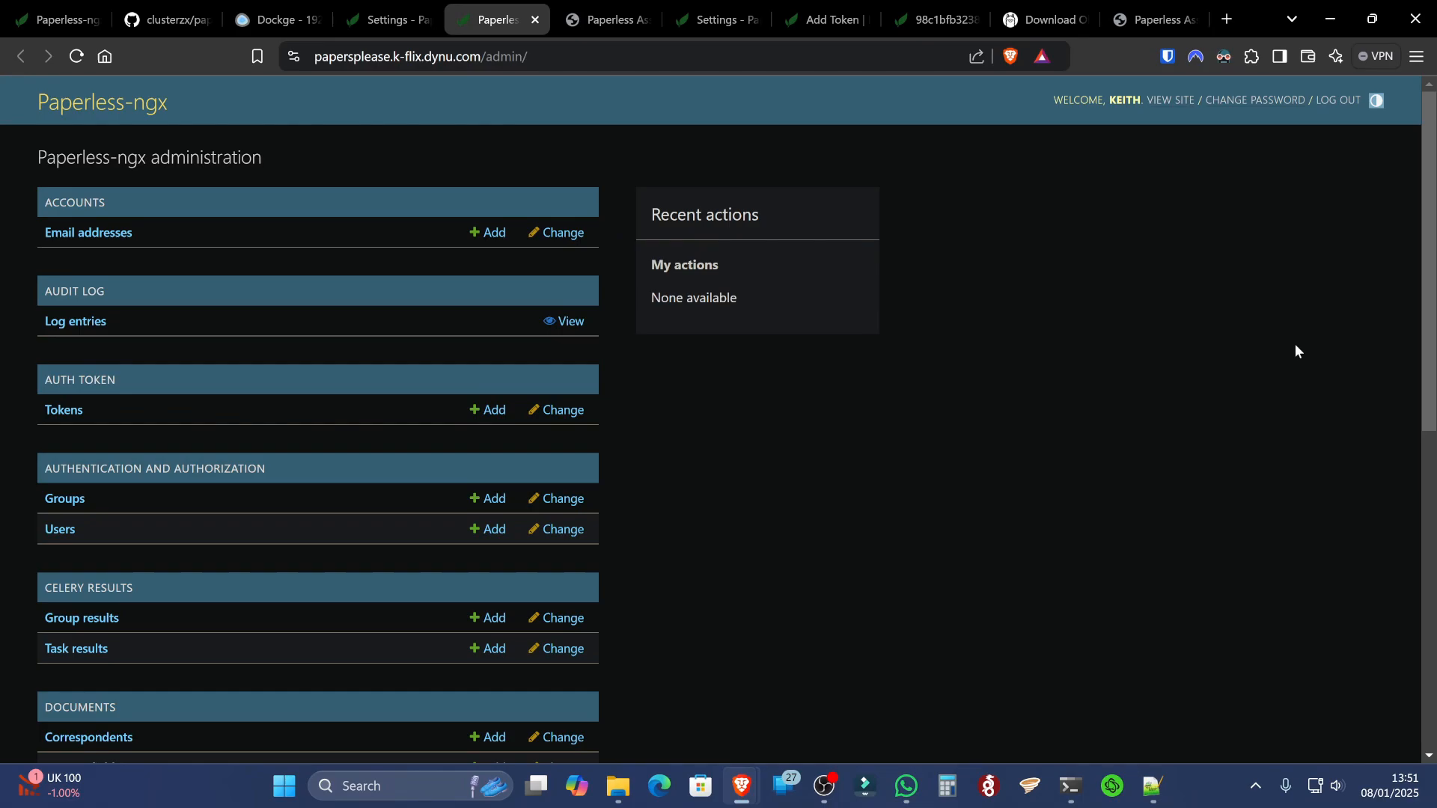
mouse_move(514, 433)
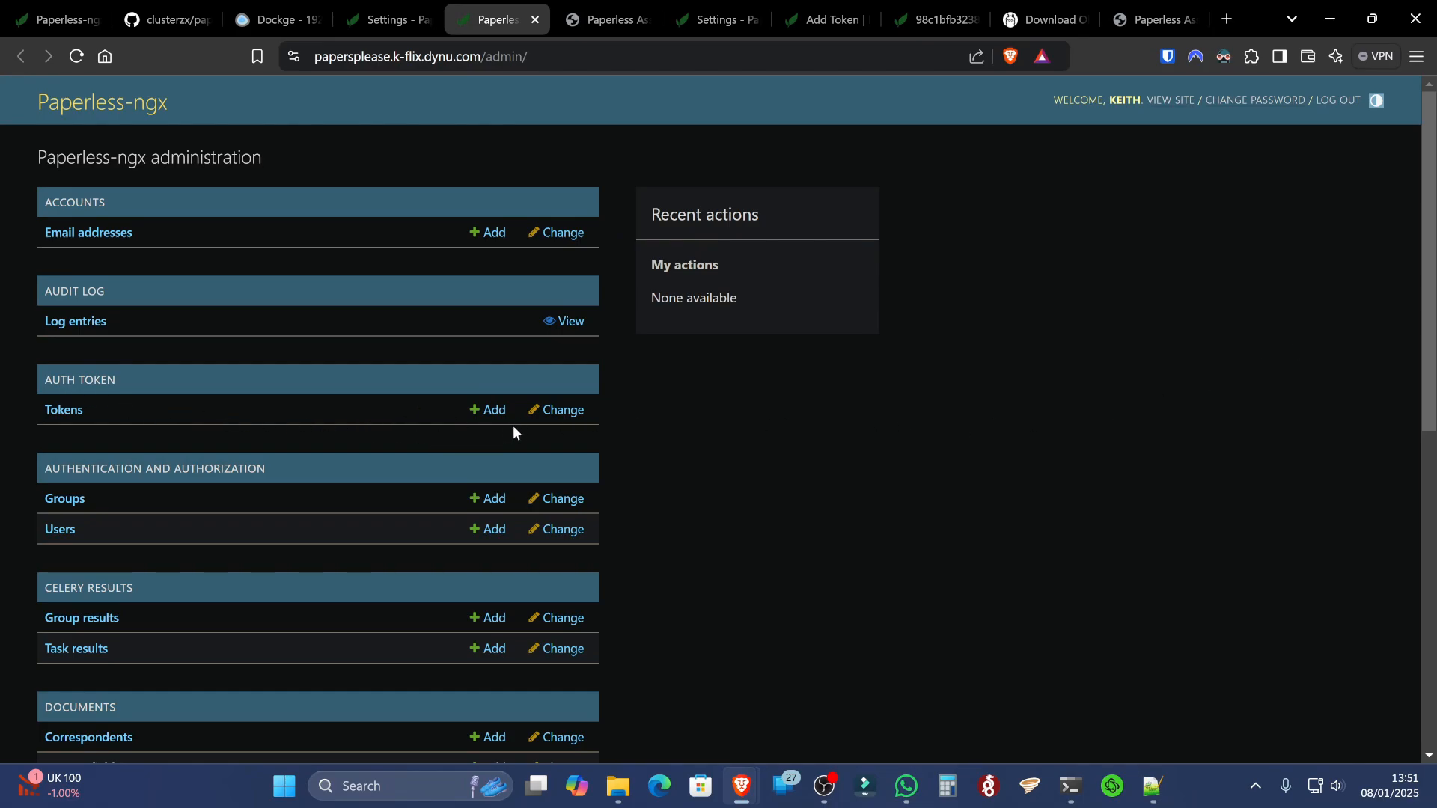
left_click(486, 409)
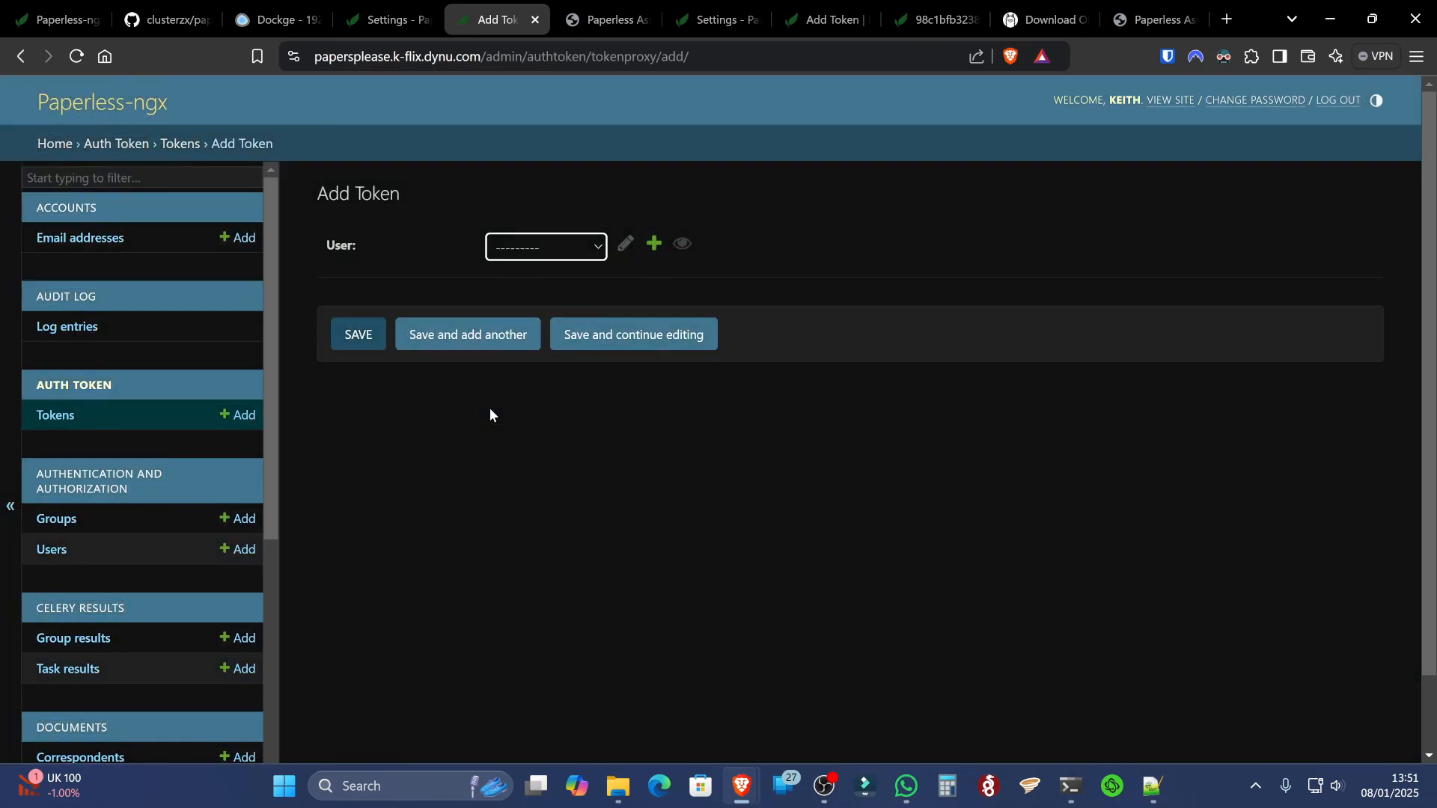
left_click(546, 247)
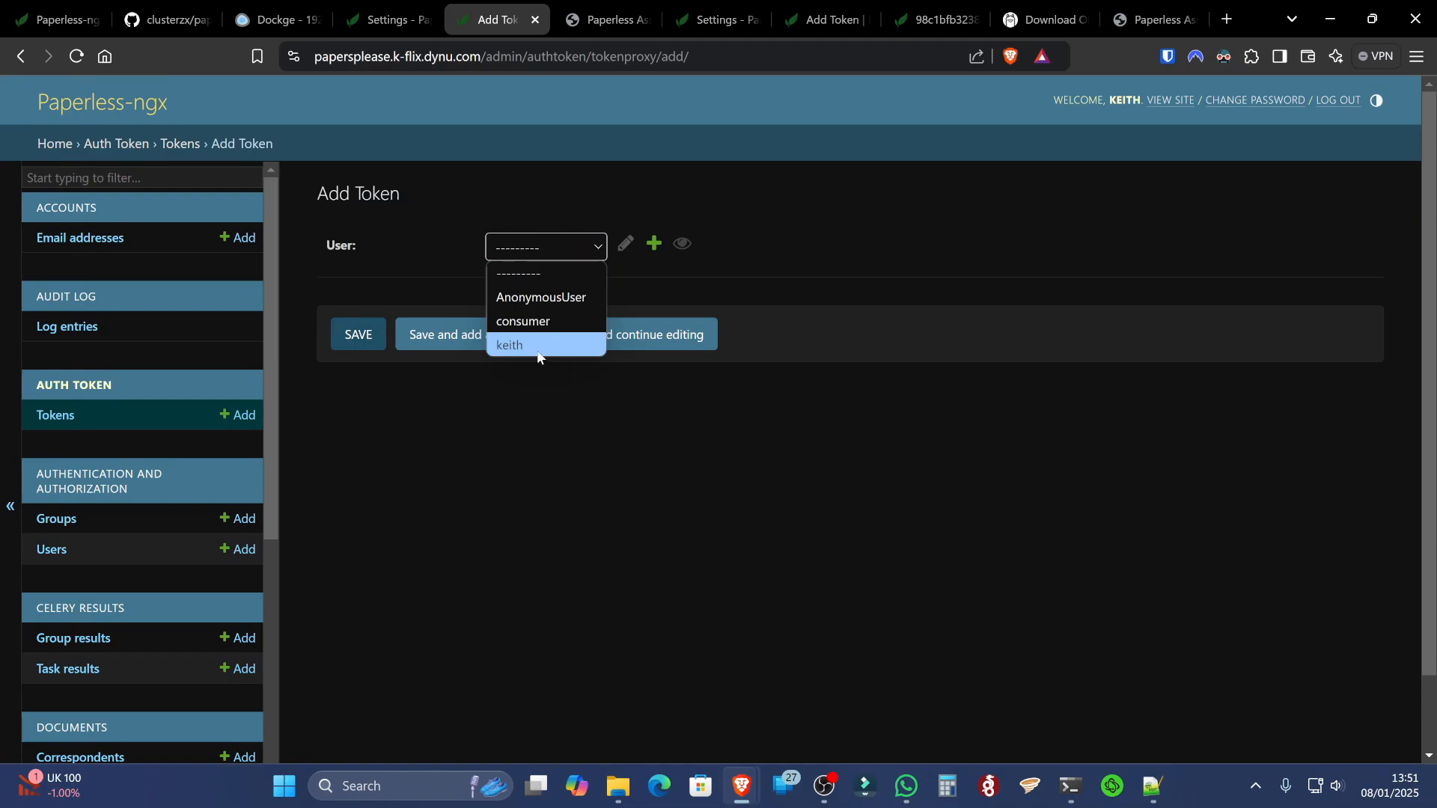
left_click(509, 346)
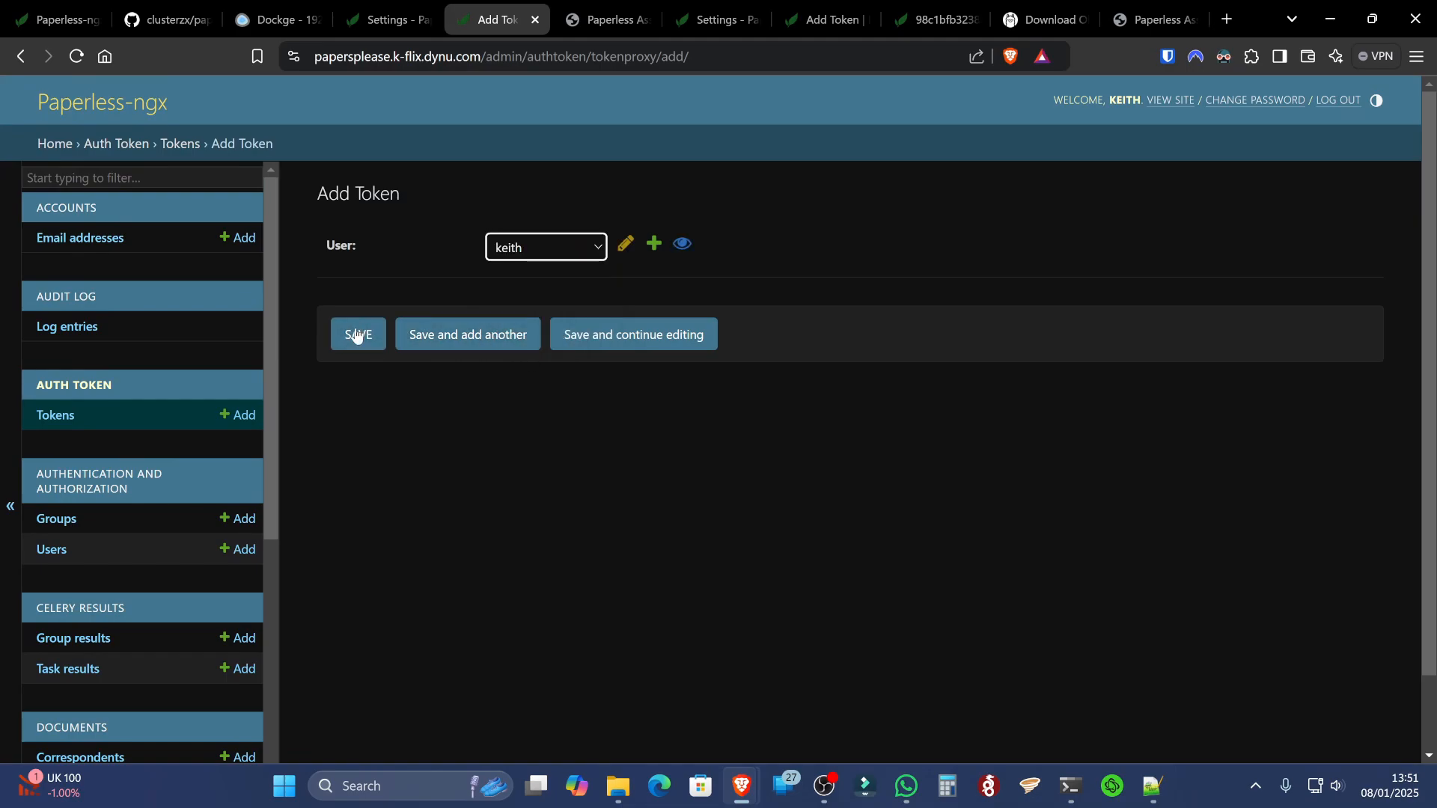
left_click(358, 335)
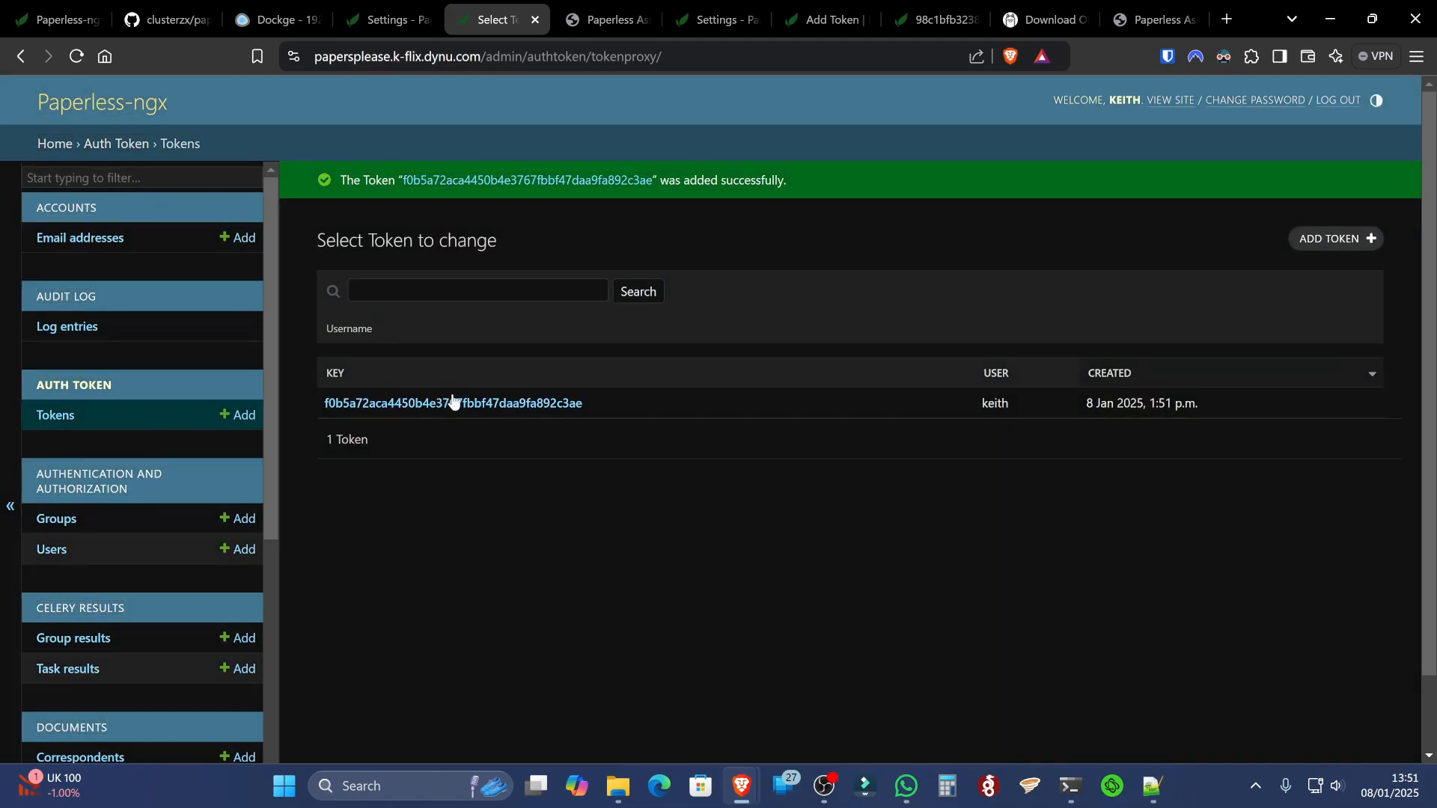
left_click(453, 403)
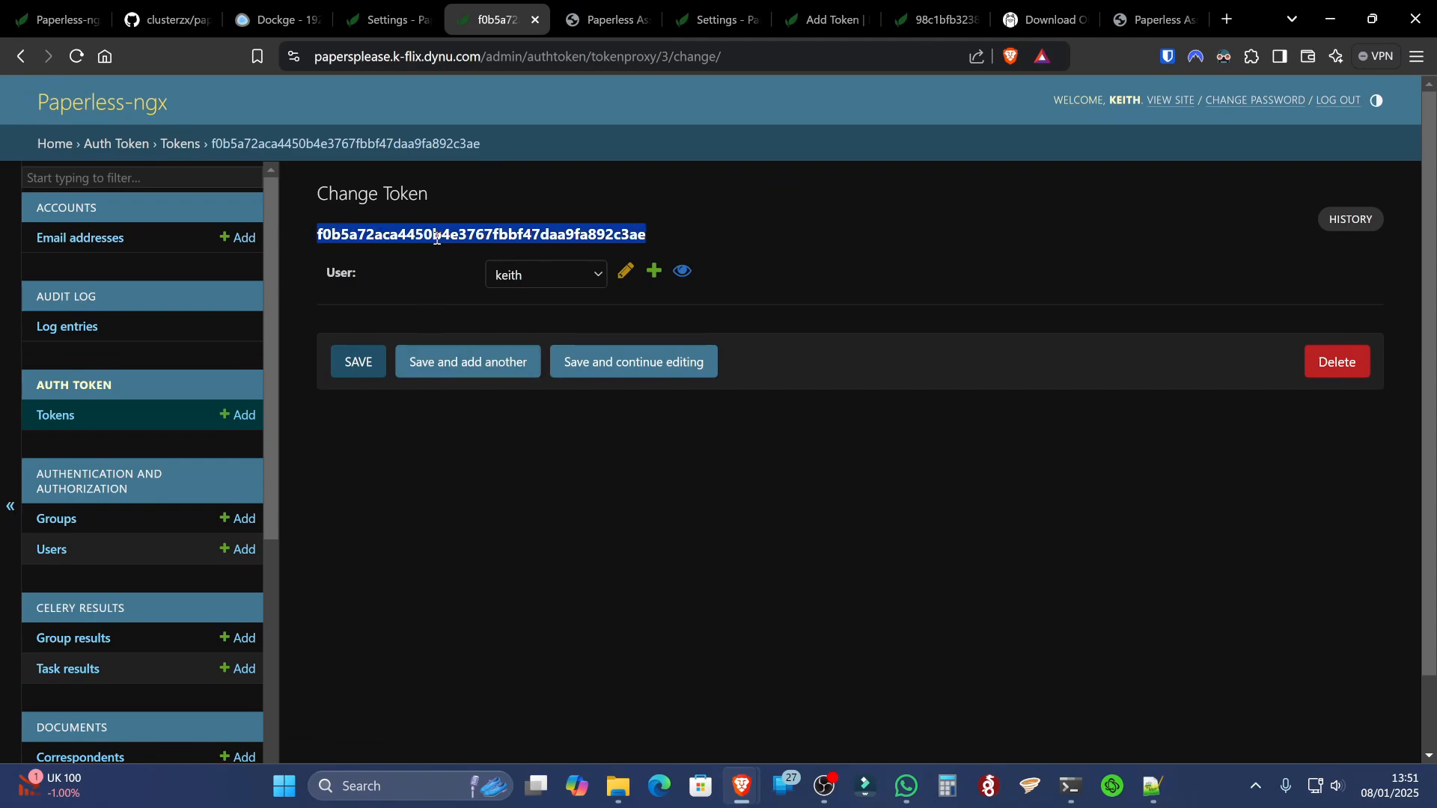
mouse_move(913, 262)
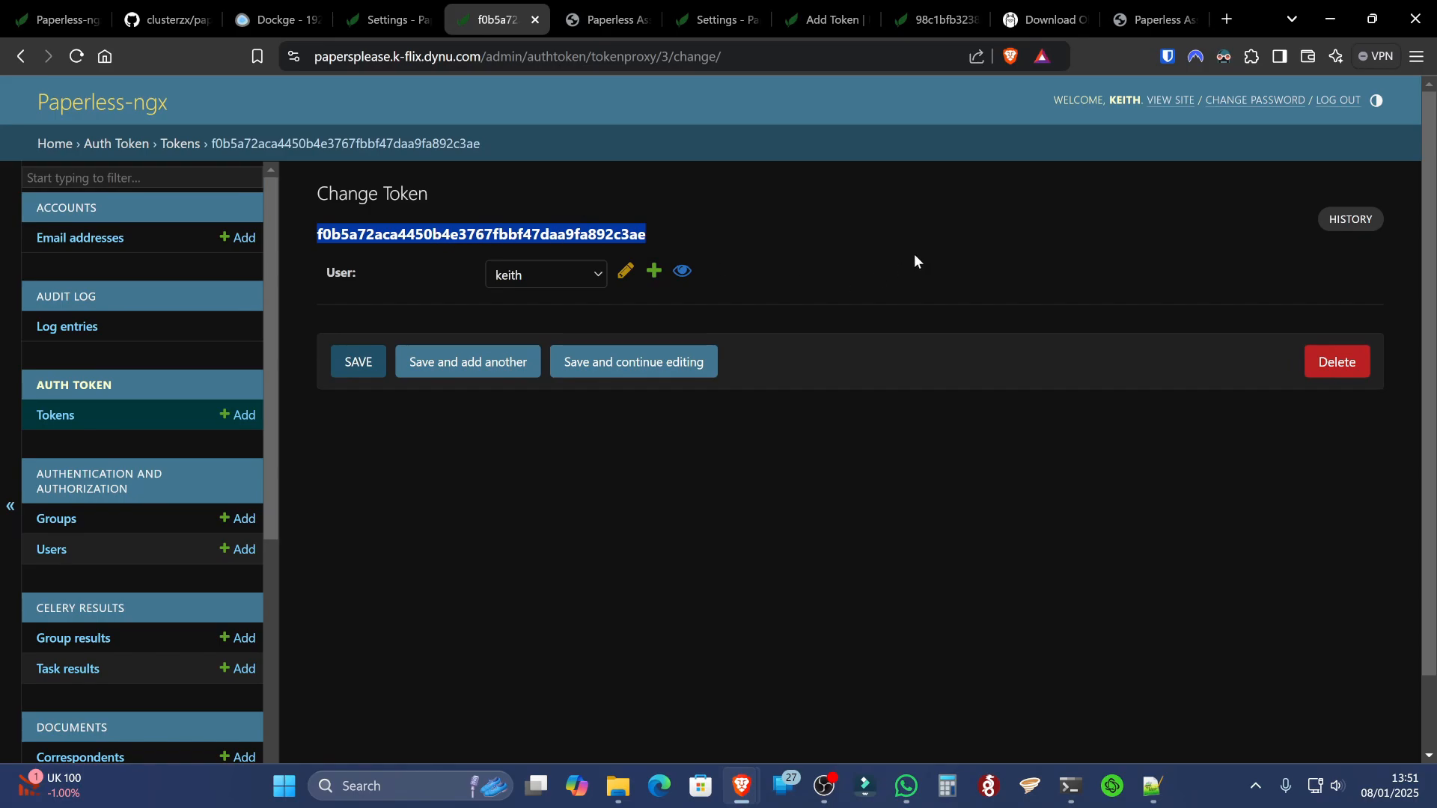
left_click(606, 20)
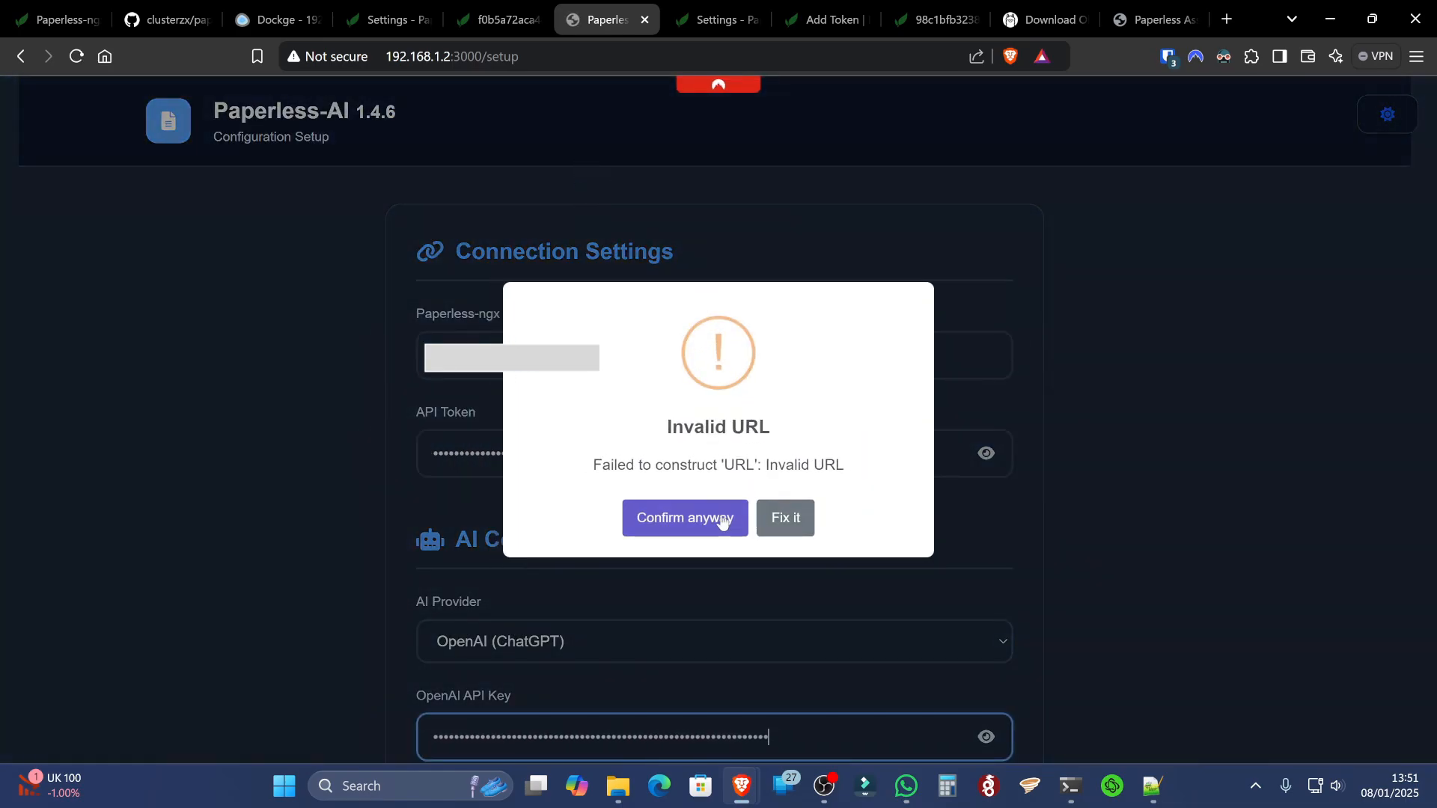
mouse_move(518, 400)
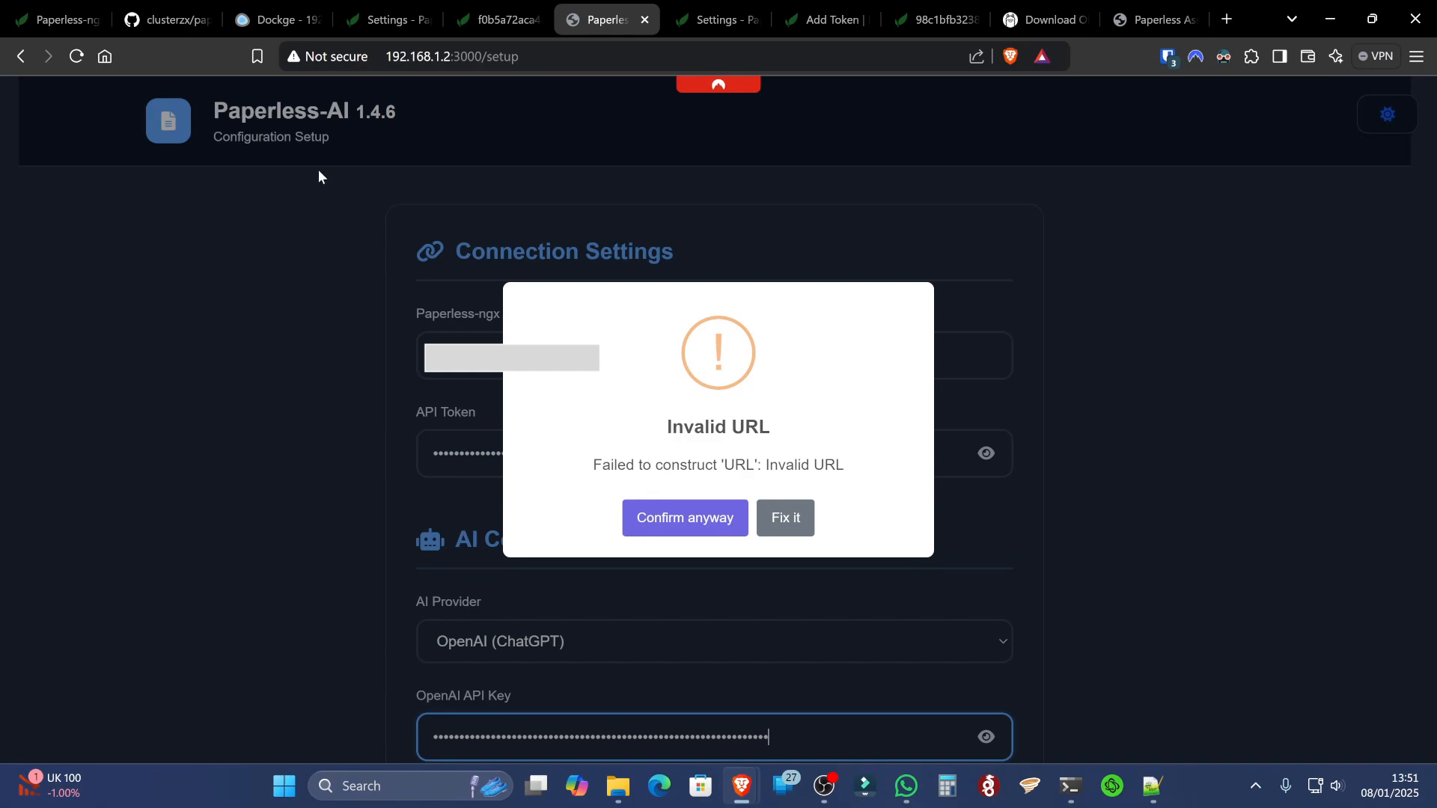
mouse_move(355, 254)
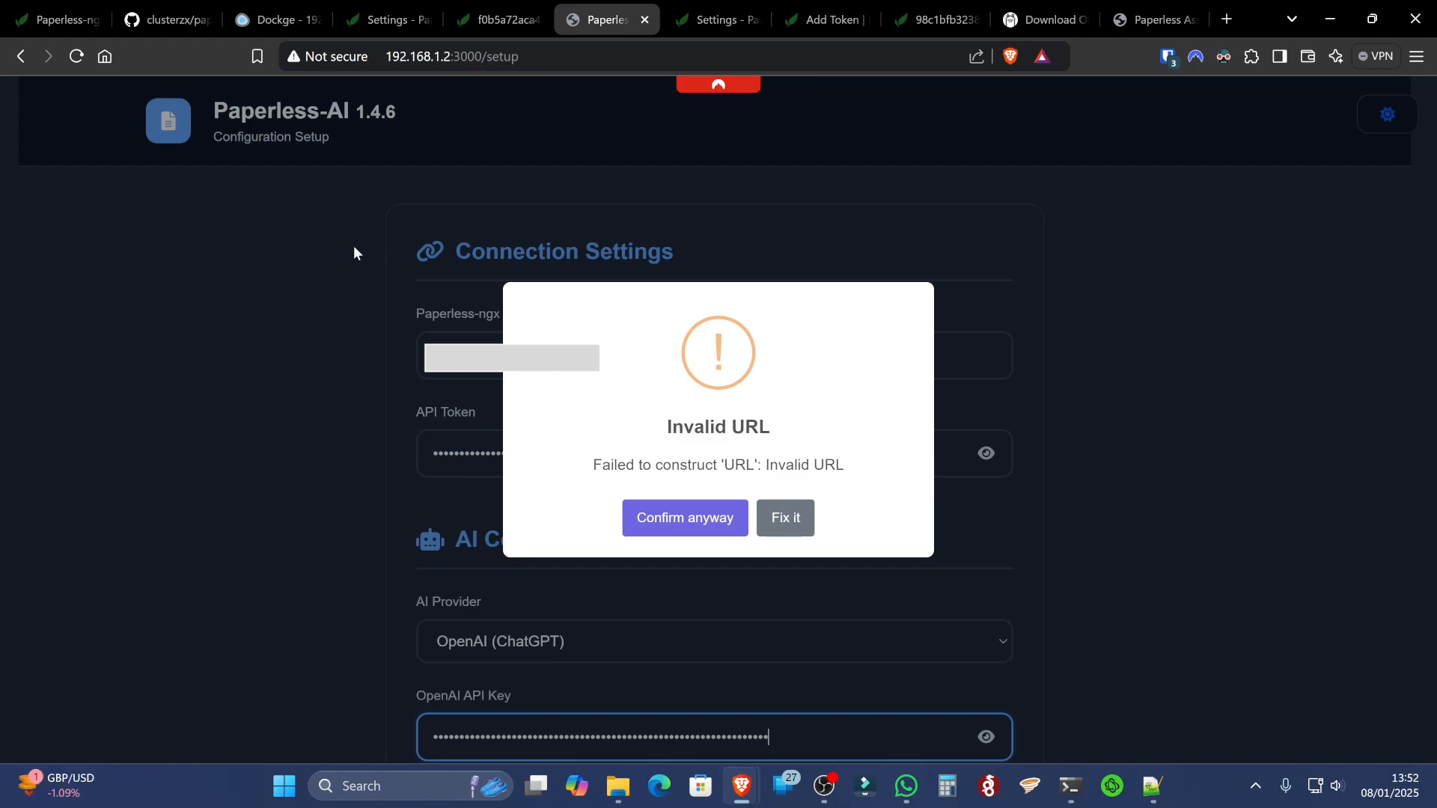
left_click(784, 518)
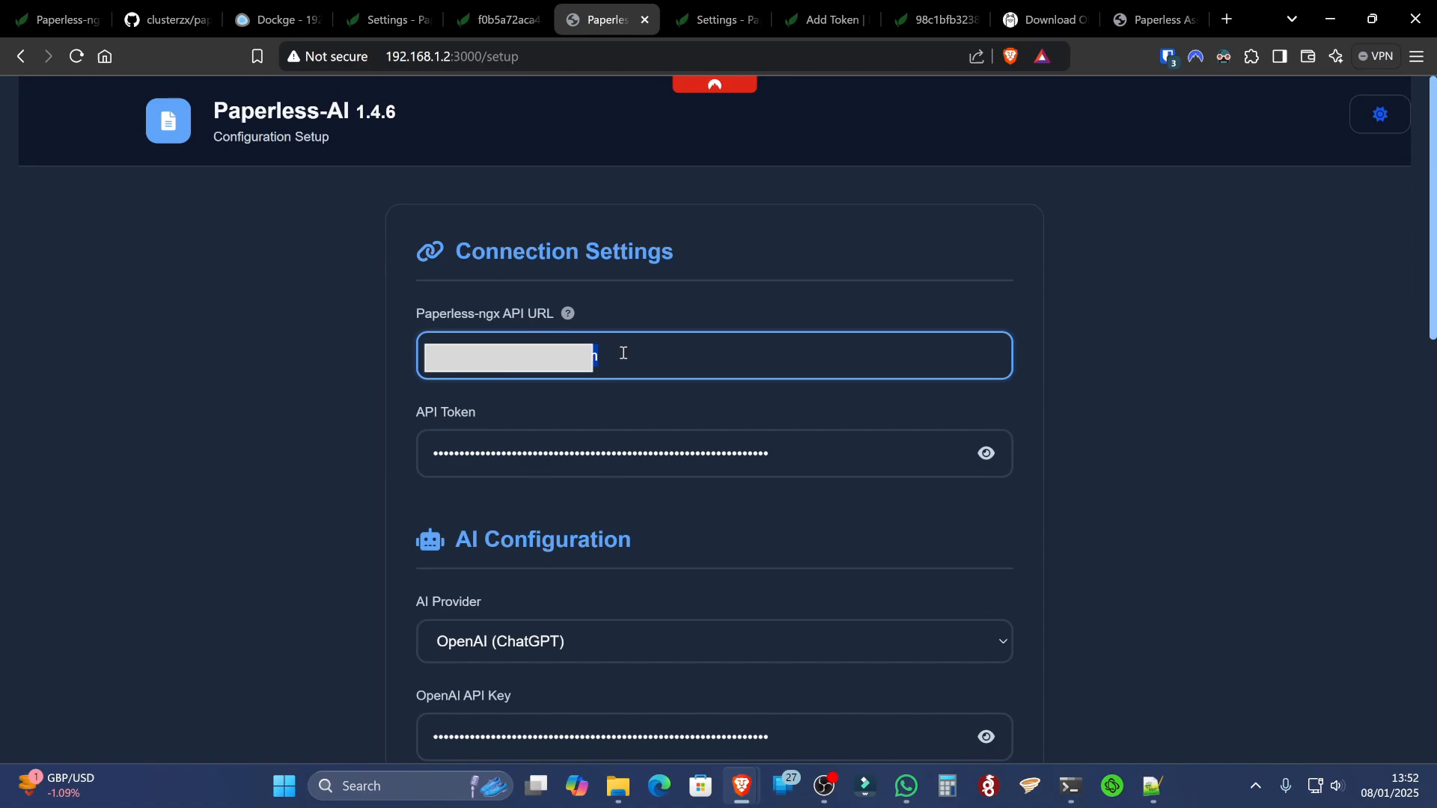
type("hn")
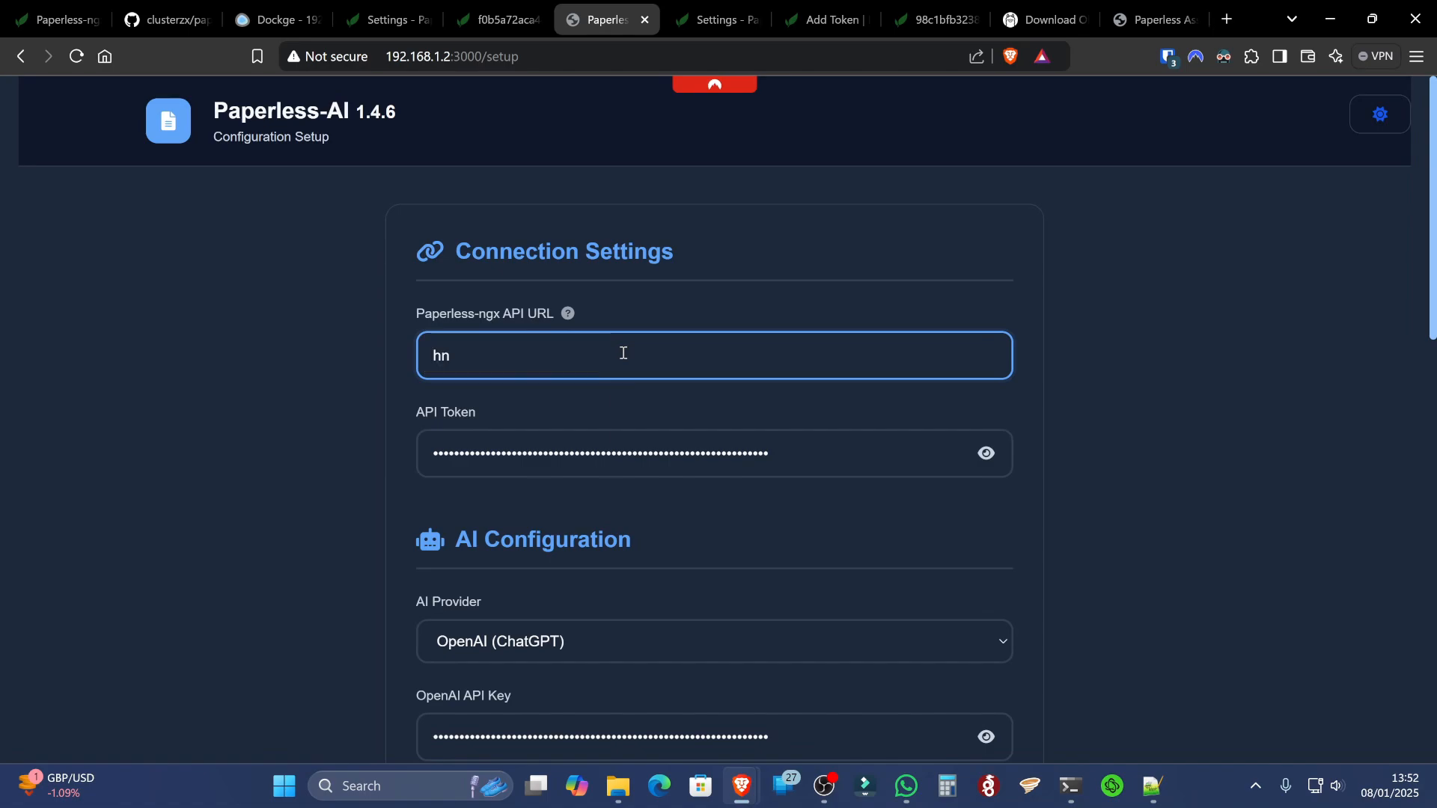
type("http")
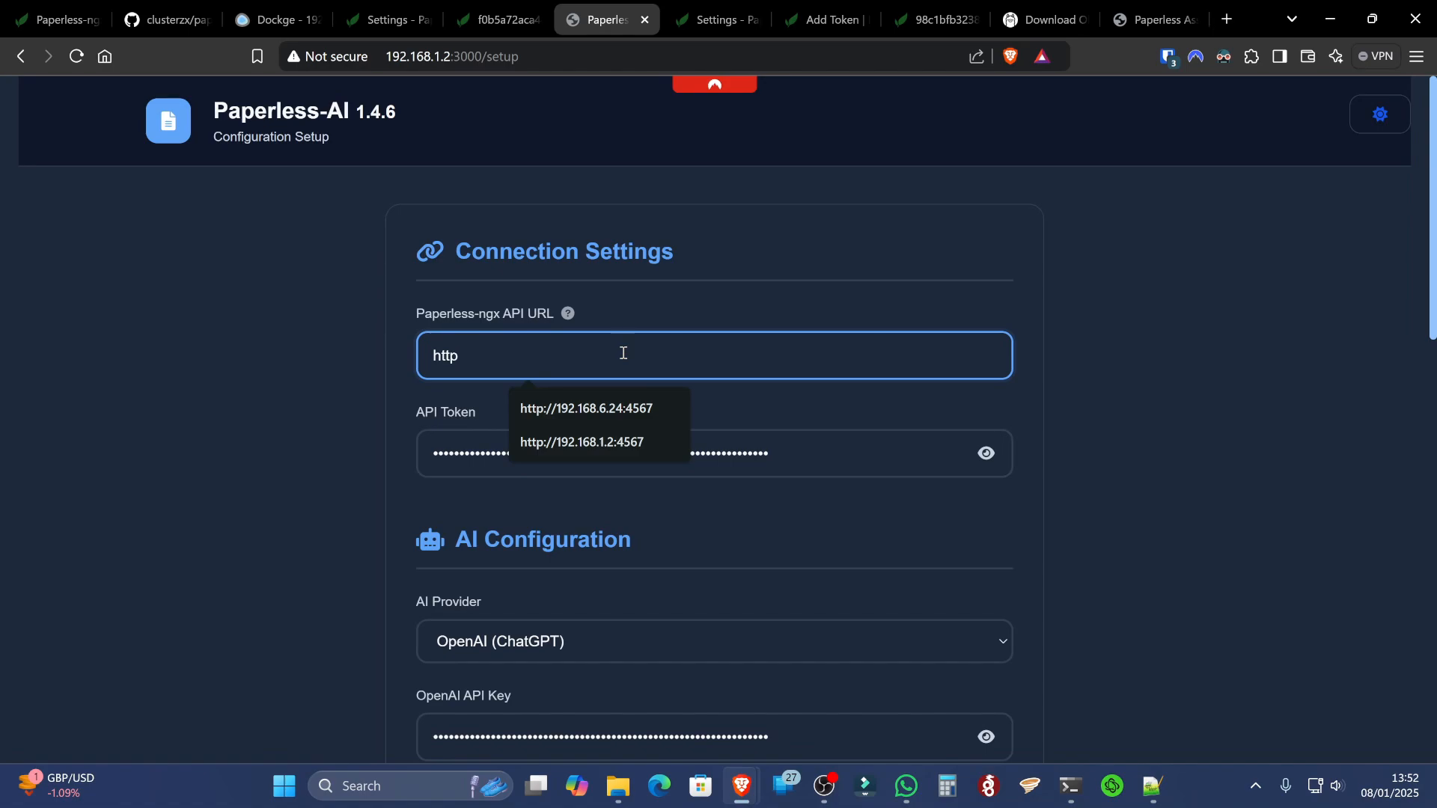
left_click(585, 408)
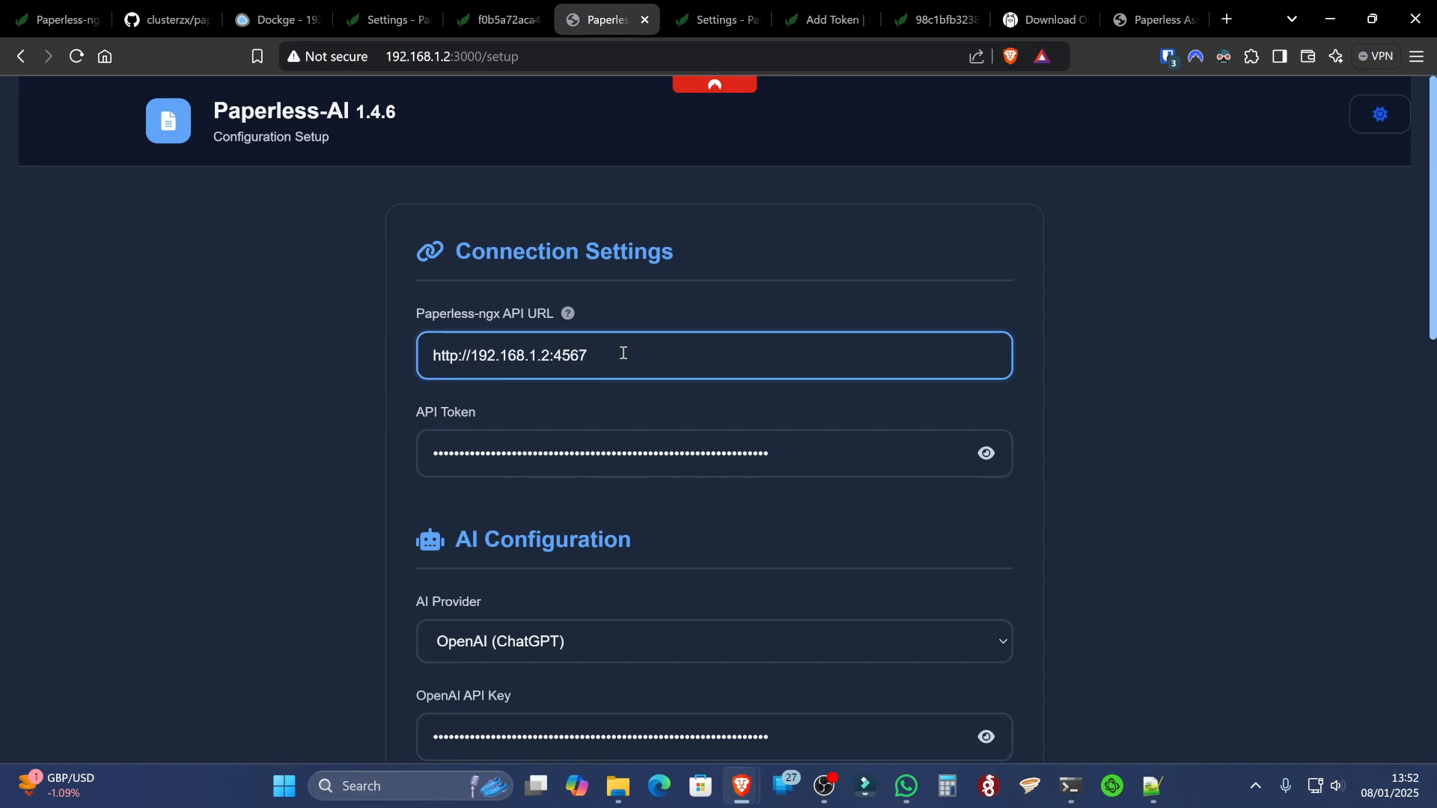
left_click(985, 453)
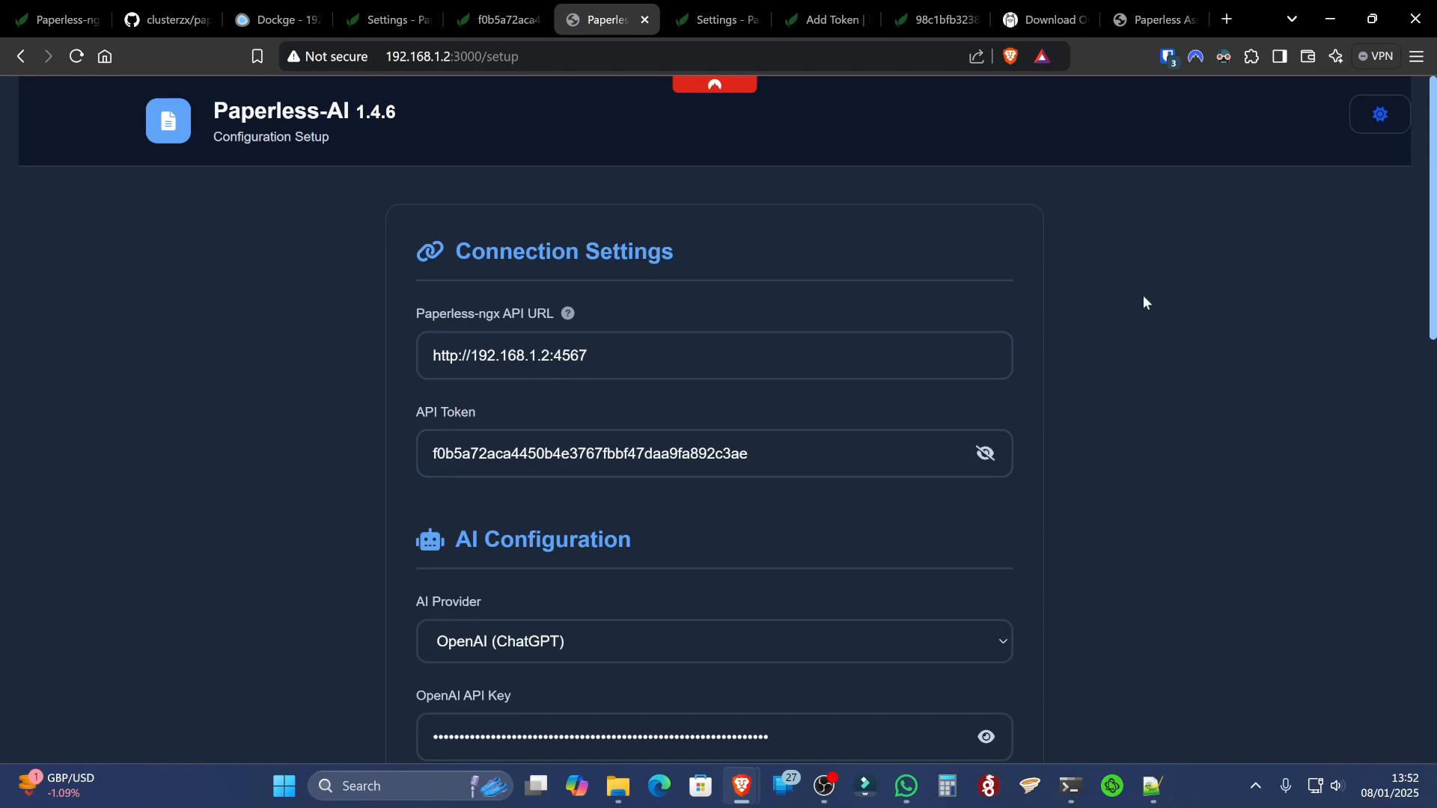
mouse_move(770, 395)
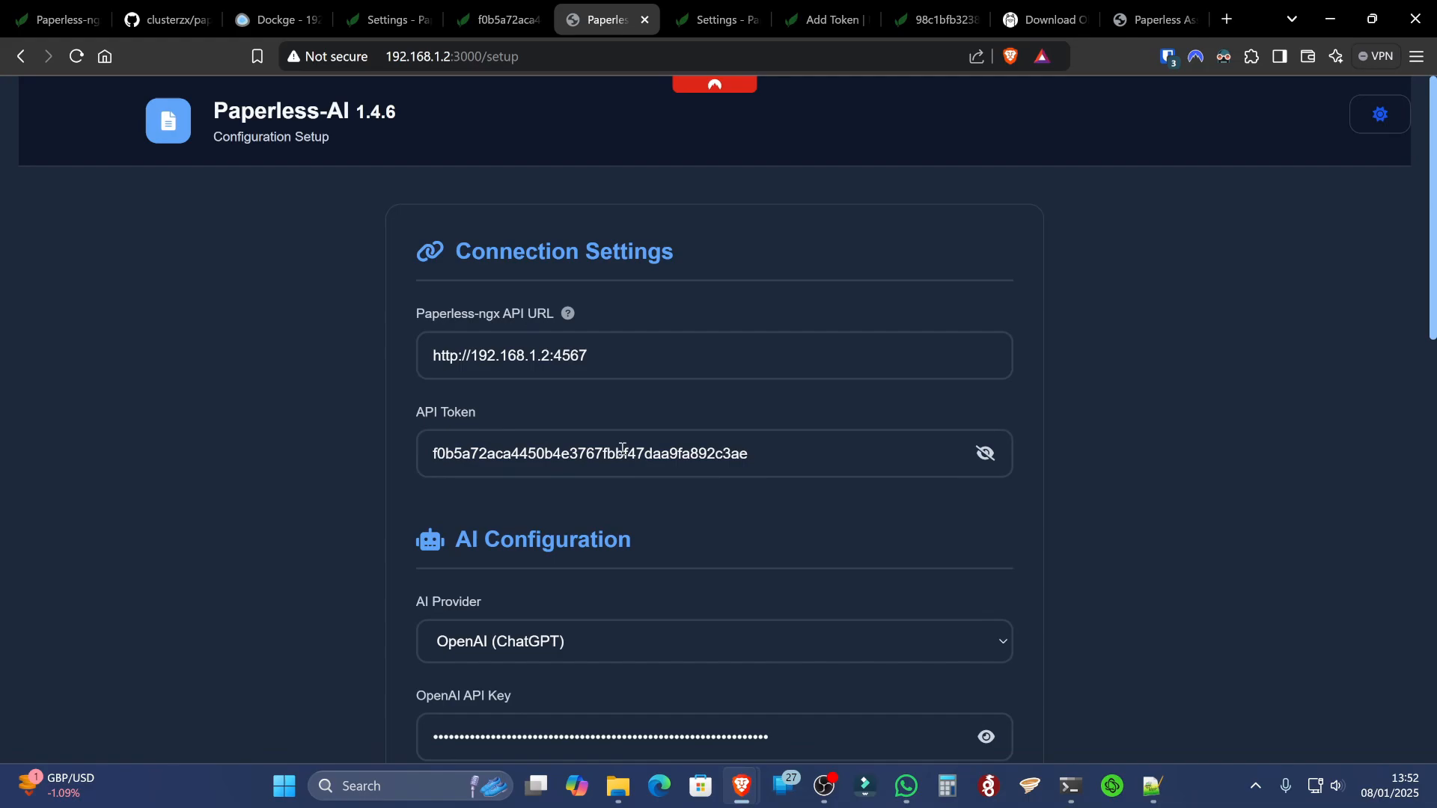
Switch the AI provider to Ollama (Local LLM) with model llama2 at localhost:11434
scroll("down", 3)
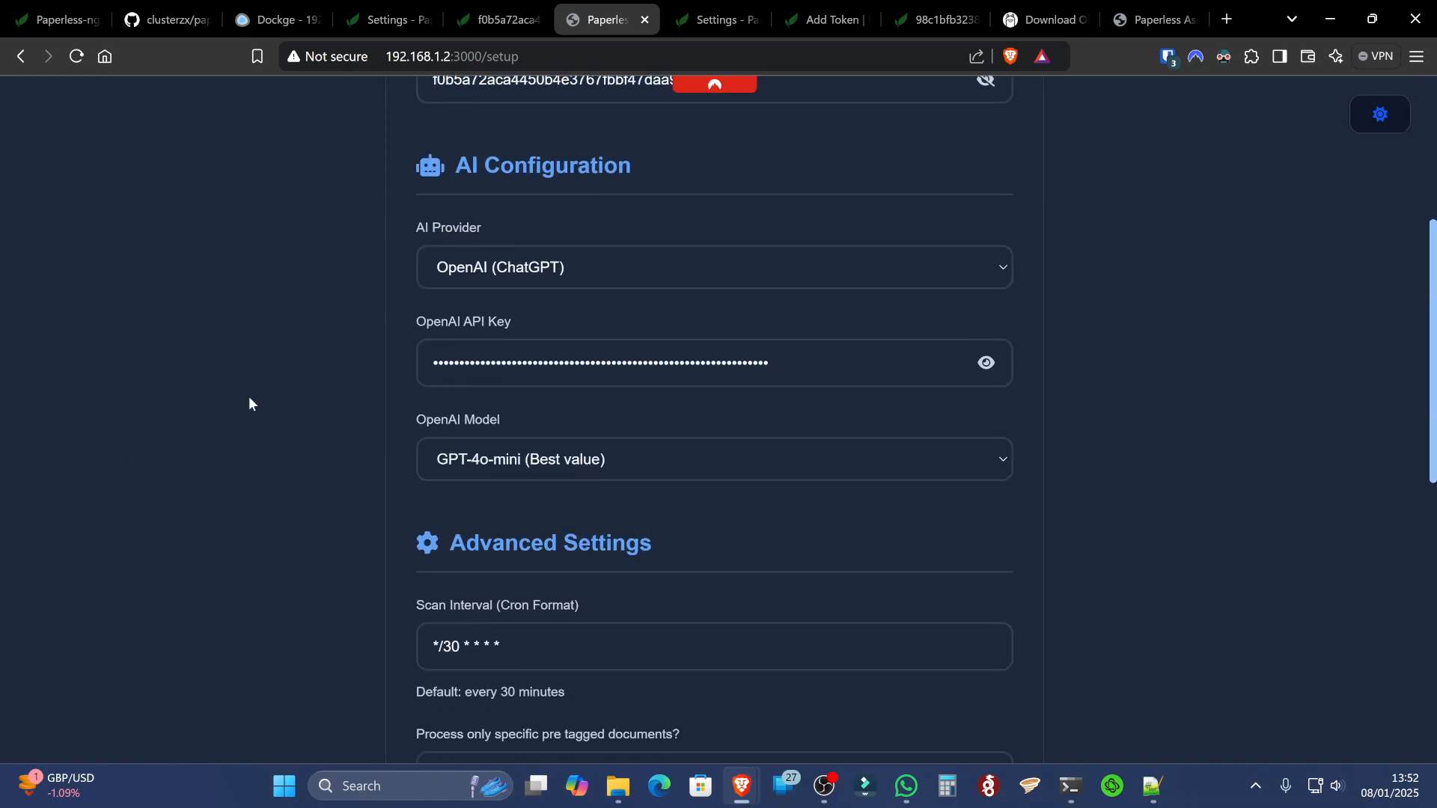
left_click(713, 267)
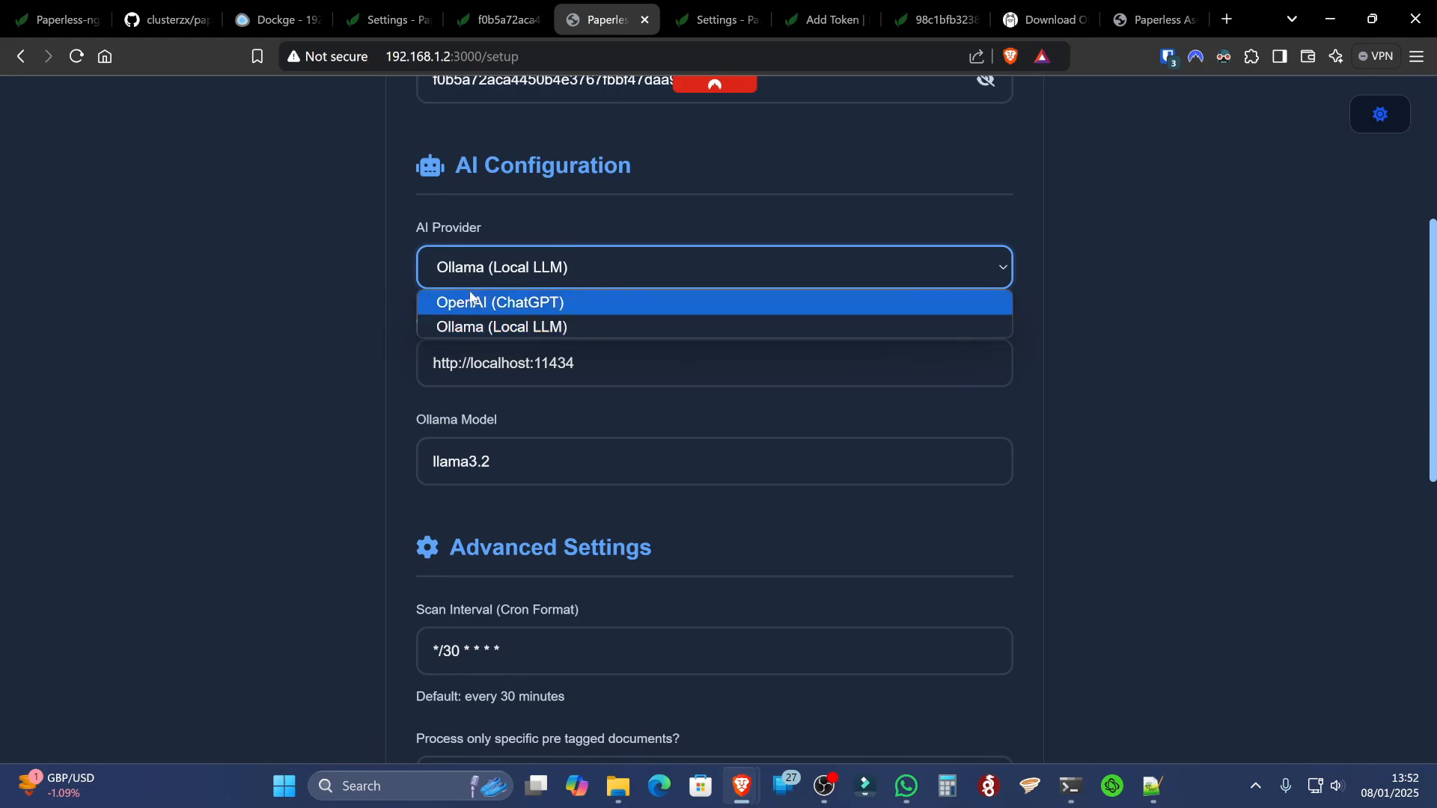
left_click(499, 301)
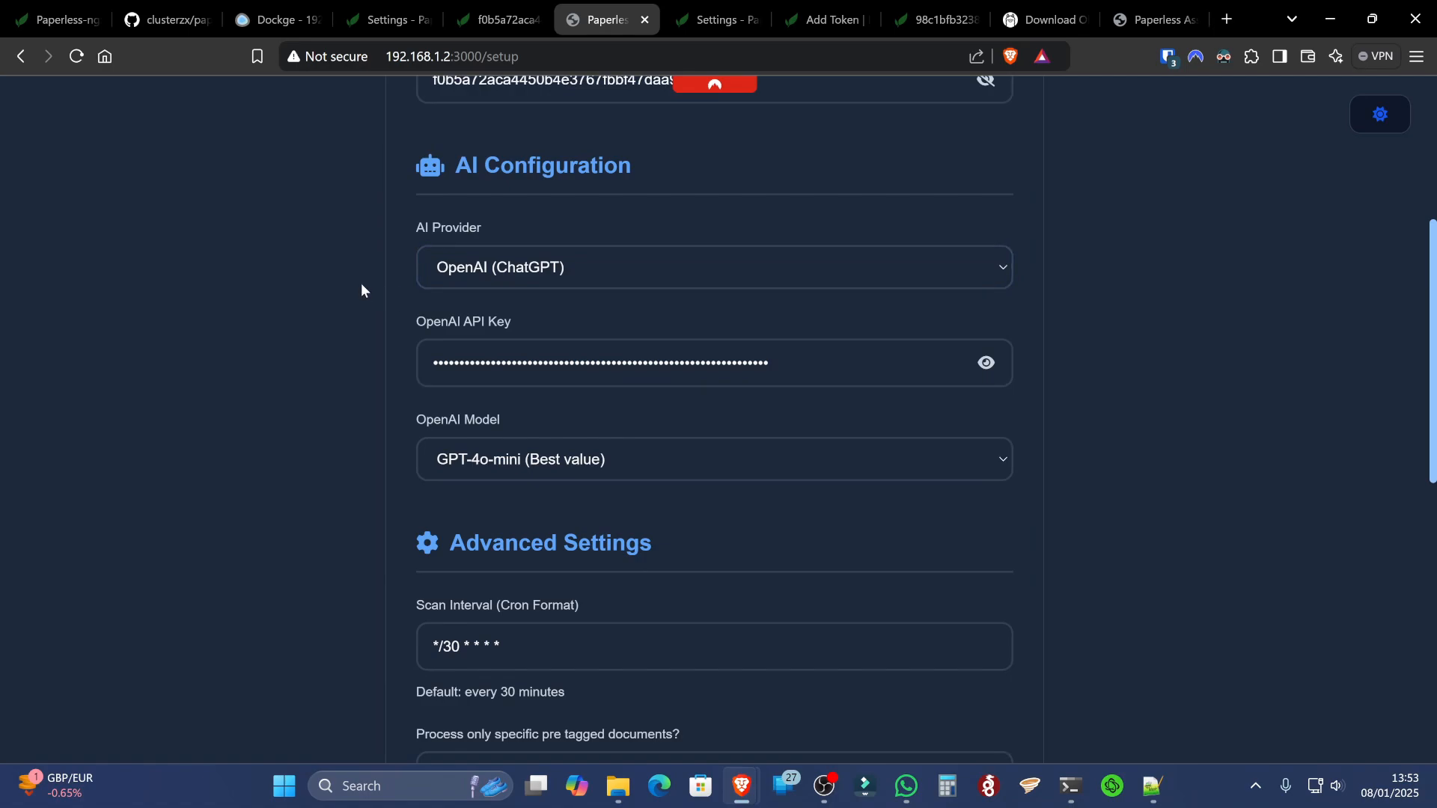
left_click(713, 267)
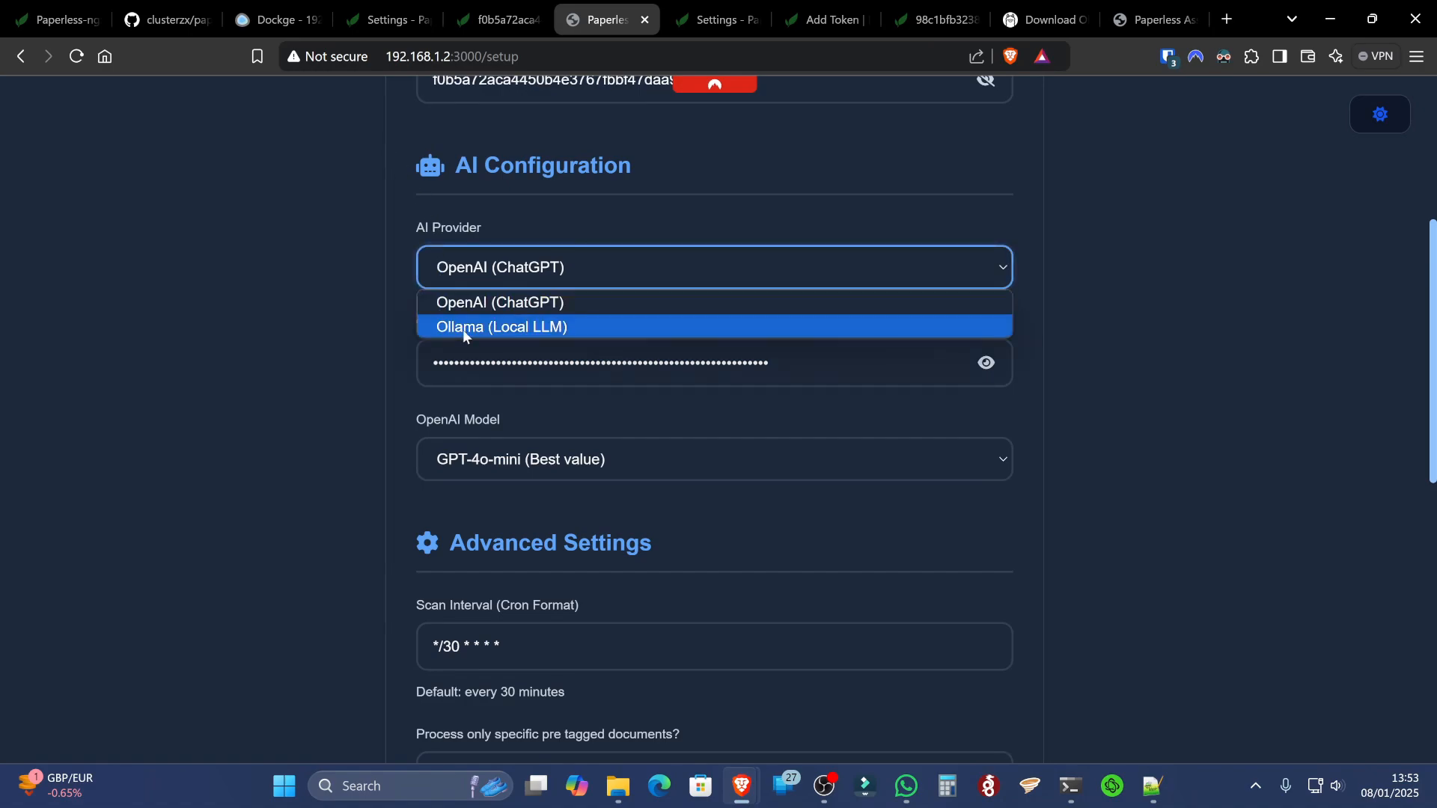
left_click(501, 327)
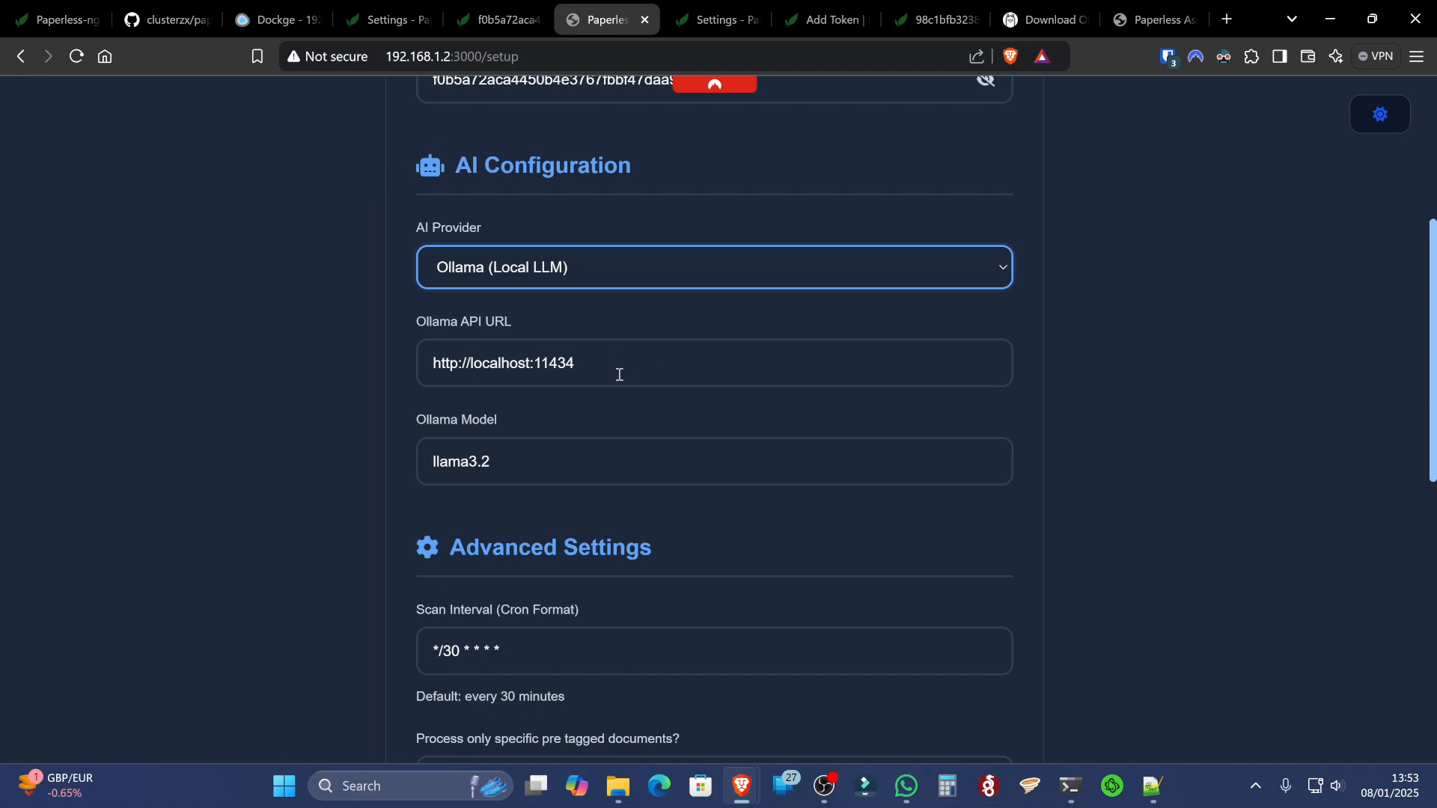
left_click(619, 362)
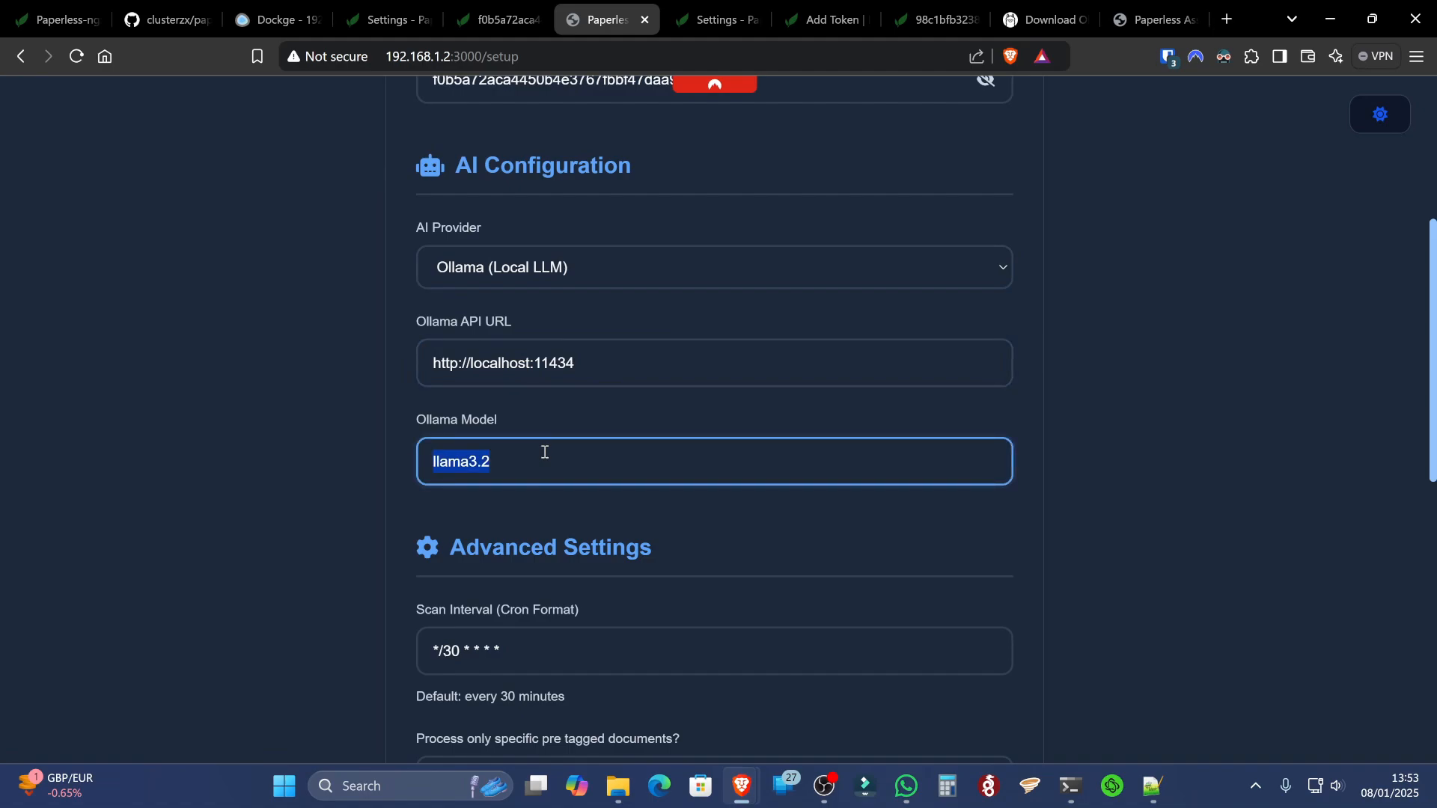
type("ll")
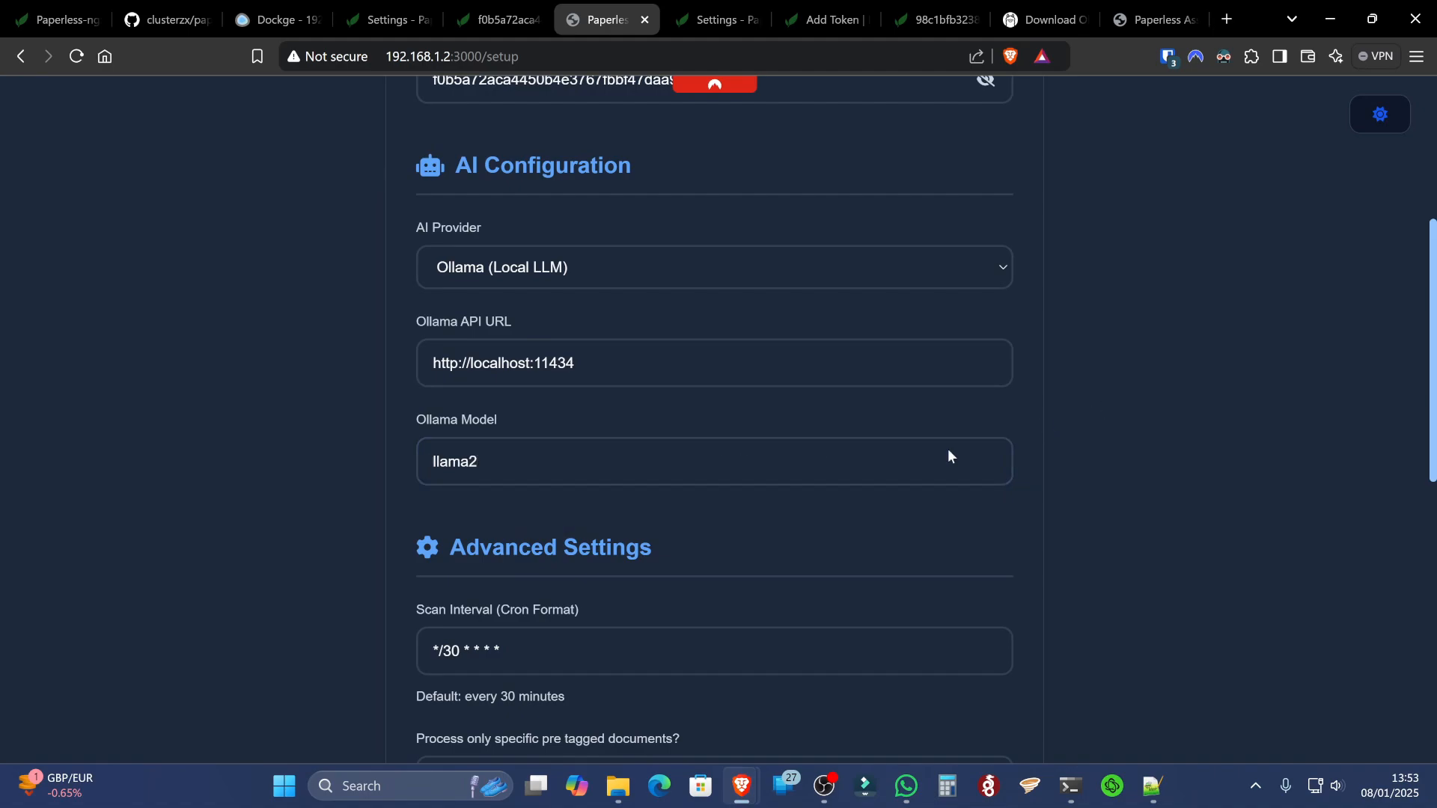
Set the scan interval to */1 * * * * and enable the ai-processed tag
scroll("down", 3)
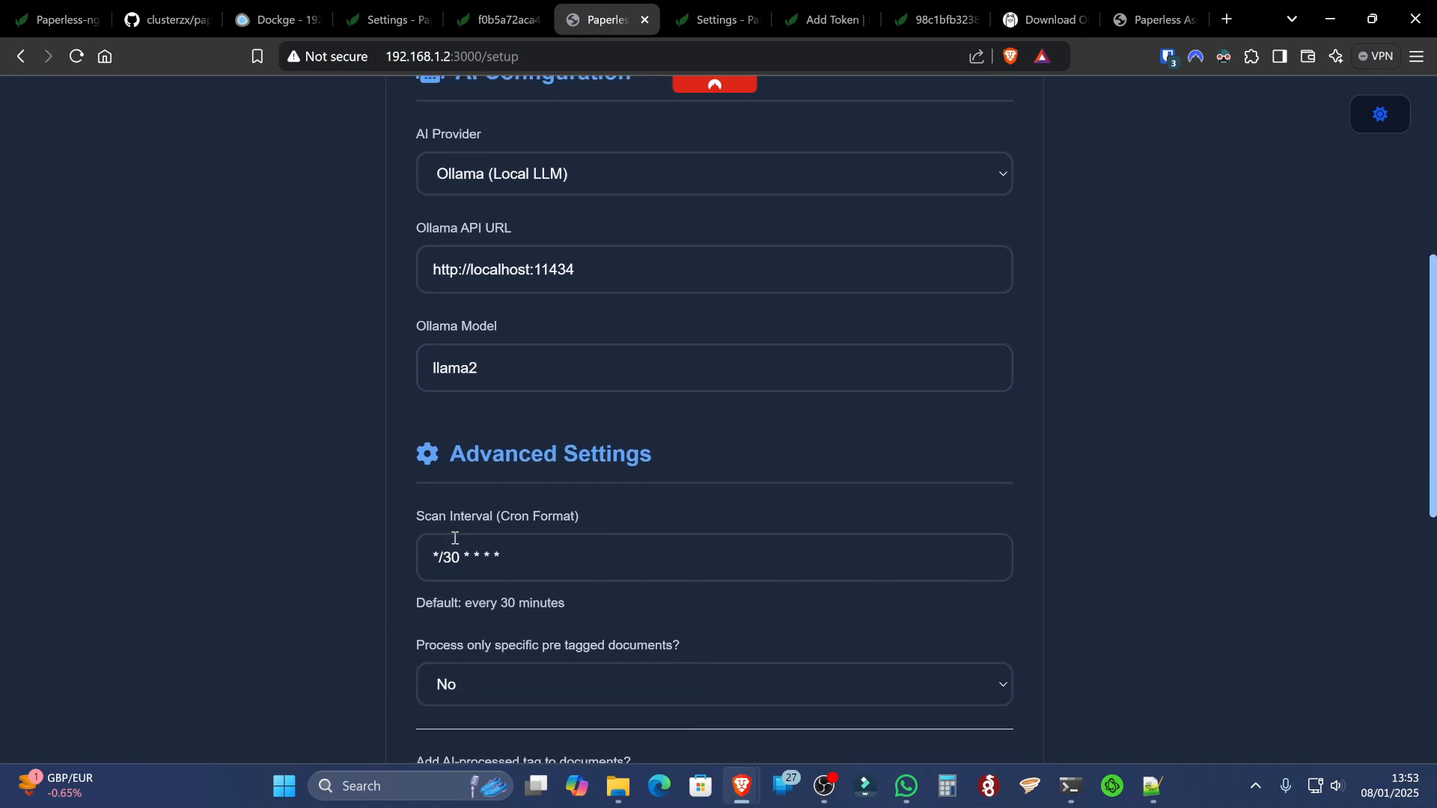
left_click(714, 557)
type("1")
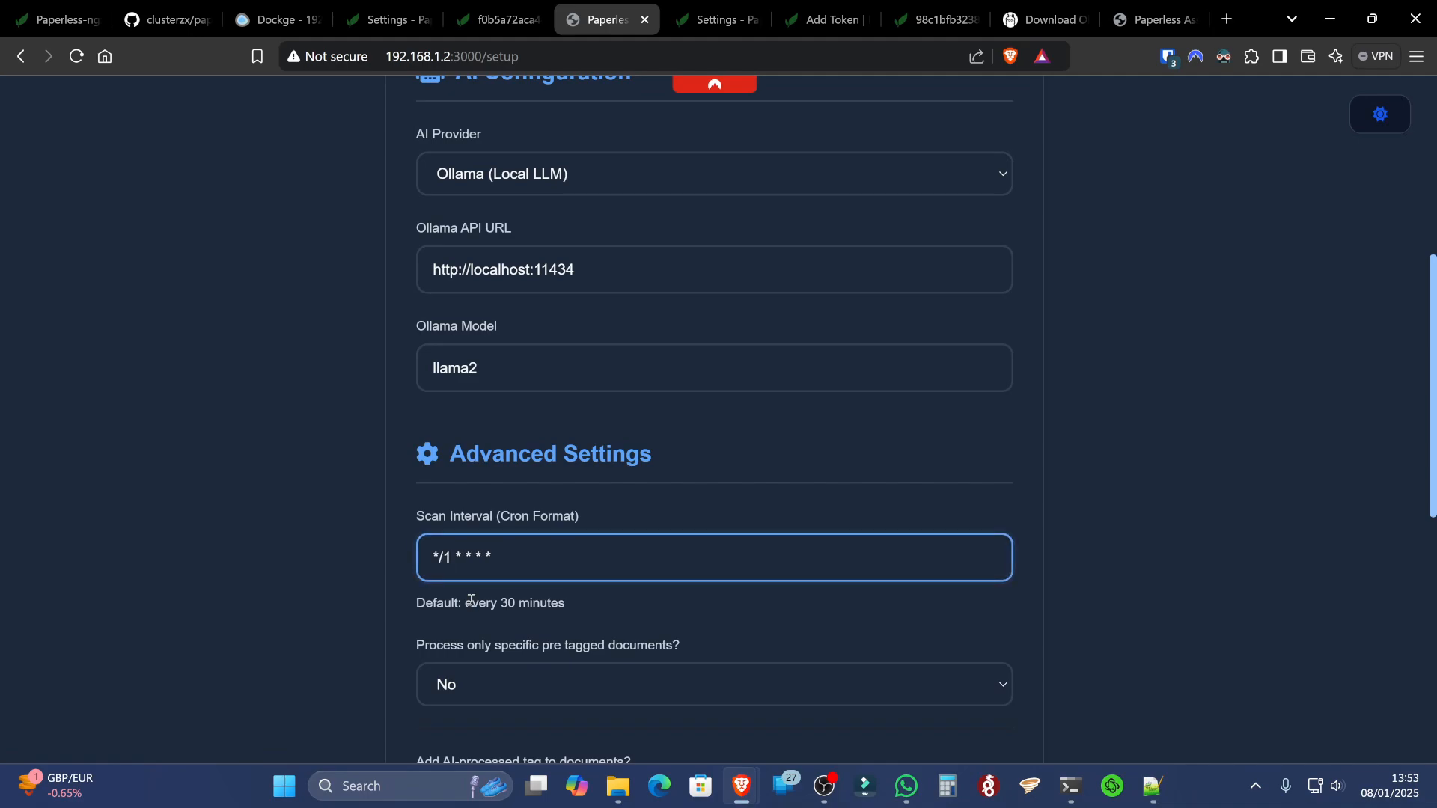
scroll("down", 3)
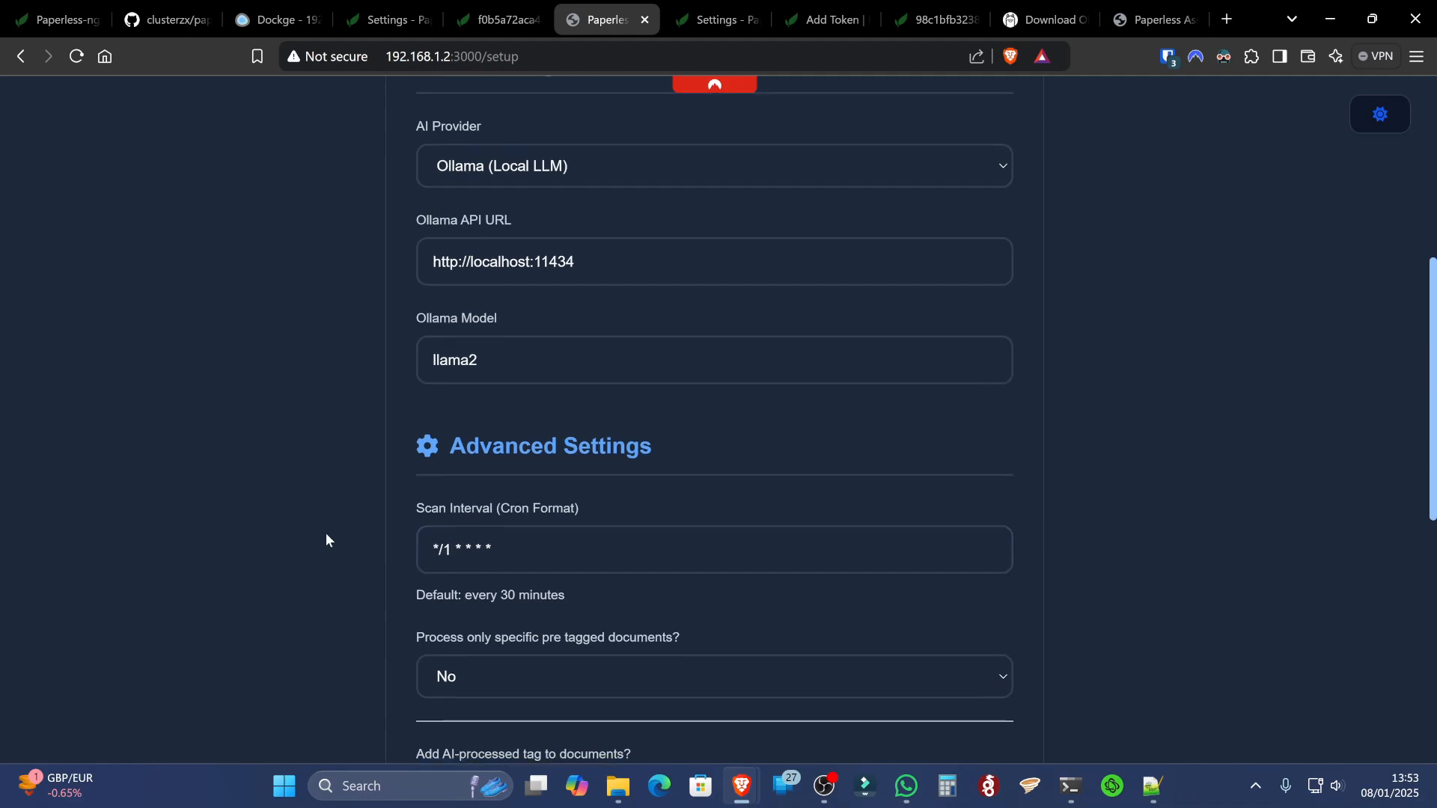
scroll("down", 3)
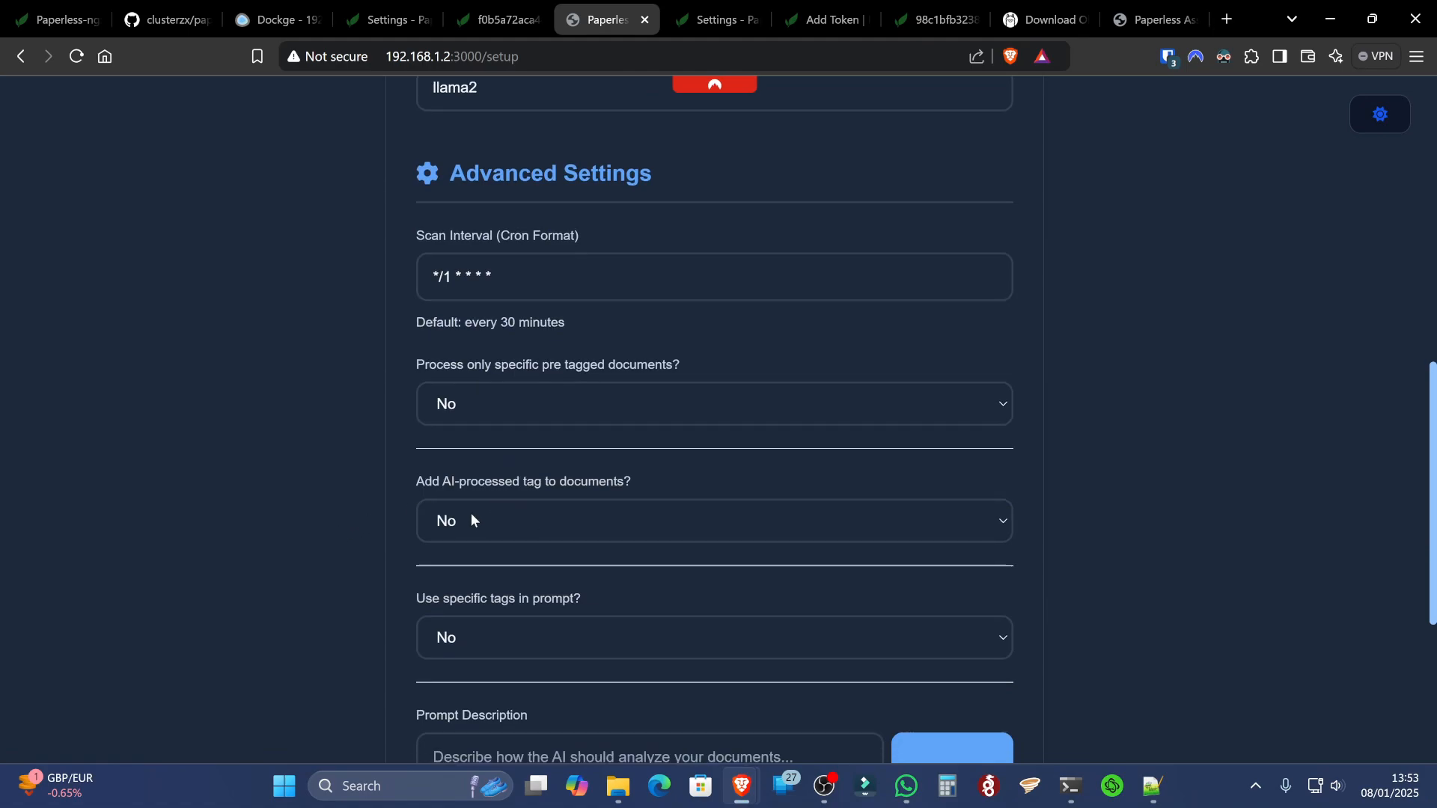
left_click(713, 521)
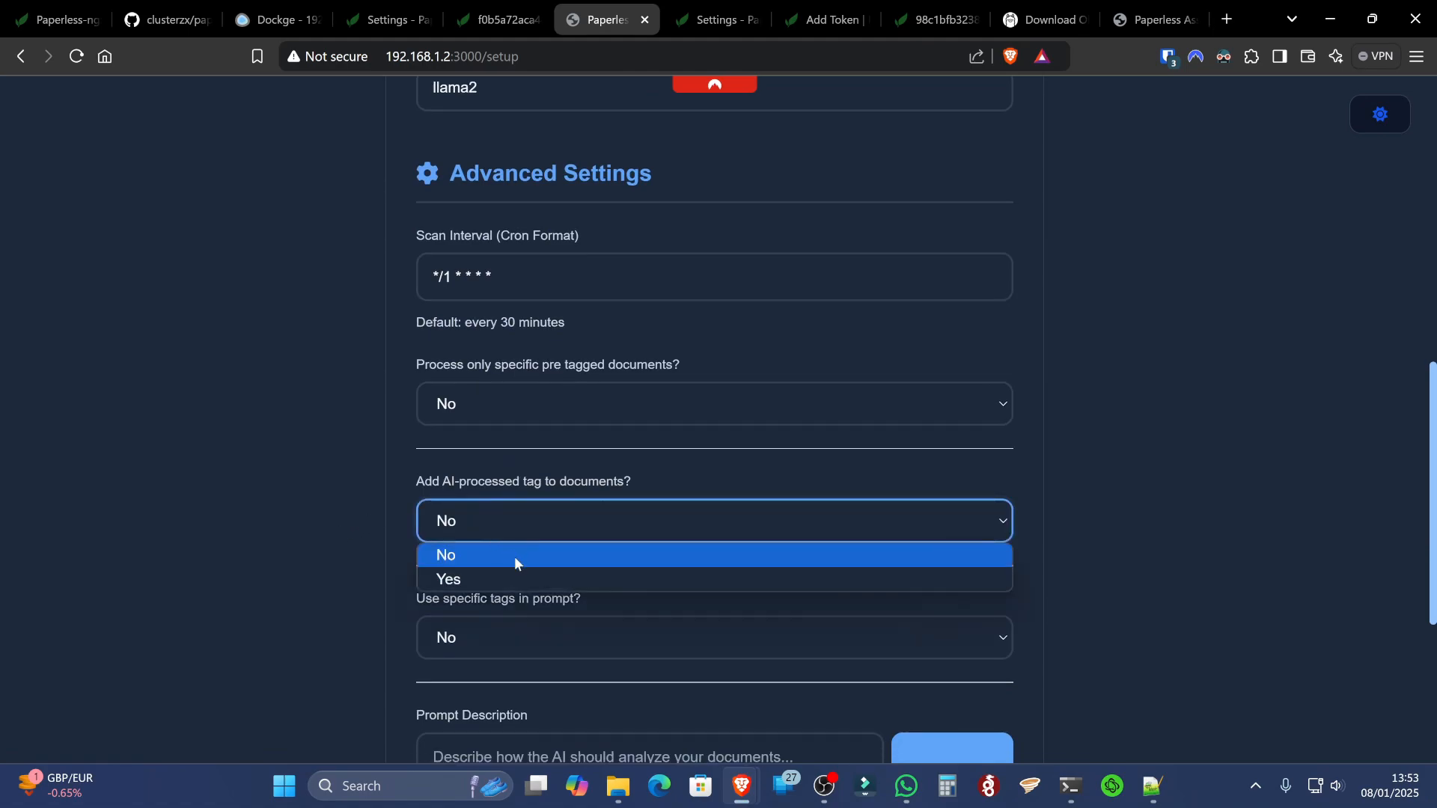
left_click(448, 579)
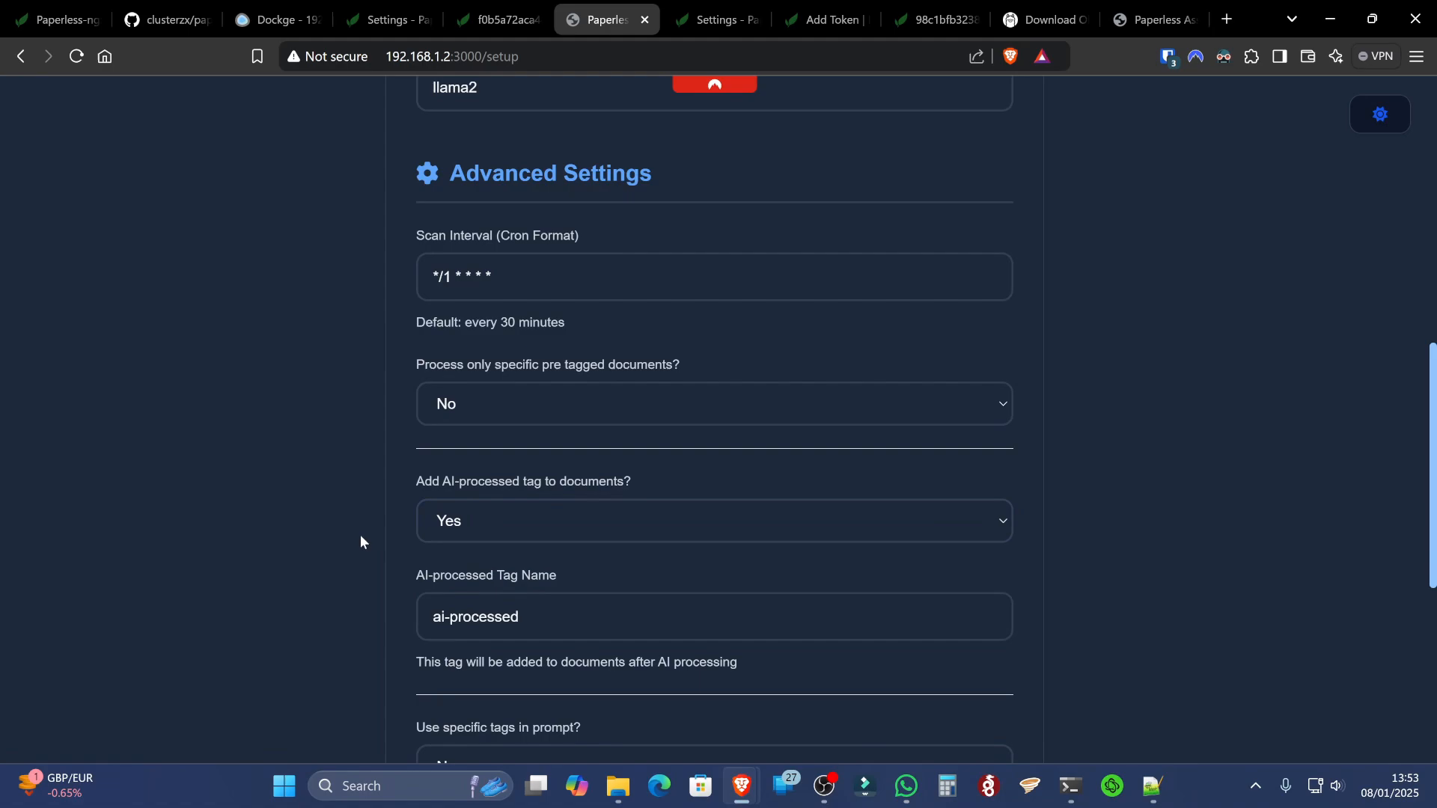
mouse_move(411, 541)
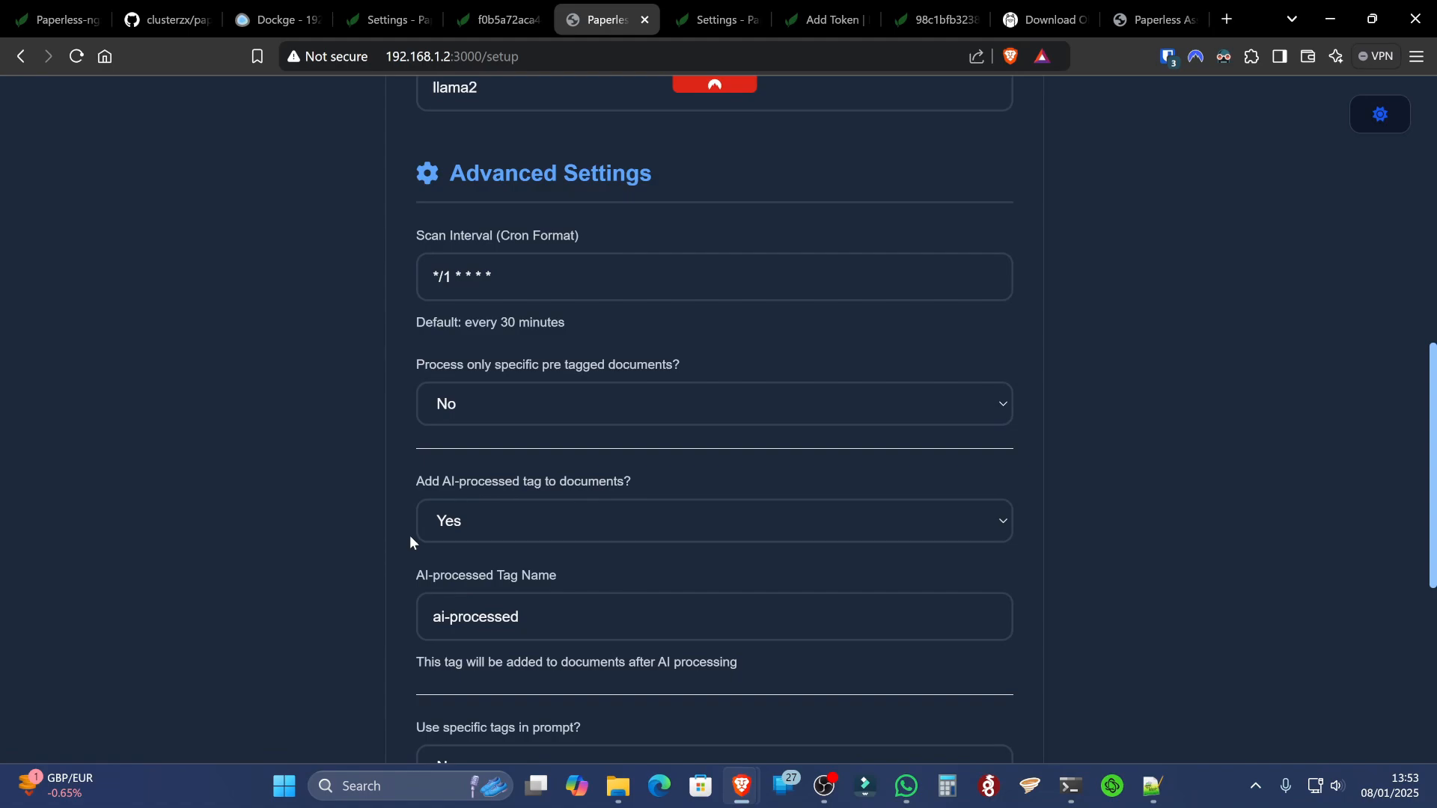
scroll("down", 3)
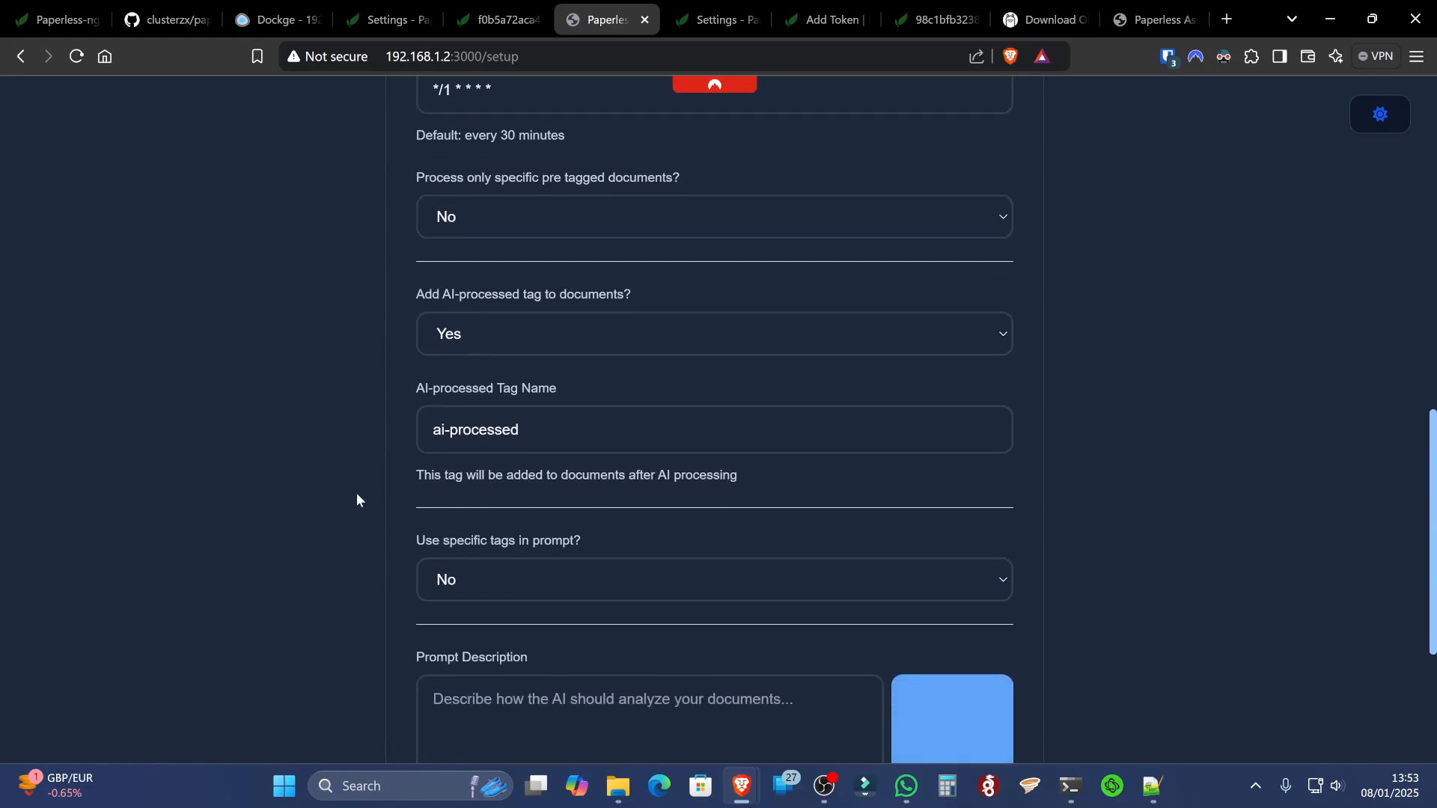
scroll("down", 3)
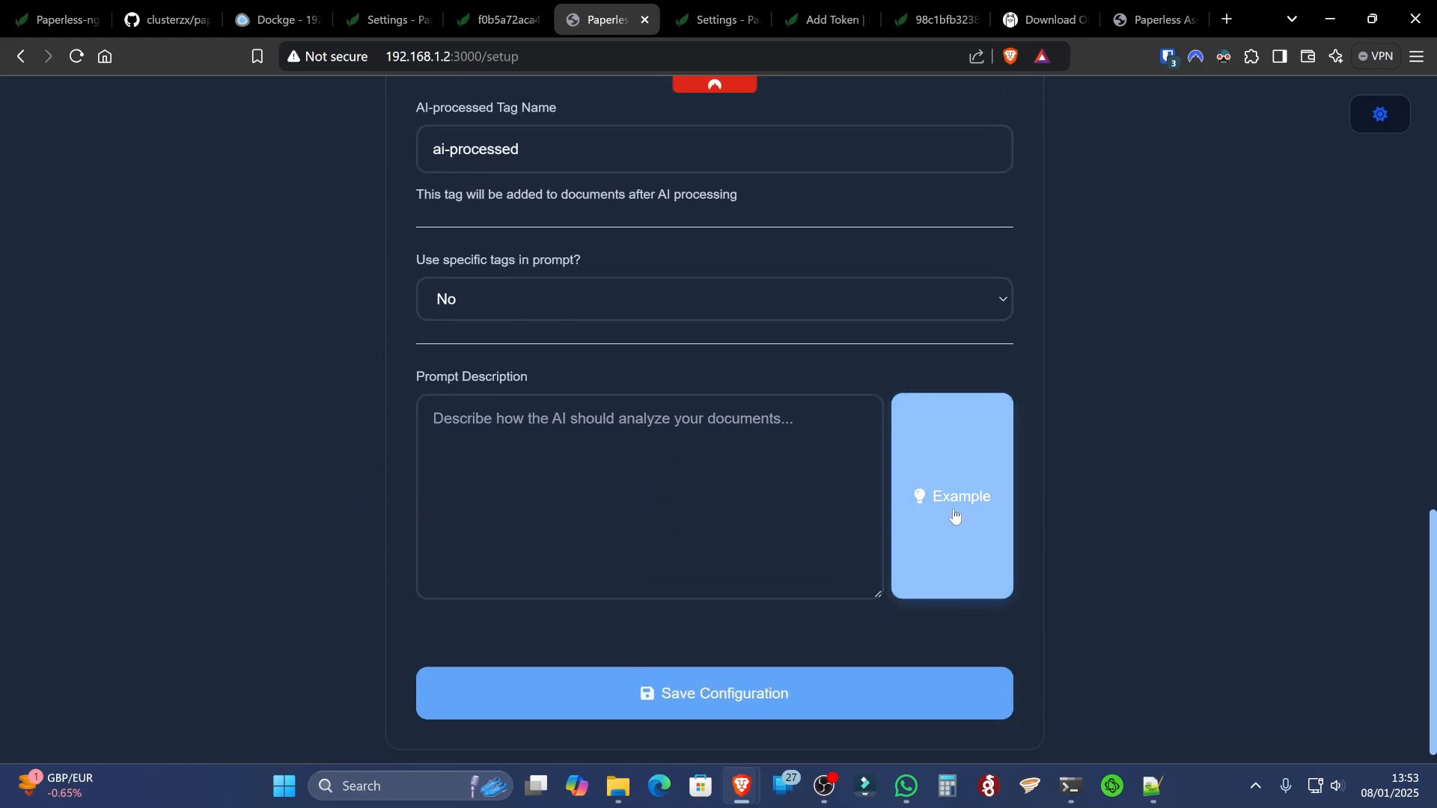
Insert the example document-analyzer prompt and save the Paperless-AI configuration
left_click(951, 495)
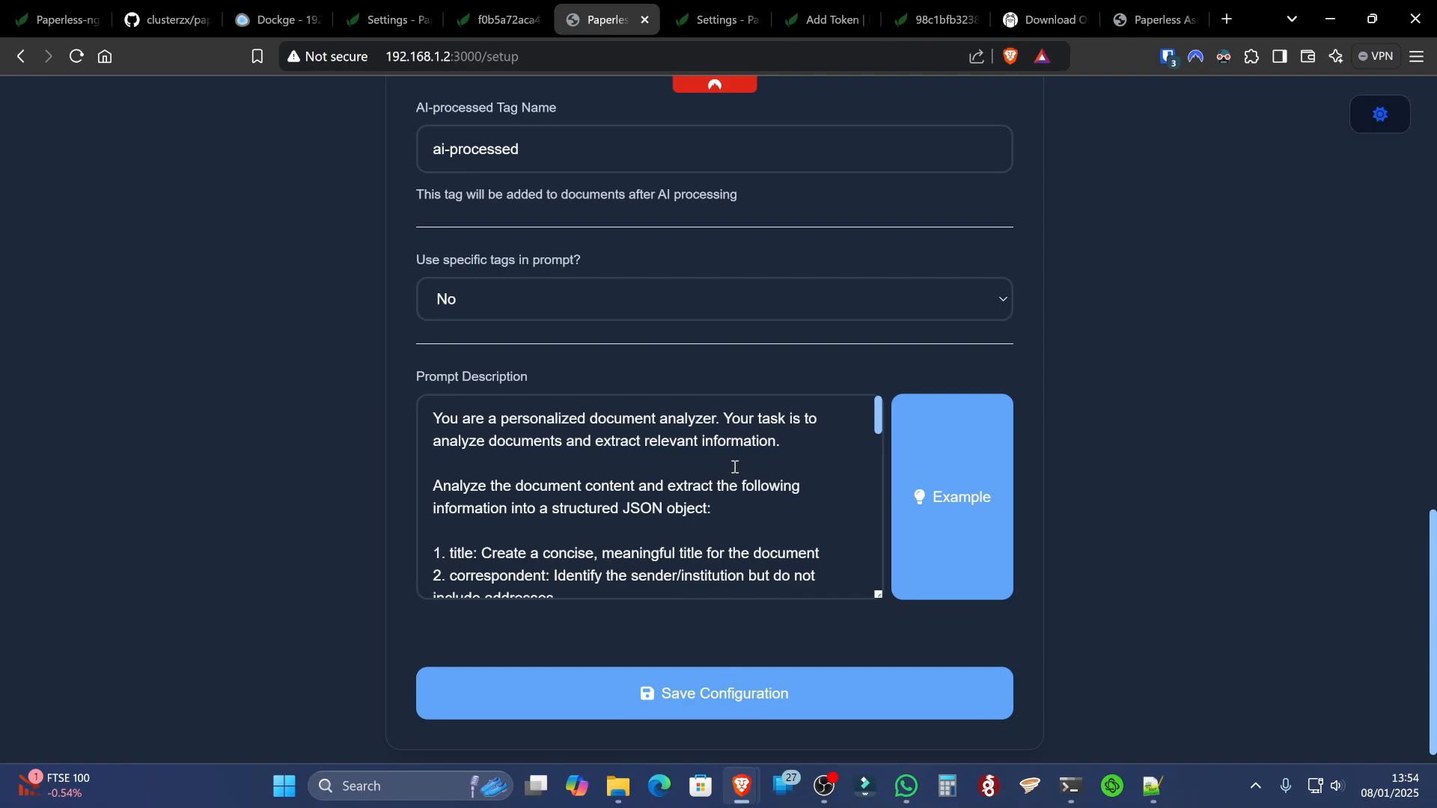
mouse_move(755, 669)
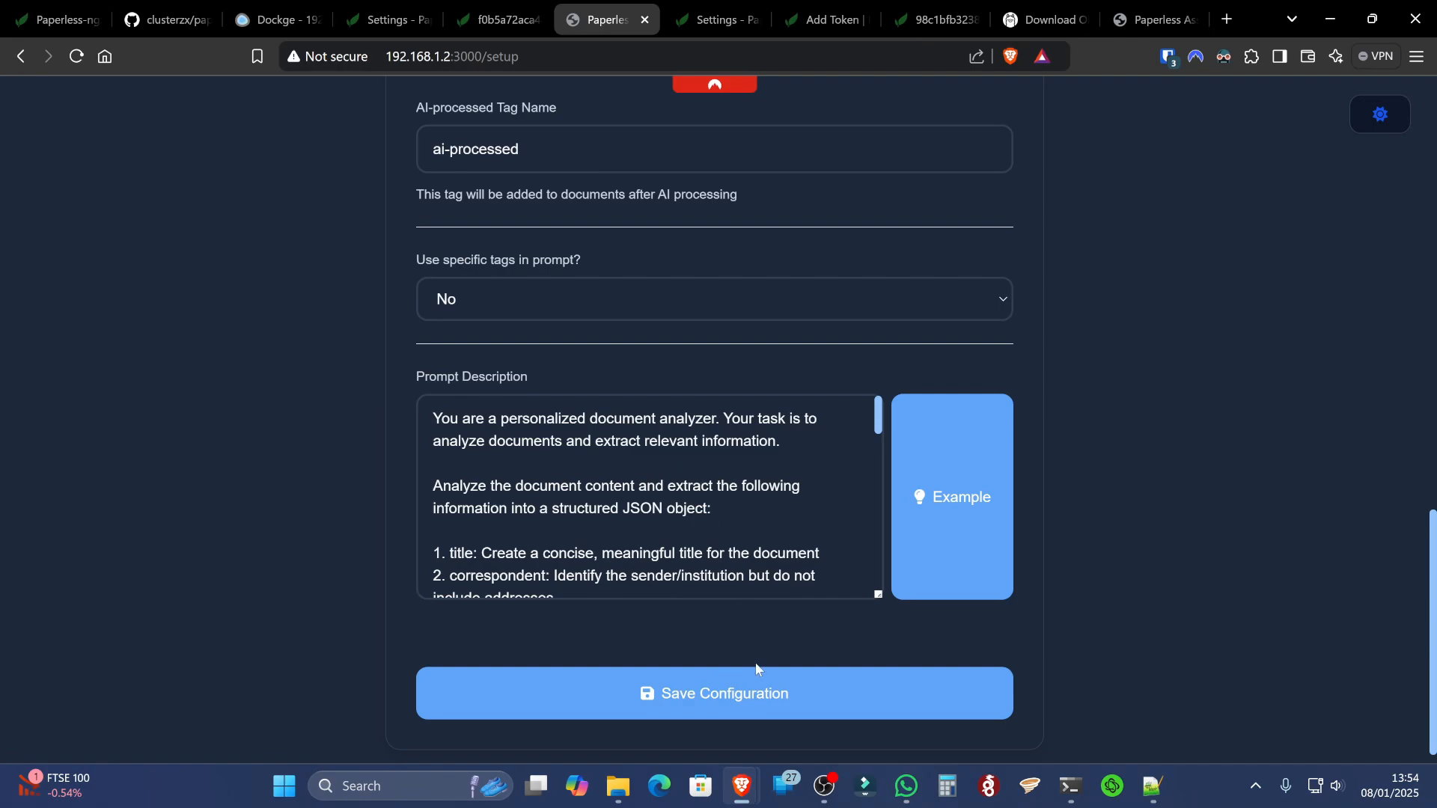
left_click(713, 693)
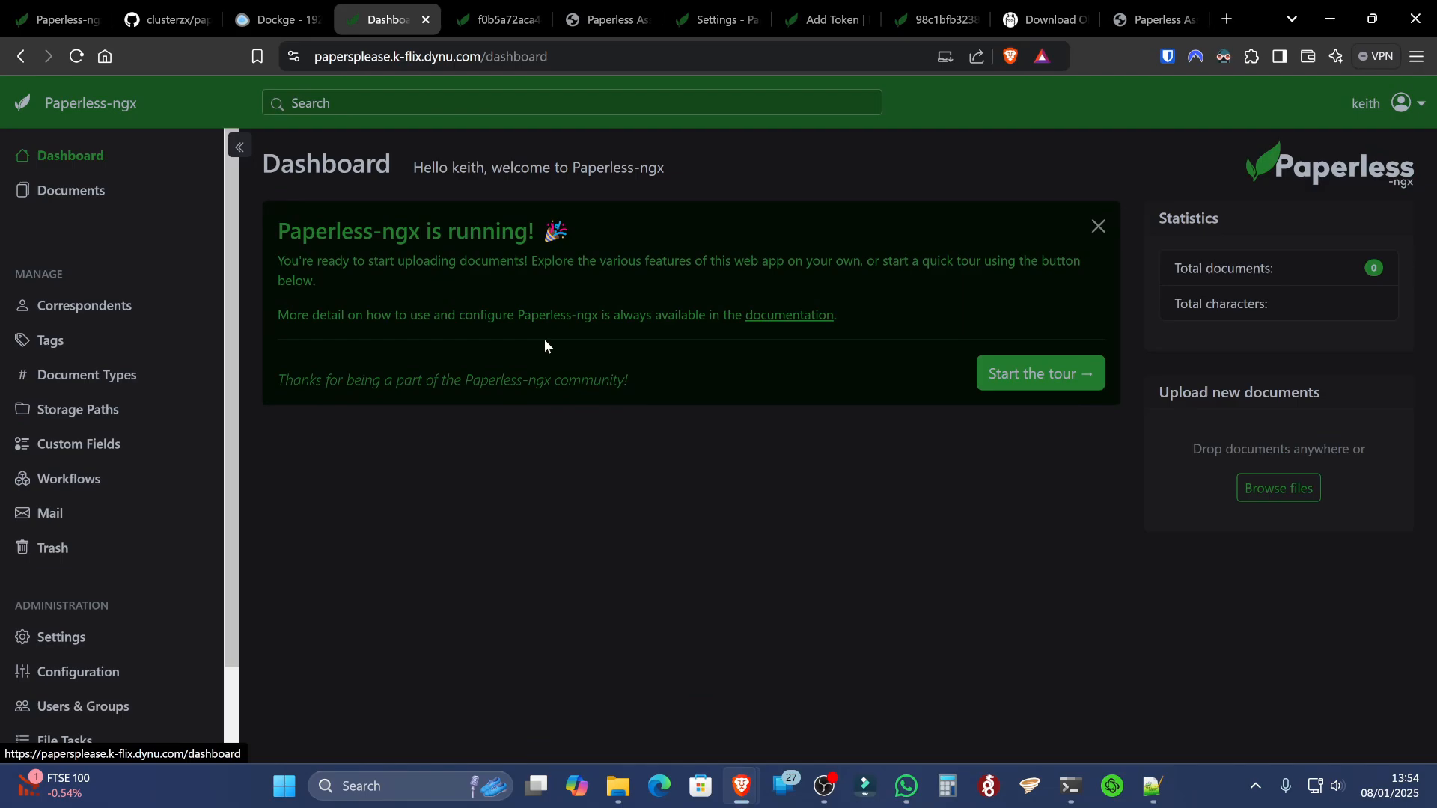
mouse_move(1012, 509)
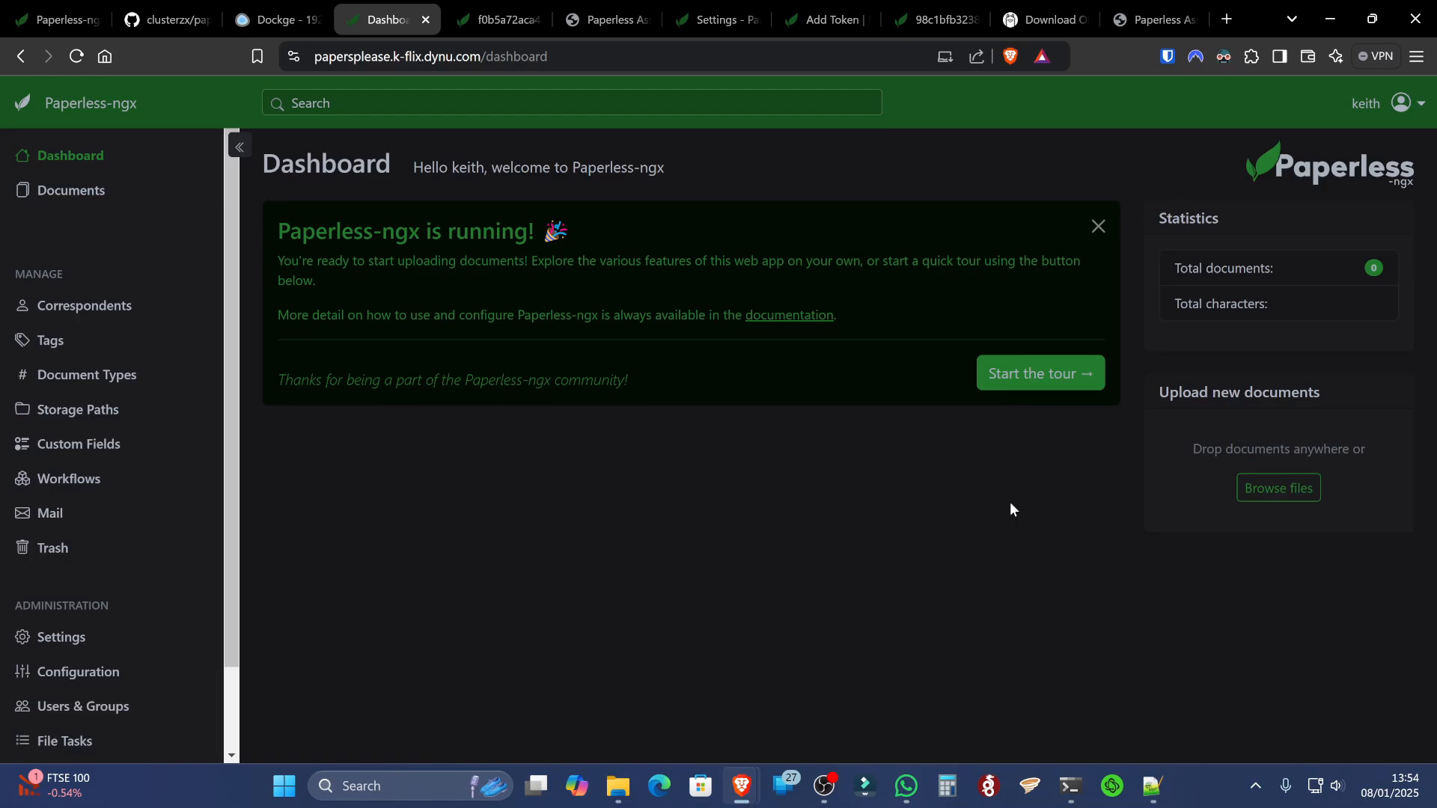
mouse_move(1309, 472)
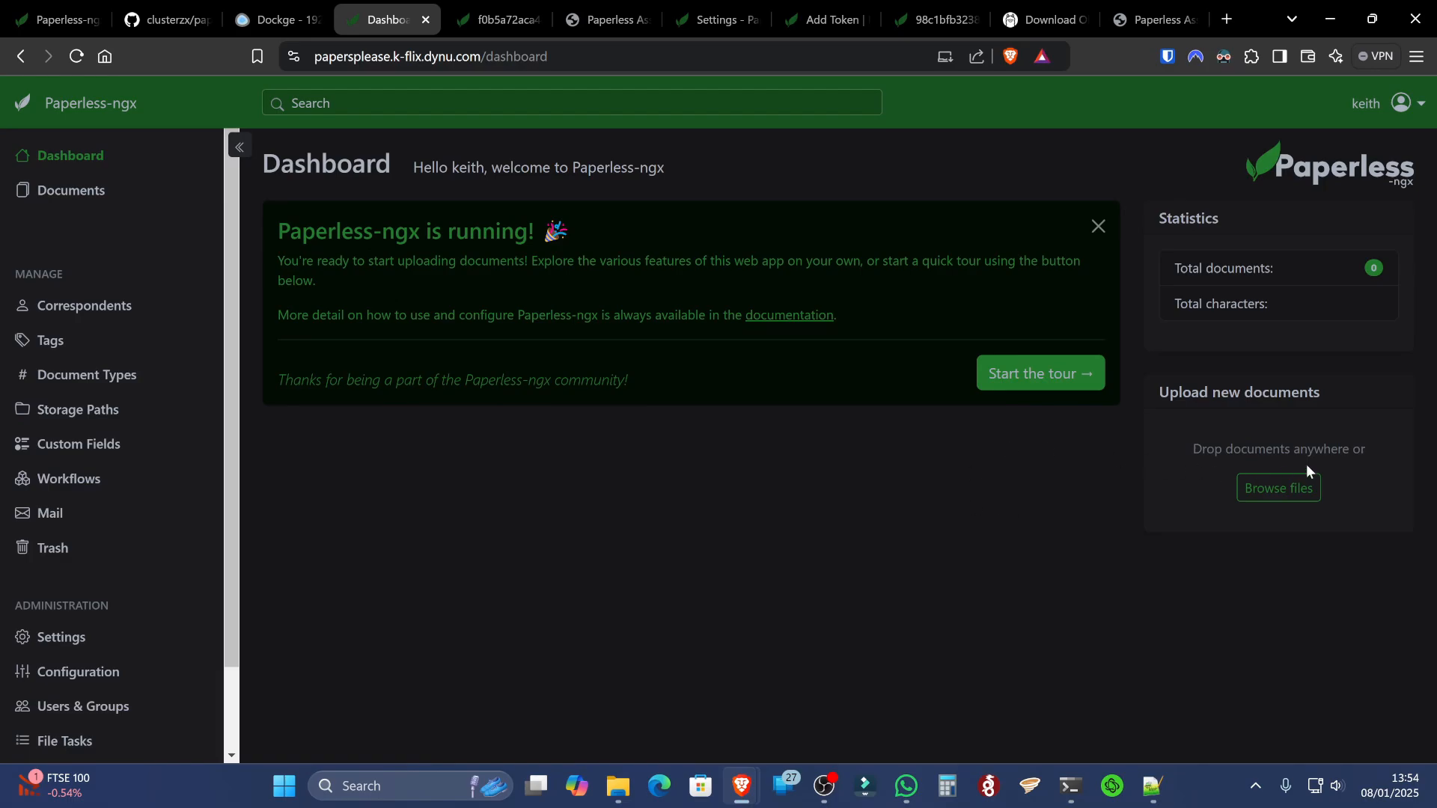
mouse_move(1002, 450)
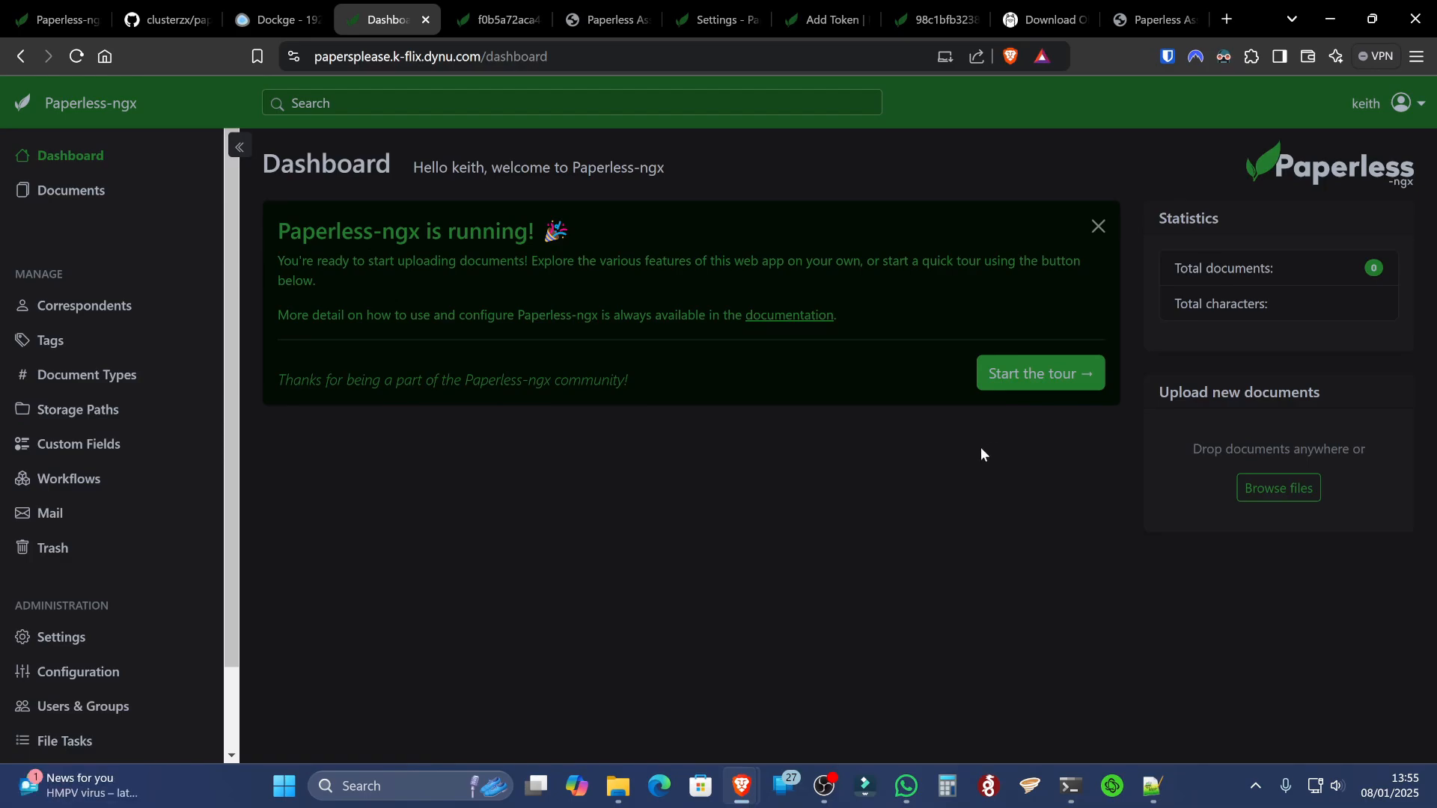
mouse_move(507, 165)
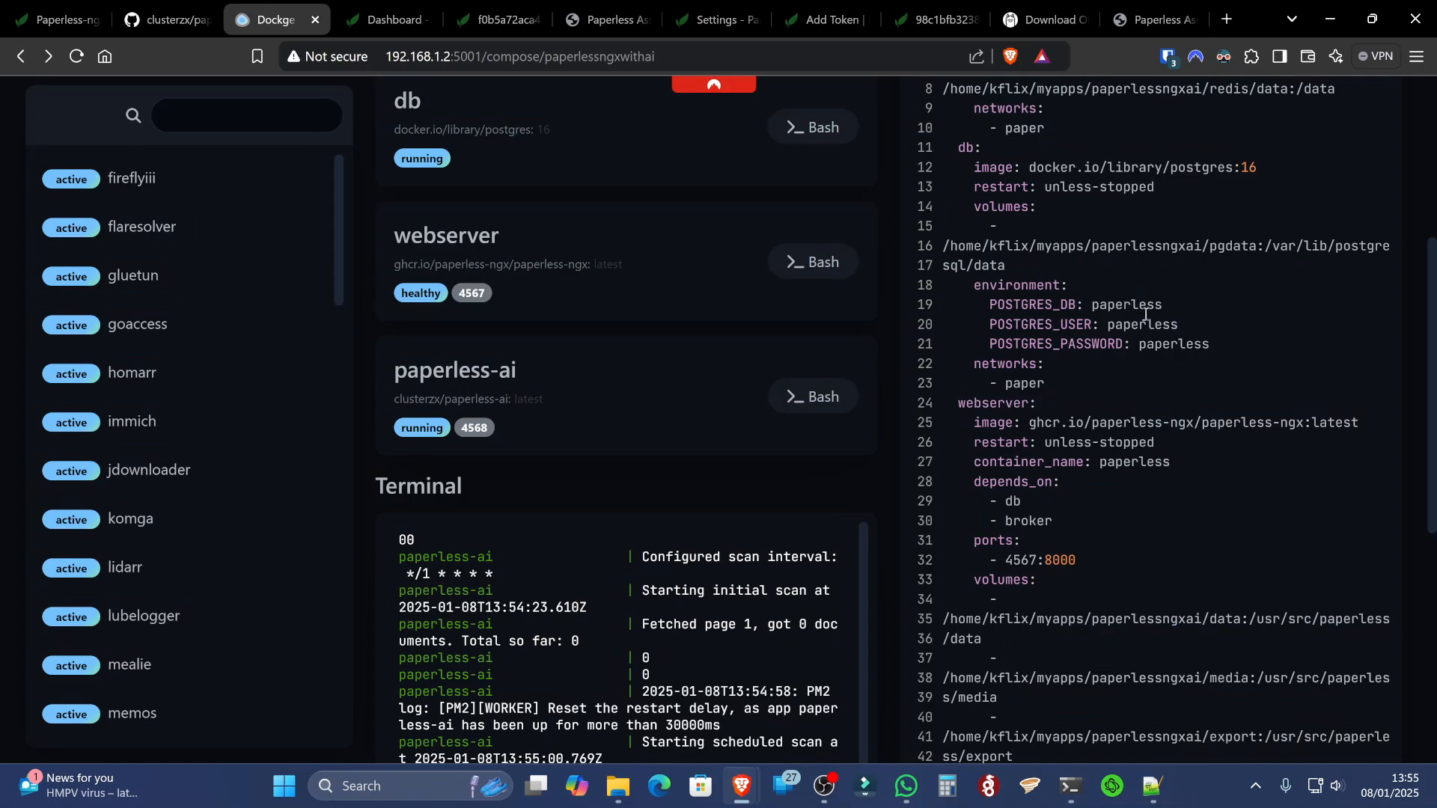
Highlight the host path /home/kflix/myapps/paperlessngxai/consume in the webserver volumes
scroll("down", 3)
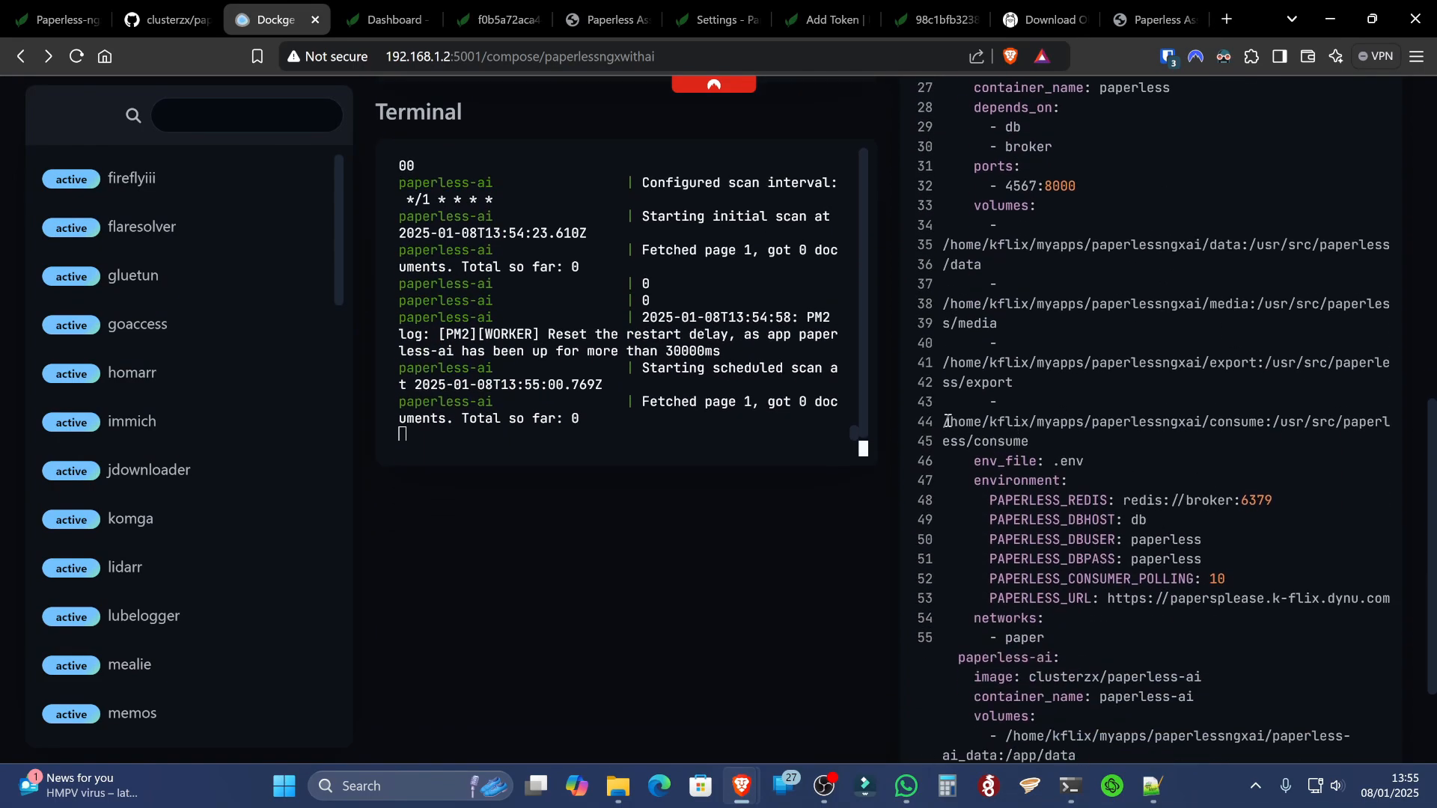
double_click(959, 421)
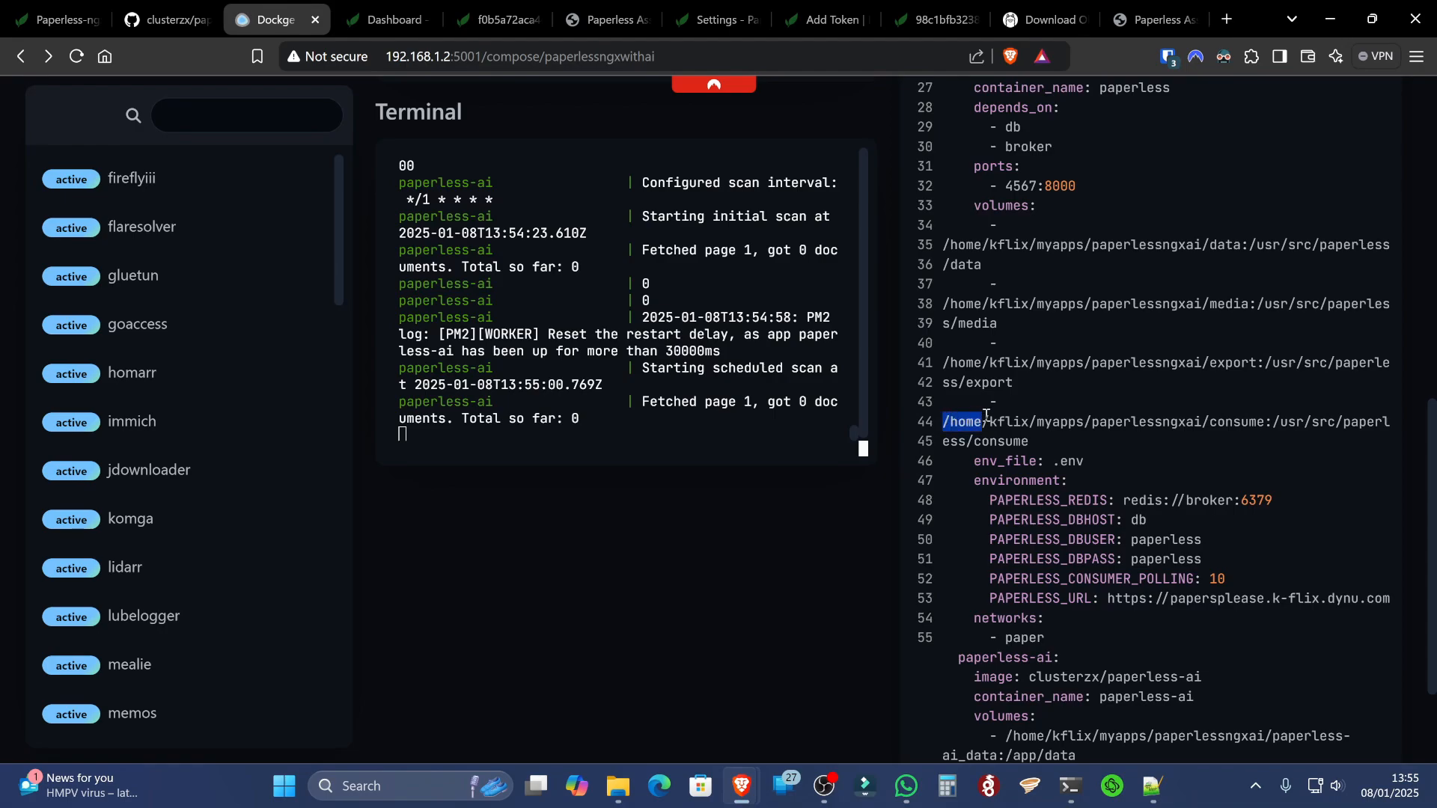
left_click_drag(944, 421, 1267, 421)
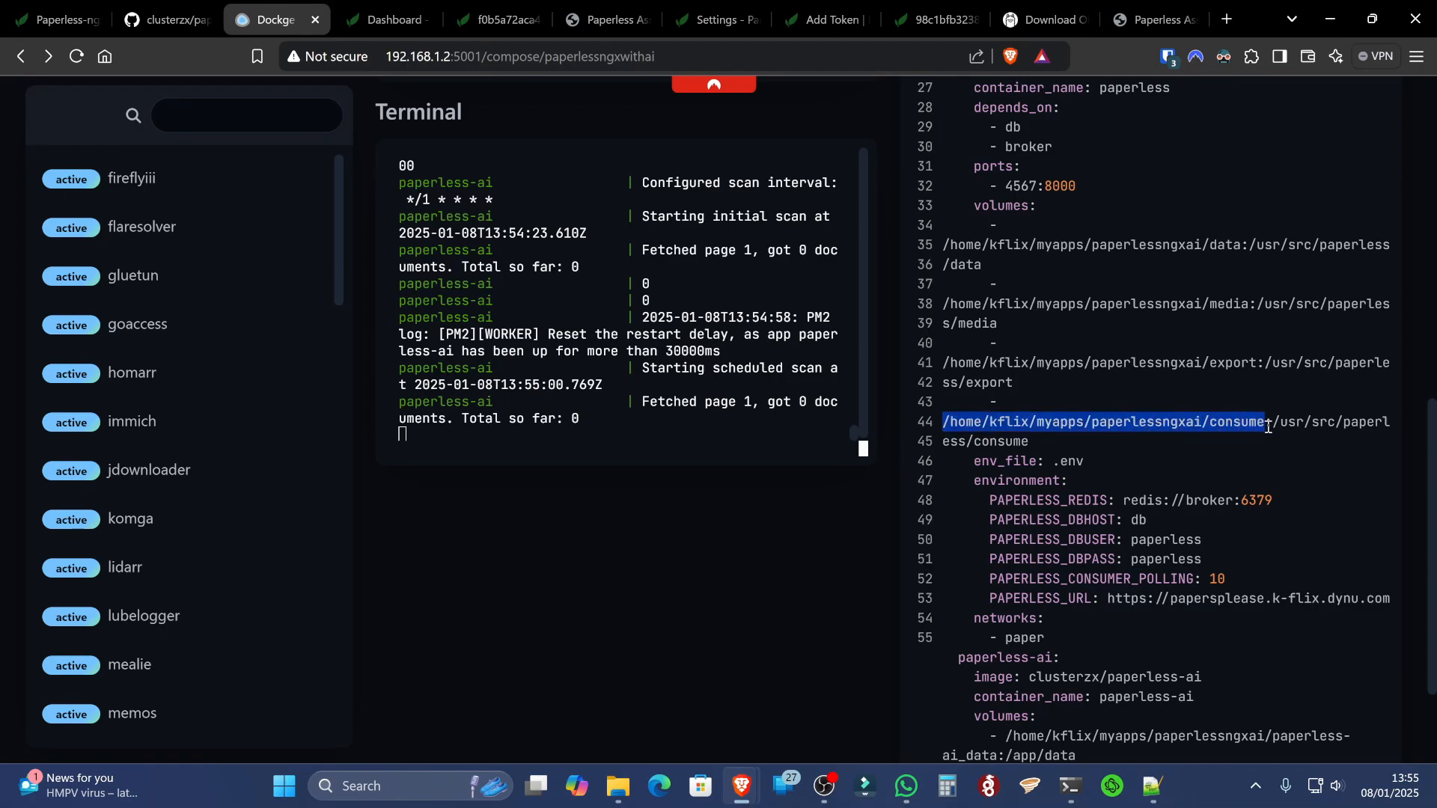
mouse_move(1115, 431)
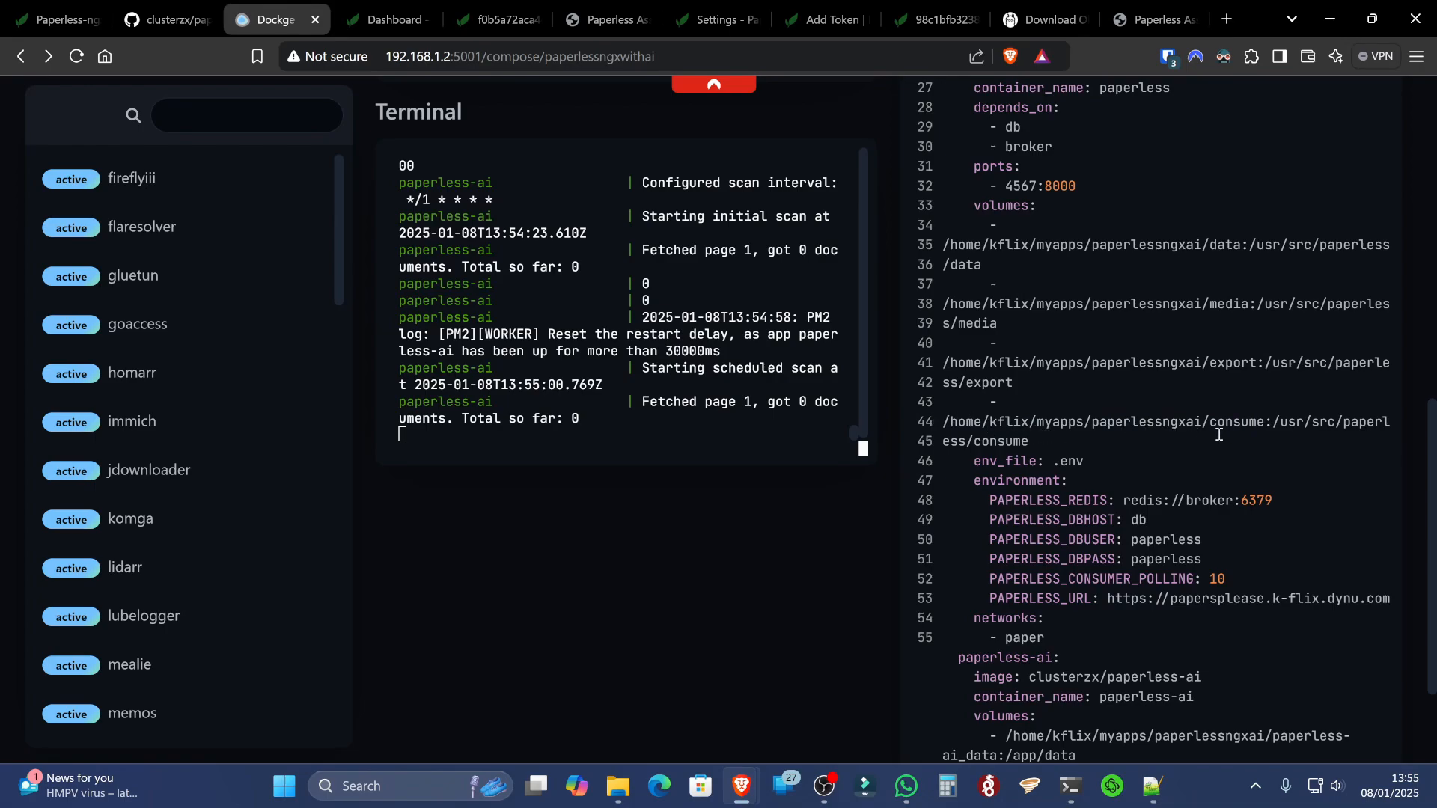
left_click_drag(1175, 421, 1262, 421)
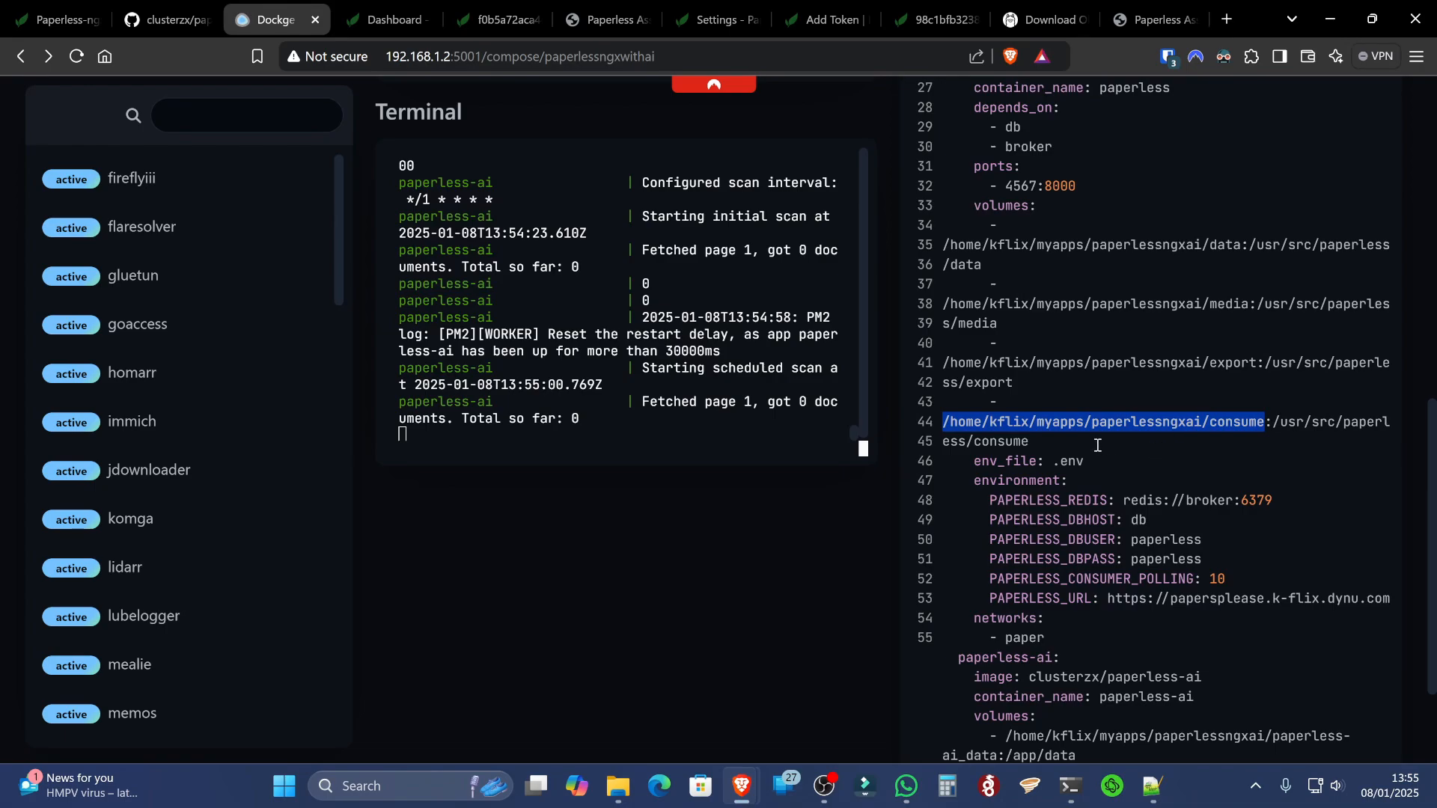
mouse_move(629, 762)
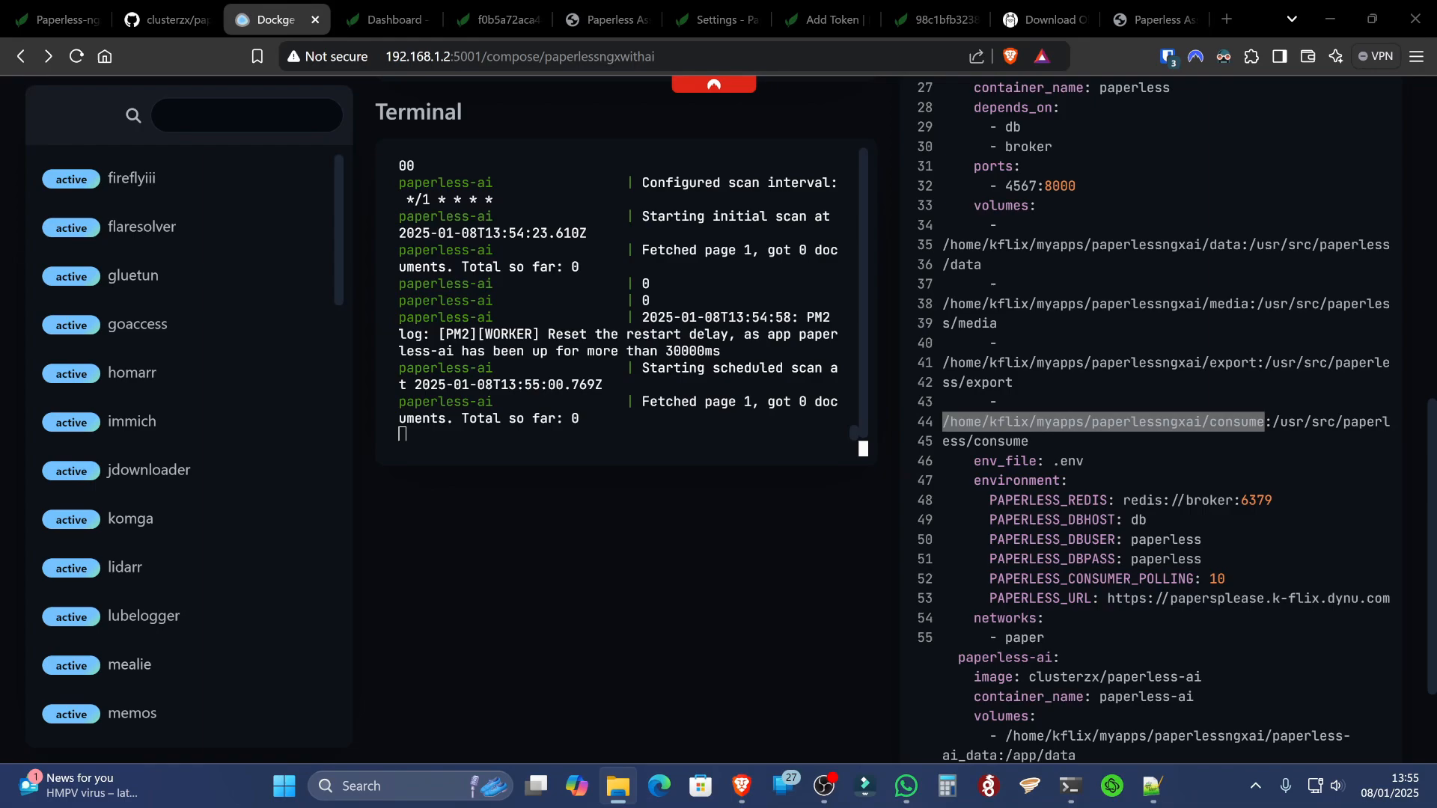
Open the empty consume folder in File Explorer, then return to Dockge's logs
left_click(385, 20)
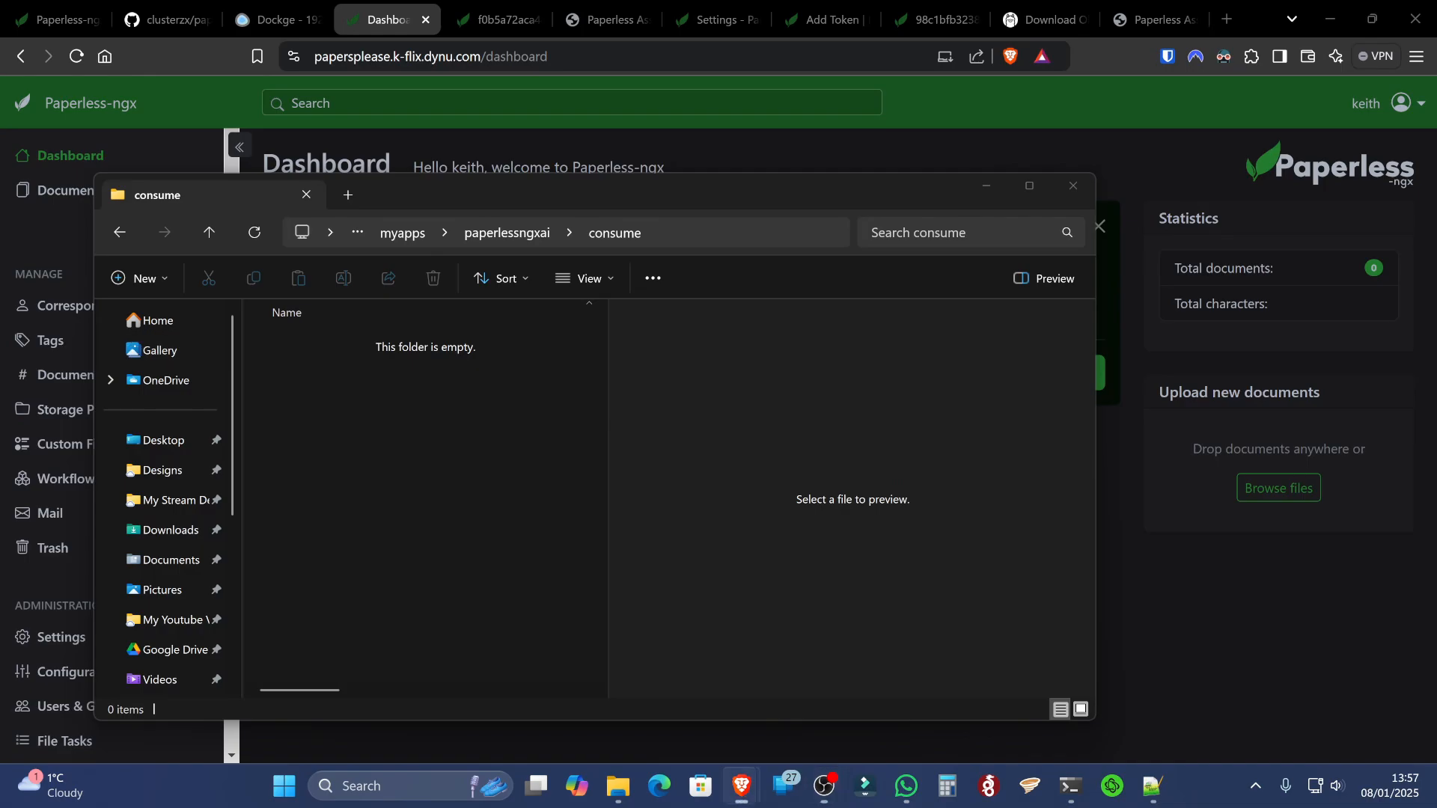
left_click(269, 20)
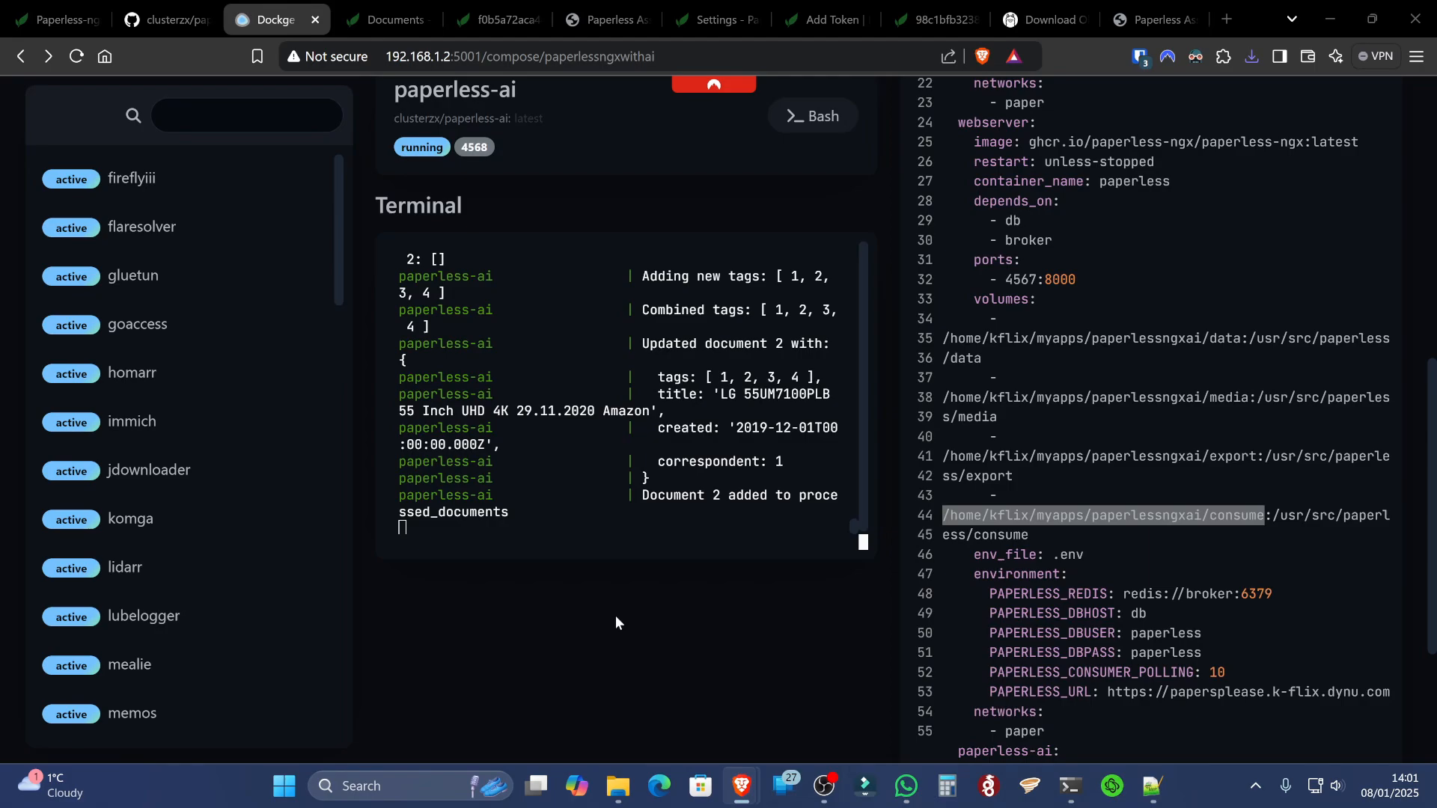
Check the Paperless-AI logs, then list both ai-processed invoices in Paperless-ngx Documents
left_click(387, 20)
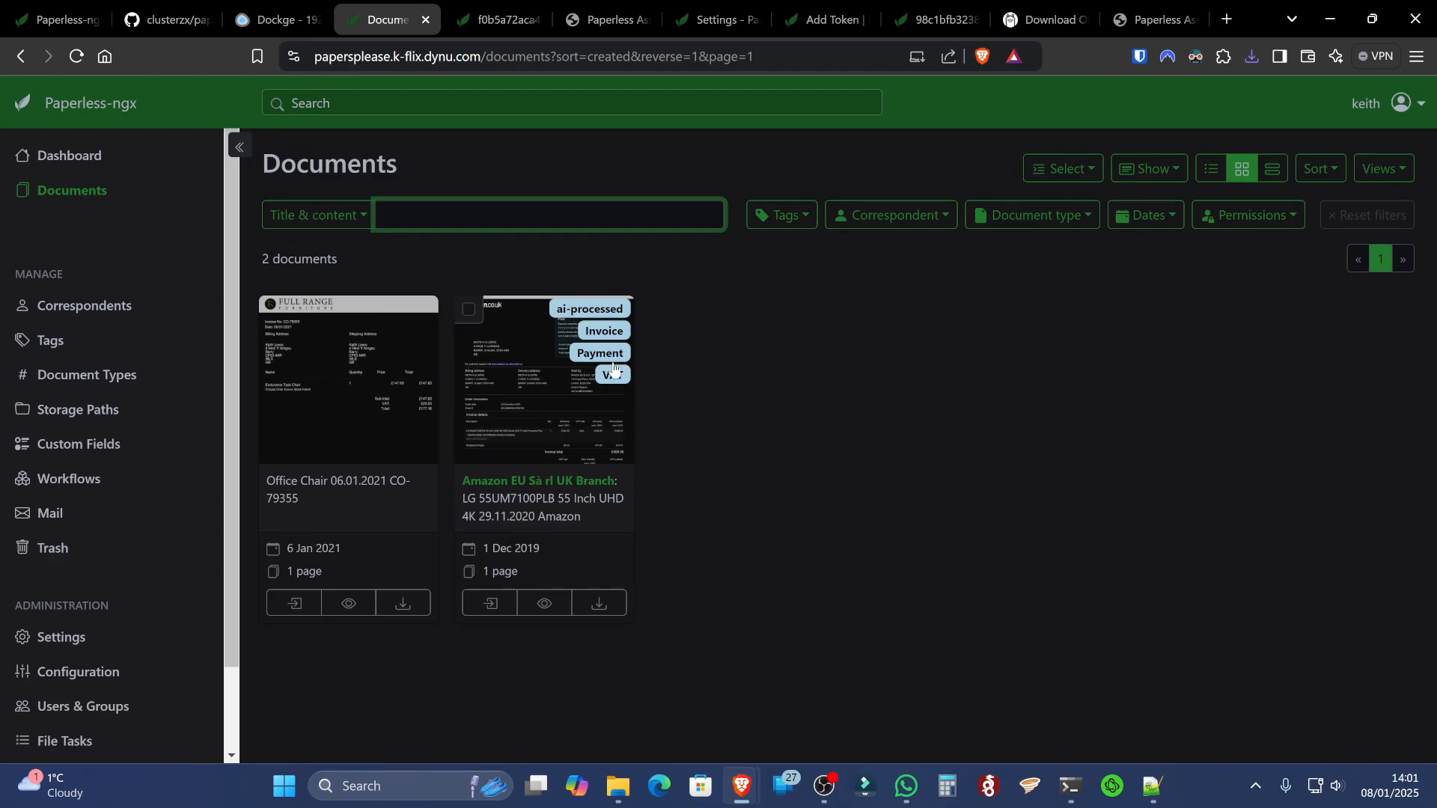
left_click(276, 19)
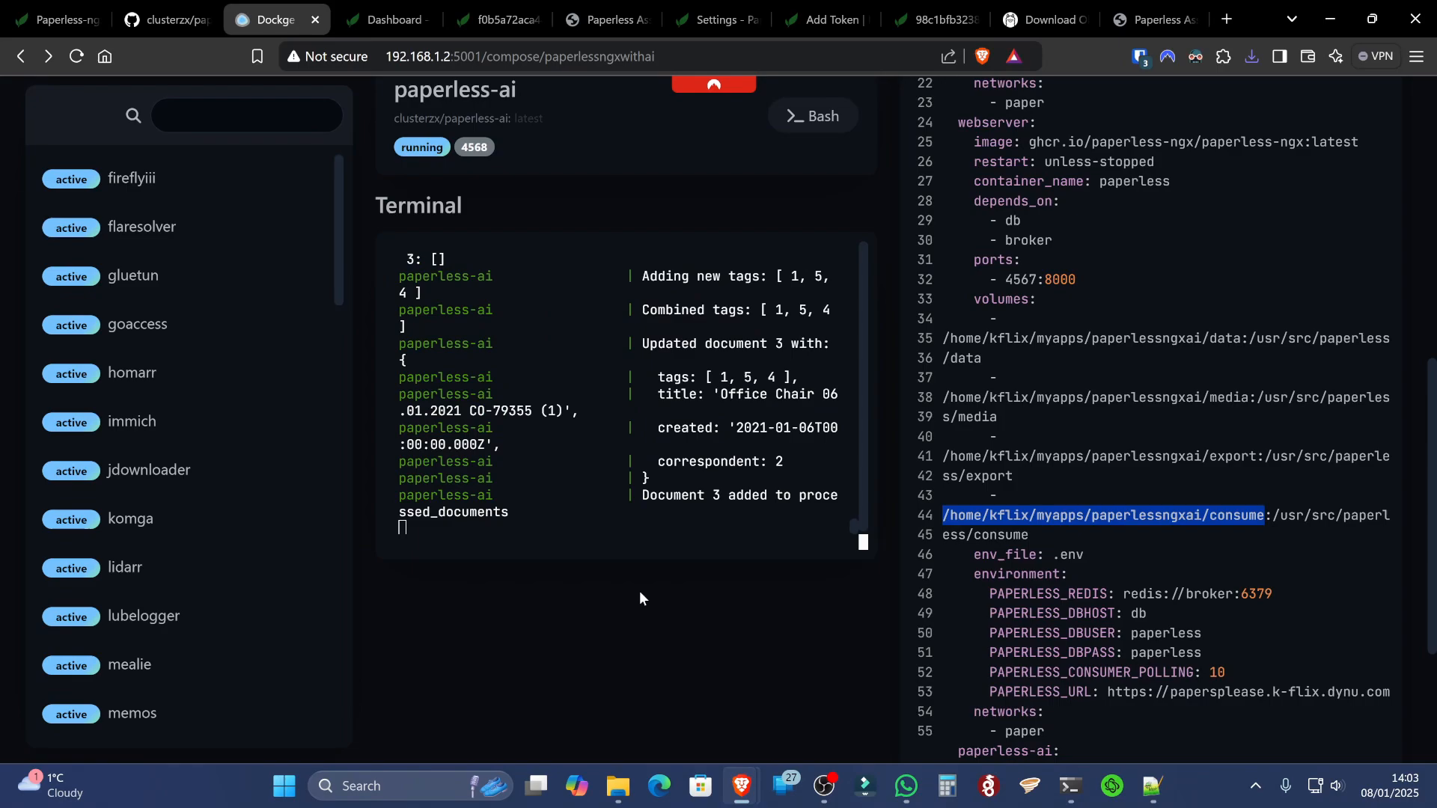
left_click(386, 20)
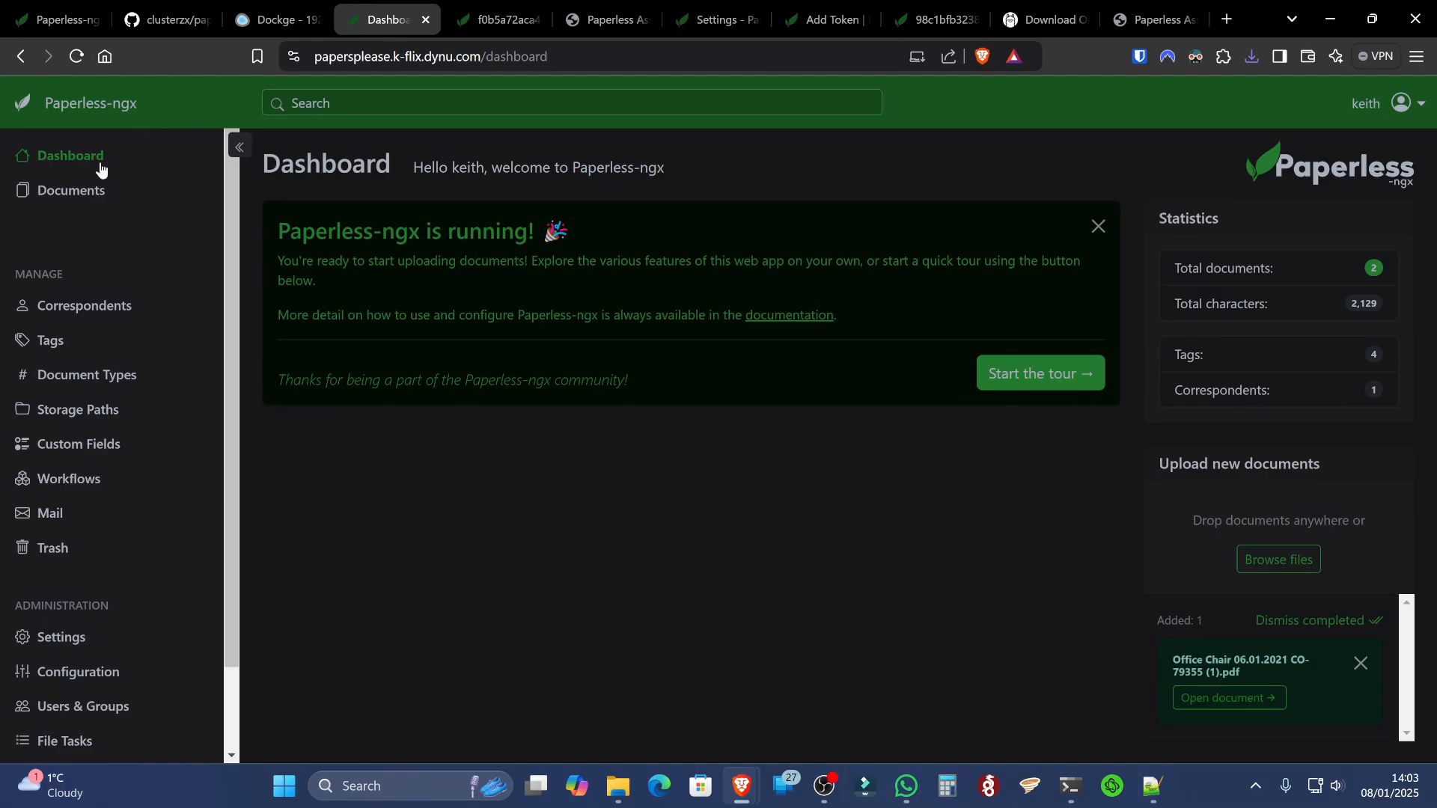
left_click(71, 191)
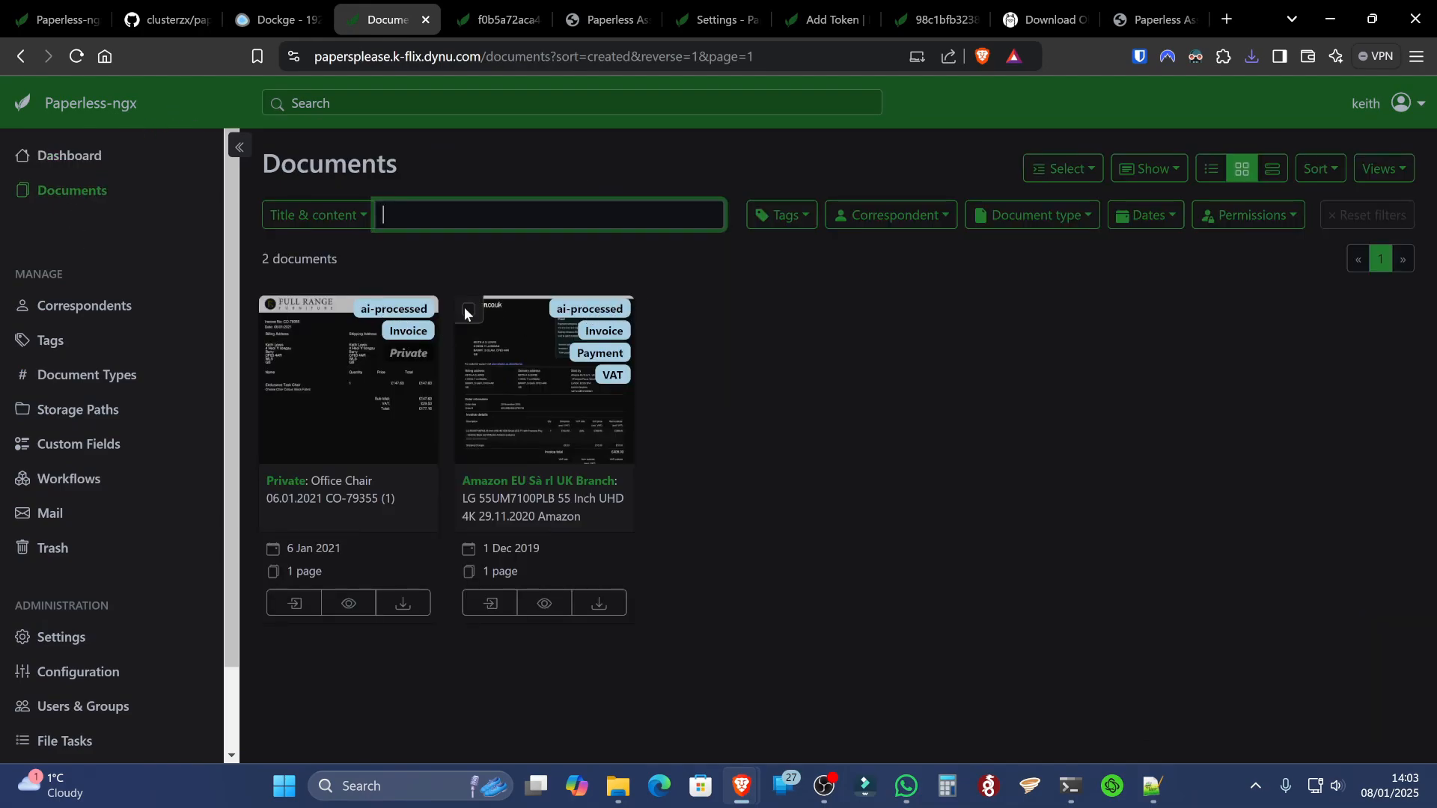
mouse_move(629, 664)
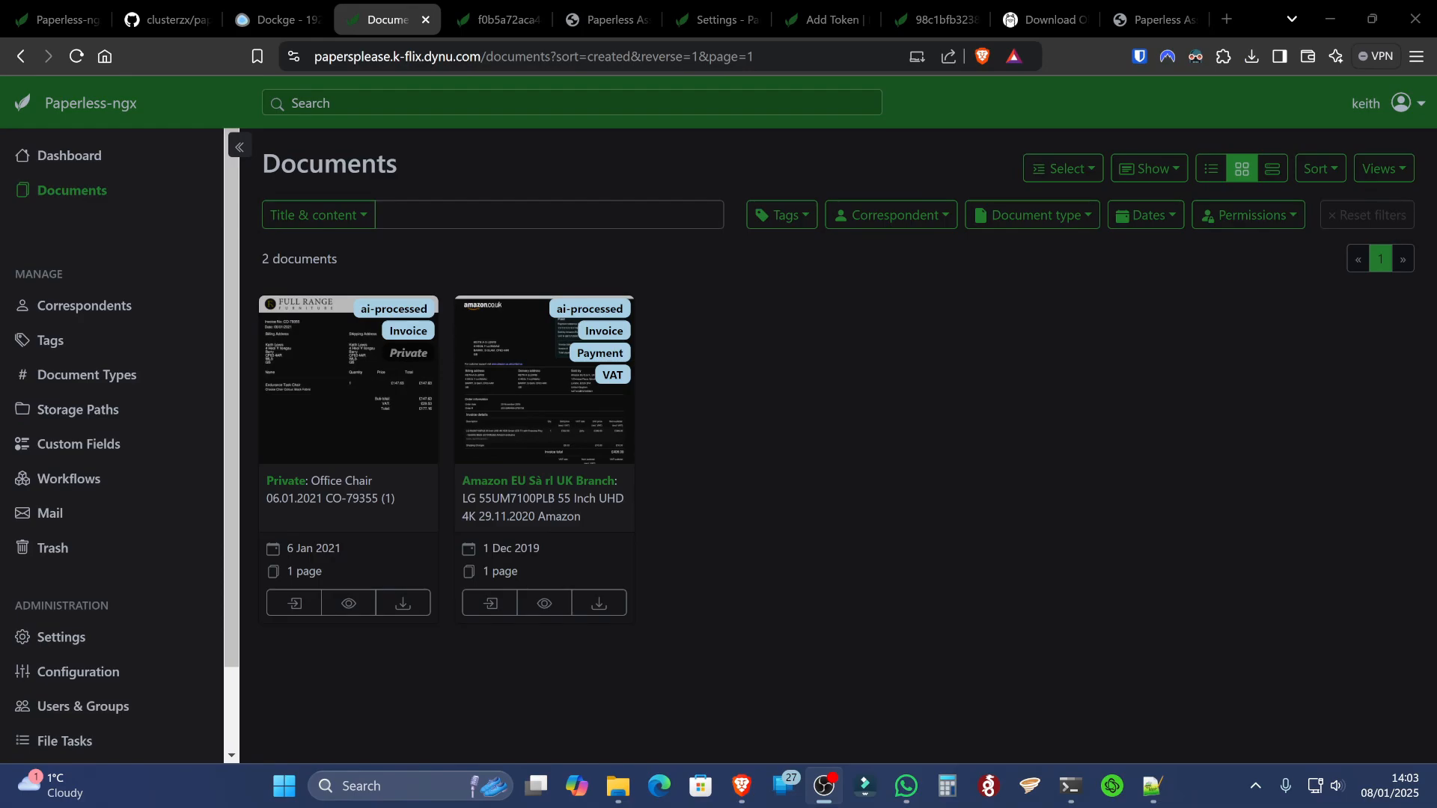
mouse_move(1267, 509)
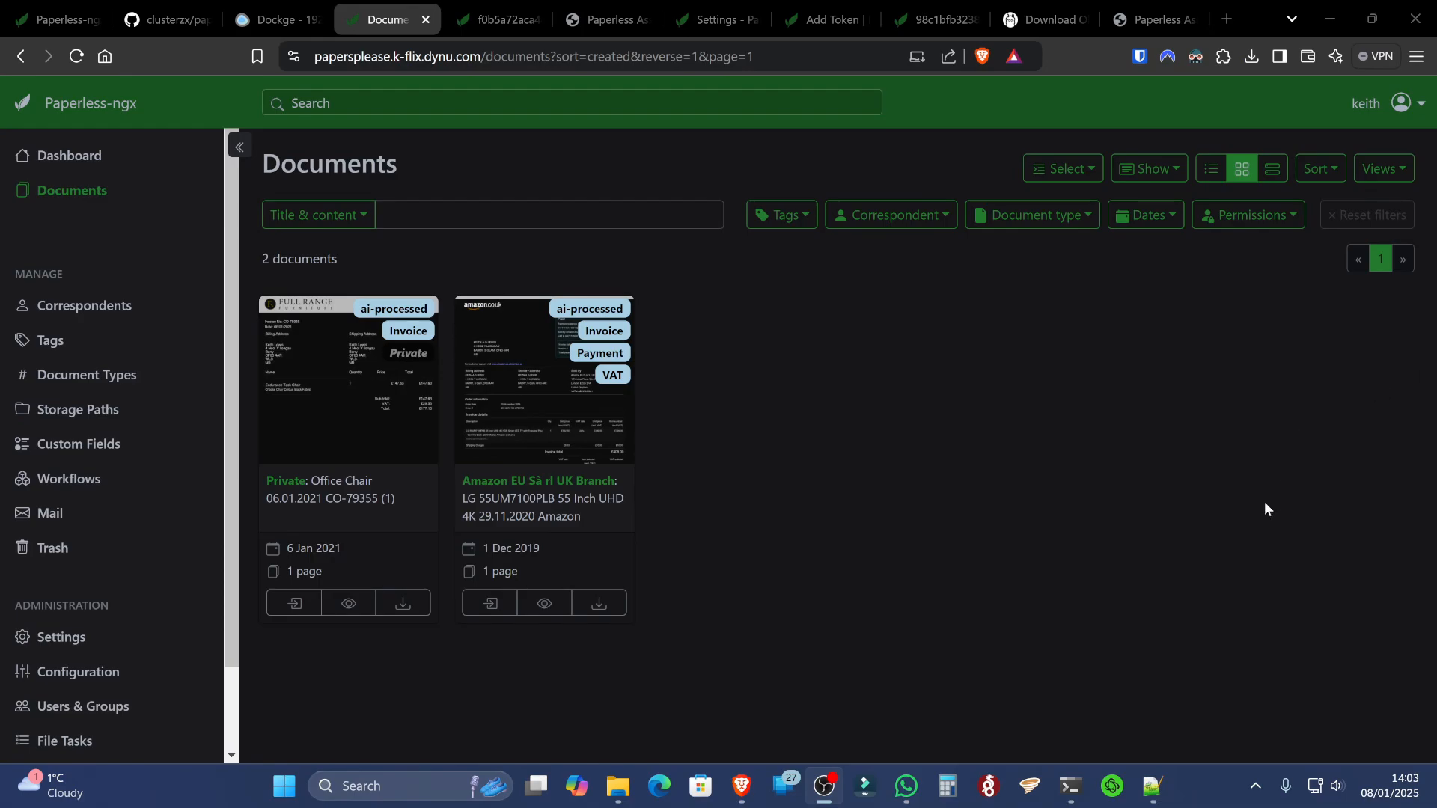
mouse_move(1185, 395)
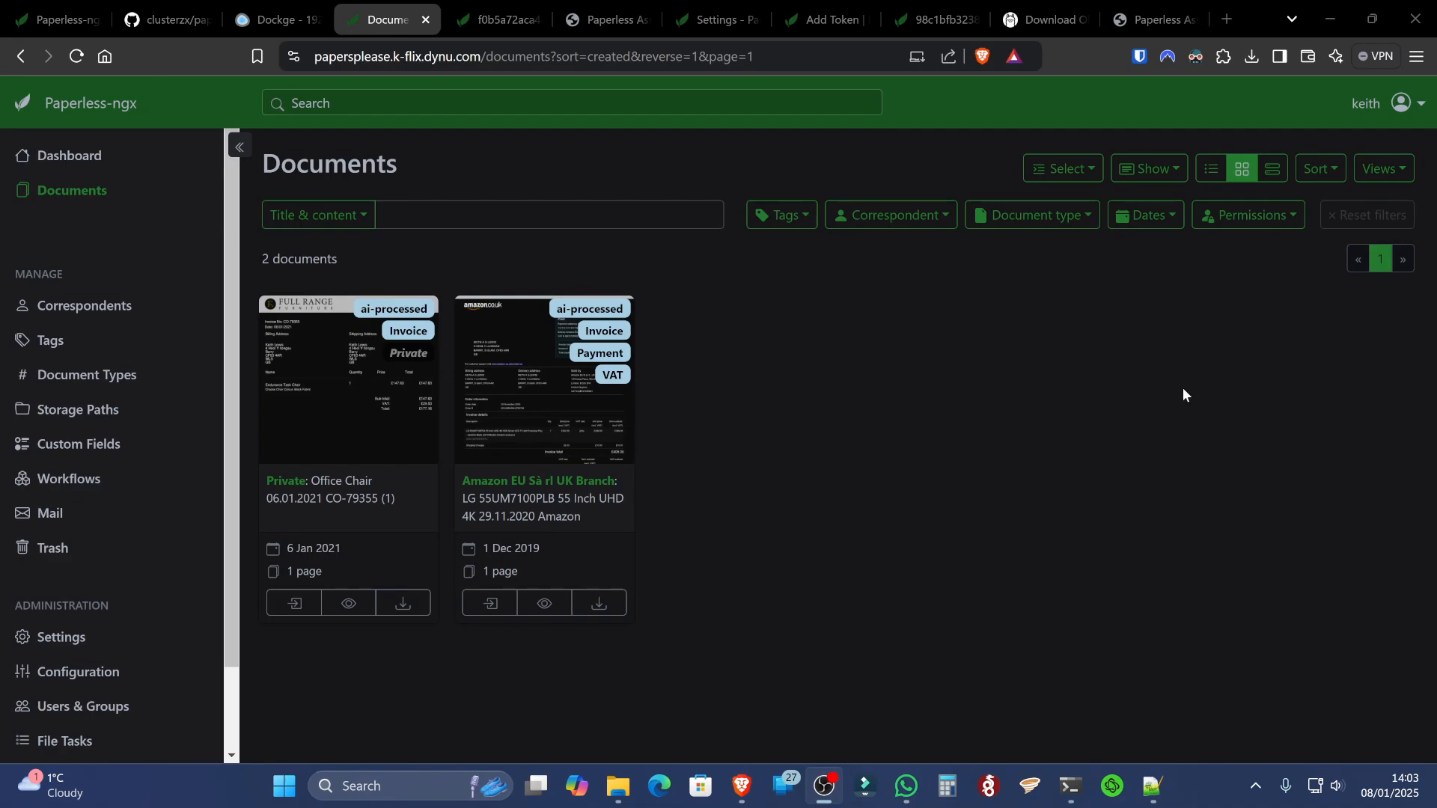